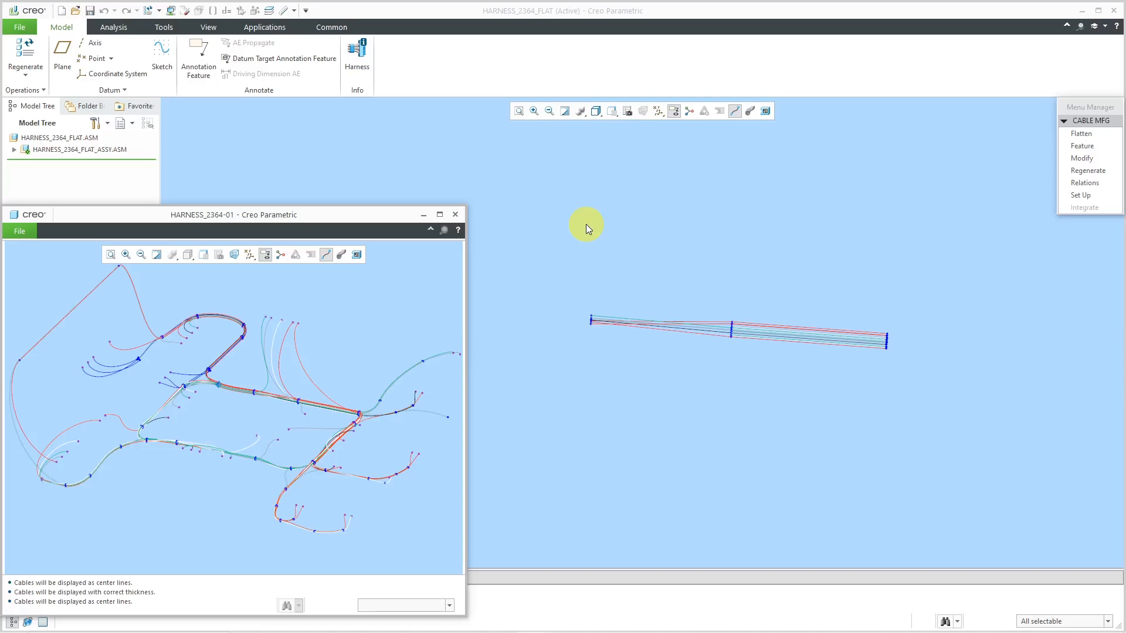
pyautogui.moveTo(864, 375)
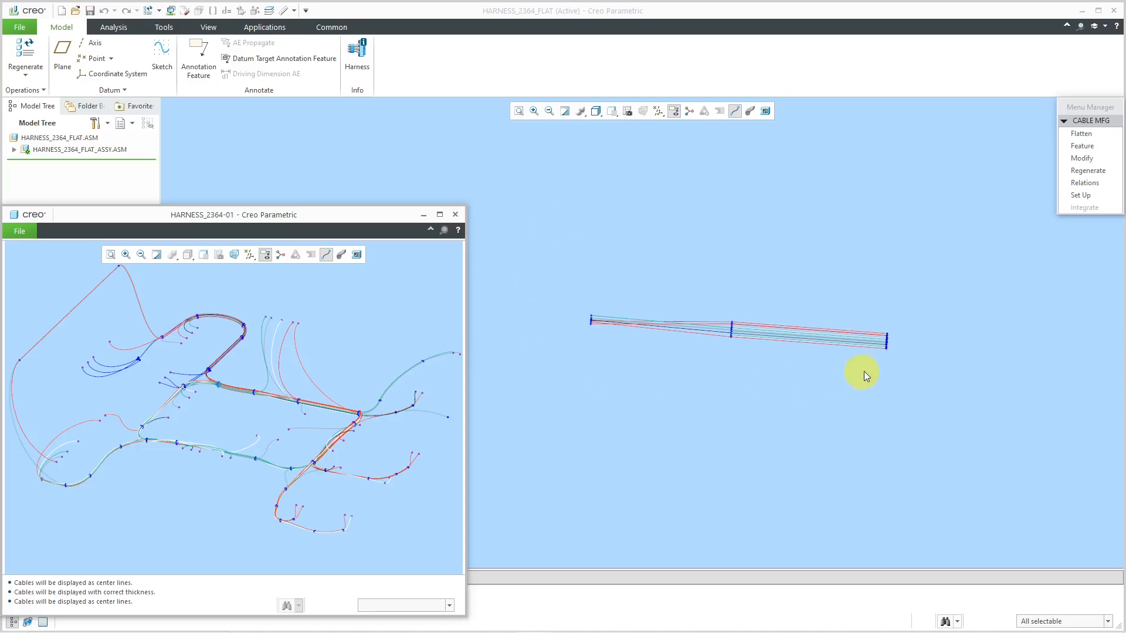
pyautogui.moveTo(646, 332)
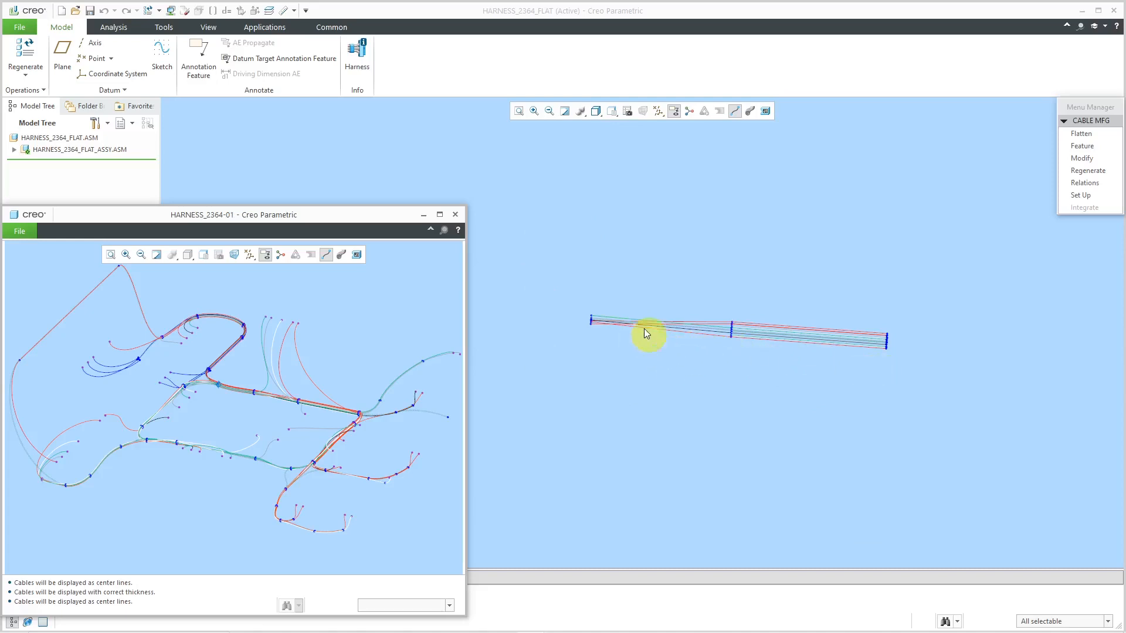
pyautogui.moveTo(357, 54)
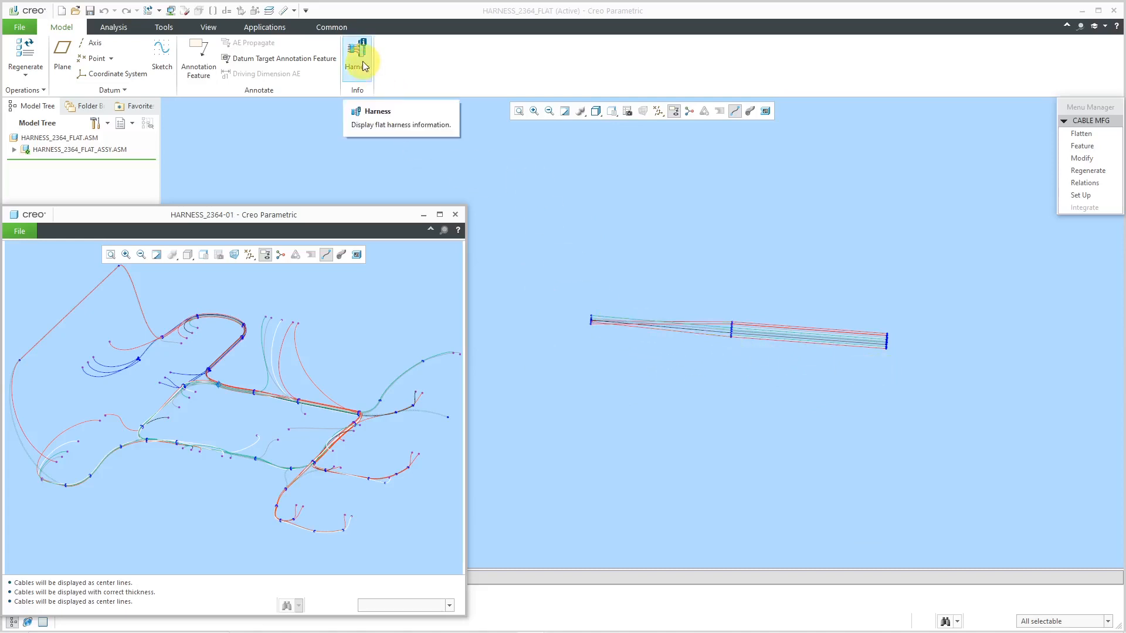
# Show Flat Status from Harness Info to highlight the already-flattened branches.
pyautogui.click(357, 56)
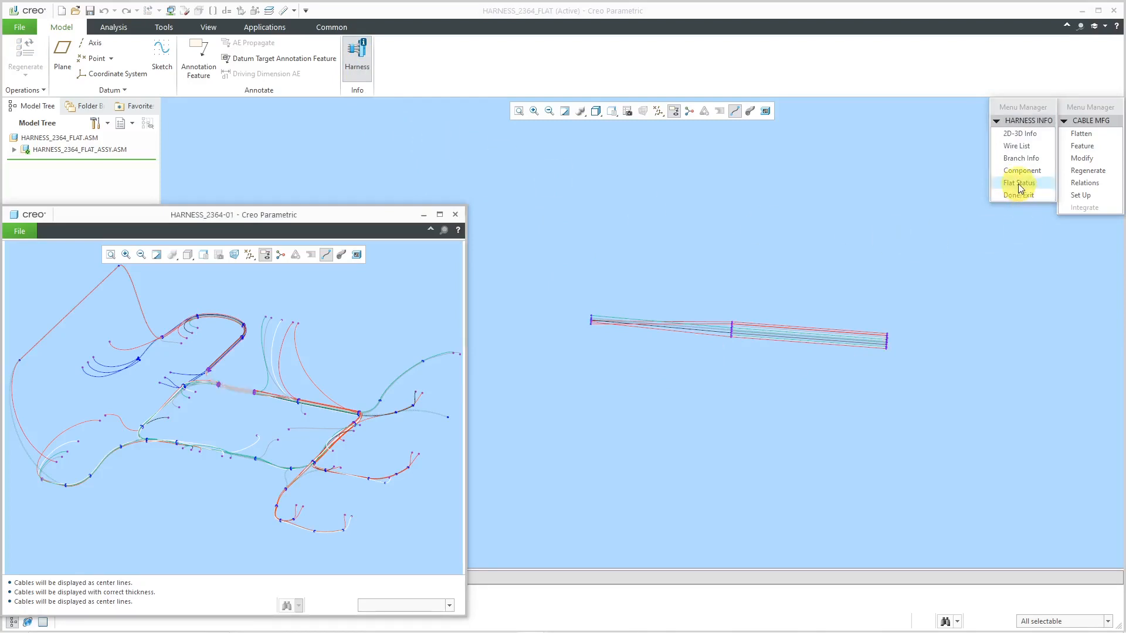
pyautogui.click(1018, 182)
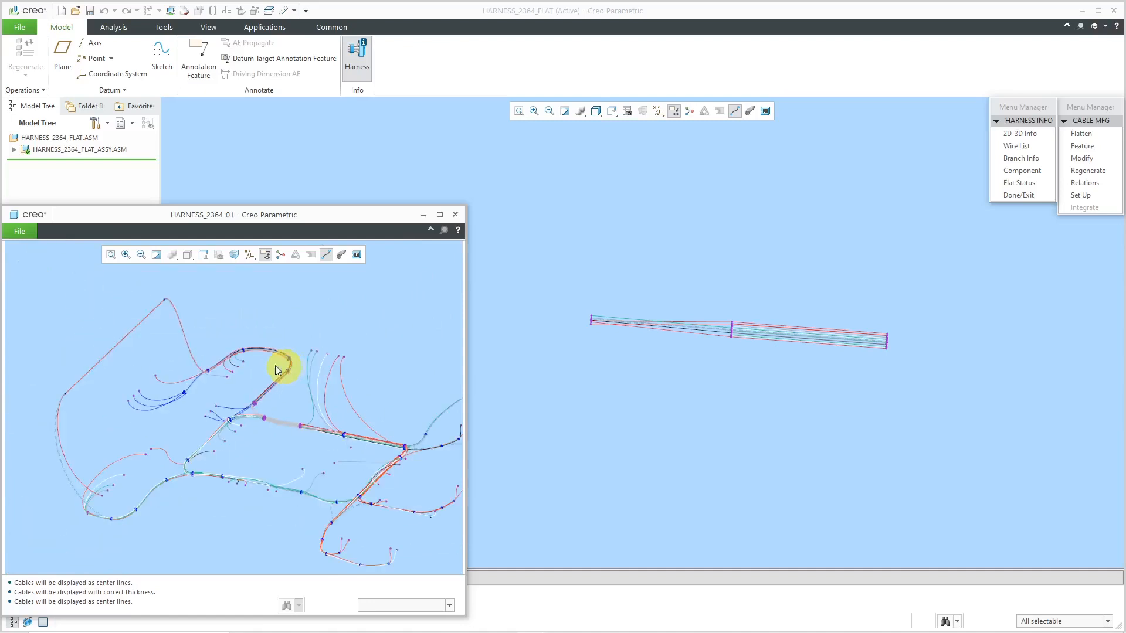
pyautogui.moveTo(242, 382)
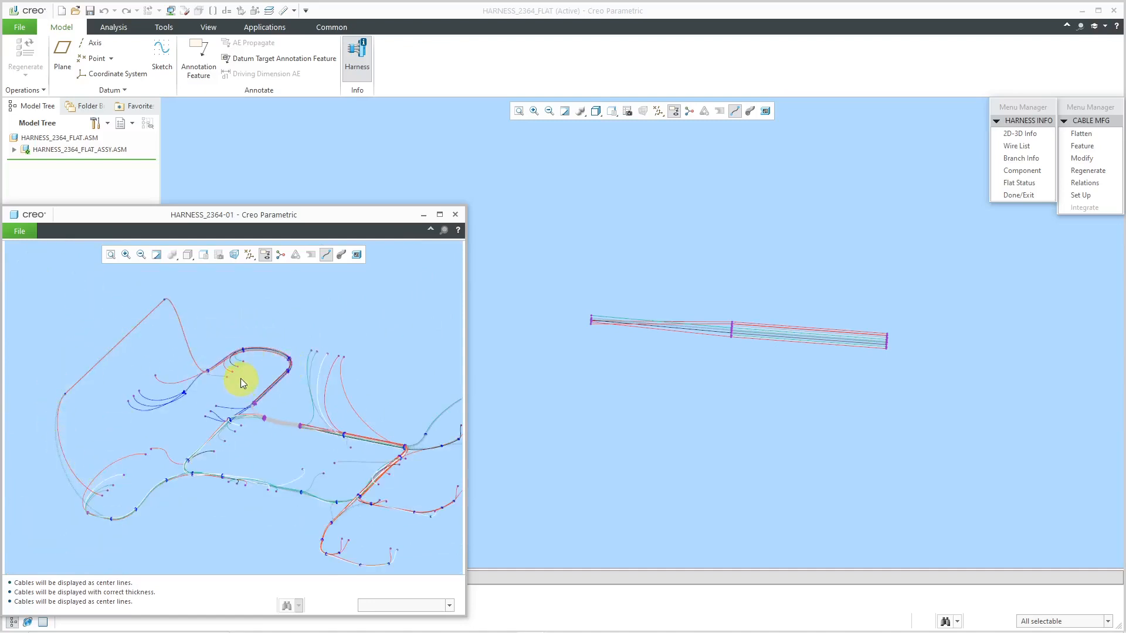
pyautogui.moveTo(1082, 133)
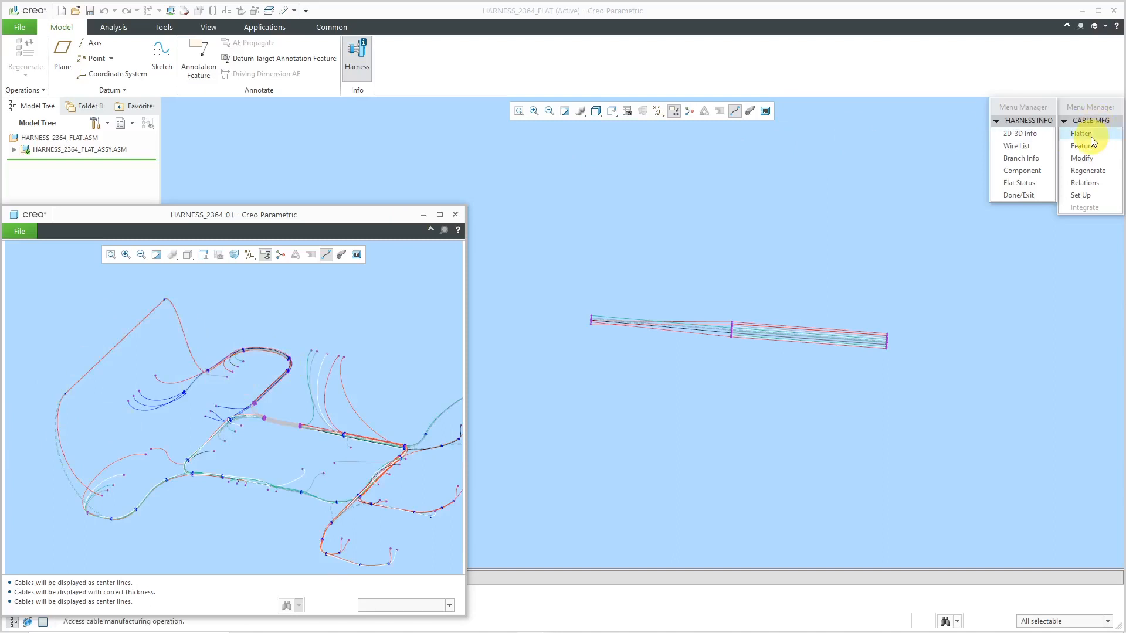
# Lay out another branch from a new start point using a .25 bend radius.
pyautogui.click(1081, 133)
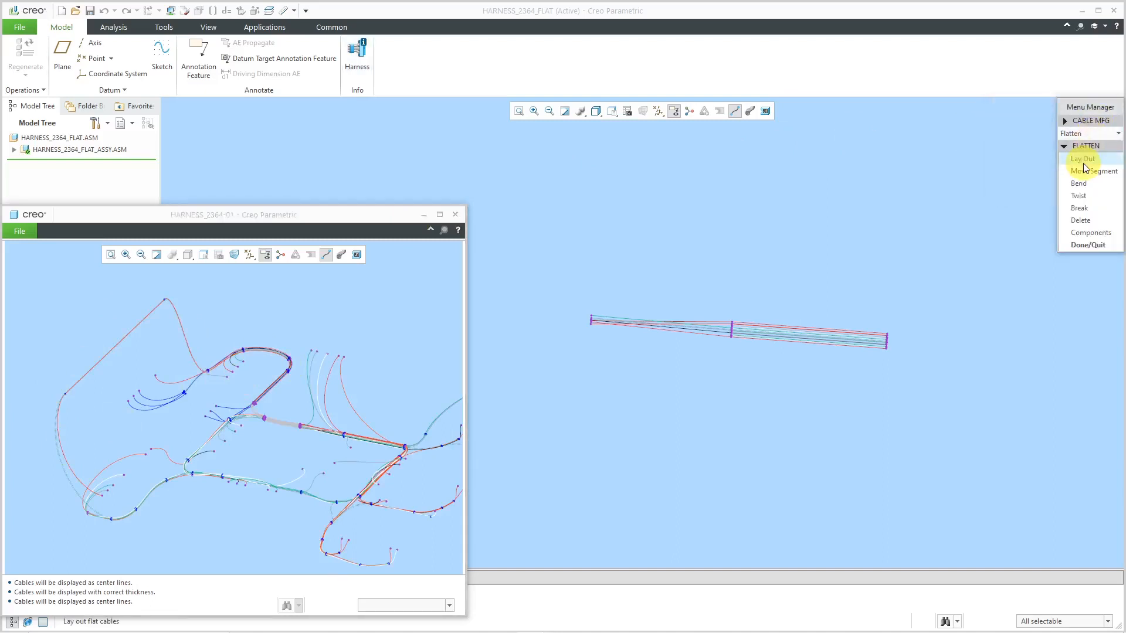
pyautogui.click(1082, 159)
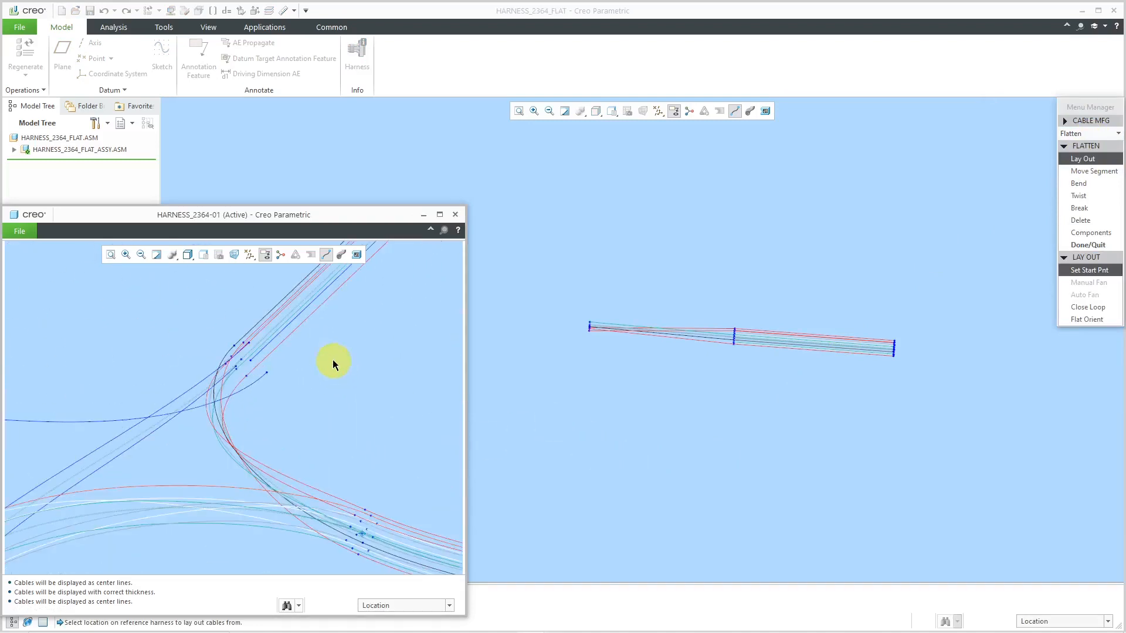
pyautogui.click(246, 367)
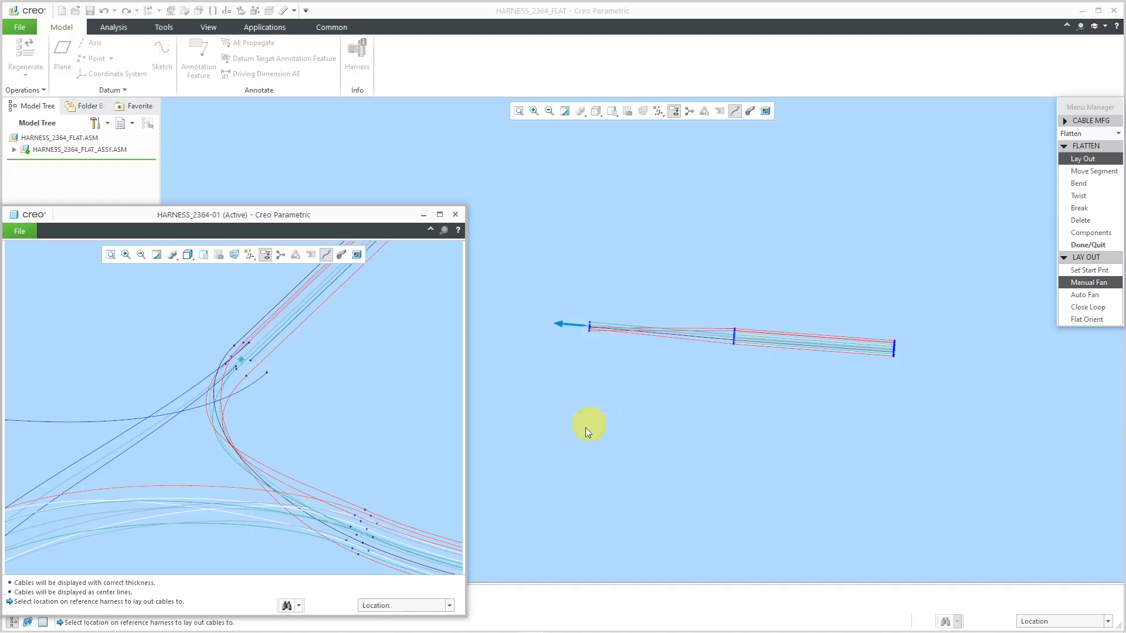
pyautogui.moveTo(729, 378)
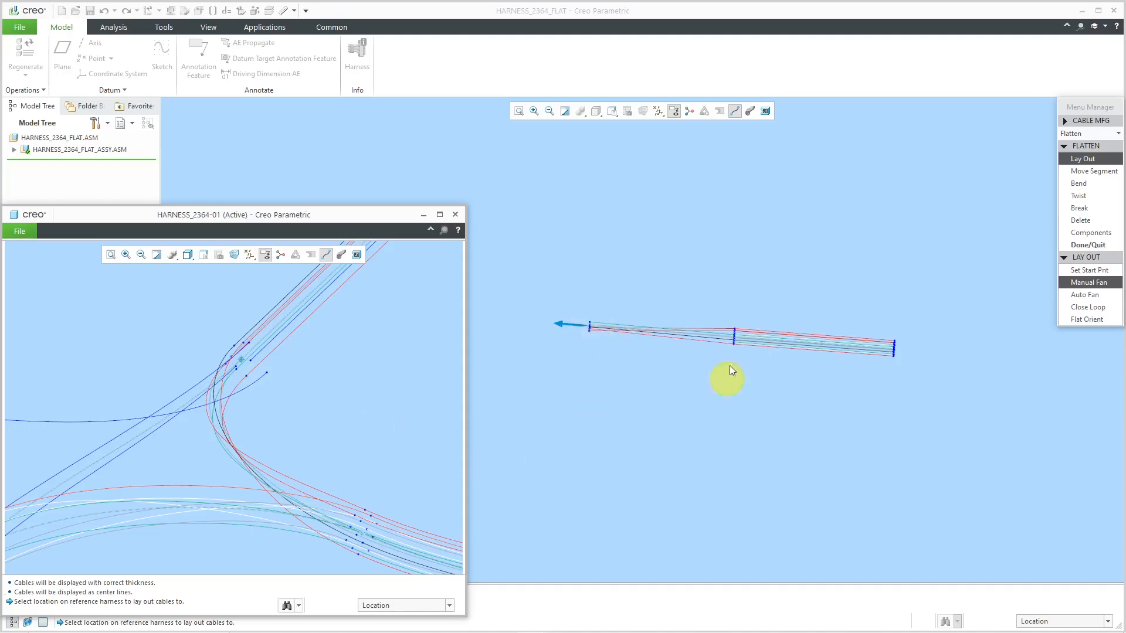
pyautogui.moveTo(202, 510)
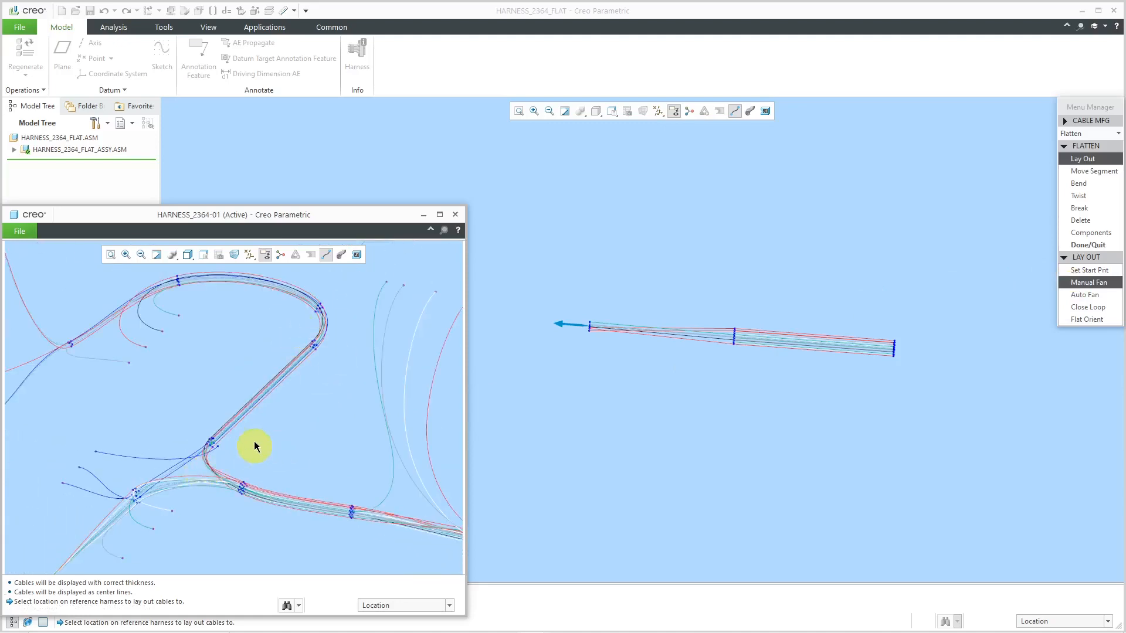
pyautogui.moveTo(314, 351)
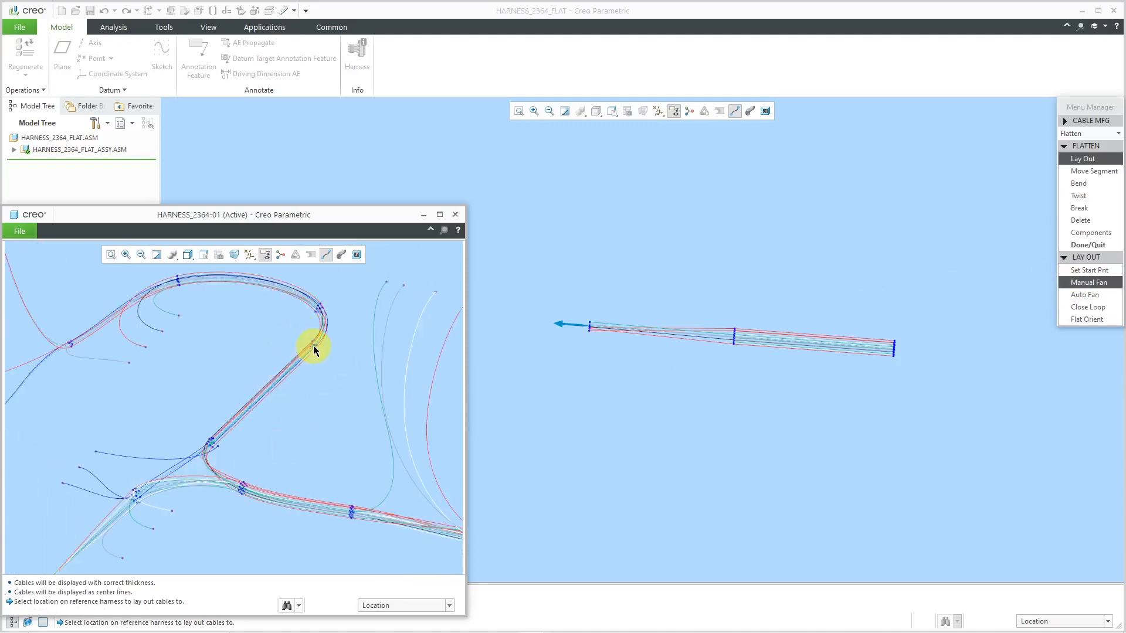
pyautogui.moveTo(278, 292)
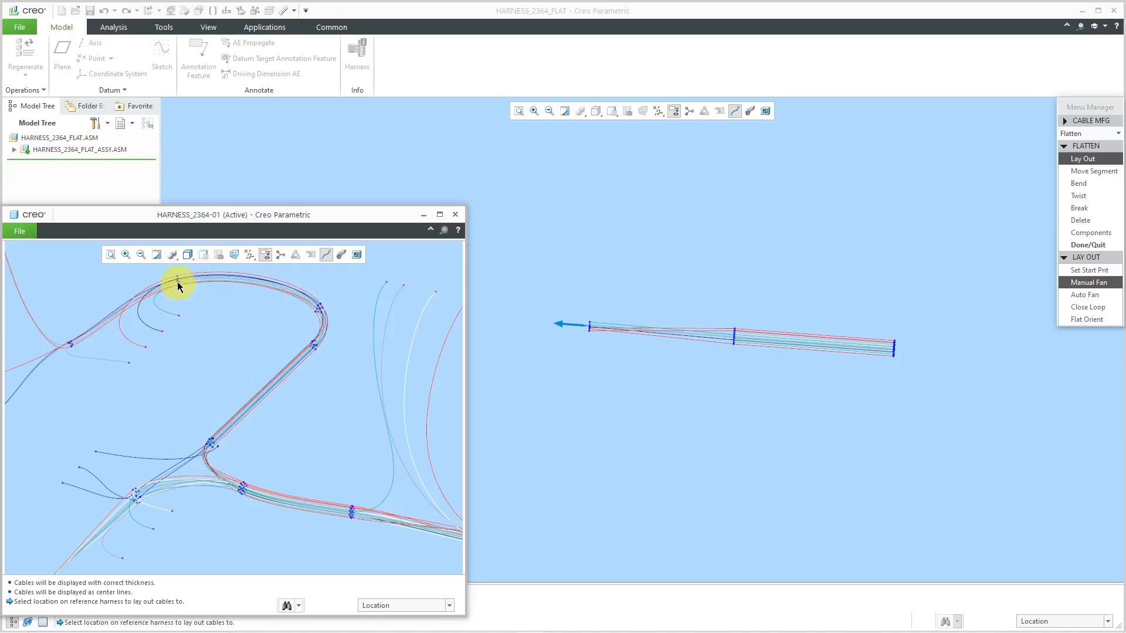
pyautogui.moveTo(179, 288)
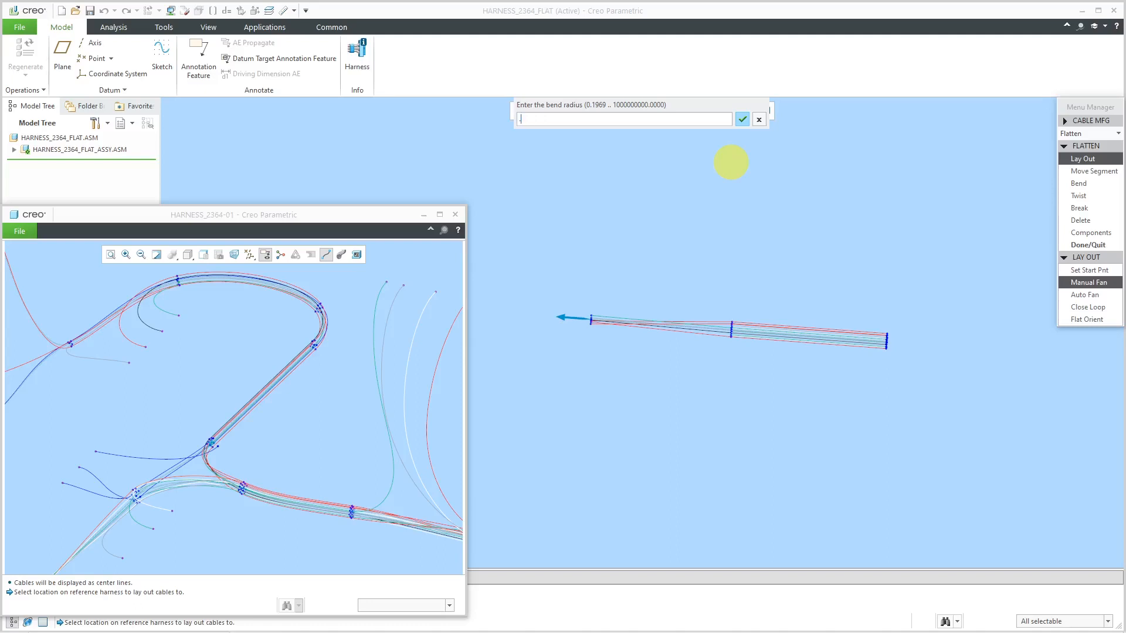
pyautogui.write('.25')
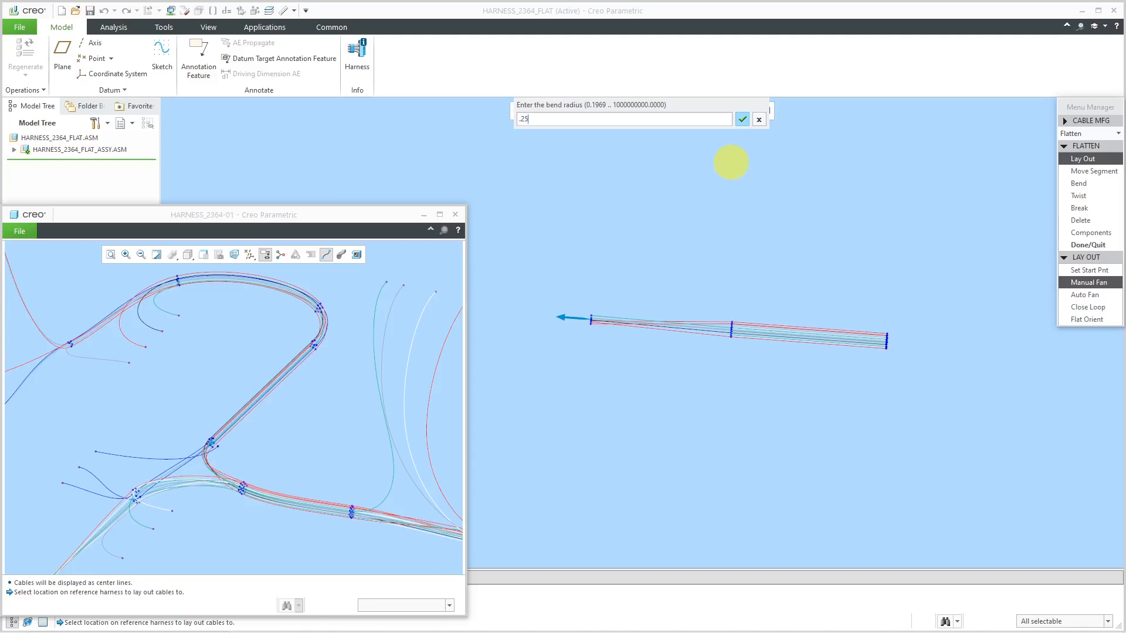
pyautogui.click(741, 119)
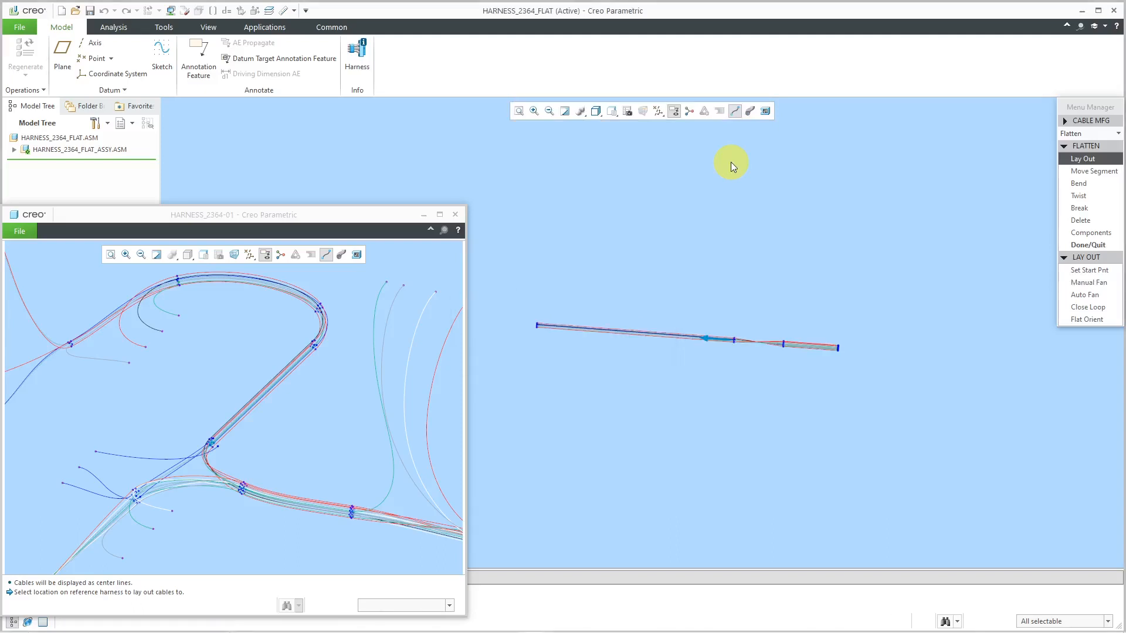
pyautogui.moveTo(357, 57)
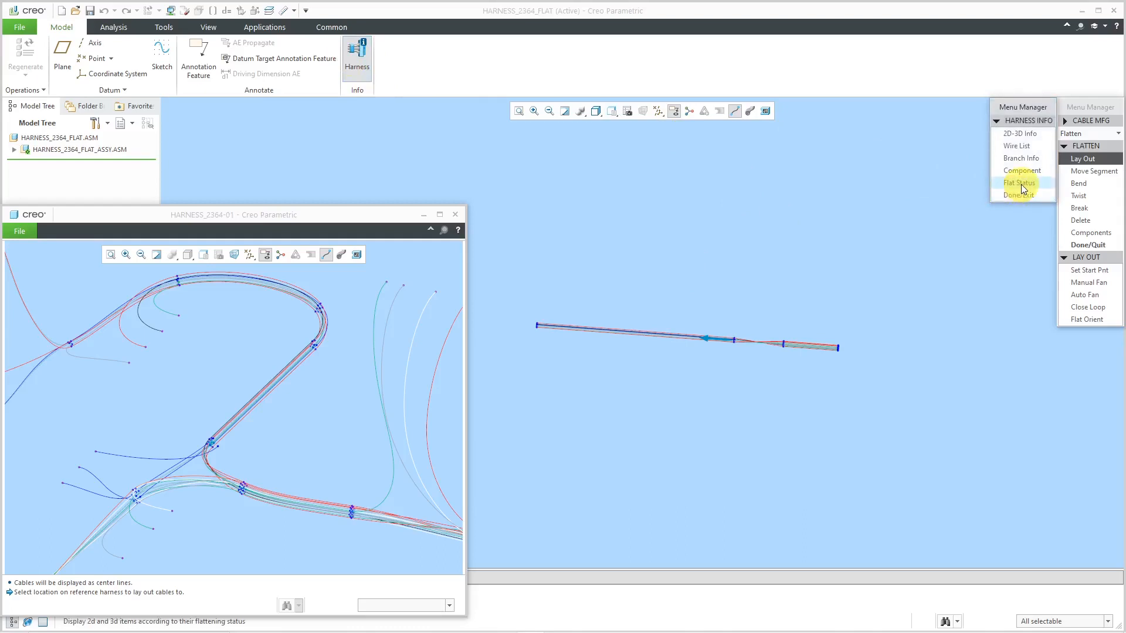
# Redisplay Flat Status so the newly laid-out branch shows as done.
pyautogui.click(1018, 182)
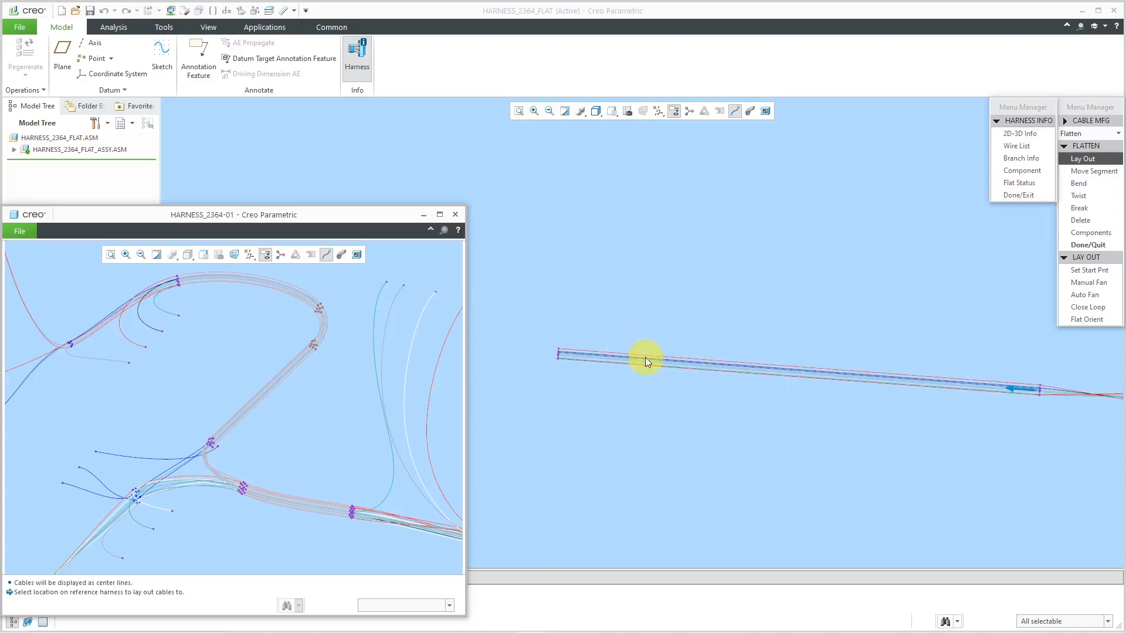
pyautogui.moveTo(297, 331)
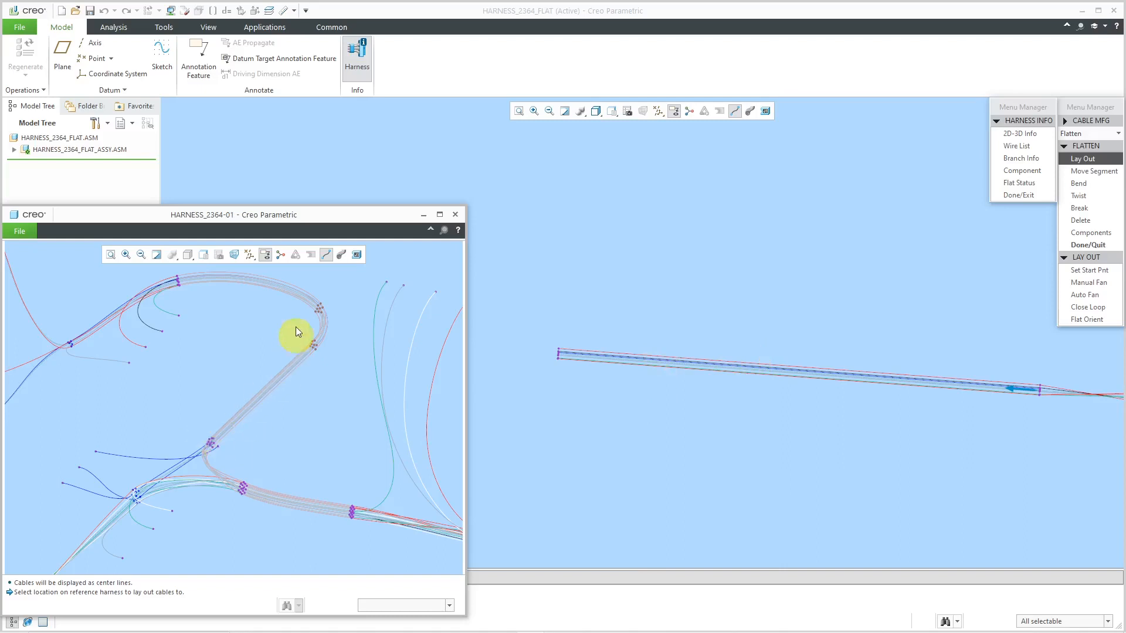
pyautogui.moveTo(269, 284)
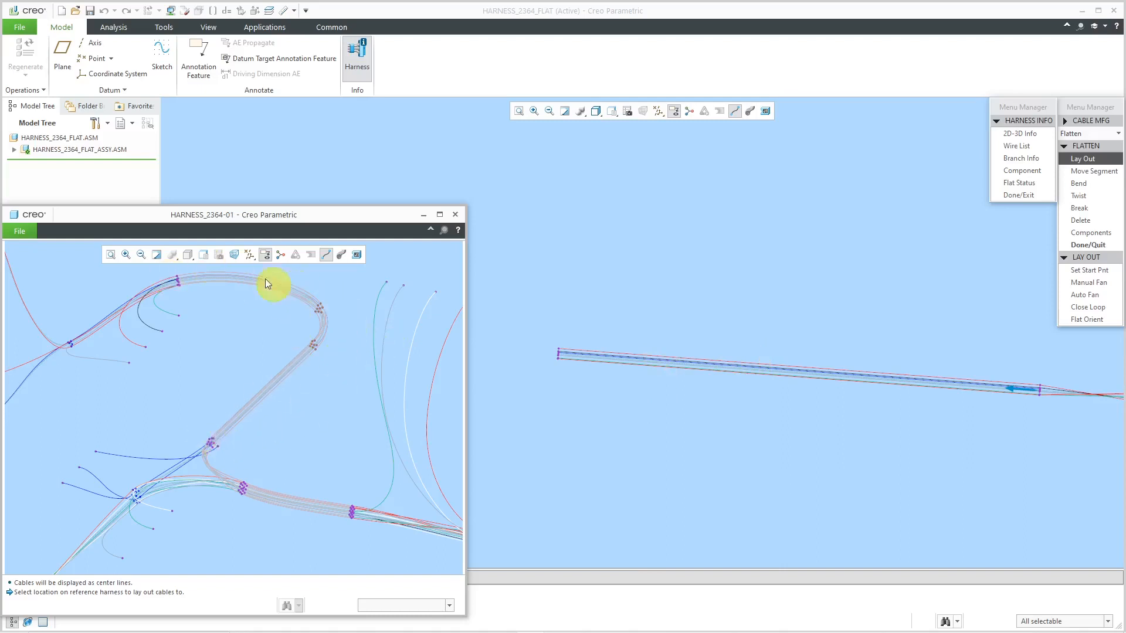
pyautogui.moveTo(319, 358)
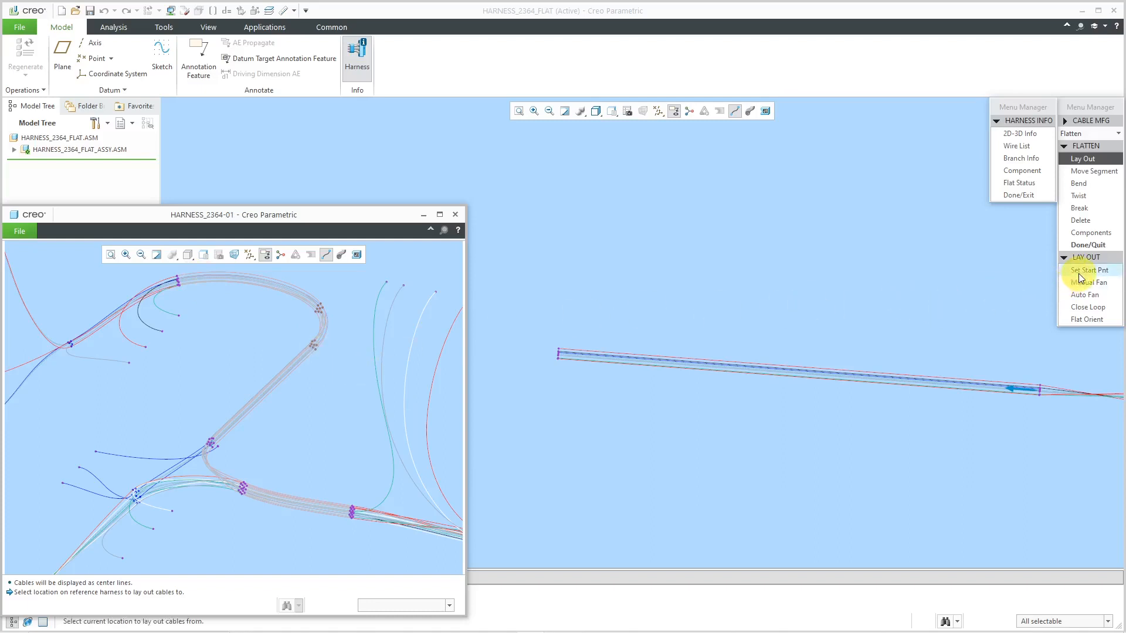
# Lay out the upper branch cables from a new start point with radius .25 and angle 0.
pyautogui.click(1088, 269)
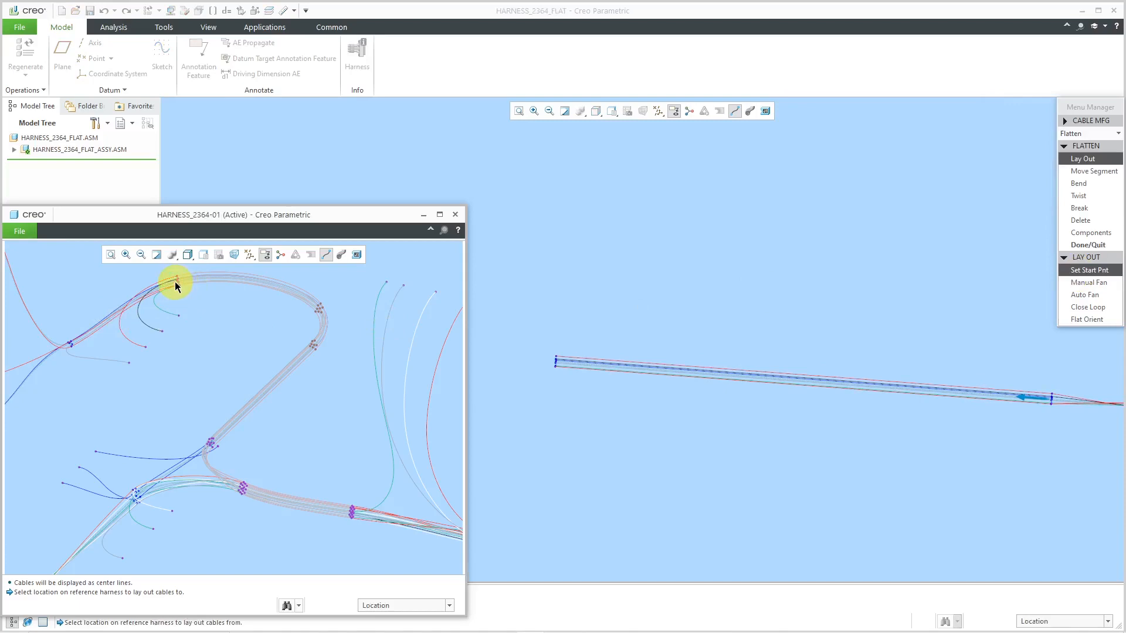
pyautogui.click(1088, 282)
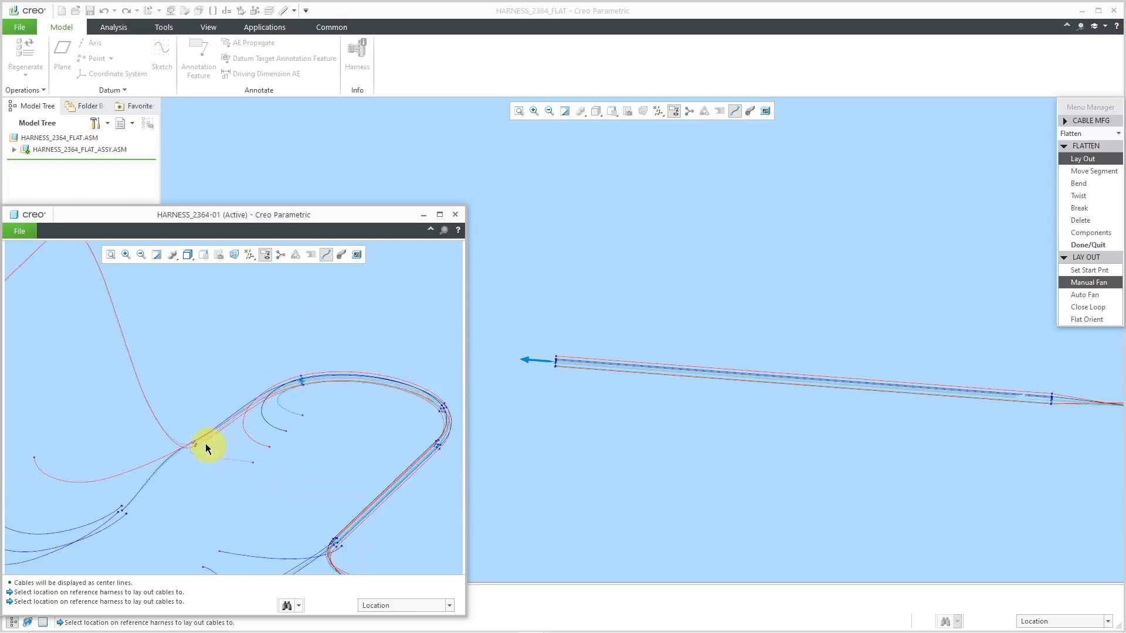
pyautogui.click(1077, 183)
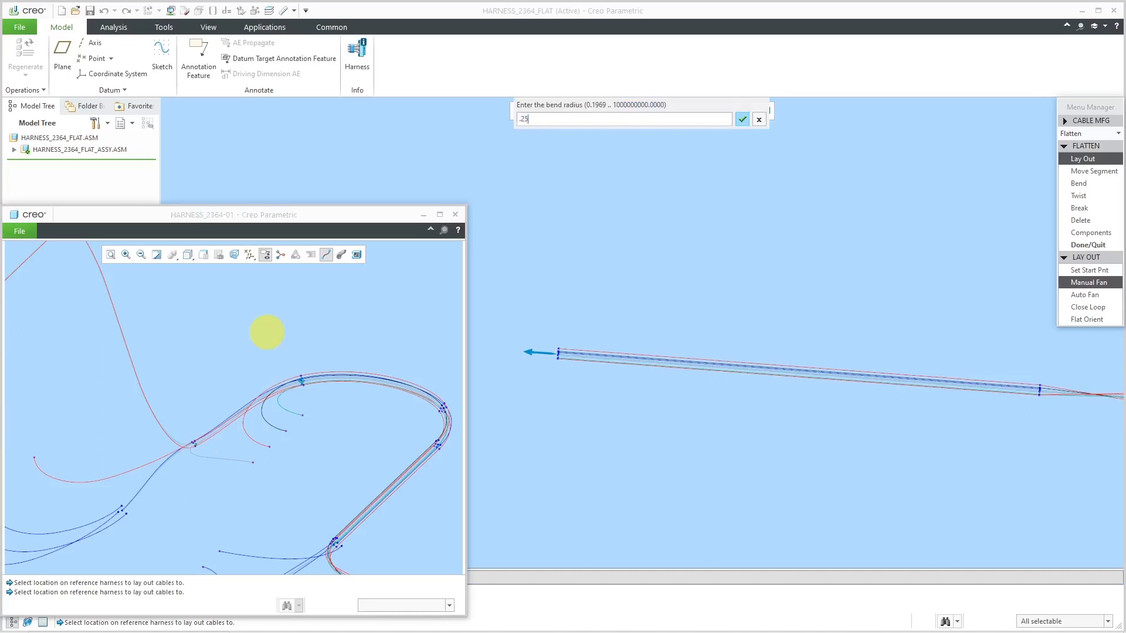
pyautogui.click(741, 119)
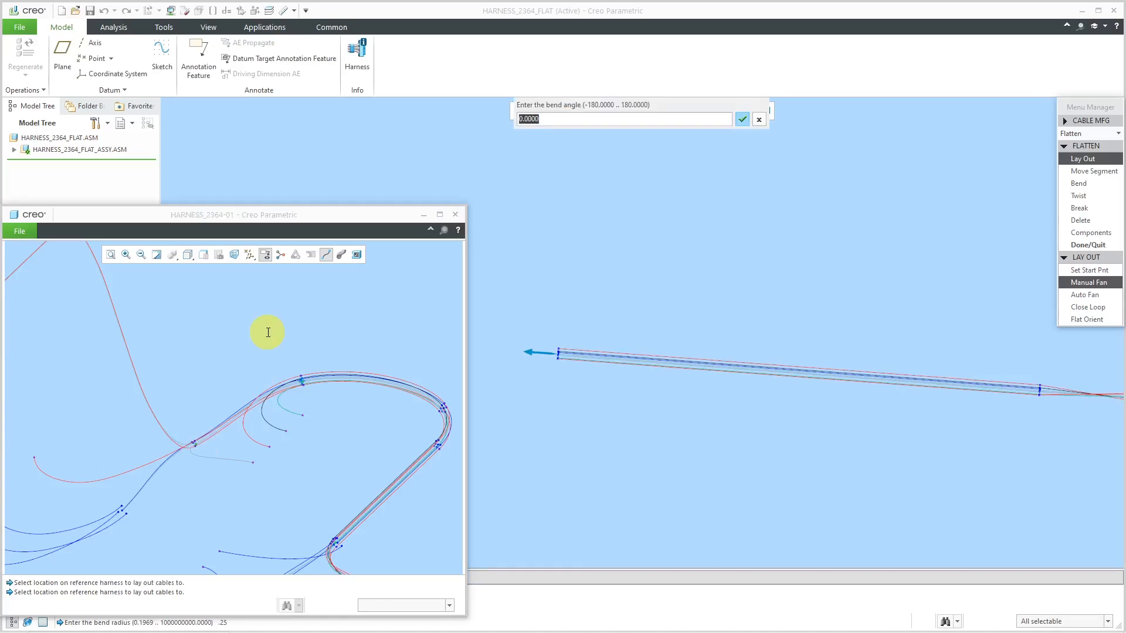
pyautogui.click(742, 119)
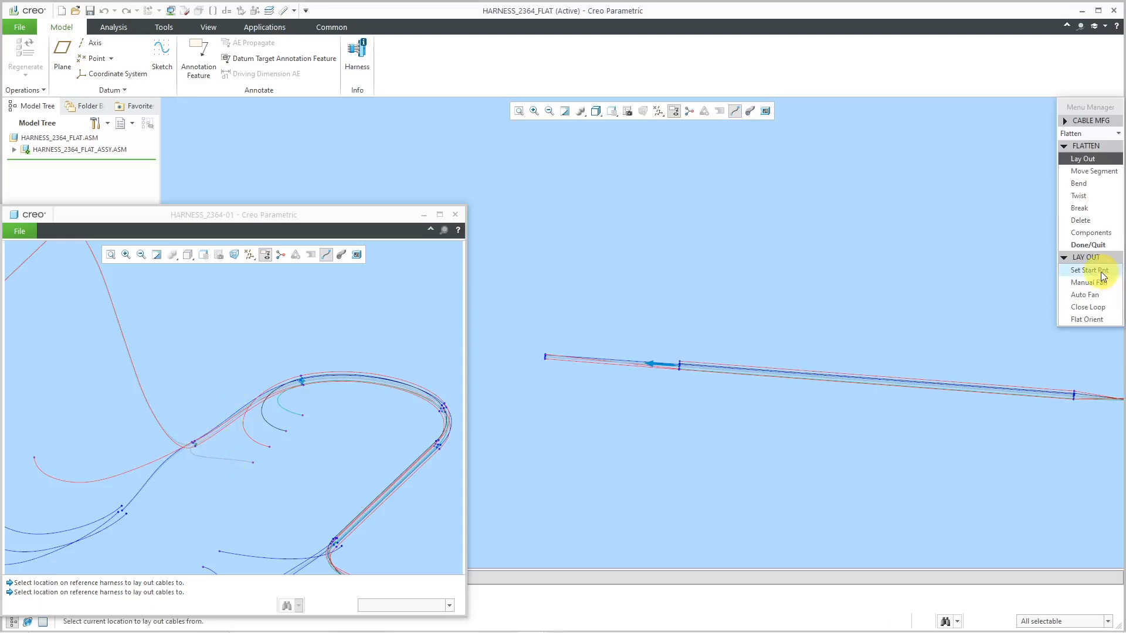
# Lay two straight segments along the main run from the branch junction, with 0° bend angle.
pyautogui.click(1088, 269)
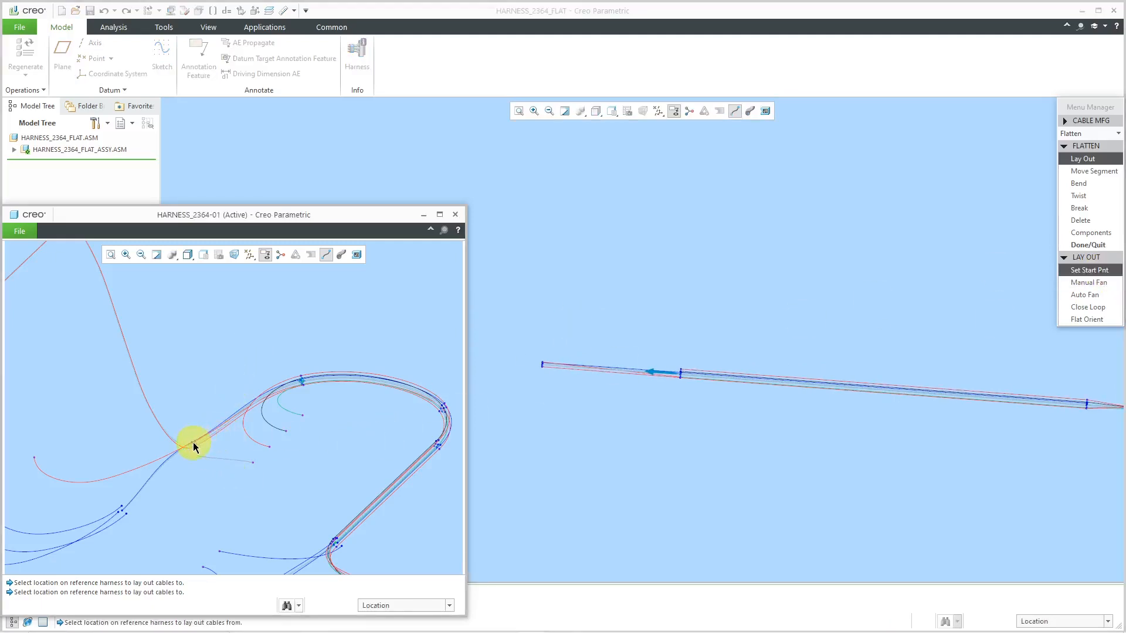
pyautogui.click(1088, 282)
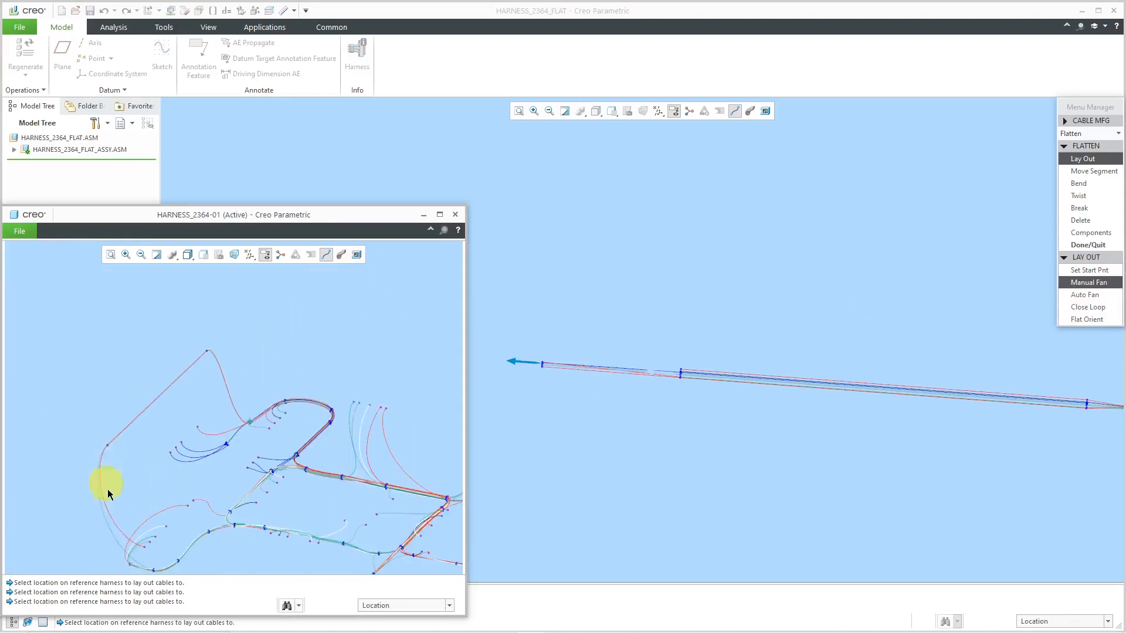
pyautogui.moveTo(135, 528)
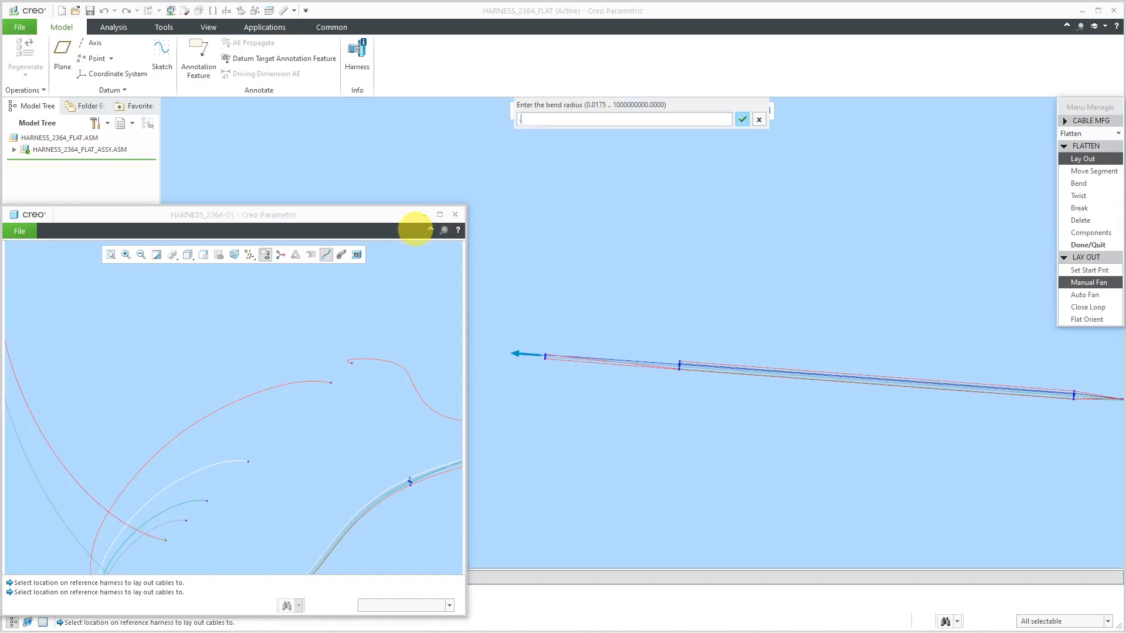
pyautogui.click(741, 119)
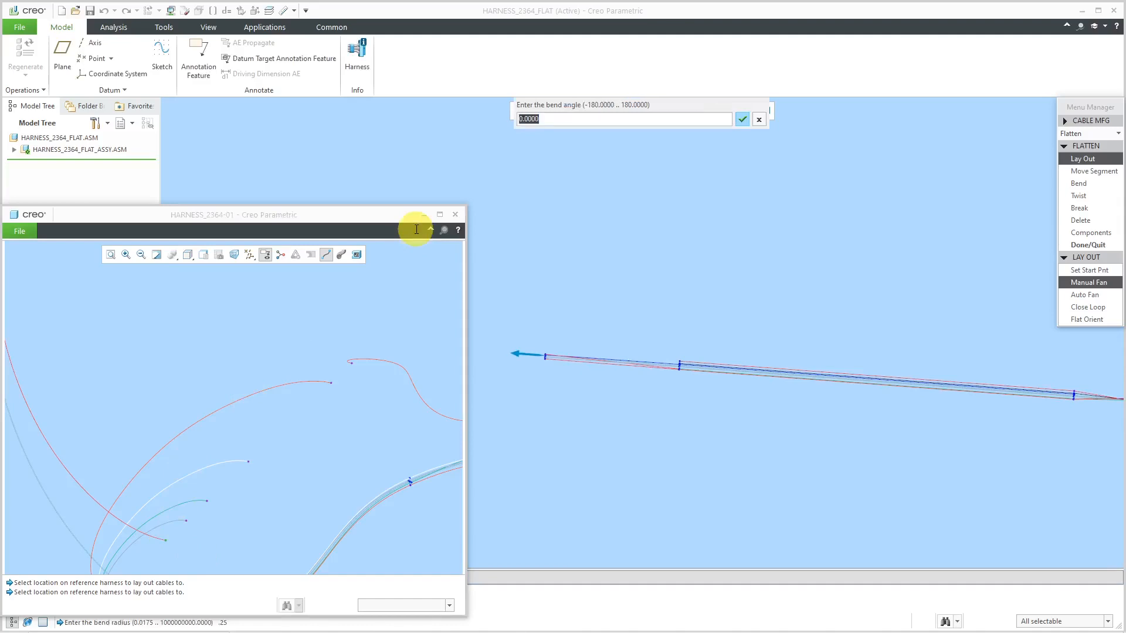
pyautogui.click(742, 119)
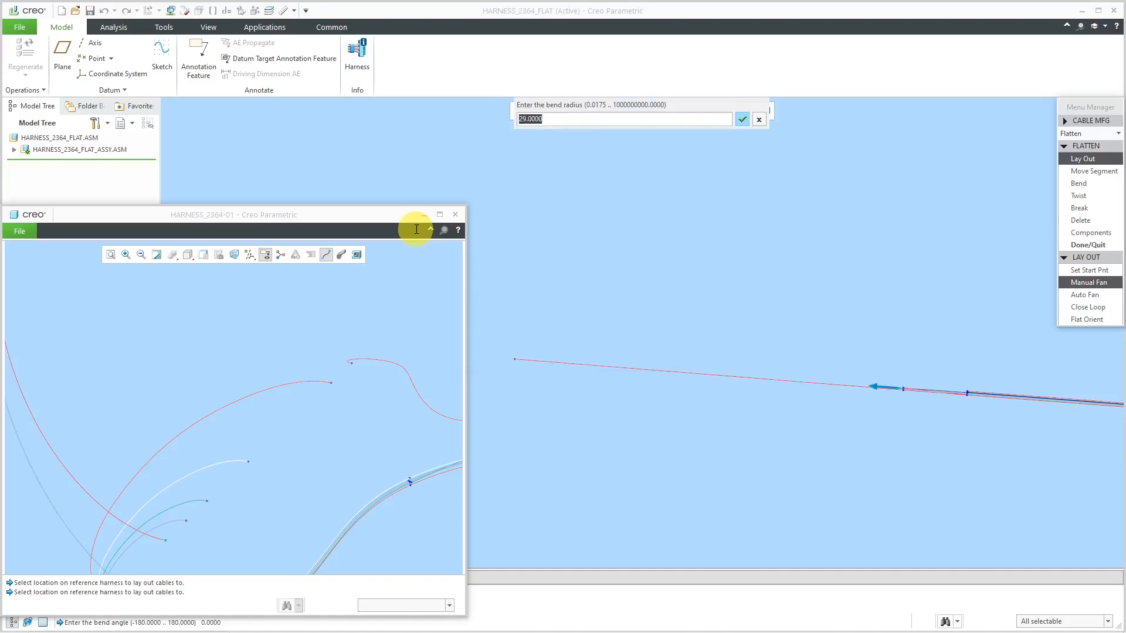
pyautogui.click(742, 119)
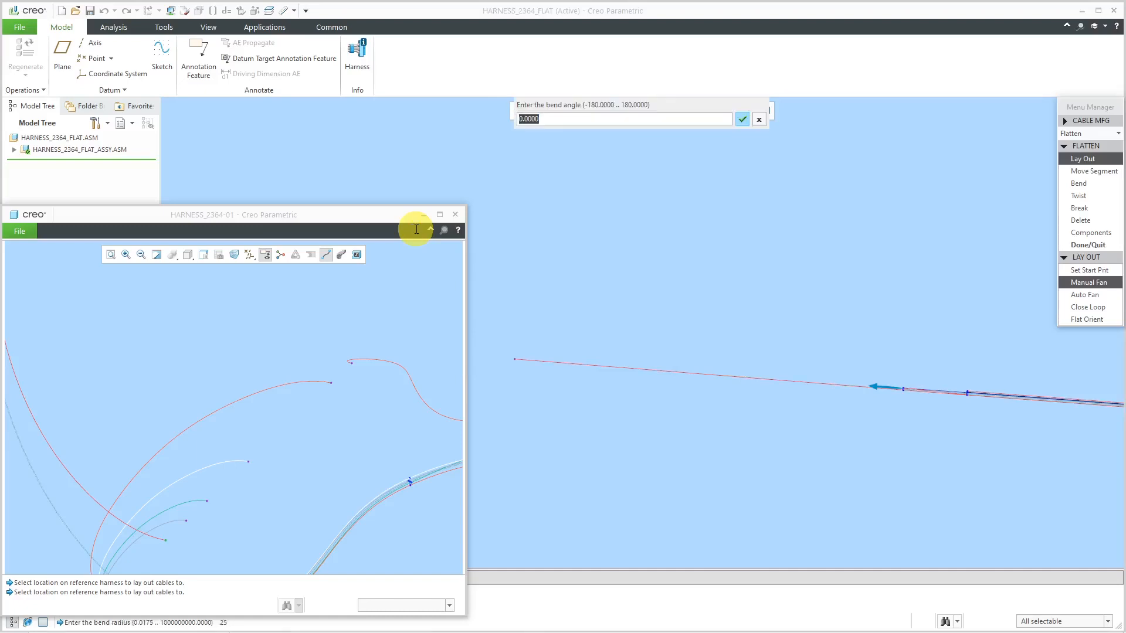
pyautogui.click(741, 119)
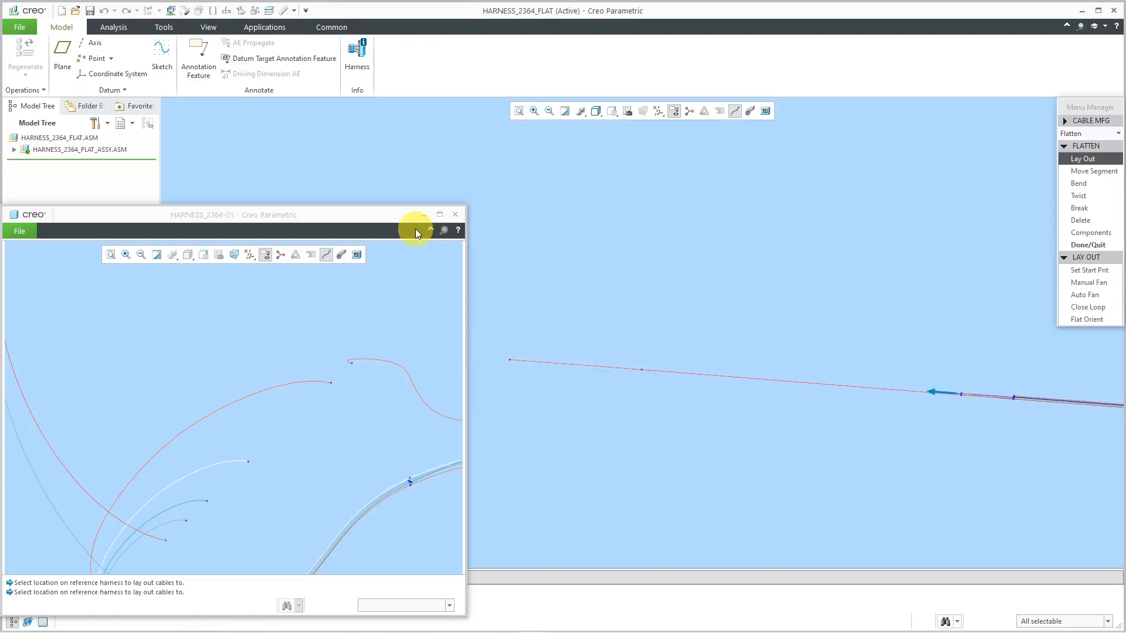
pyautogui.moveTo(361, 450)
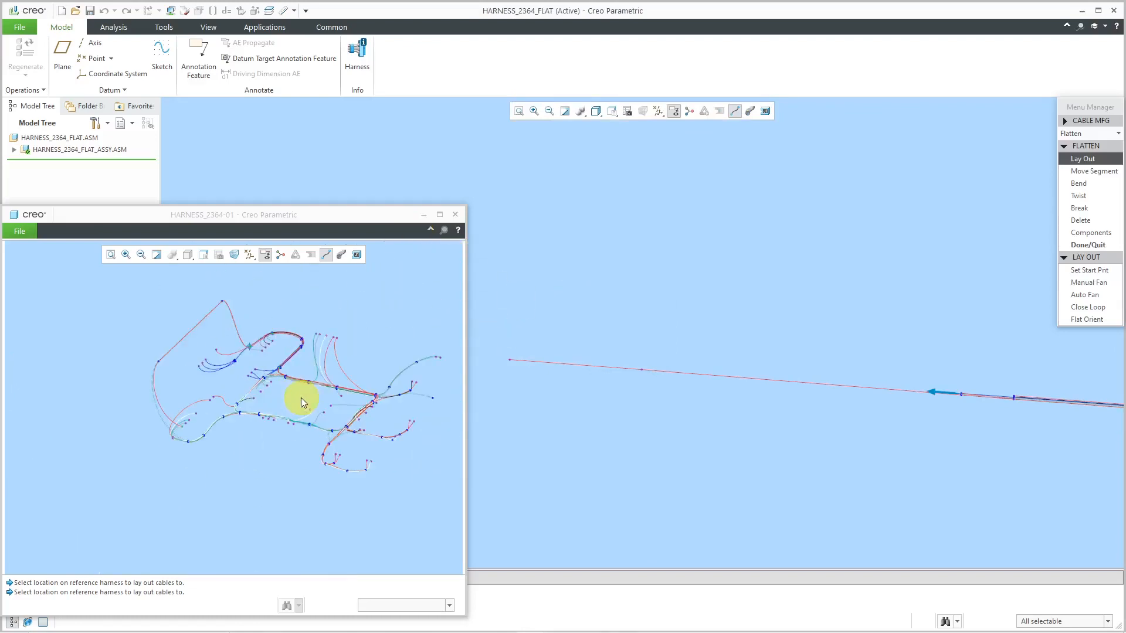
pyautogui.moveTo(431, 108)
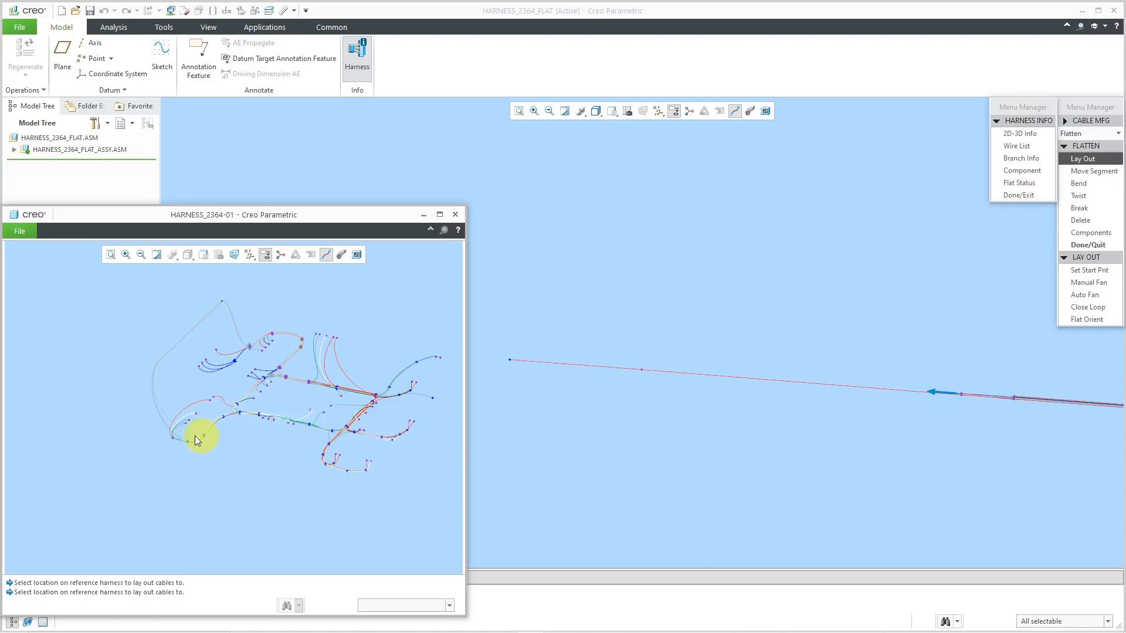
pyautogui.moveTo(305, 369)
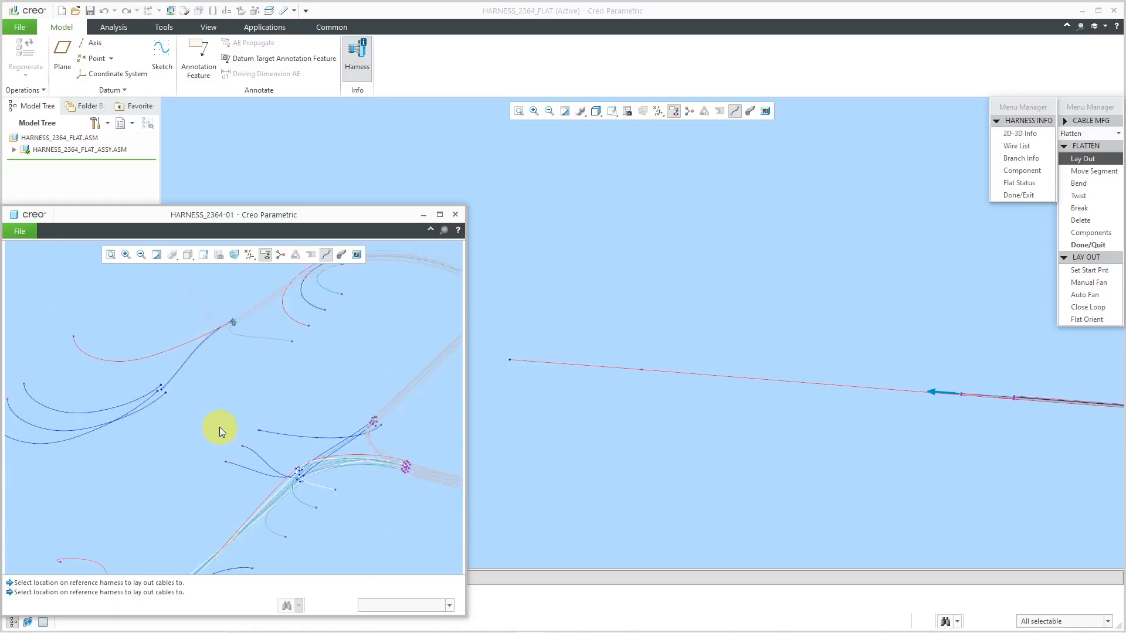
pyautogui.moveTo(242, 337)
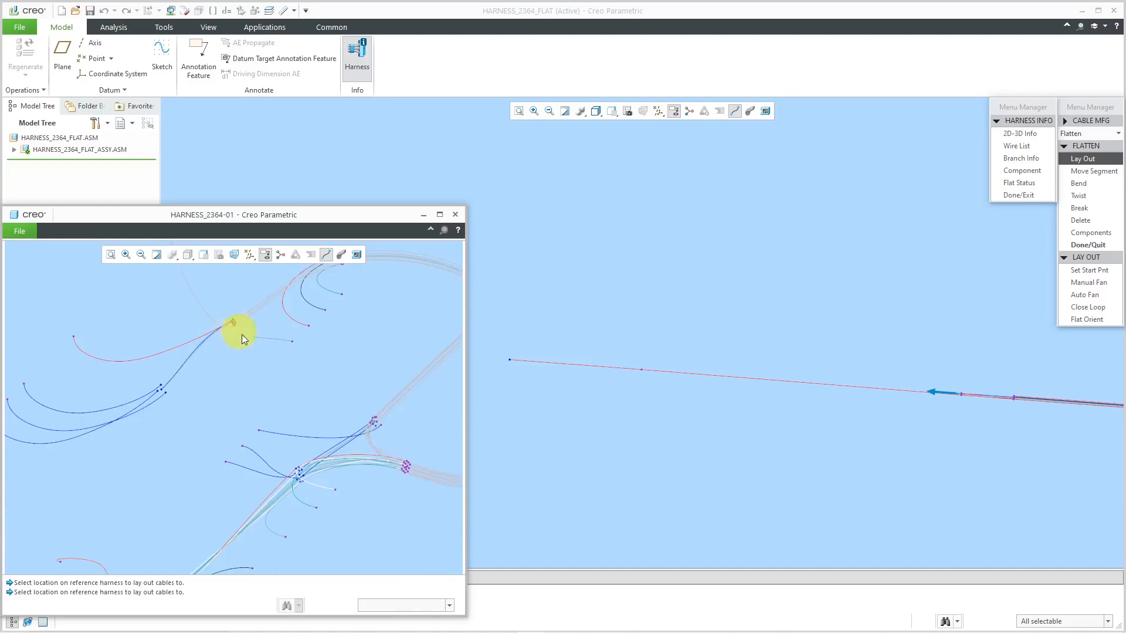
# Fan cable C001 off the main run as a short angled branch with radius .25.
pyautogui.click(1088, 269)
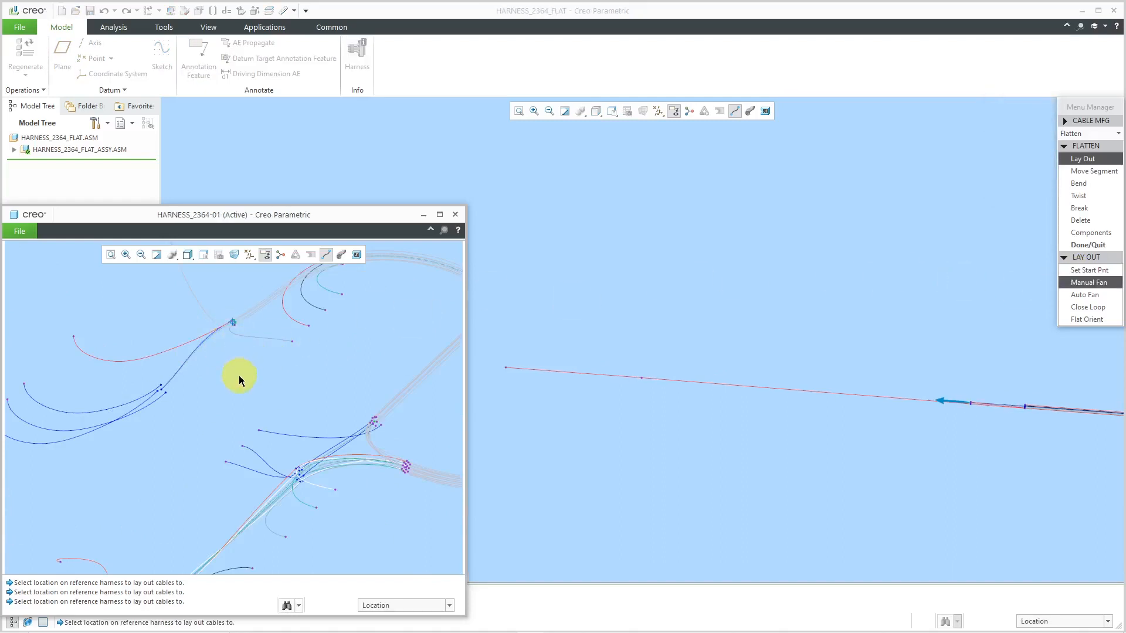
pyautogui.moveTo(230, 400)
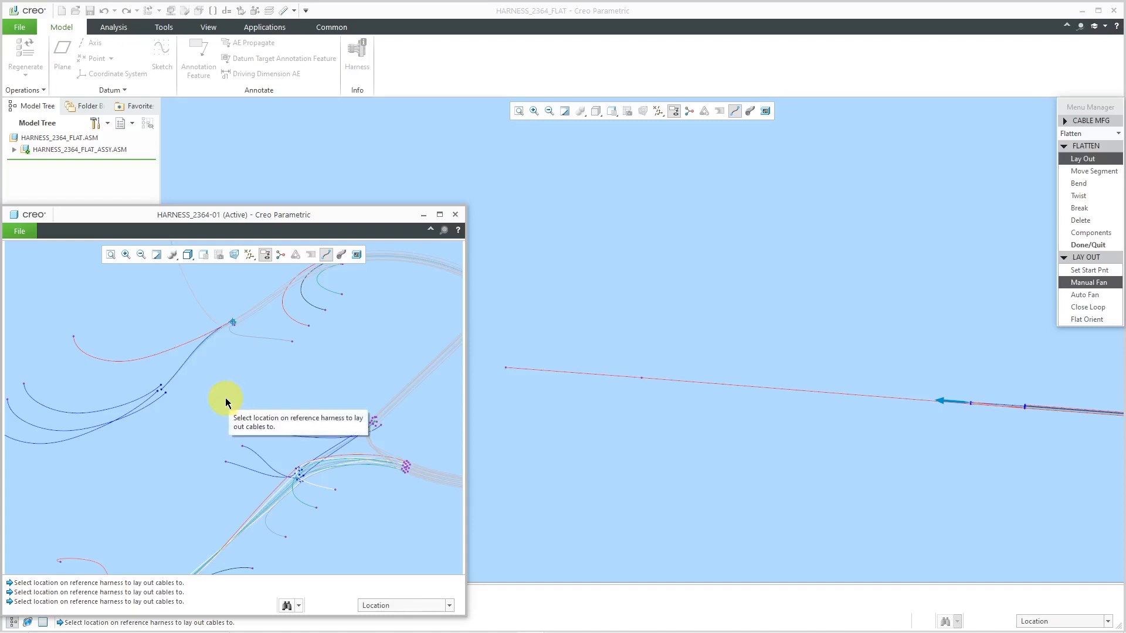
pyautogui.moveTo(217, 351)
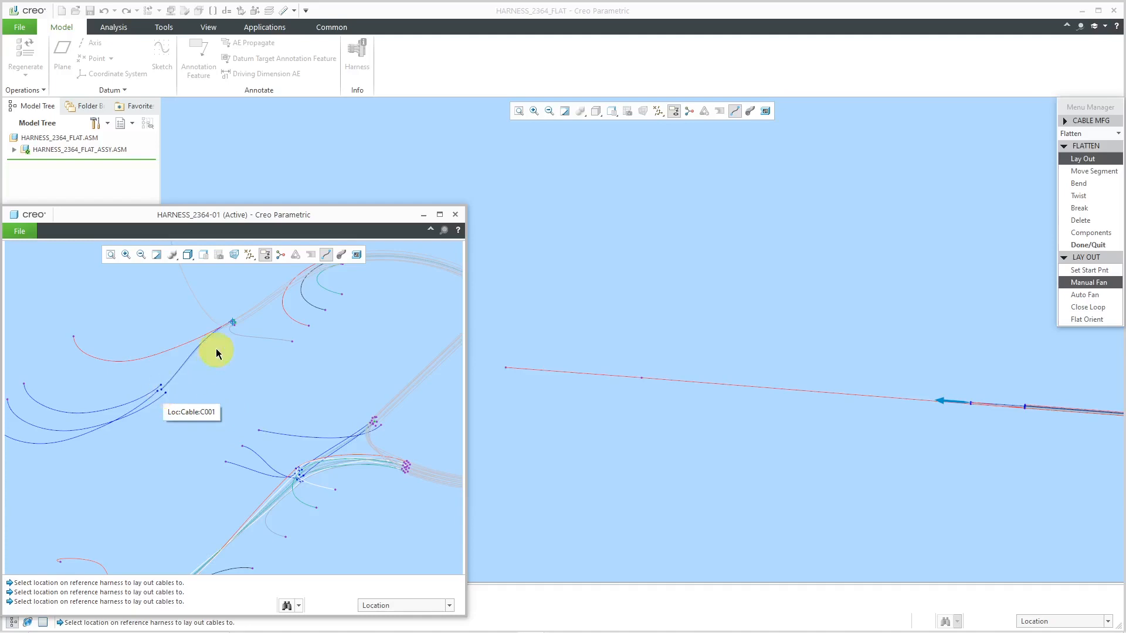
pyautogui.moveTo(75, 340)
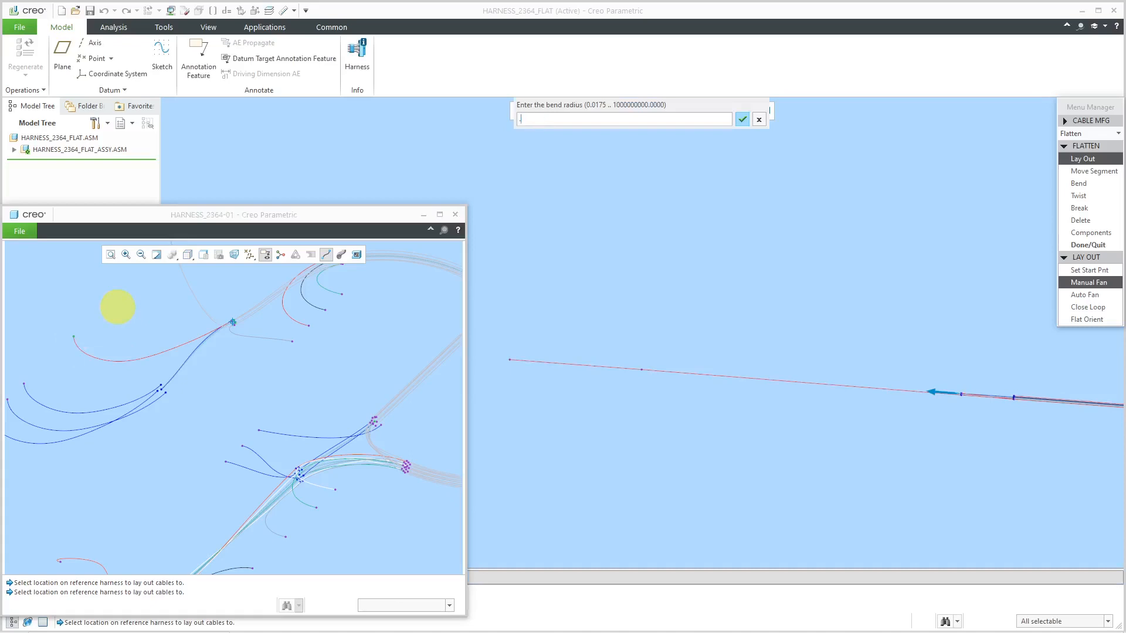
pyautogui.click(741, 119)
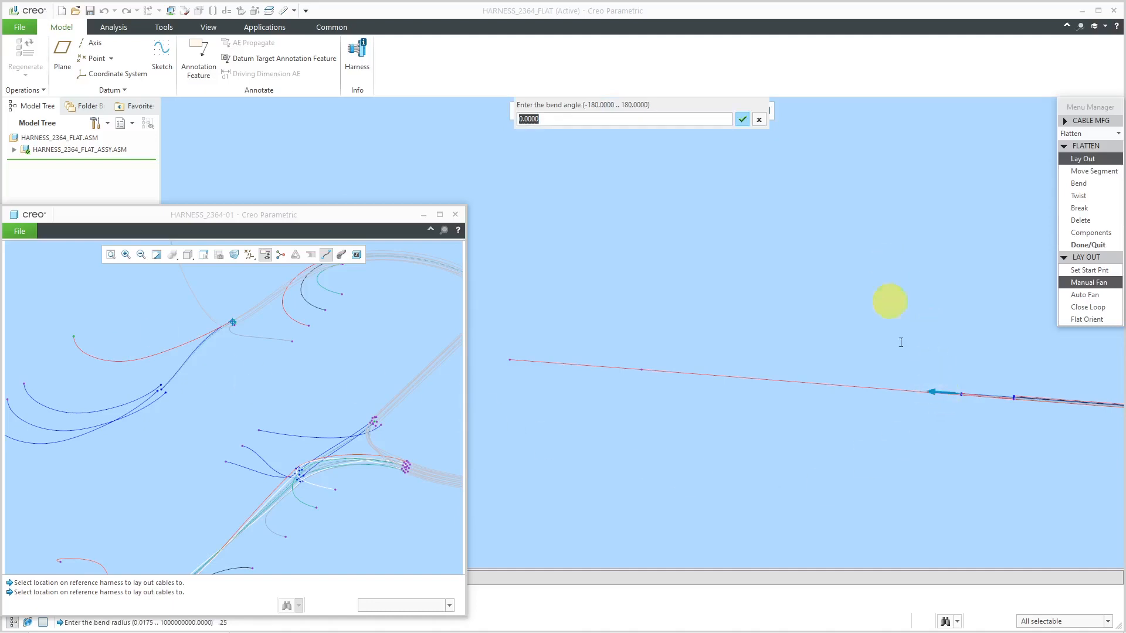
pyautogui.moveTo(937, 403)
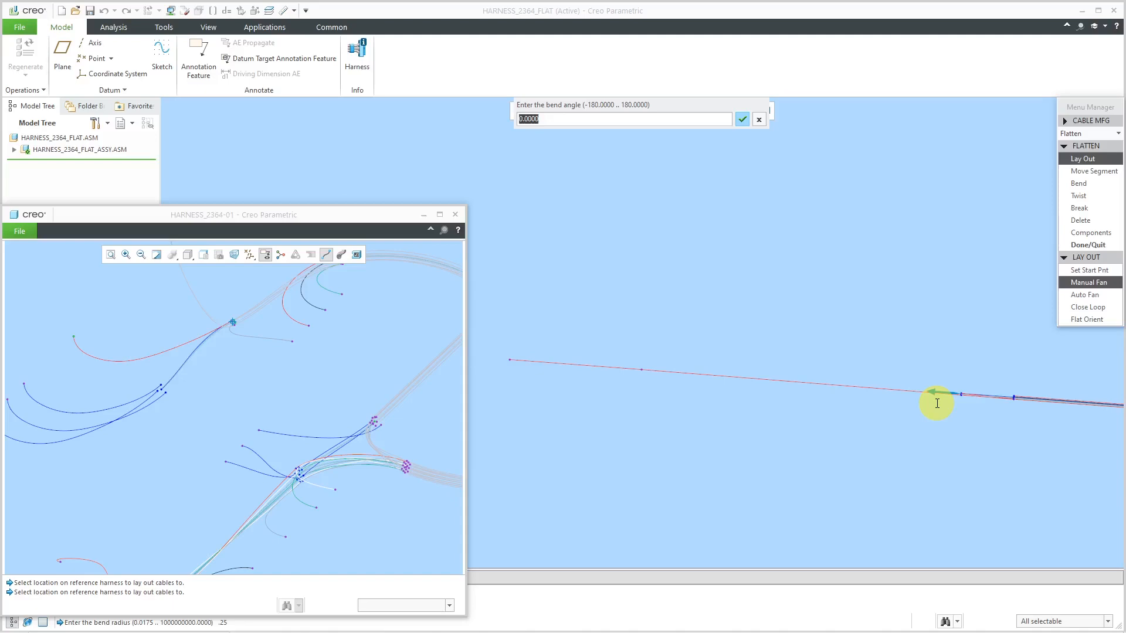
pyautogui.moveTo(961, 320)
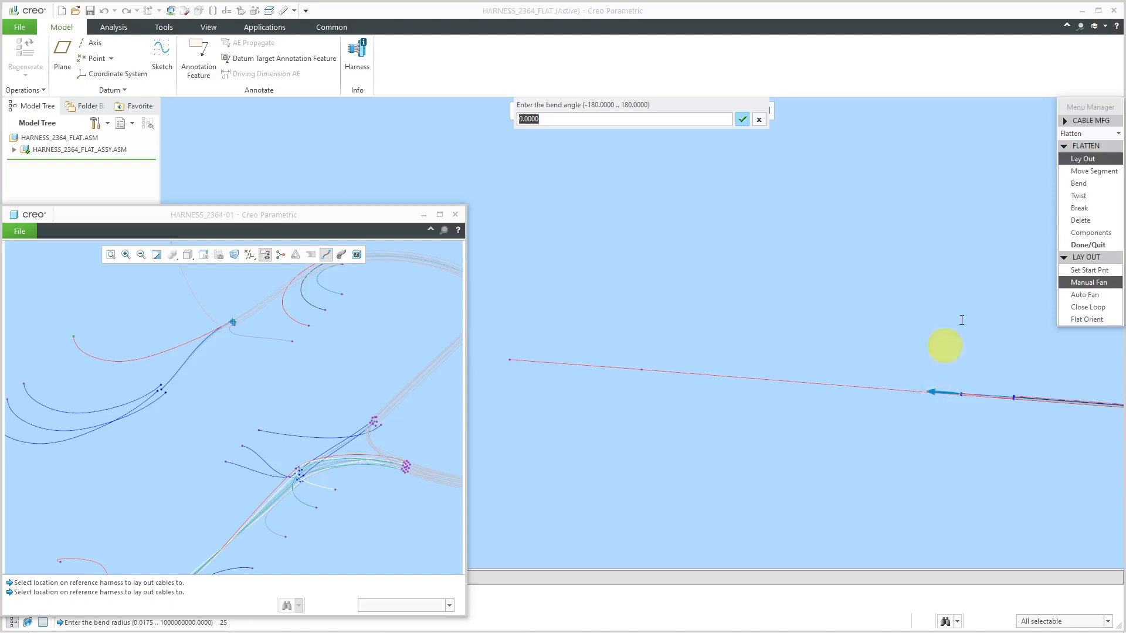
pyautogui.moveTo(931, 301)
pyautogui.write('-')
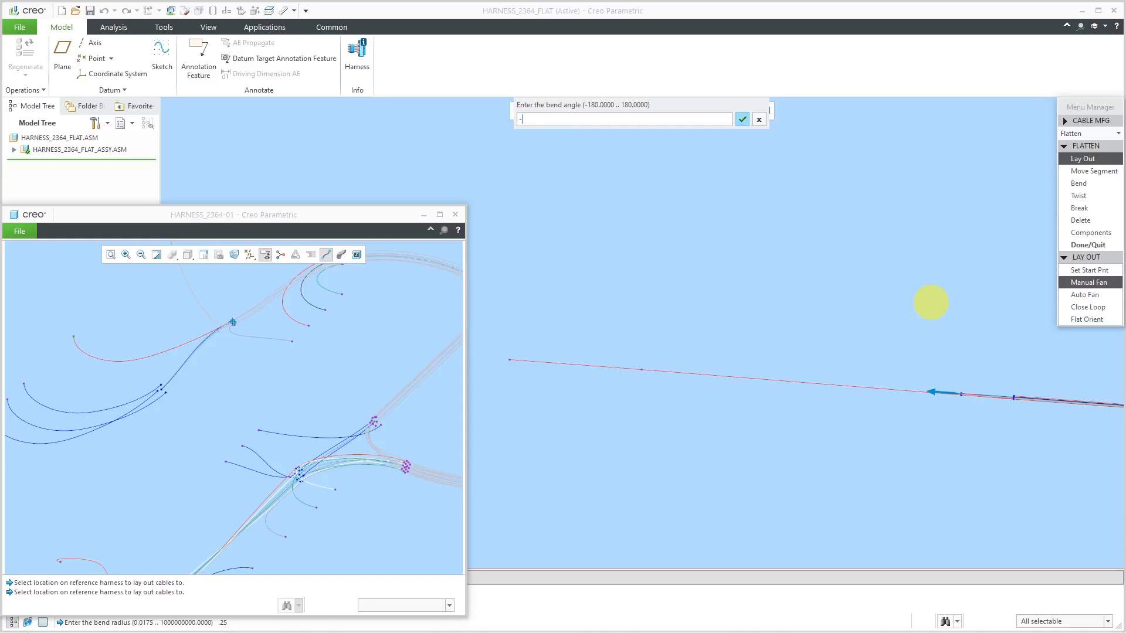
pyautogui.click(742, 119)
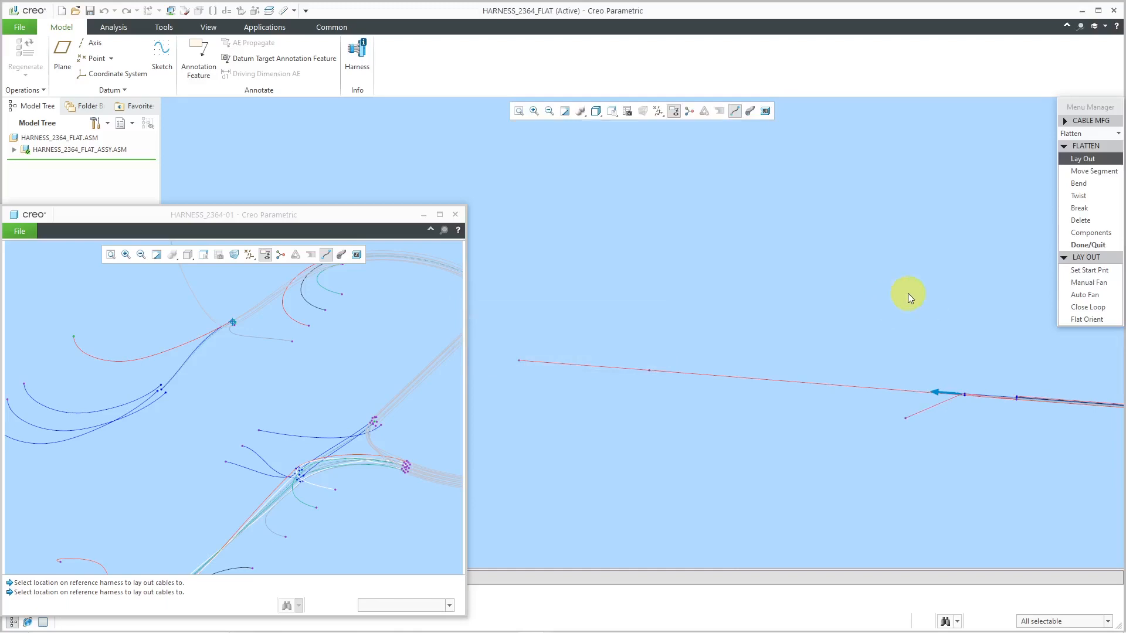
pyautogui.moveTo(619, 359)
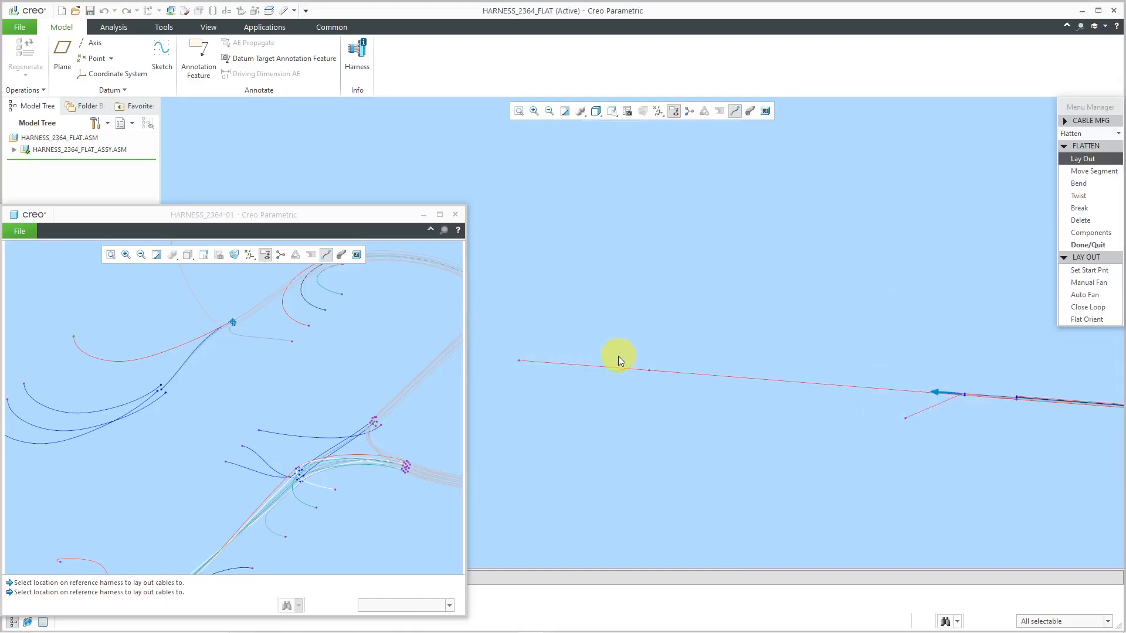
pyautogui.moveTo(633, 380)
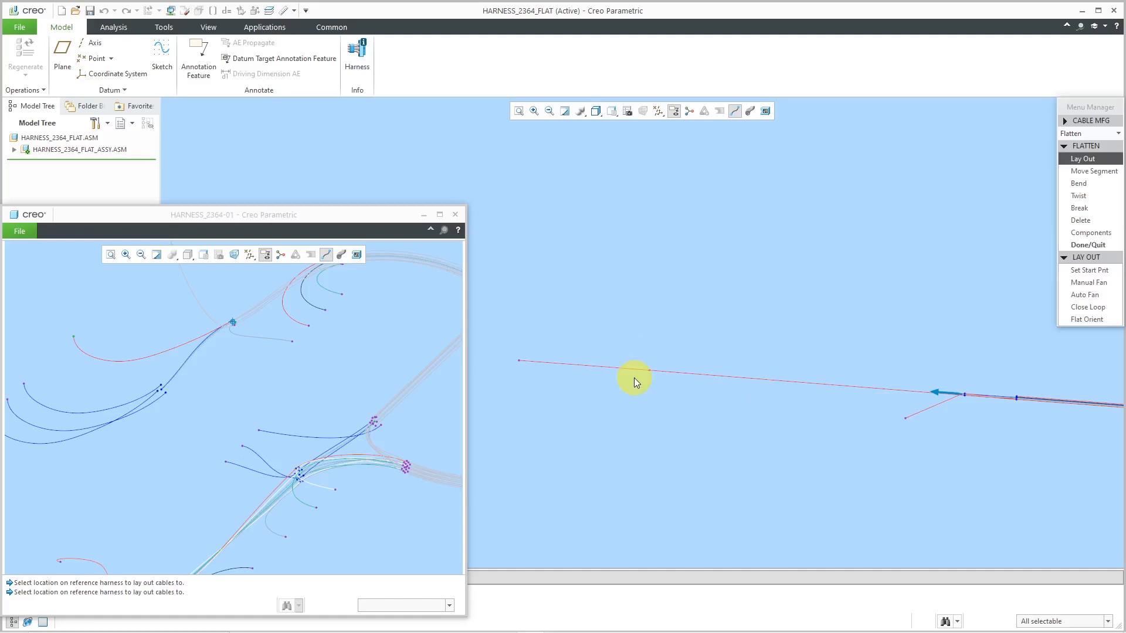
pyautogui.moveTo(1069, 235)
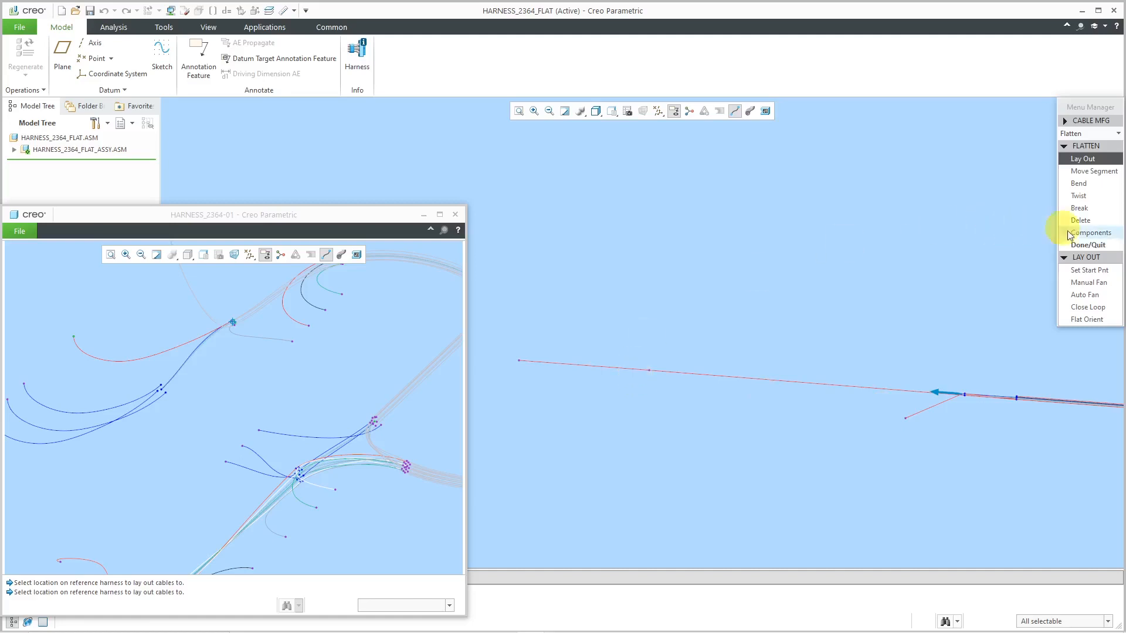
pyautogui.moveTo(1089, 245)
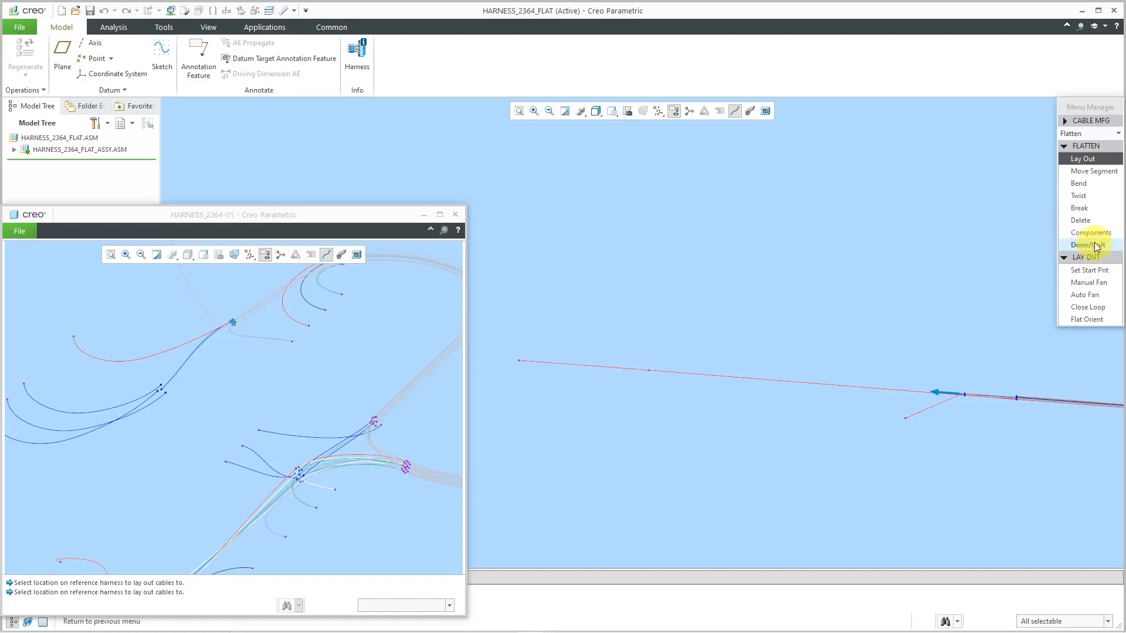
# Edit the branch's 30° angle dimension and regenerate so it swings above the main run.
pyautogui.click(1086, 244)
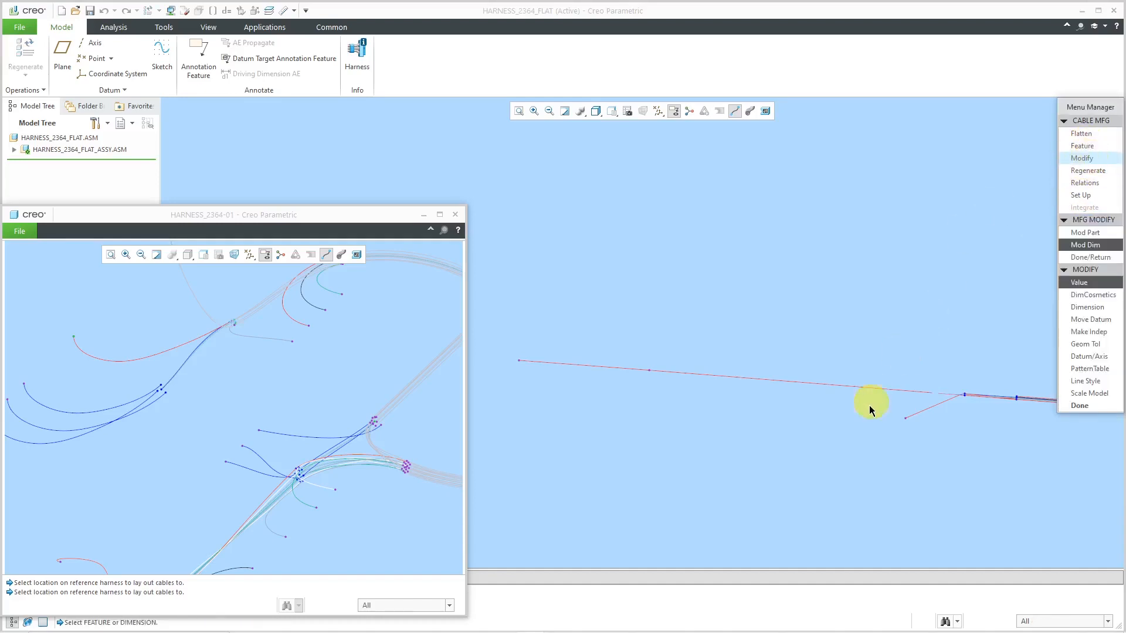
pyautogui.moveTo(1090, 294)
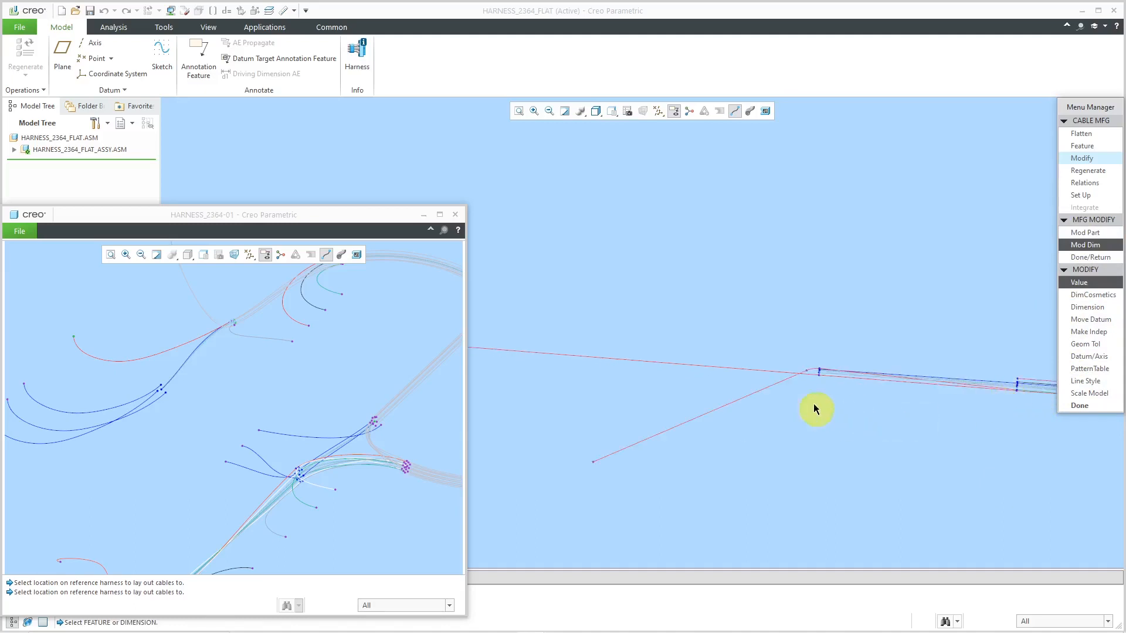
pyautogui.moveTo(763, 395)
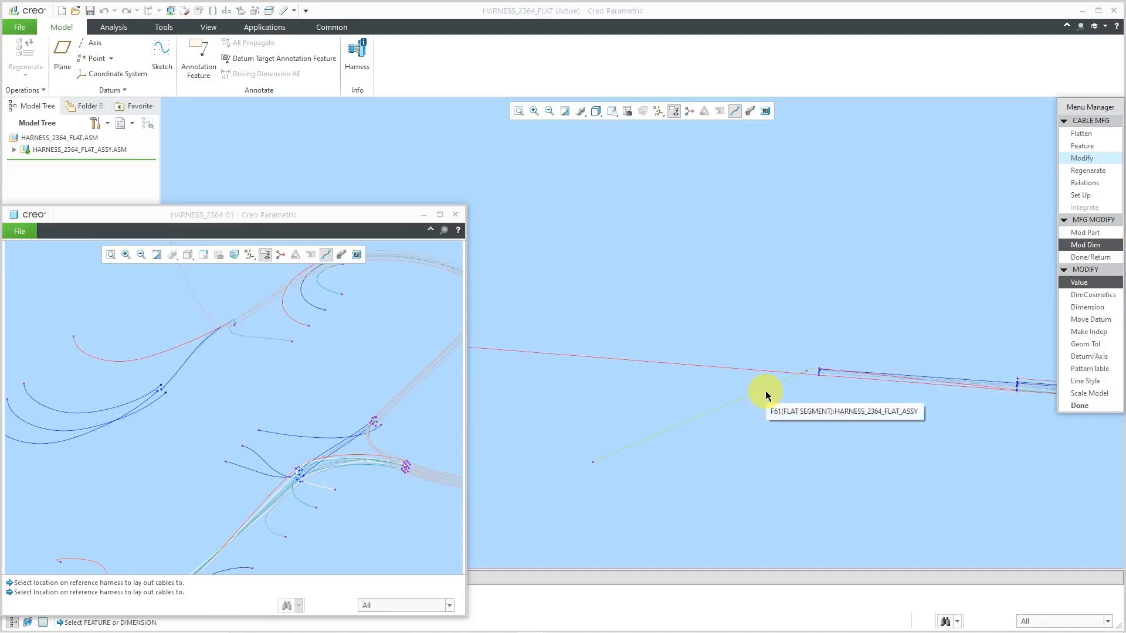
pyautogui.click(783, 374)
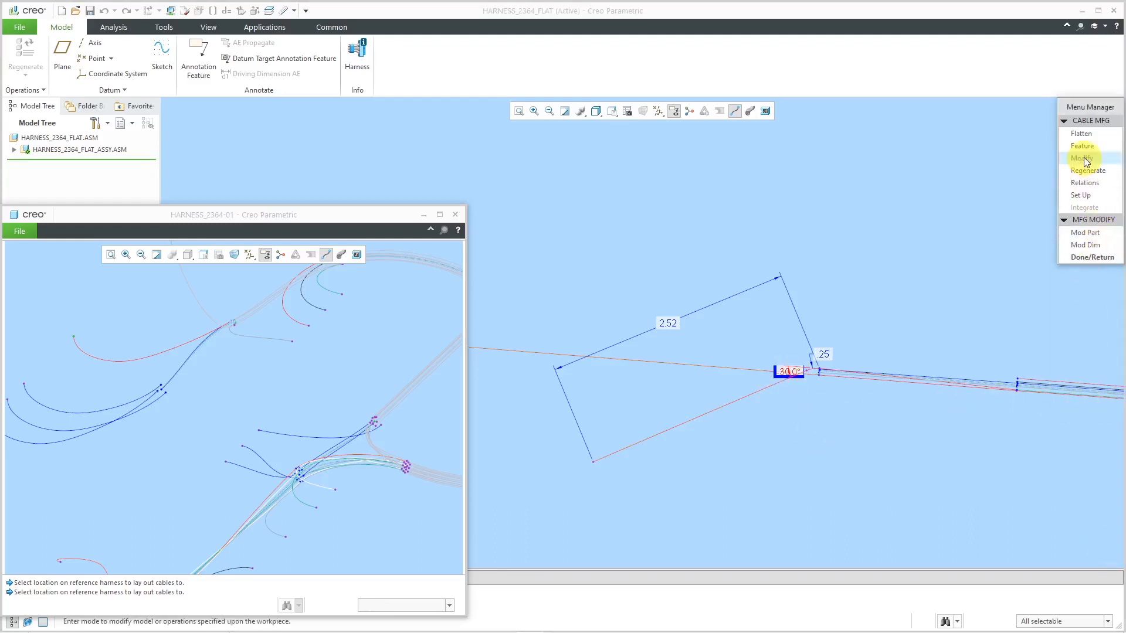
pyautogui.click(1088, 170)
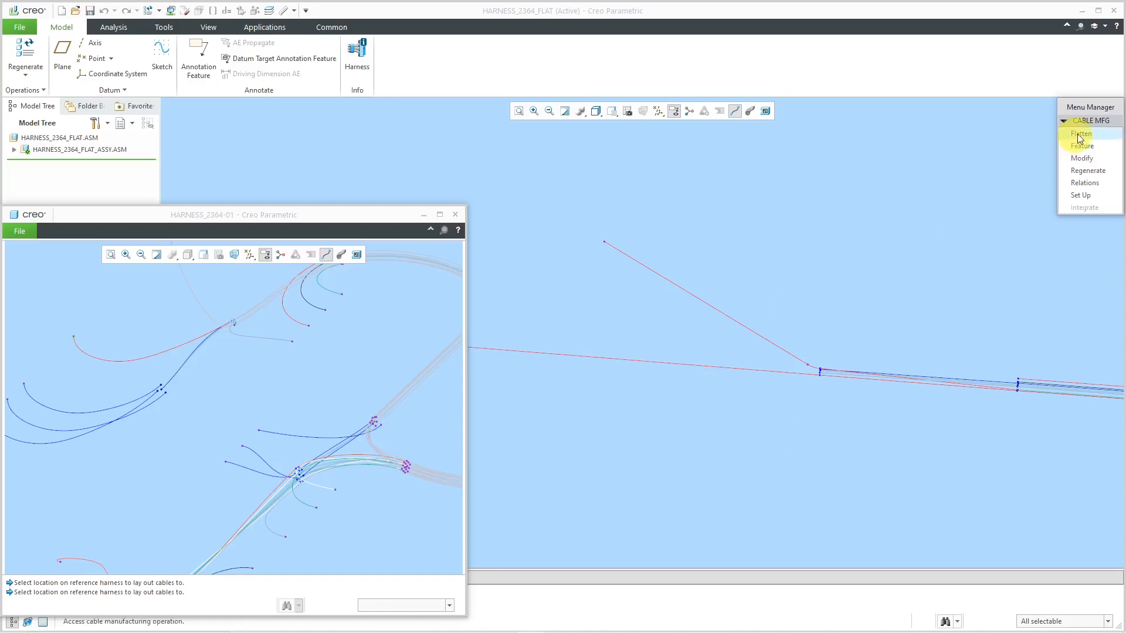
# Lay out the loose wire with bend radius 11 at a 90° angle off the main branch.
pyautogui.click(1080, 134)
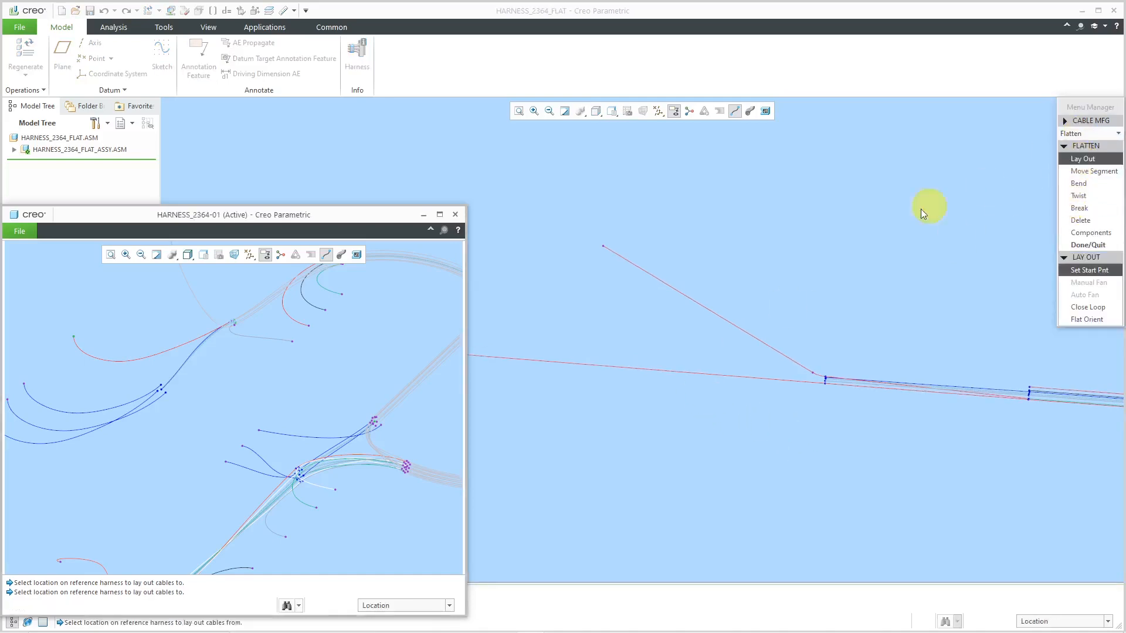
pyautogui.moveTo(235, 329)
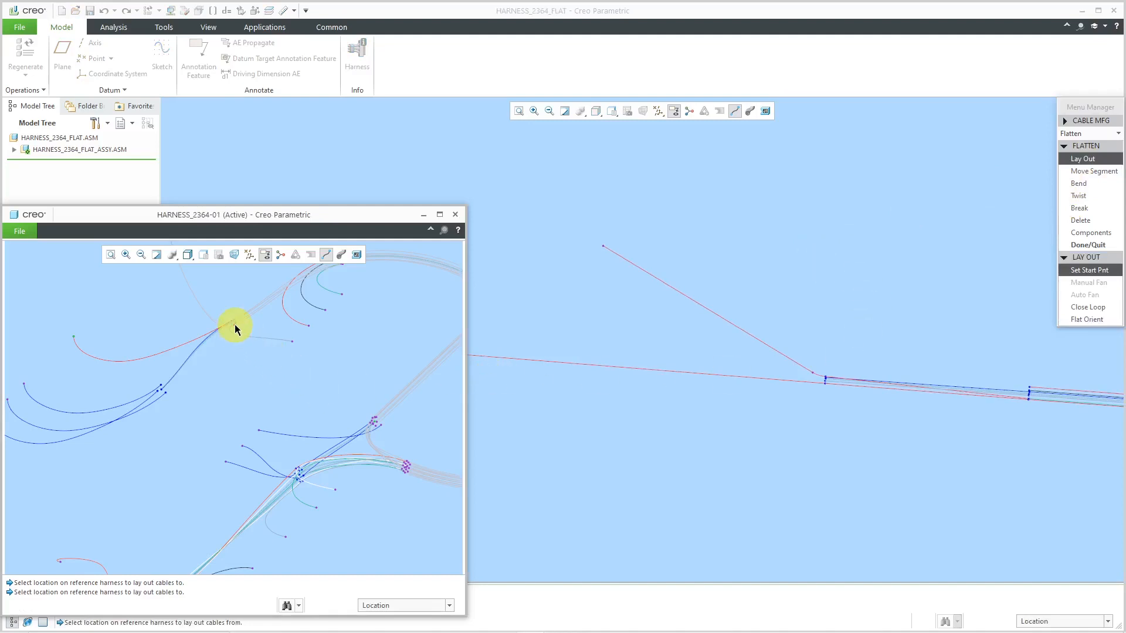
pyautogui.moveTo(1092, 294)
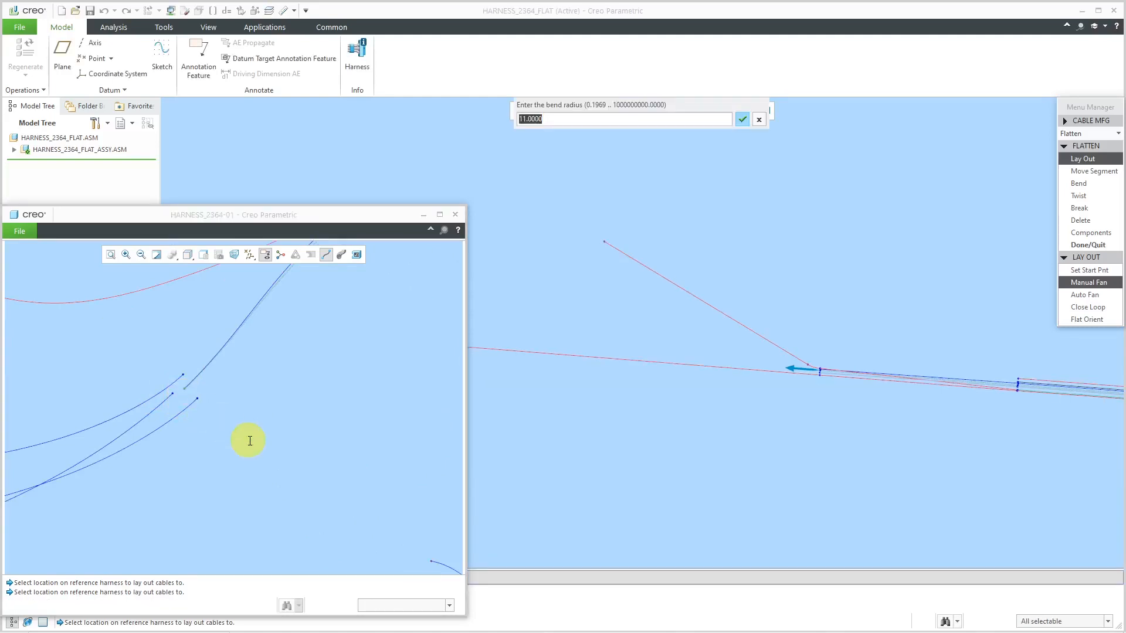
pyautogui.moveTo(477, 505)
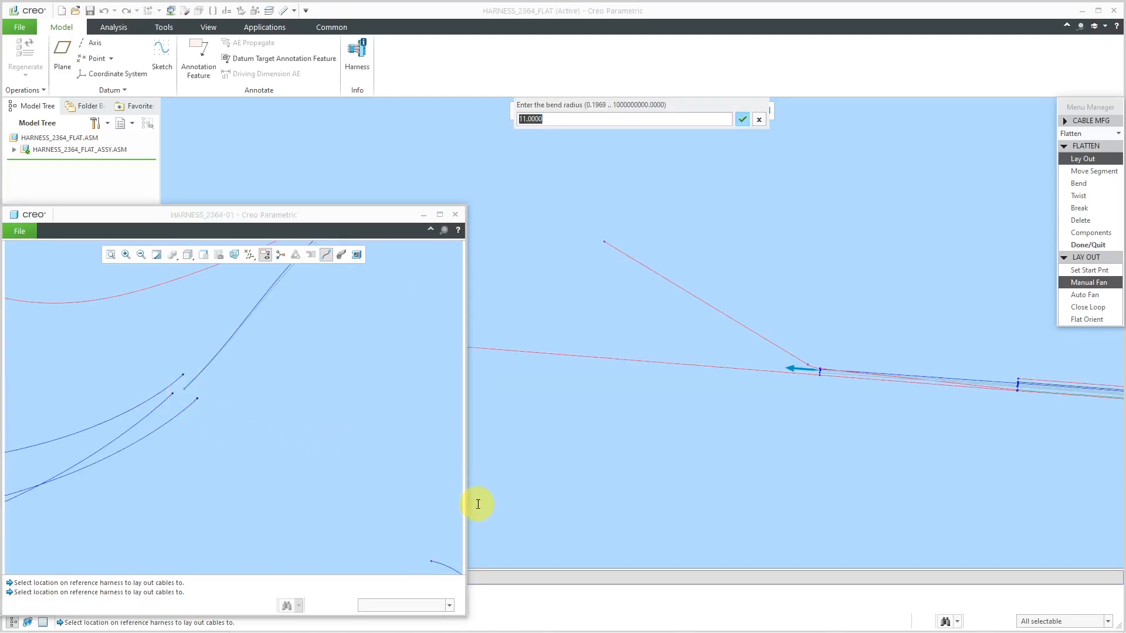
pyautogui.moveTo(537, 295)
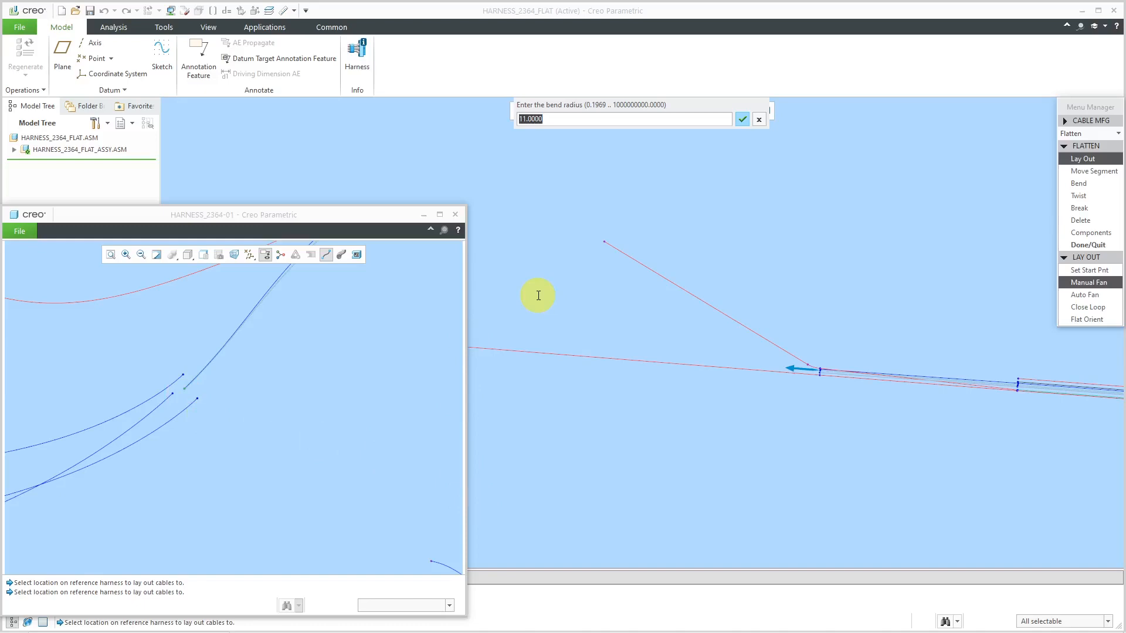
pyautogui.click(741, 119)
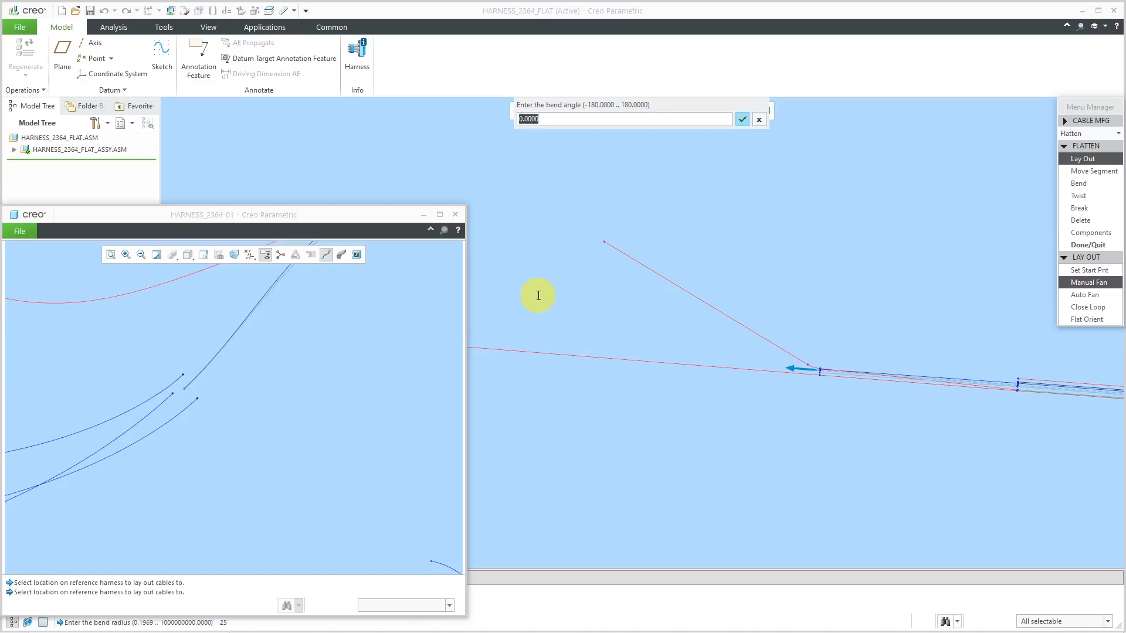
pyautogui.write('90')
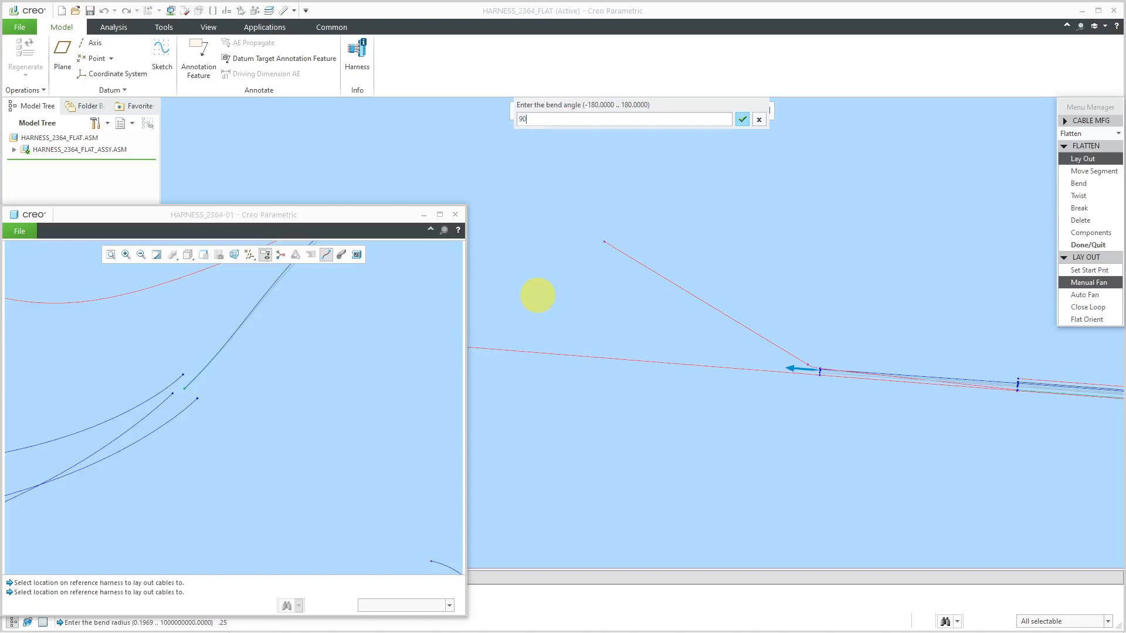
pyautogui.click(741, 119)
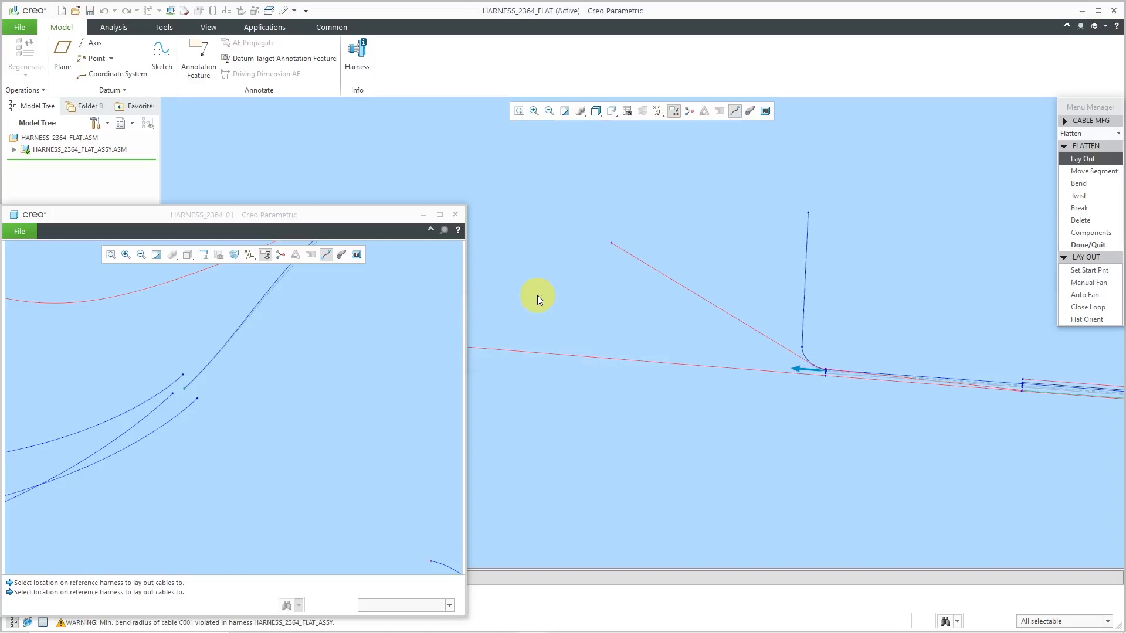
pyautogui.moveTo(246, 417)
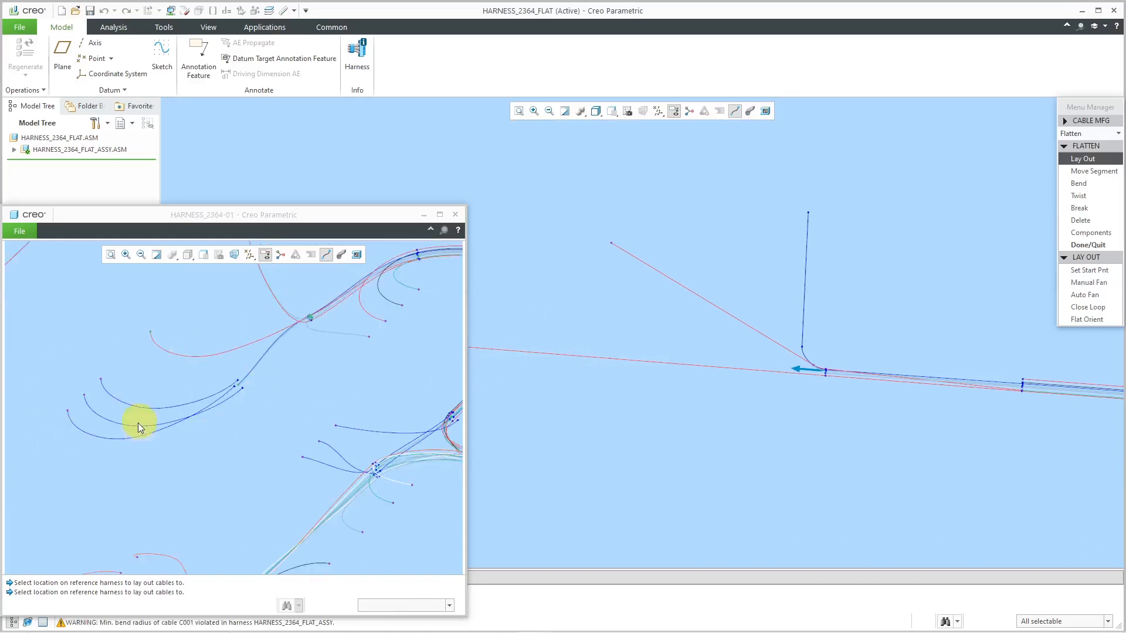
pyautogui.moveTo(263, 391)
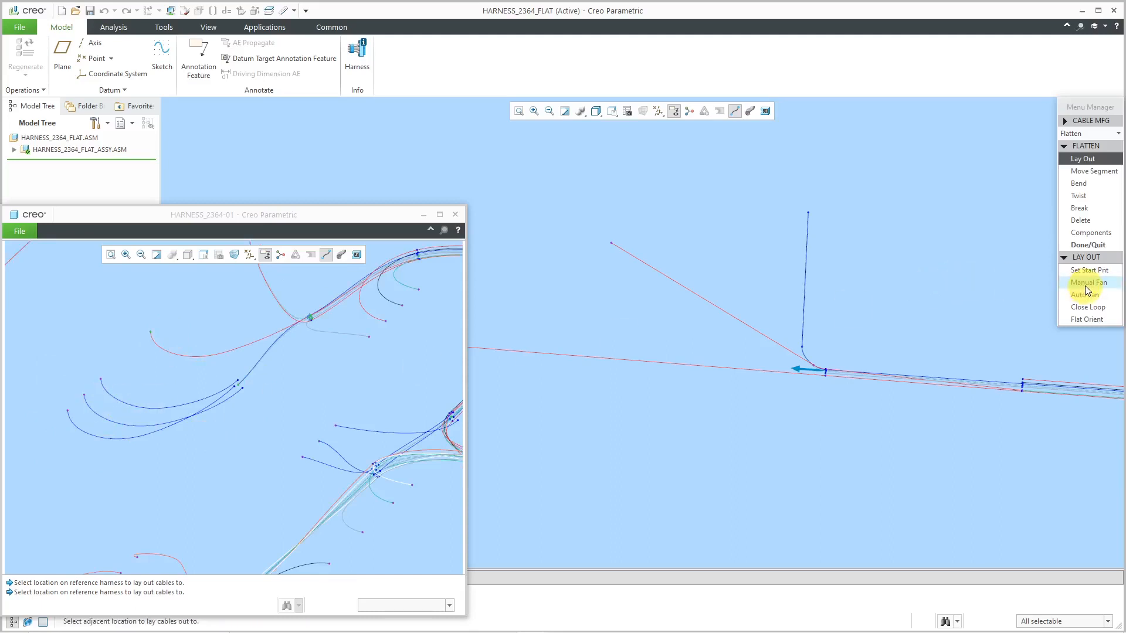
# Fan a wire from the vertical wire's top with radius .25 and a -45° bend.
pyautogui.click(1086, 281)
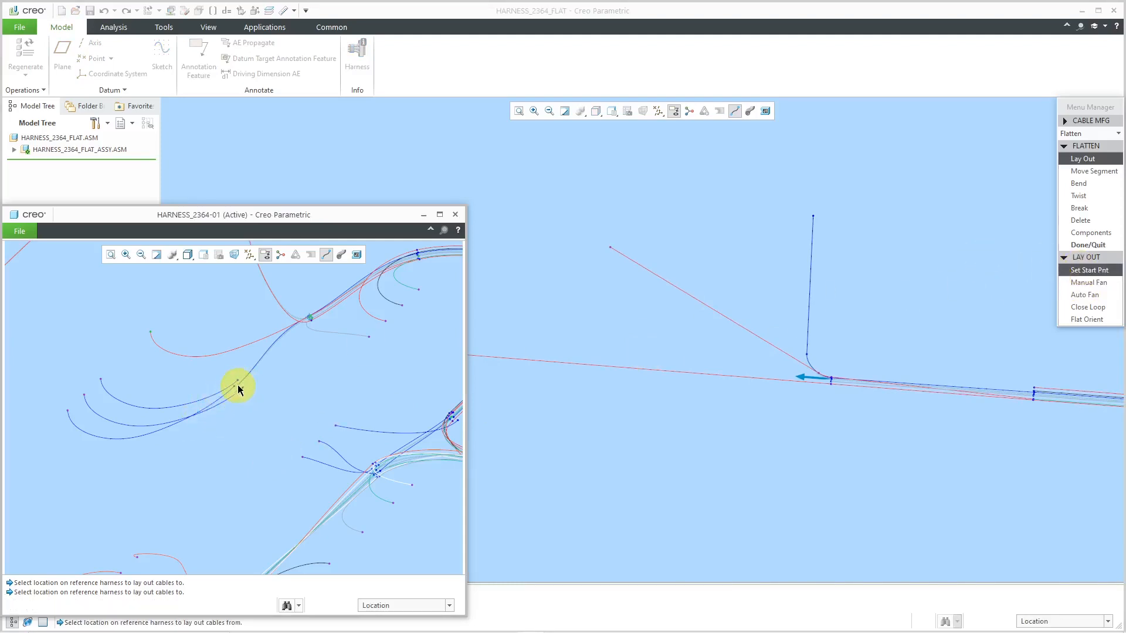
pyautogui.click(1087, 282)
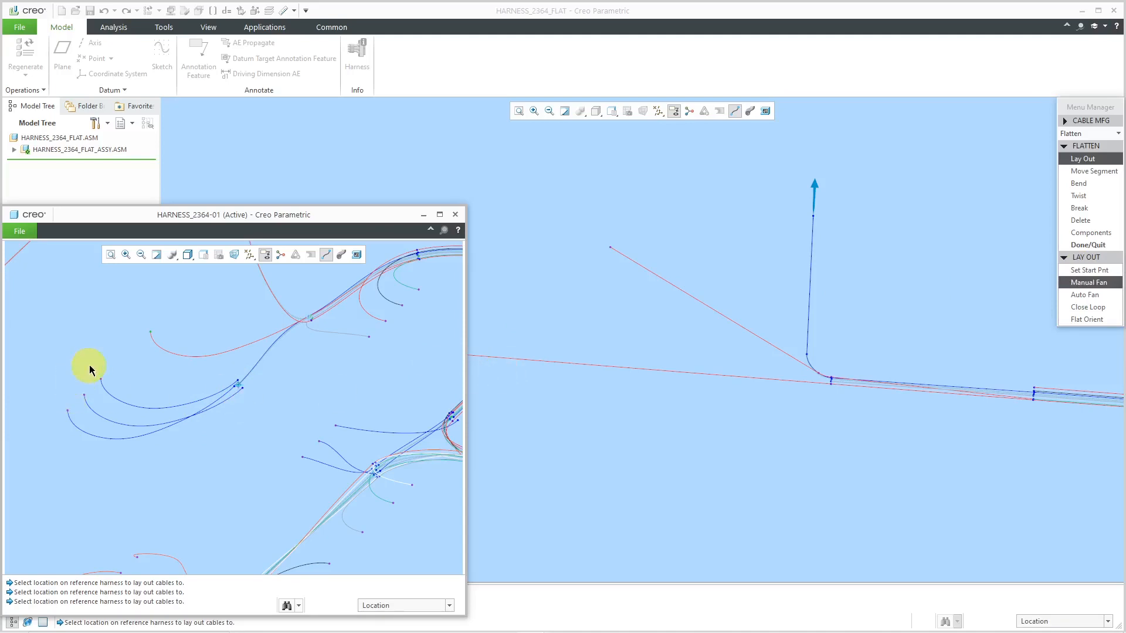
pyautogui.moveTo(100, 383)
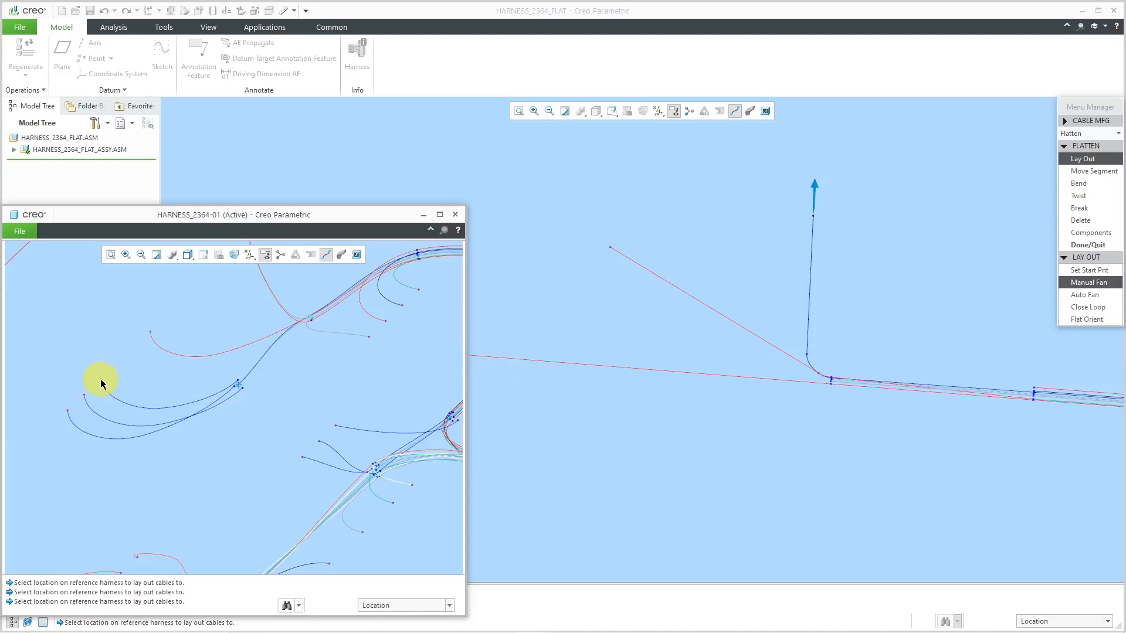
pyautogui.click(1078, 183)
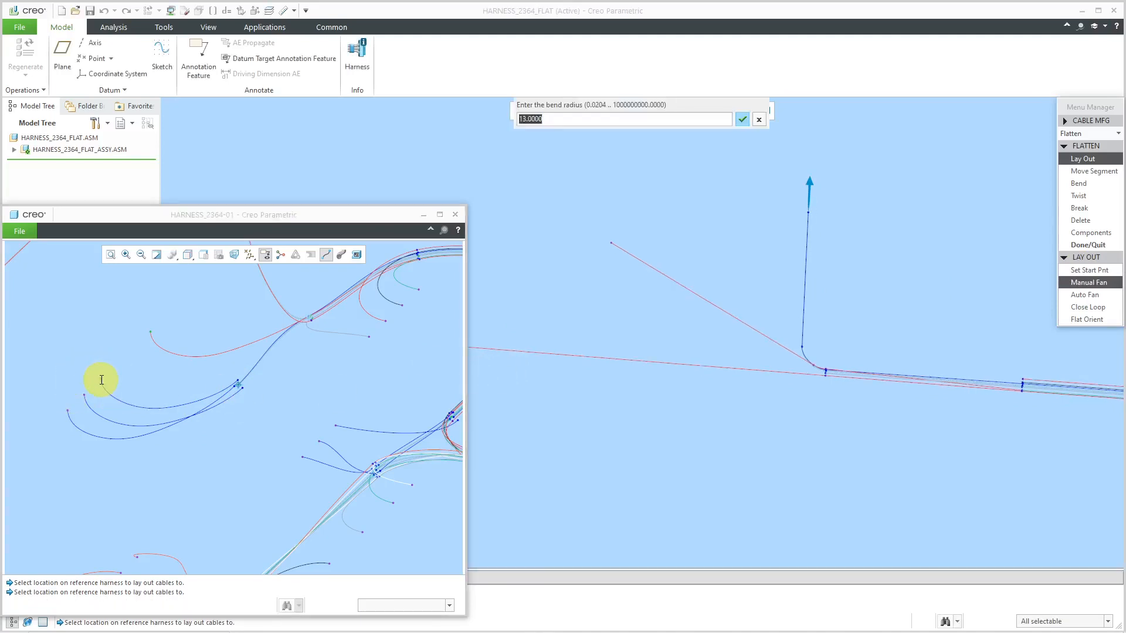
pyautogui.moveTo(239, 464)
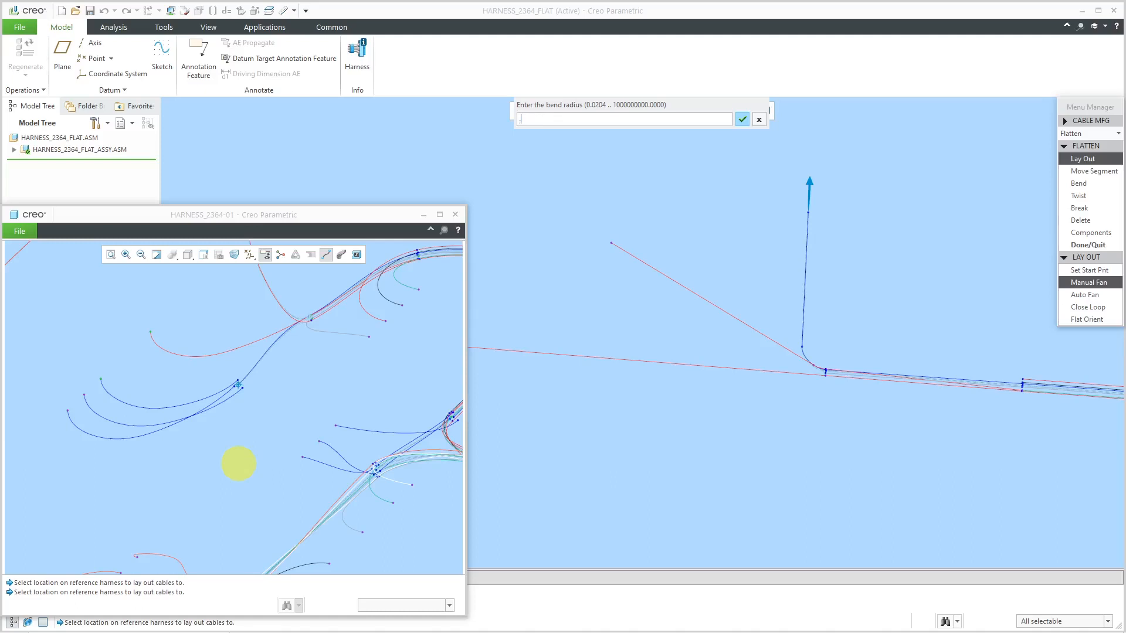
pyautogui.click(741, 119)
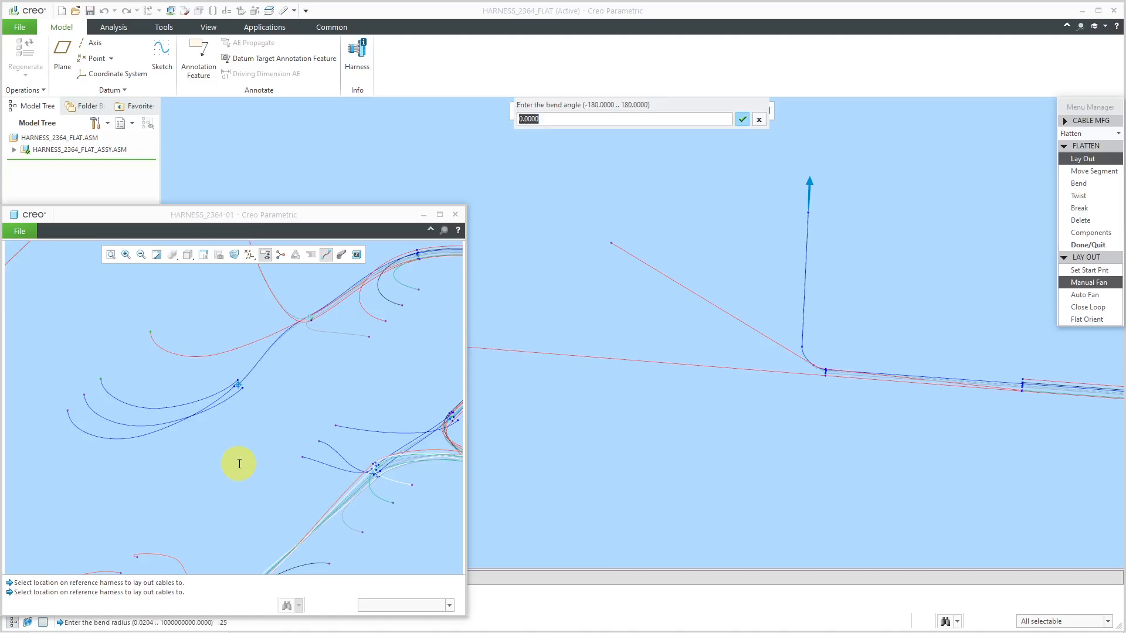
pyautogui.write('-45')
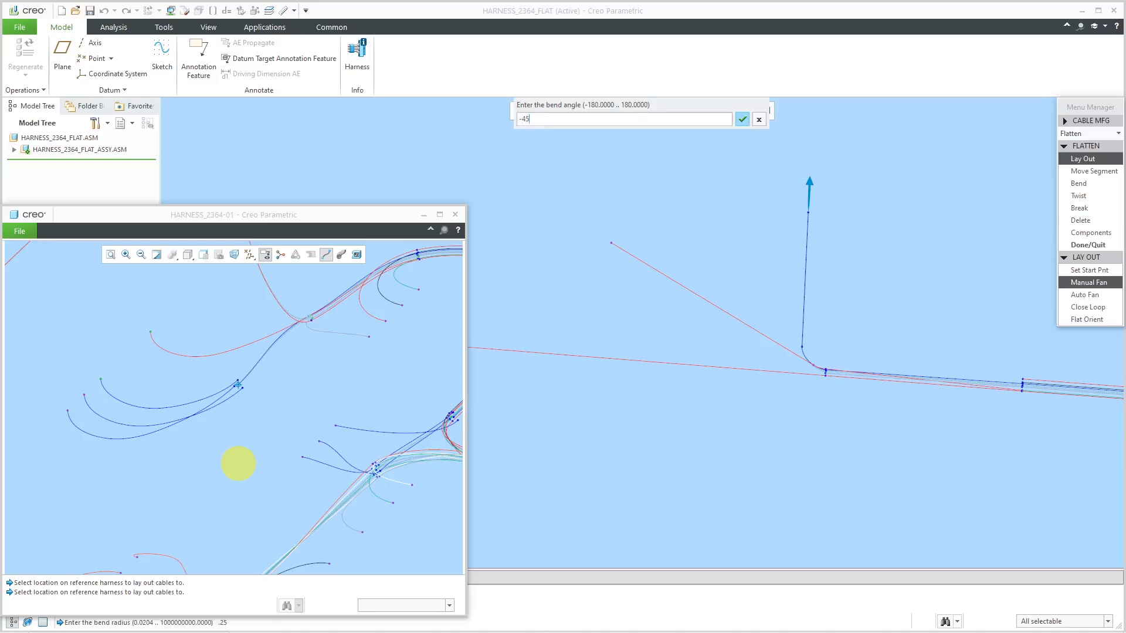
pyautogui.click(742, 119)
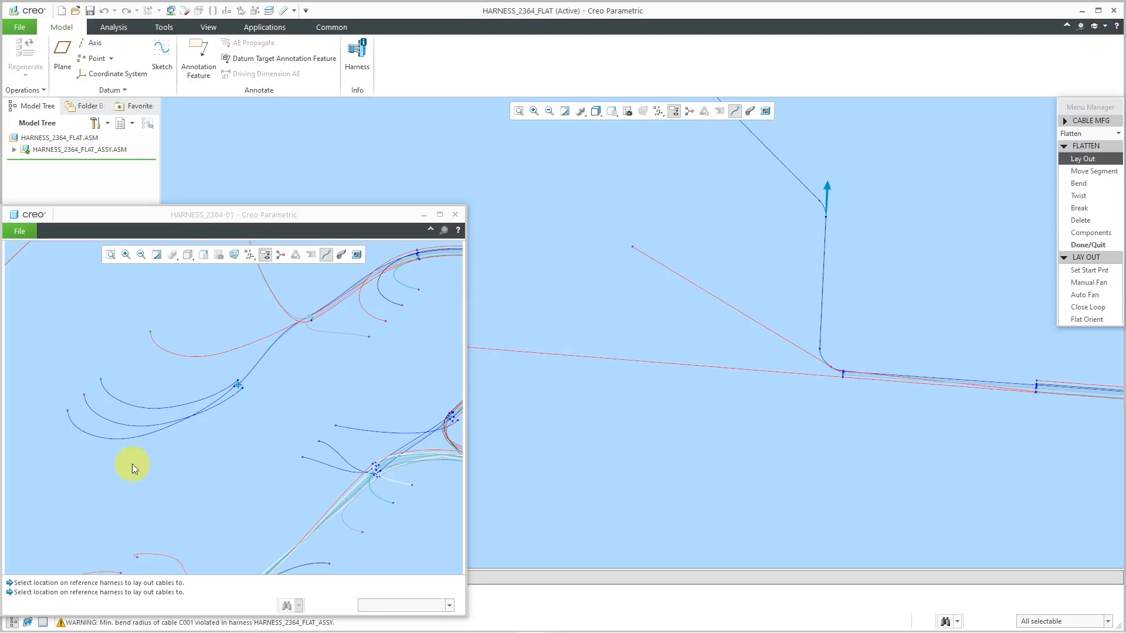
pyautogui.moveTo(1004, 314)
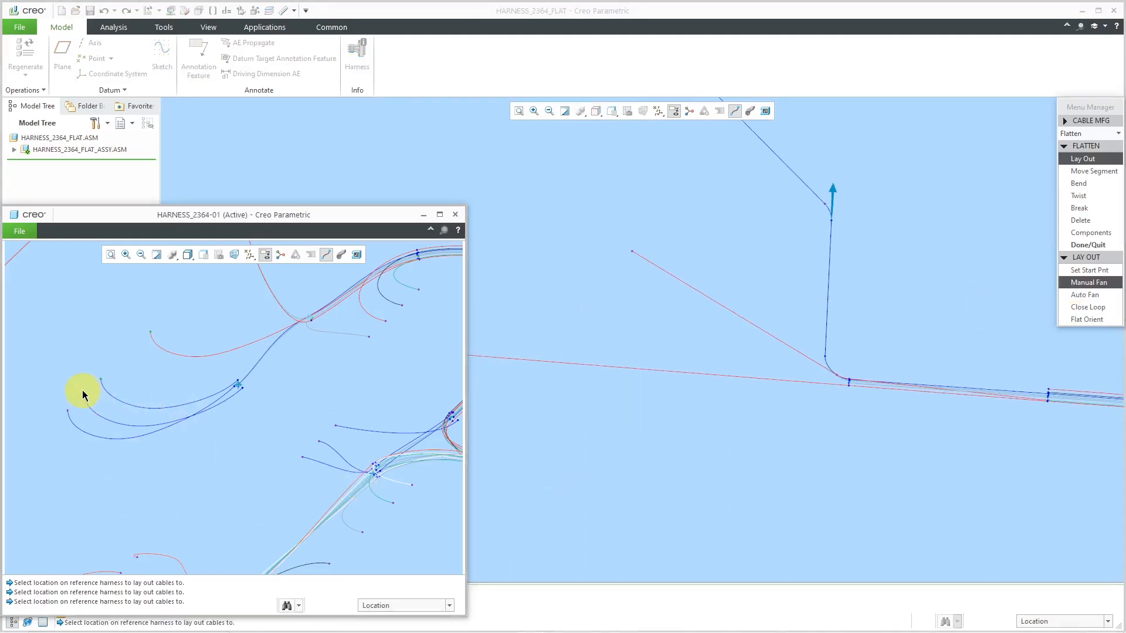
# Fan a second wire from the riser top, accepting radius .25 and its bend angle.
pyautogui.click(1077, 182)
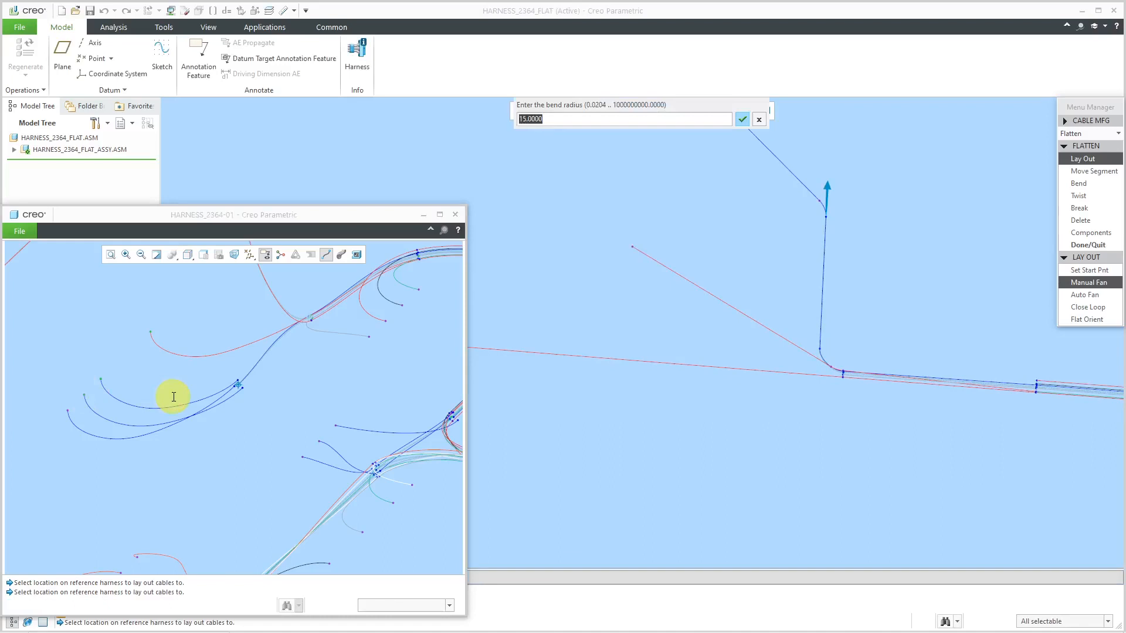
pyautogui.click(741, 119)
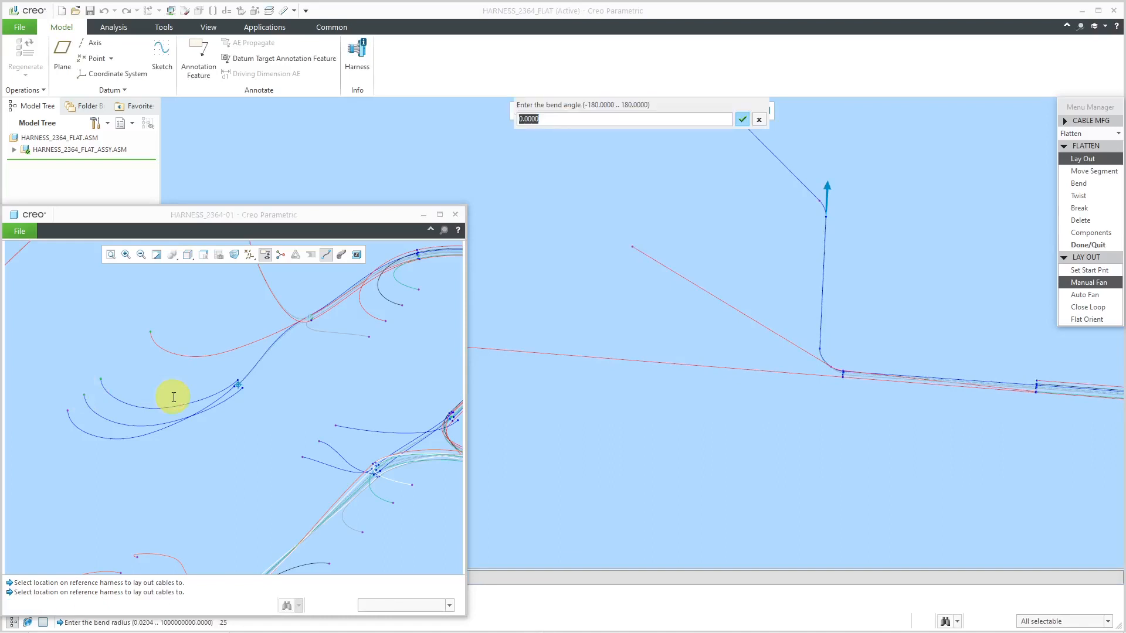
pyautogui.click(741, 119)
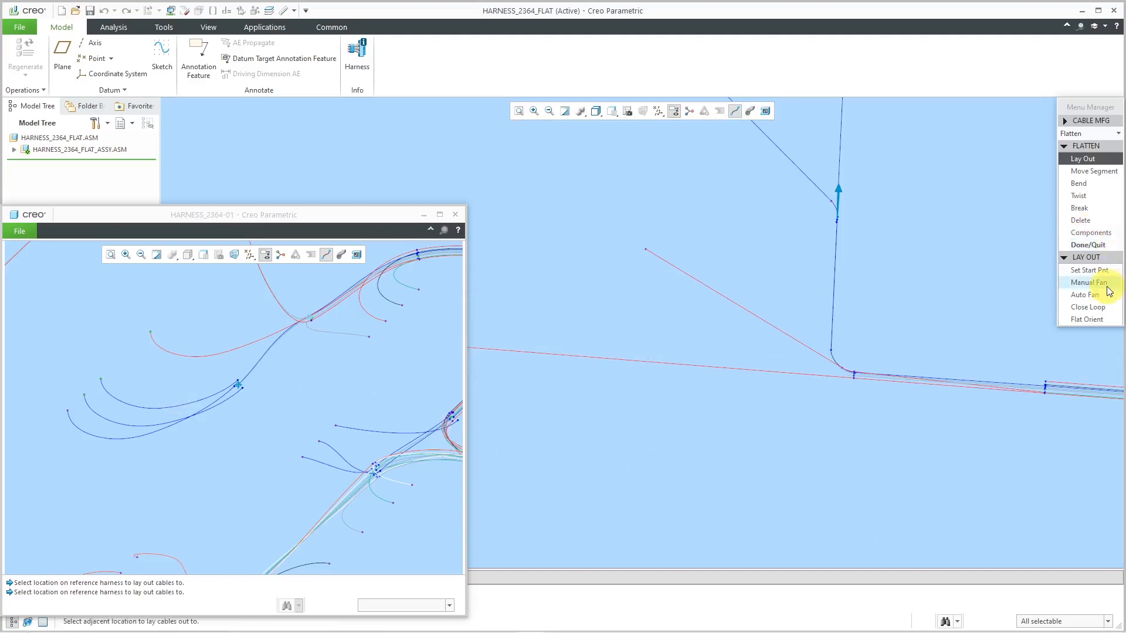
# Fan a third wire from the same point, completing the three-wire fork.
pyautogui.click(1086, 282)
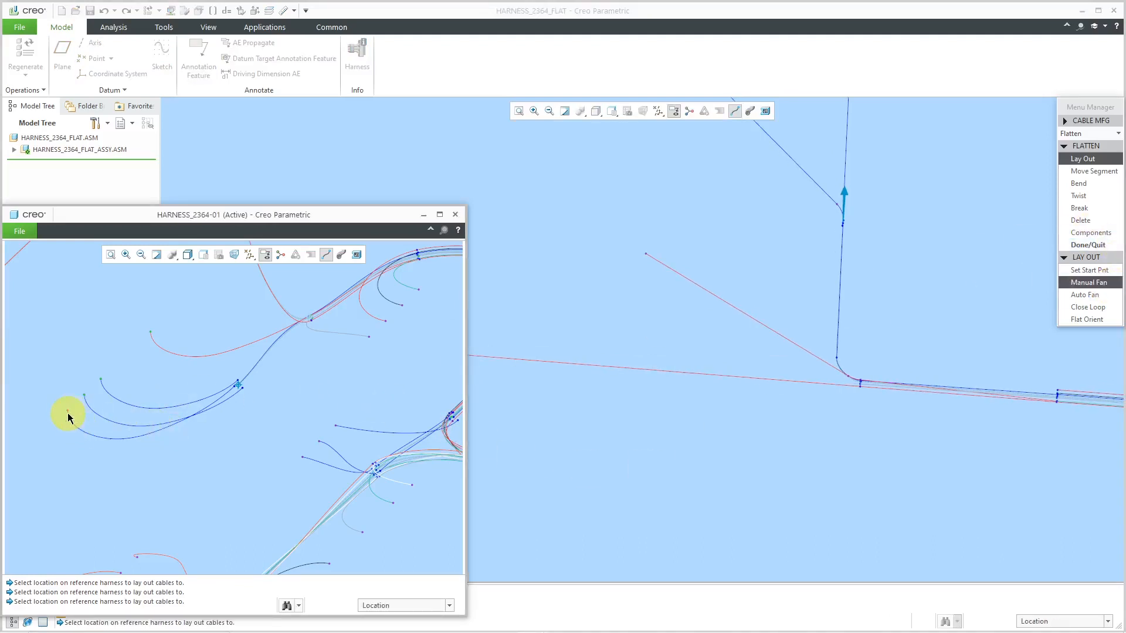
pyautogui.click(1077, 183)
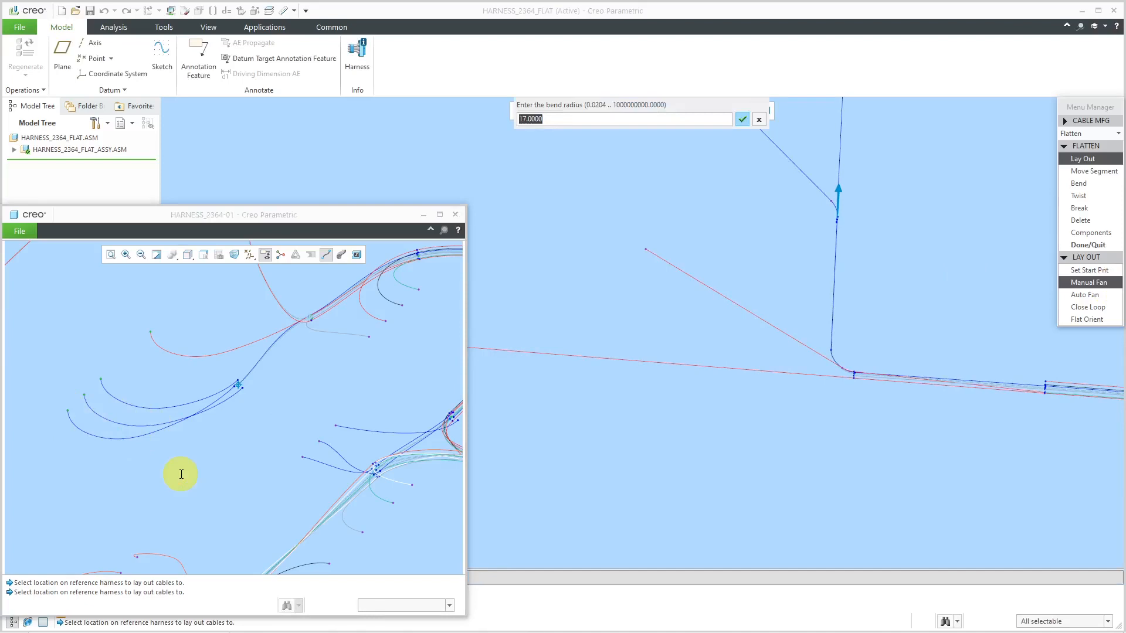
pyautogui.click(742, 119)
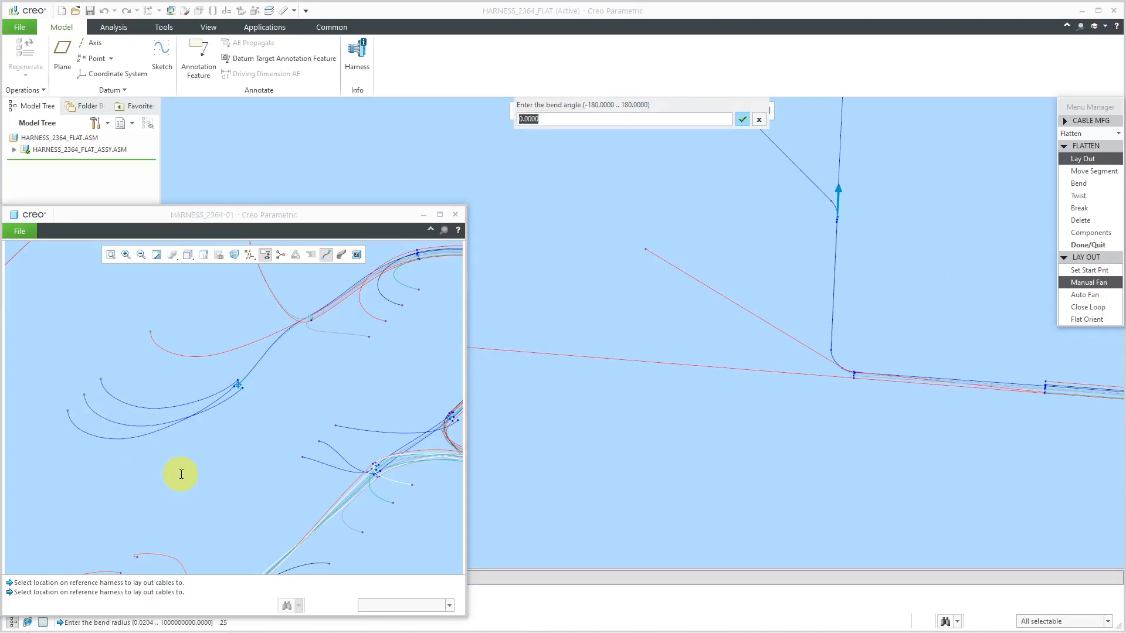
pyautogui.click(742, 119)
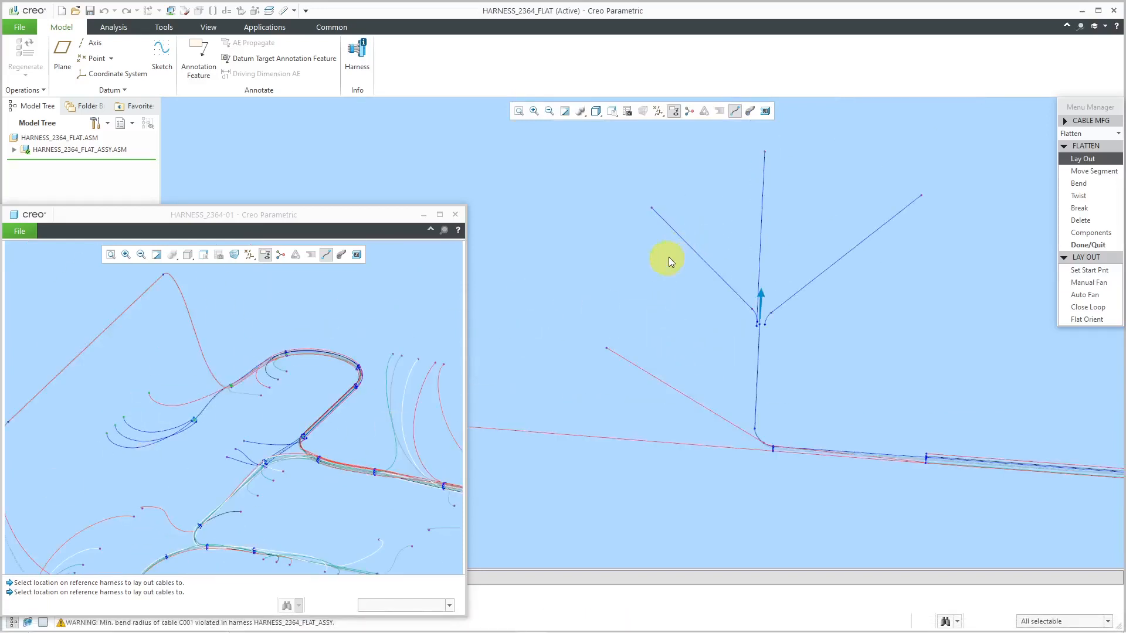
pyautogui.moveTo(869, 217)
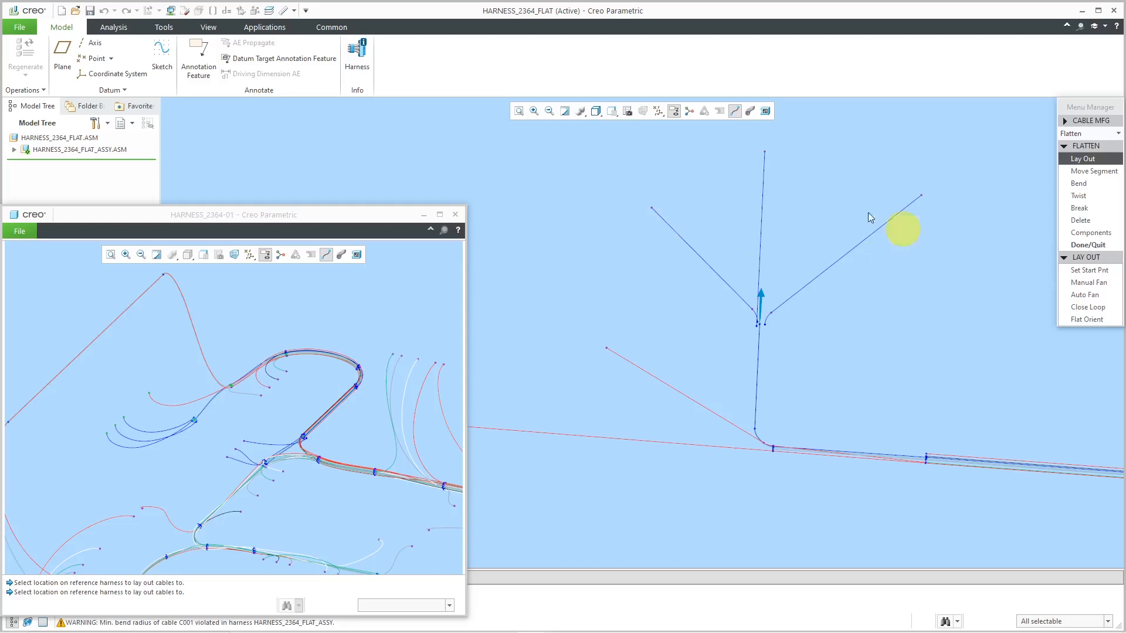
pyautogui.moveTo(665, 219)
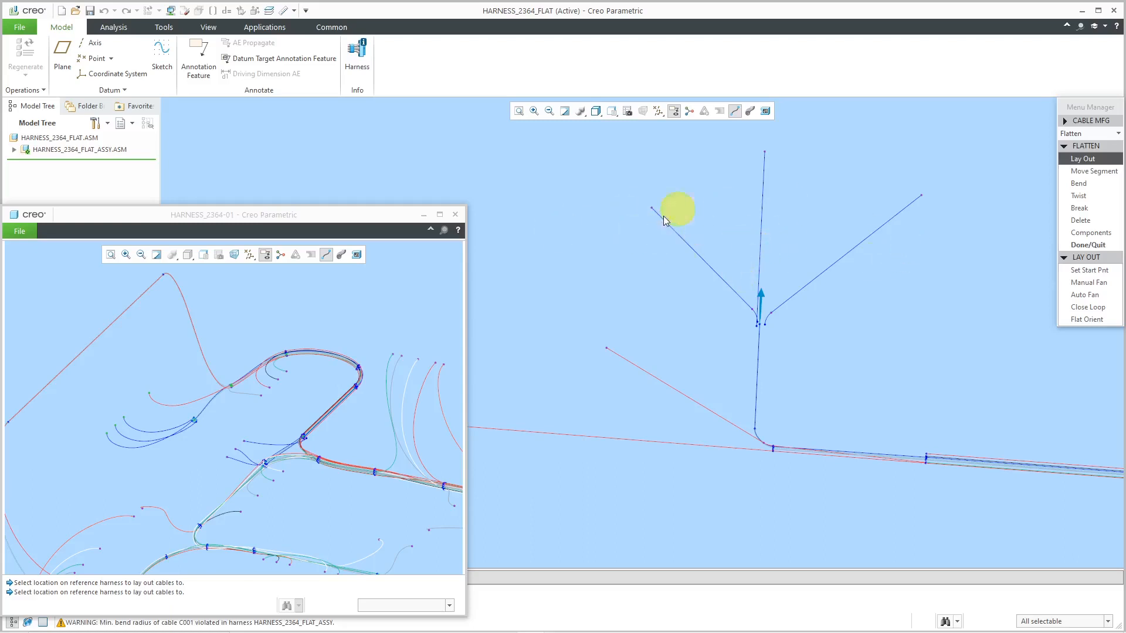
pyautogui.moveTo(255, 373)
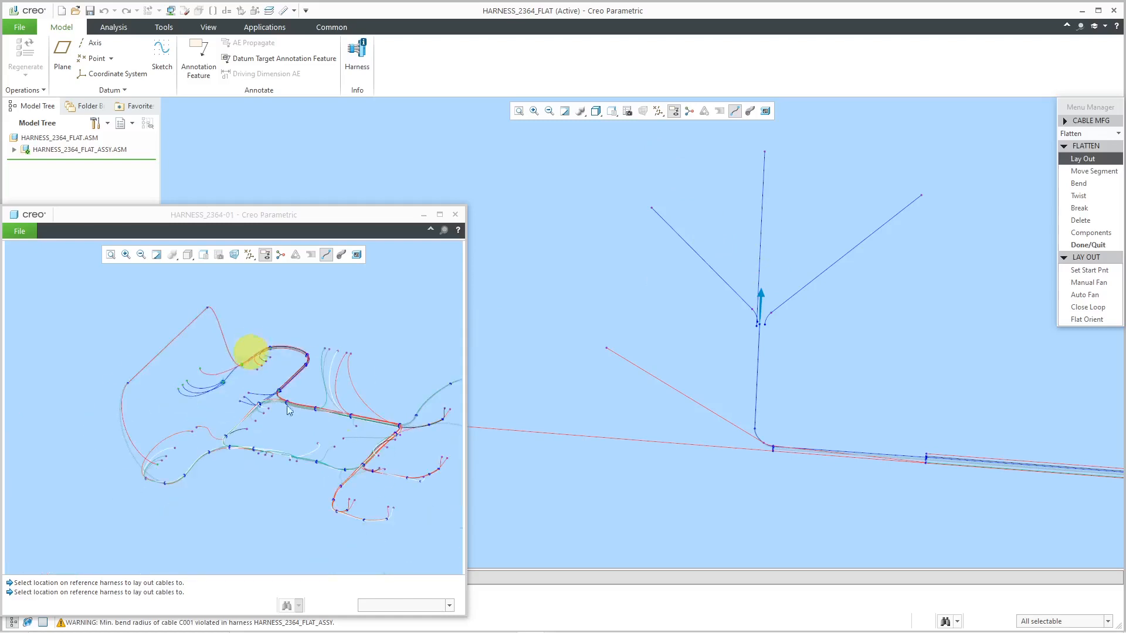
pyautogui.moveTo(575, 276)
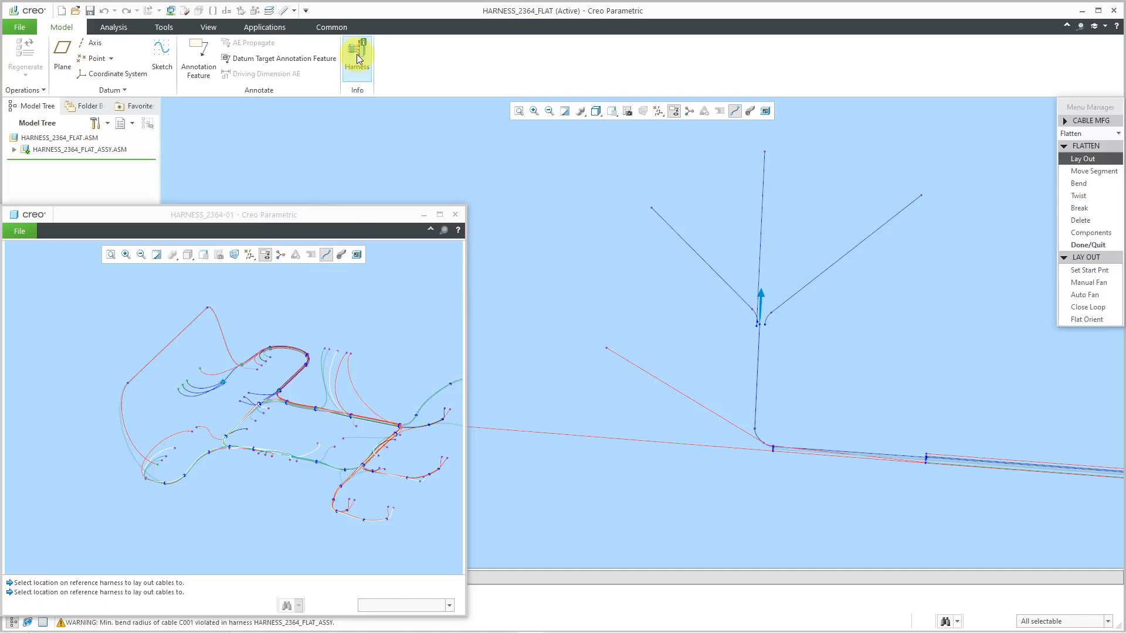
pyautogui.moveTo(357, 57)
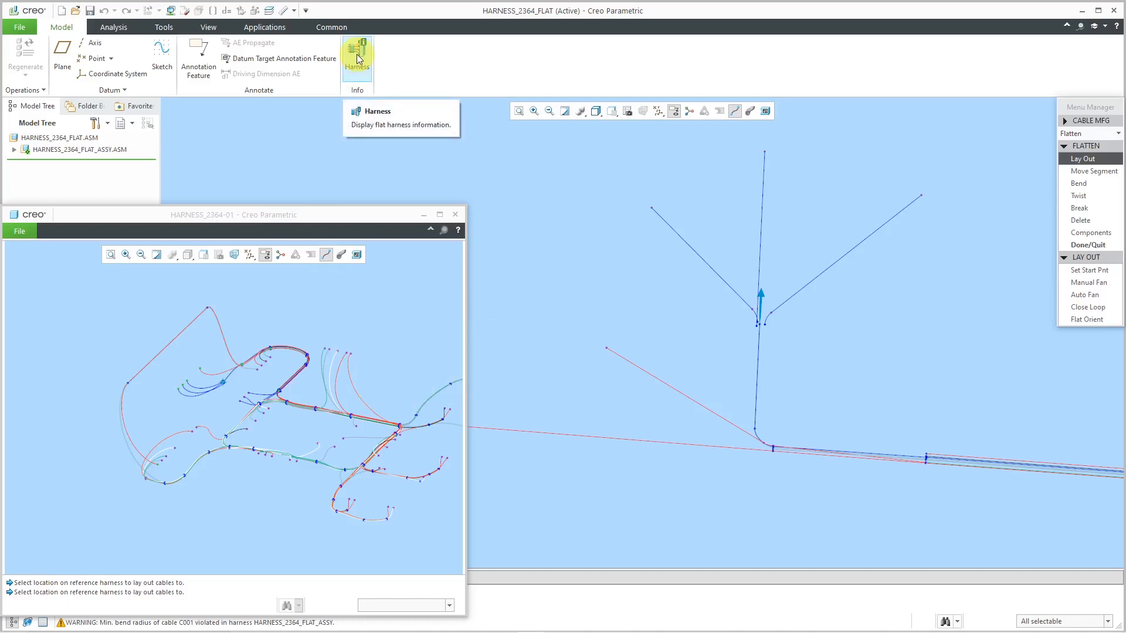
# Bring up the flat harness information options, which list flattening status.
pyautogui.click(357, 57)
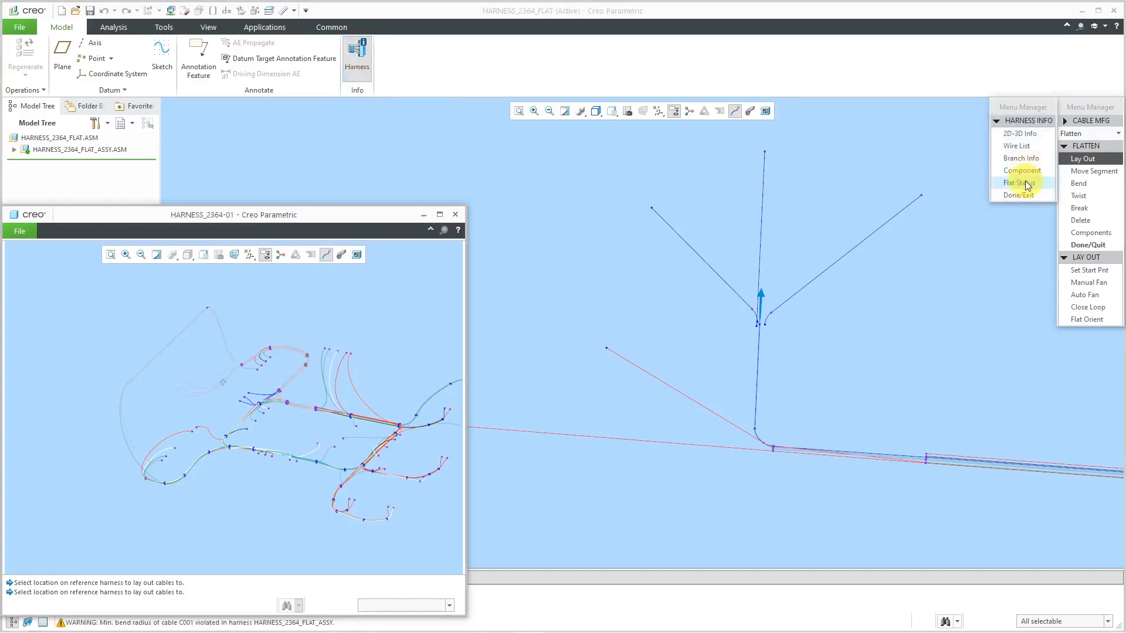
pyautogui.moveTo(327, 443)
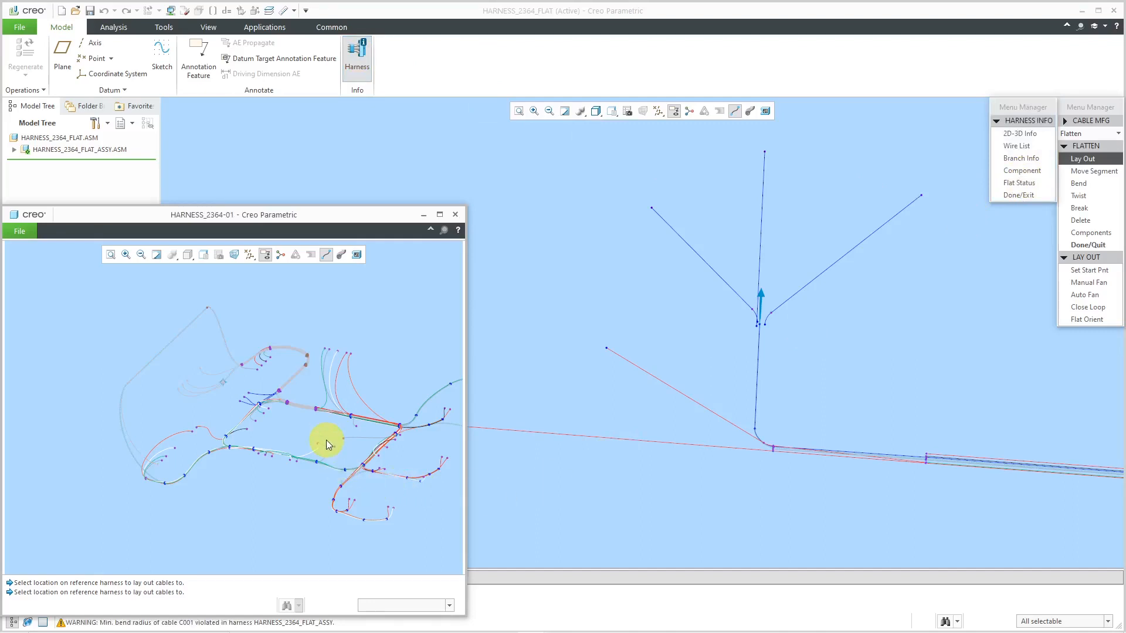
pyautogui.moveTo(312, 416)
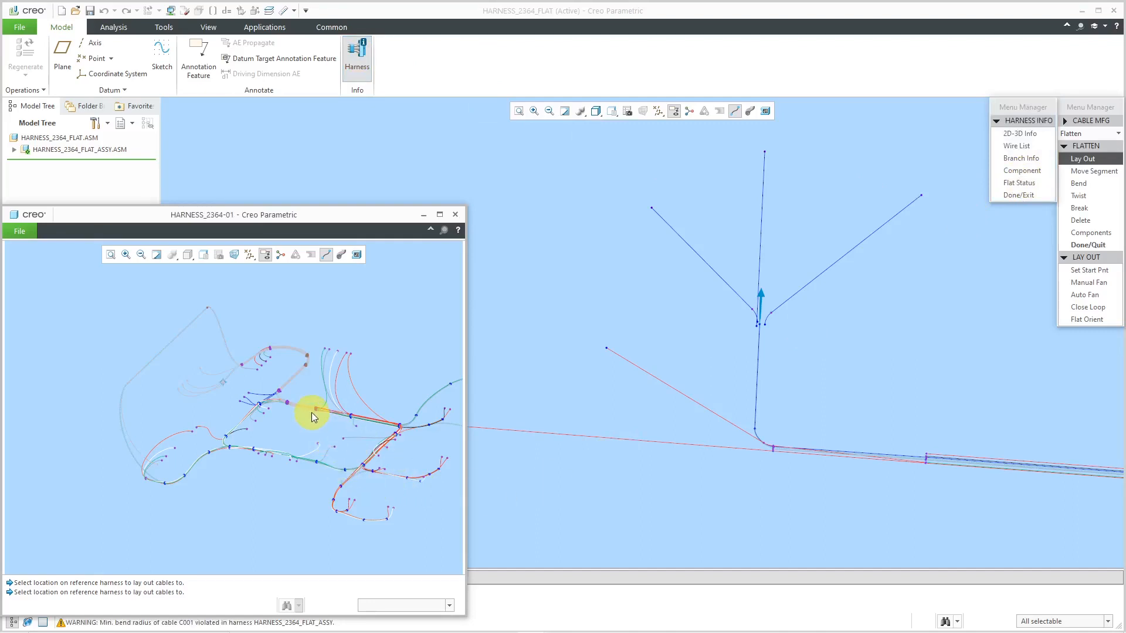
pyautogui.moveTo(355, 470)
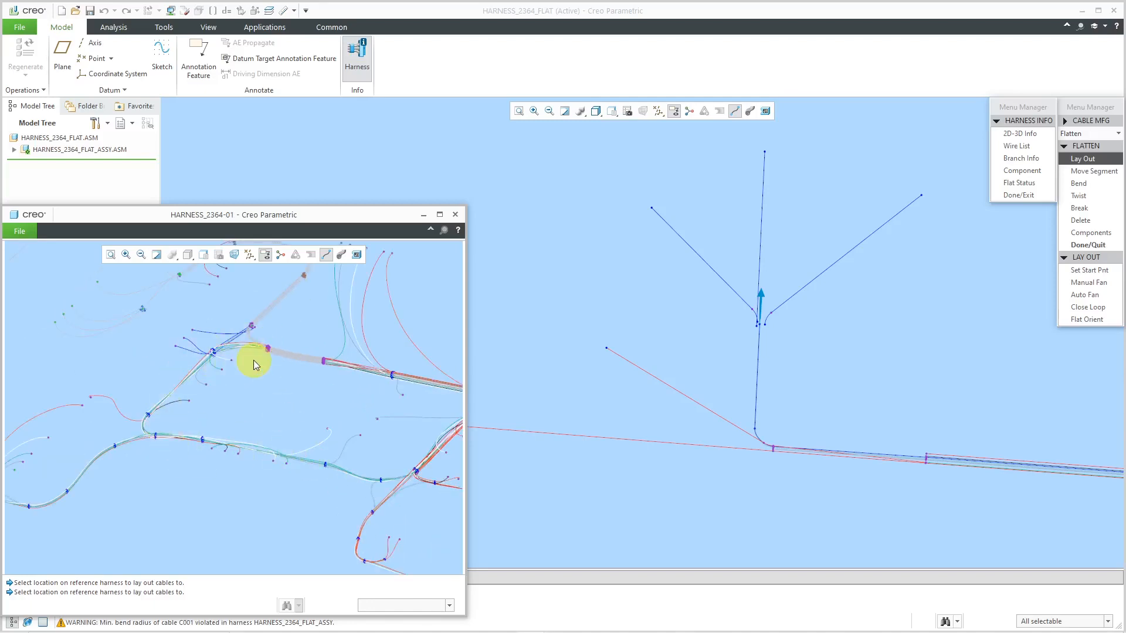
pyautogui.moveTo(514, 474)
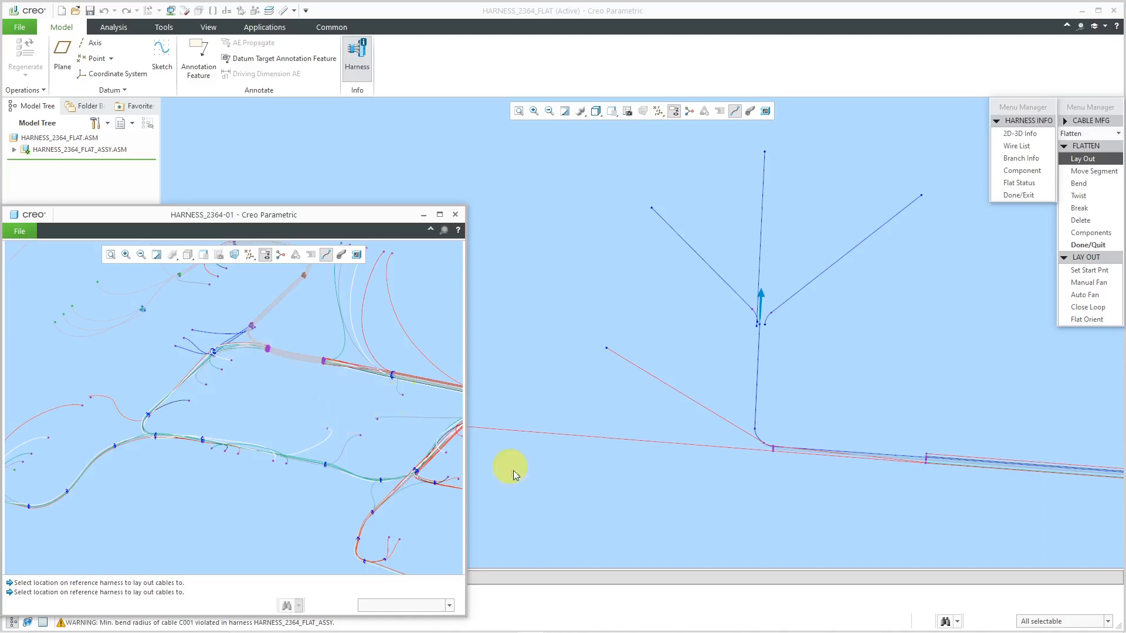
pyautogui.moveTo(322, 481)
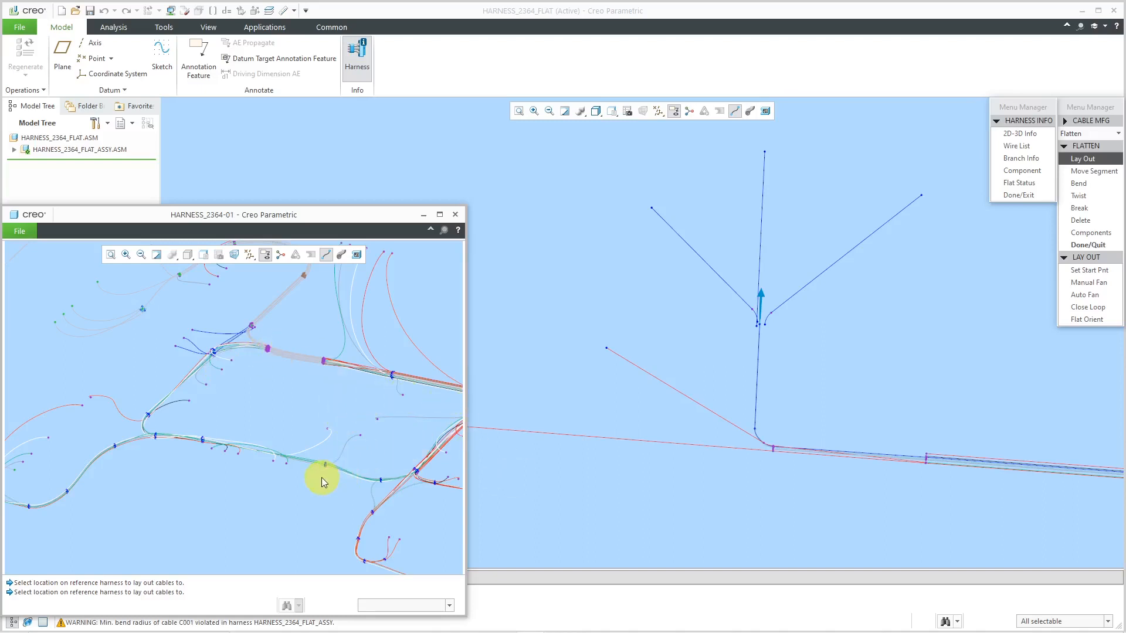
pyautogui.moveTo(162, 378)
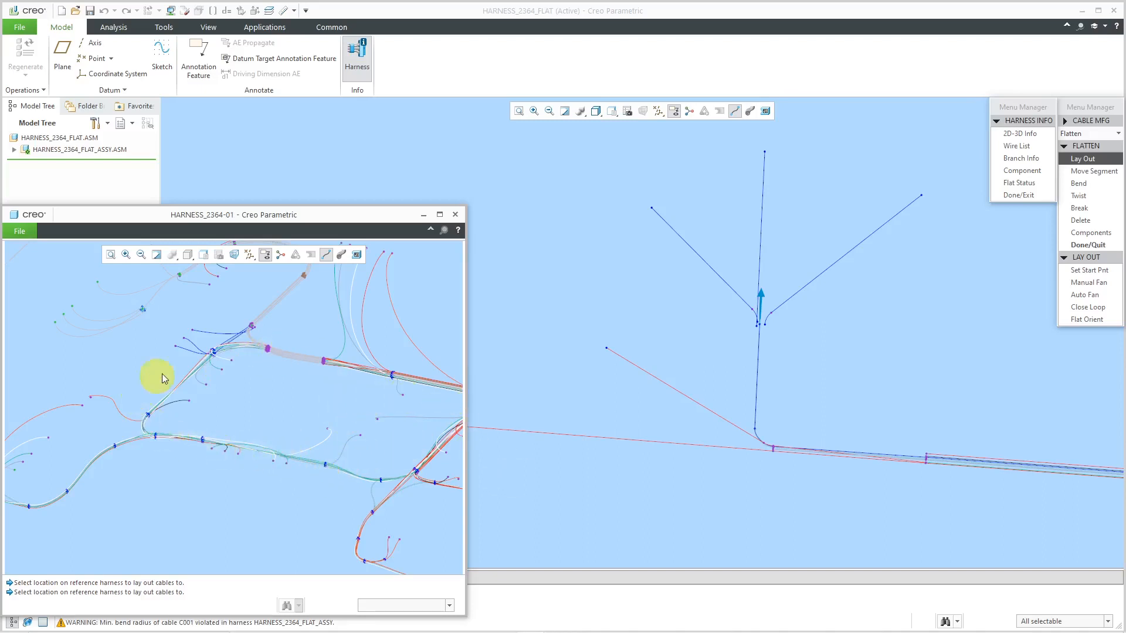
pyautogui.moveTo(201, 438)
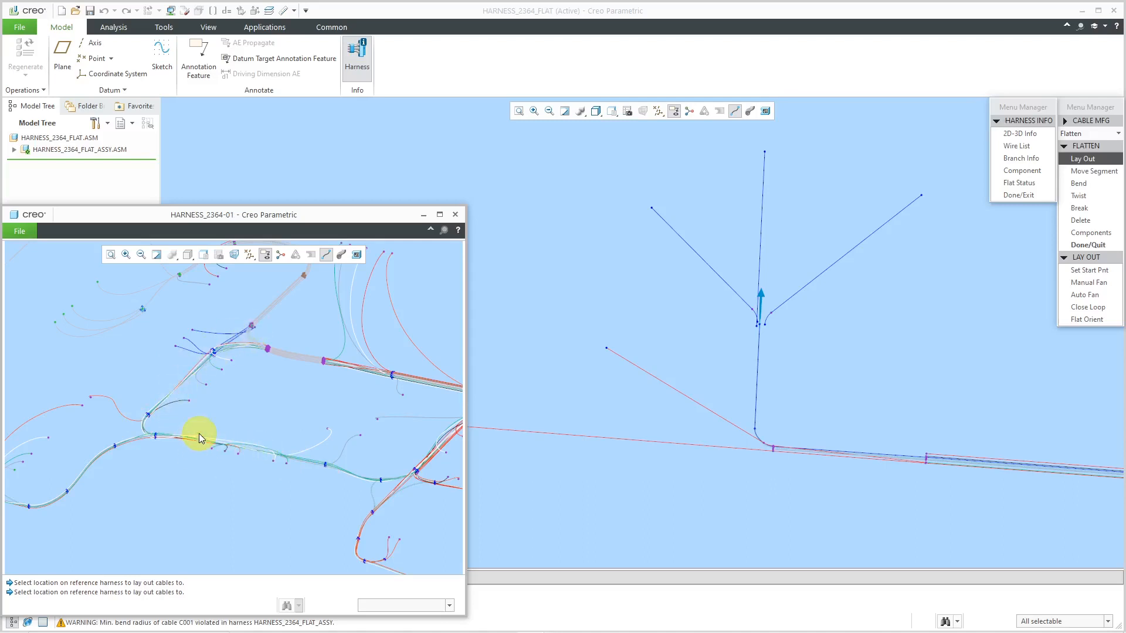
pyautogui.moveTo(226, 362)
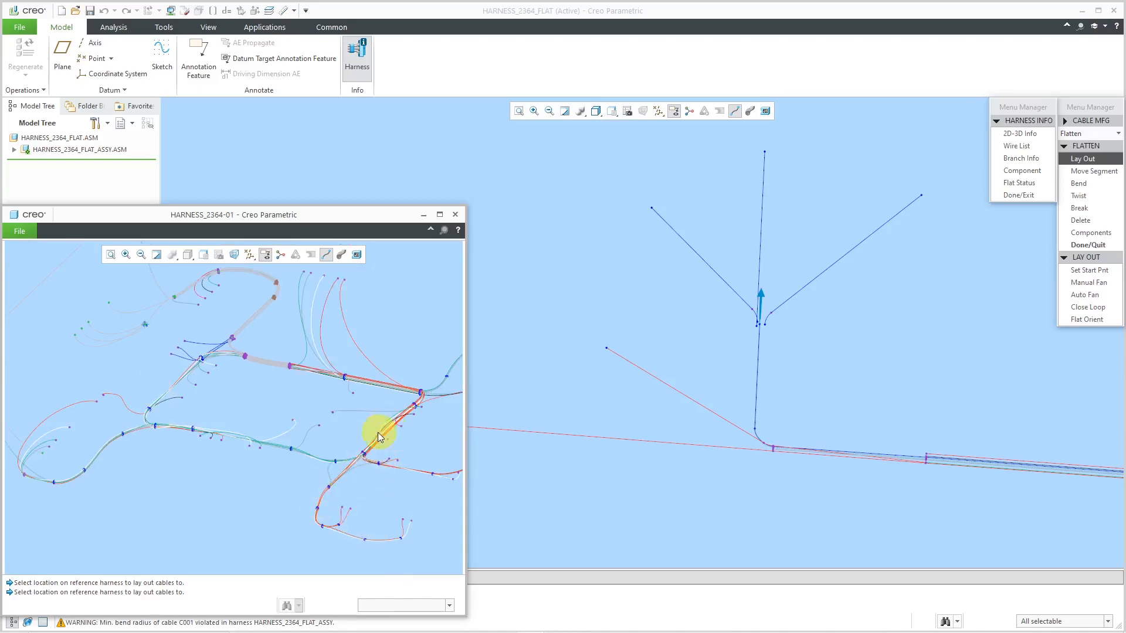
pyautogui.moveTo(372, 382)
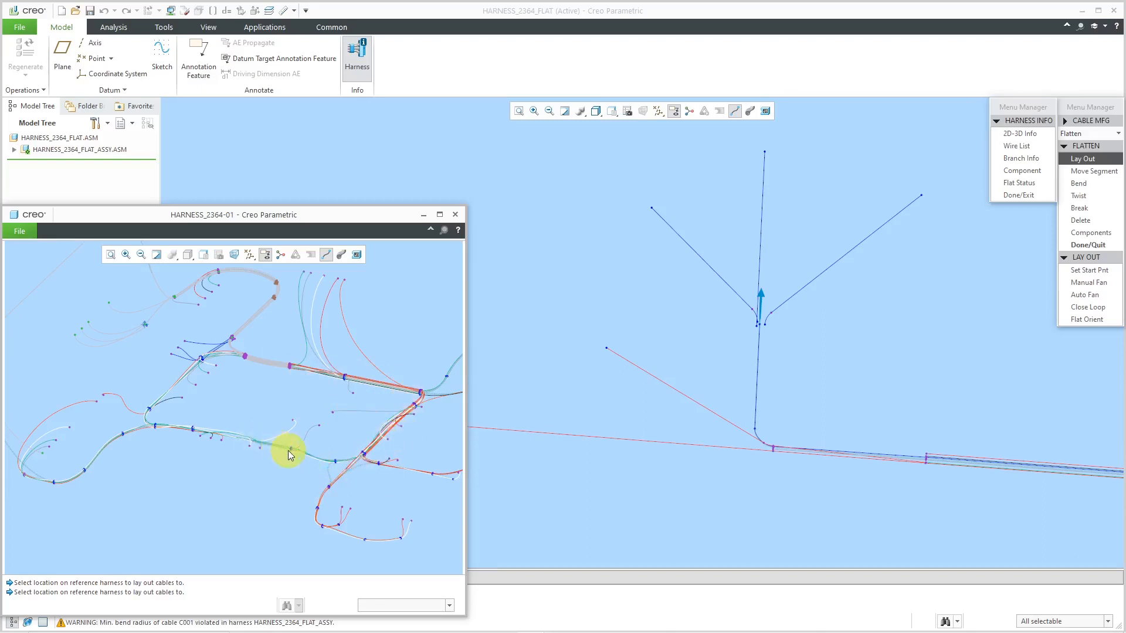
pyautogui.moveTo(324, 391)
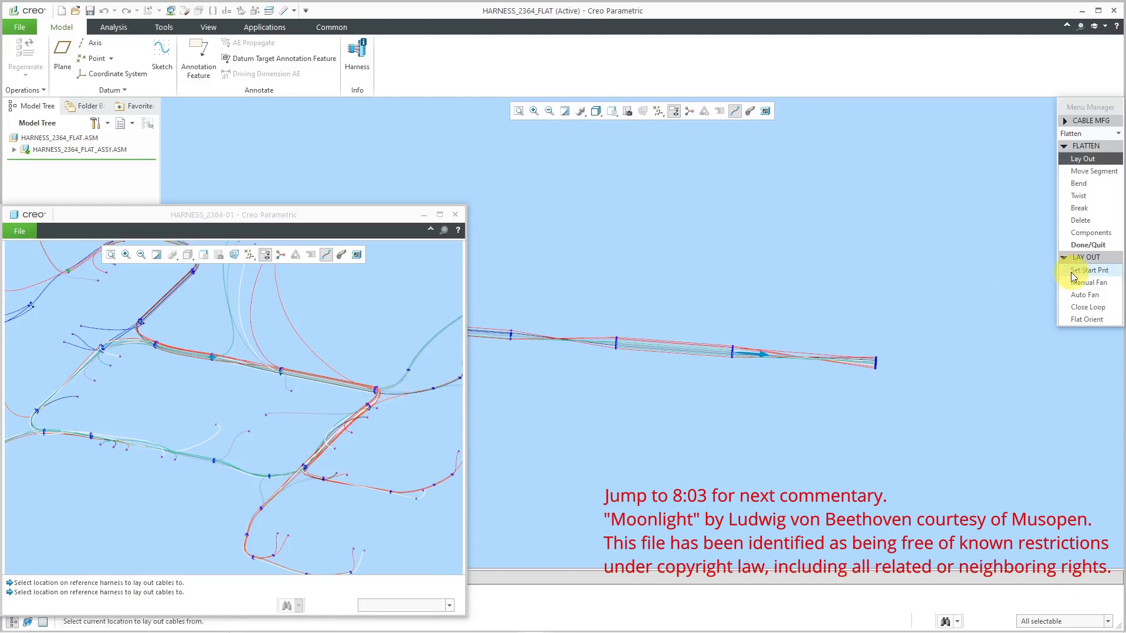
# Manually fan the main bundle through four reference locations, ending in a 90-degree riser.
pyautogui.click(1089, 282)
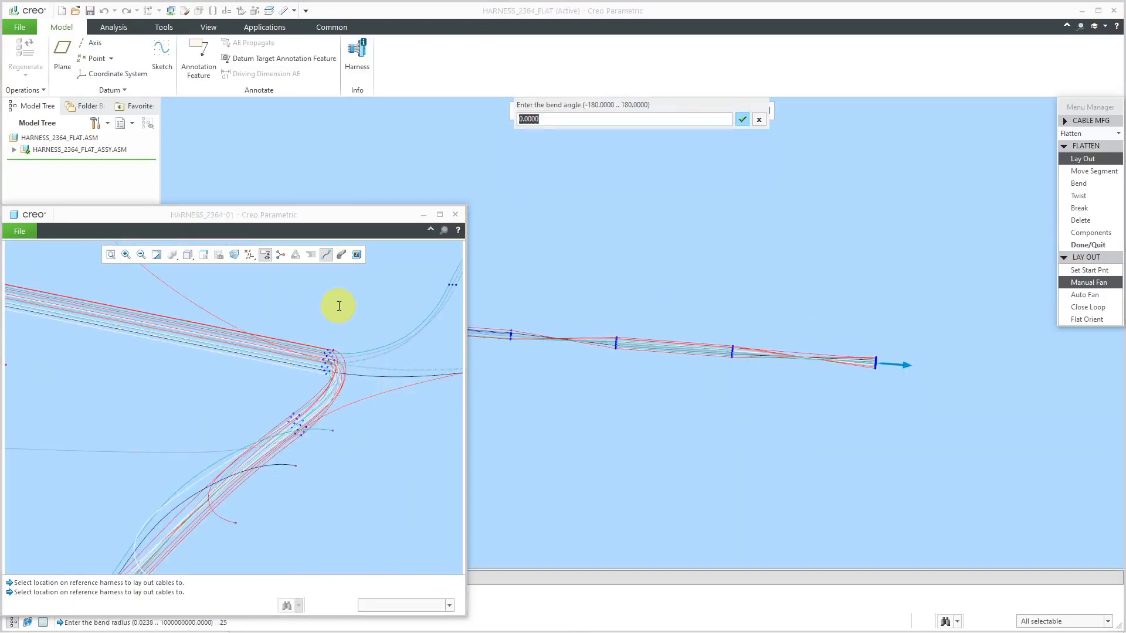
pyautogui.click(741, 119)
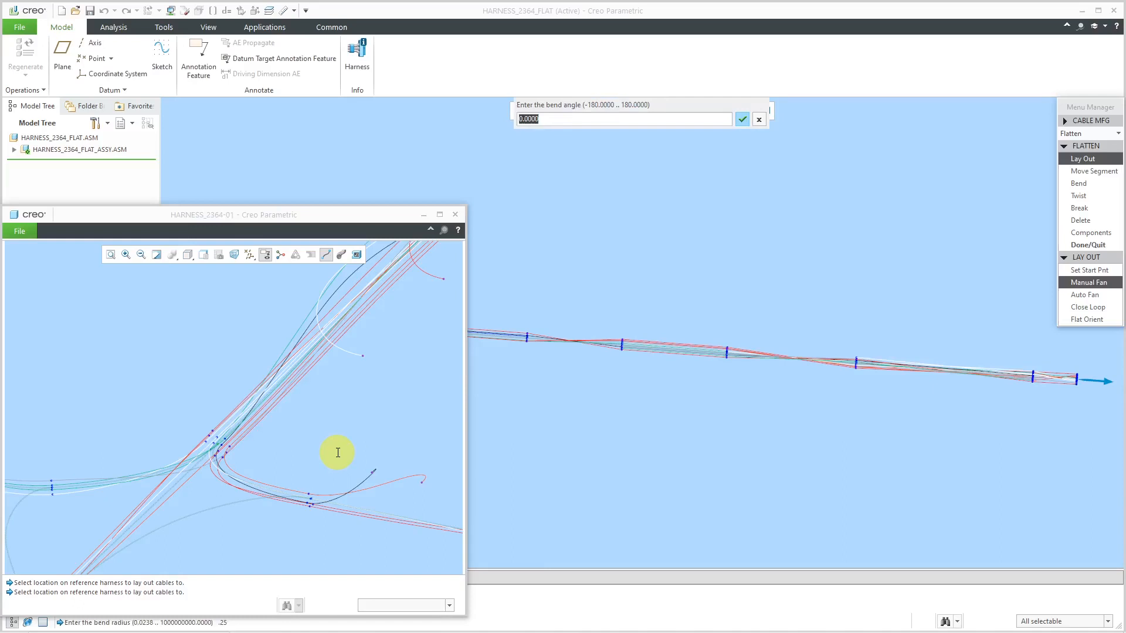
pyautogui.click(742, 119)
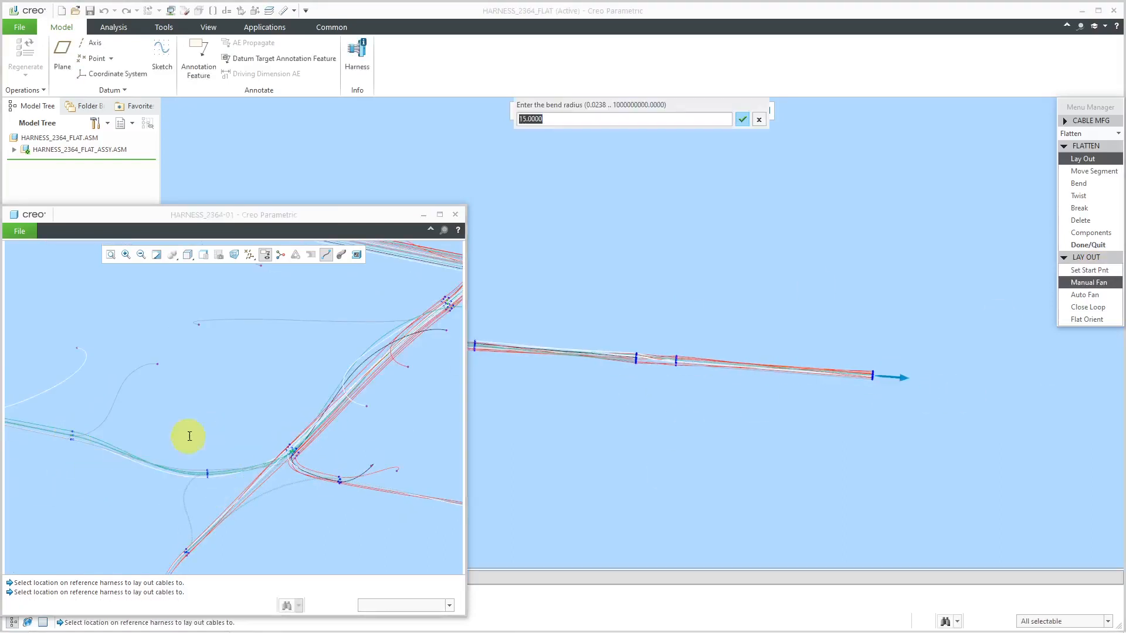
pyautogui.click(741, 119)
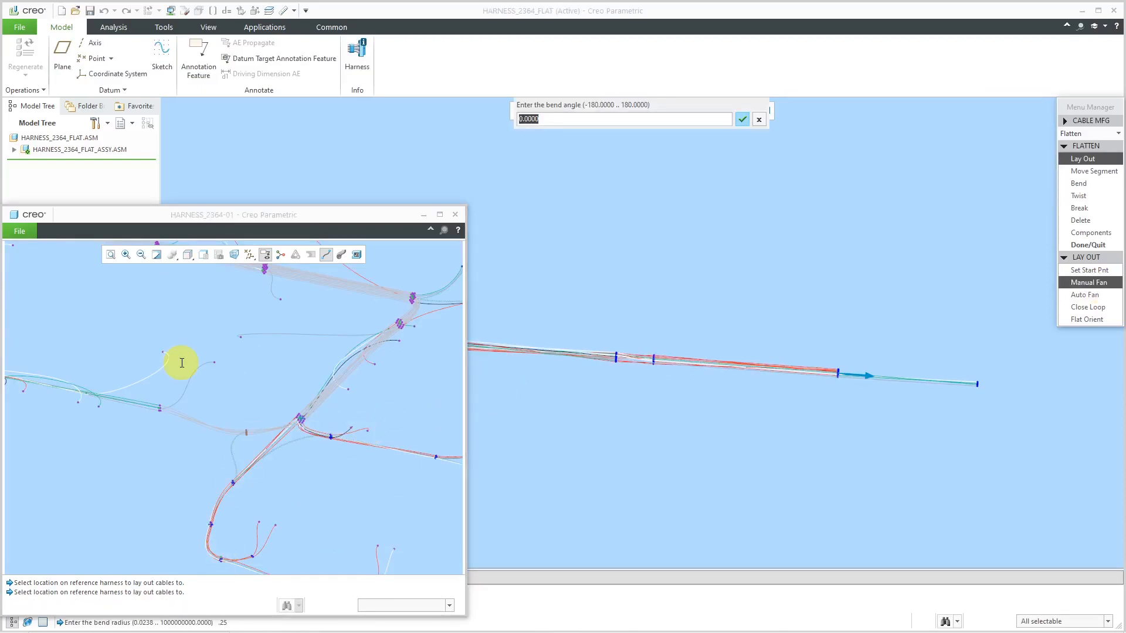
pyautogui.click(742, 119)
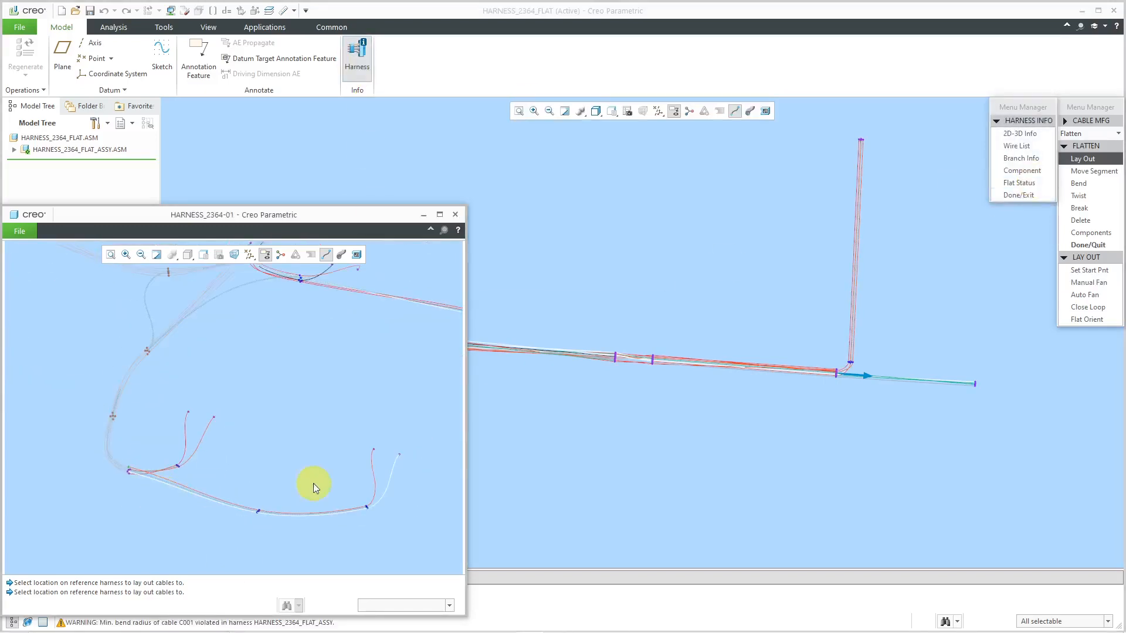
# Fan the short straggler wires off the riser top at negative bend angles.
pyautogui.click(1086, 282)
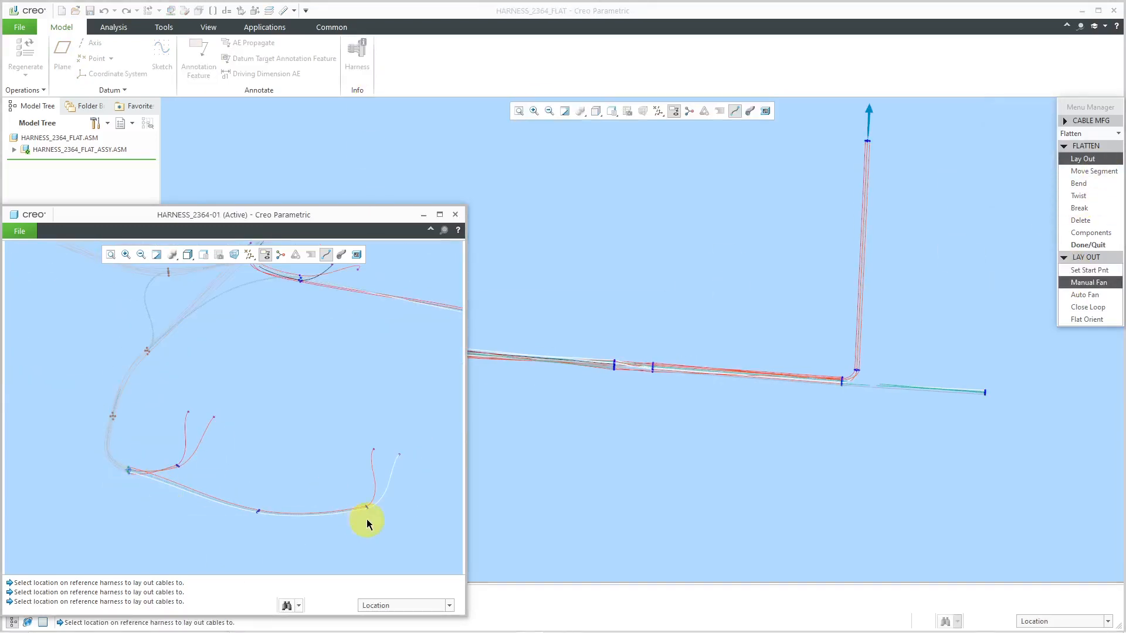
pyautogui.click(368, 524)
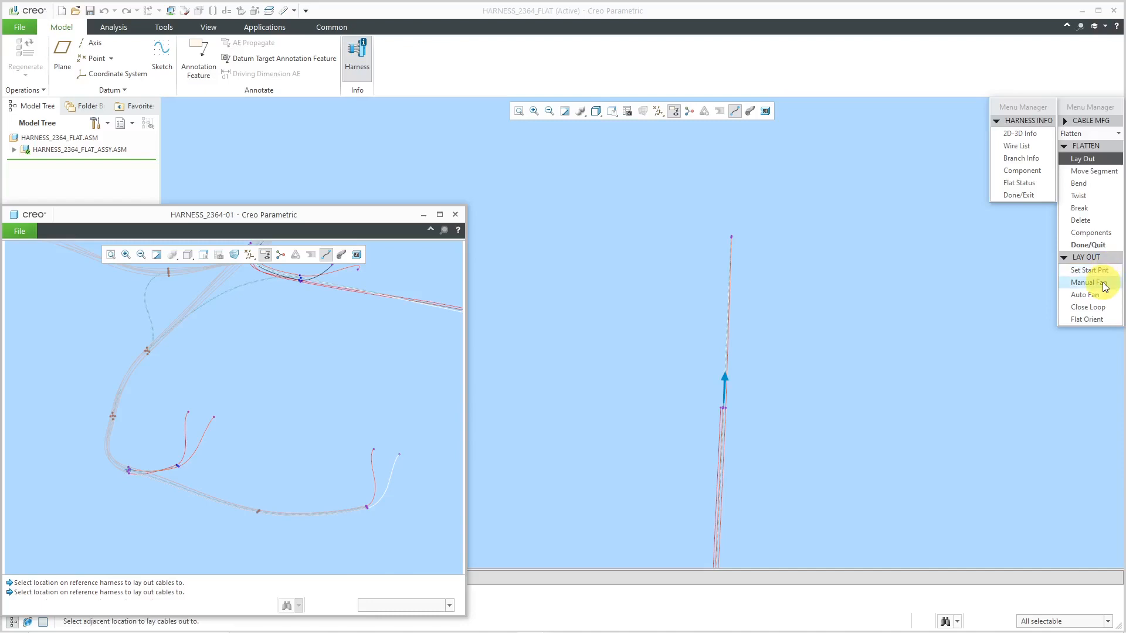
pyautogui.click(1087, 282)
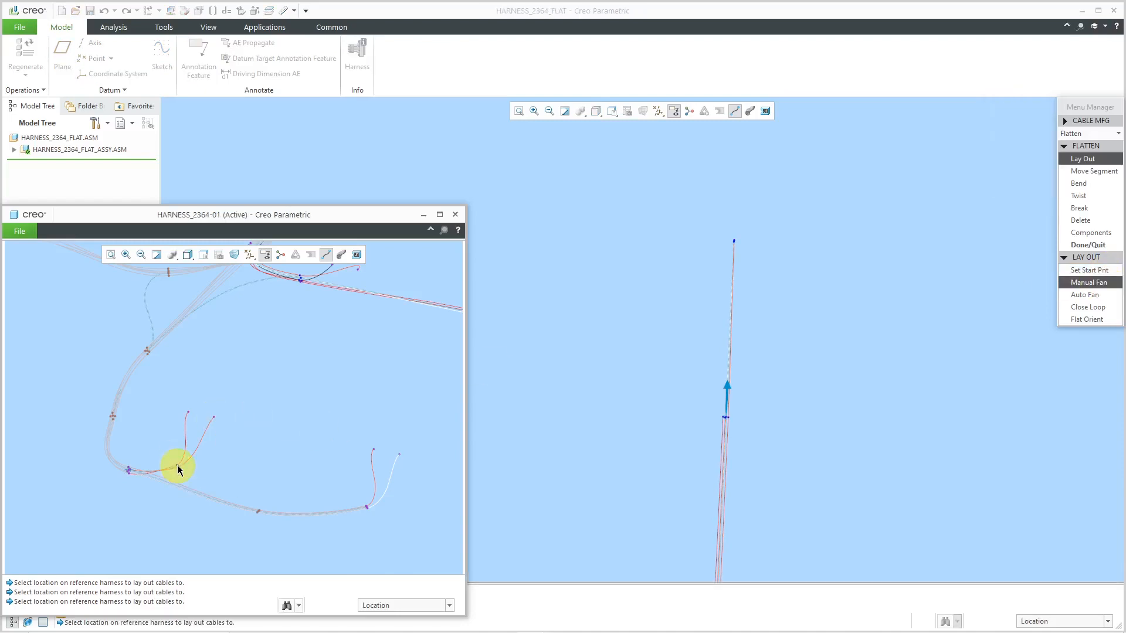
pyautogui.click(176, 467)
pyautogui.write('-')
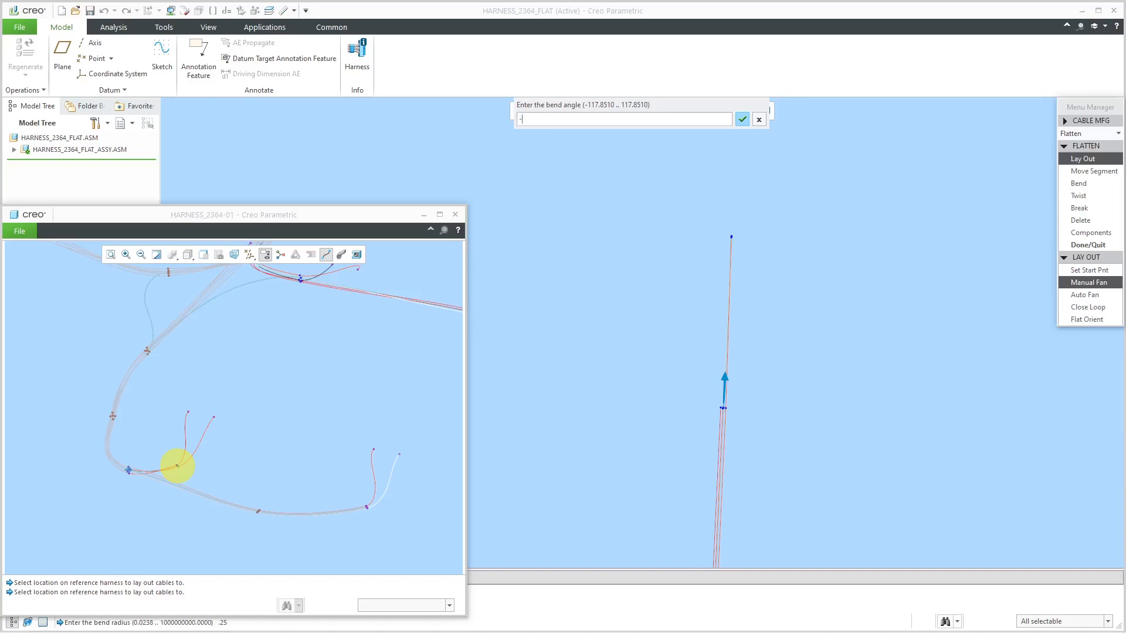
pyautogui.click(741, 119)
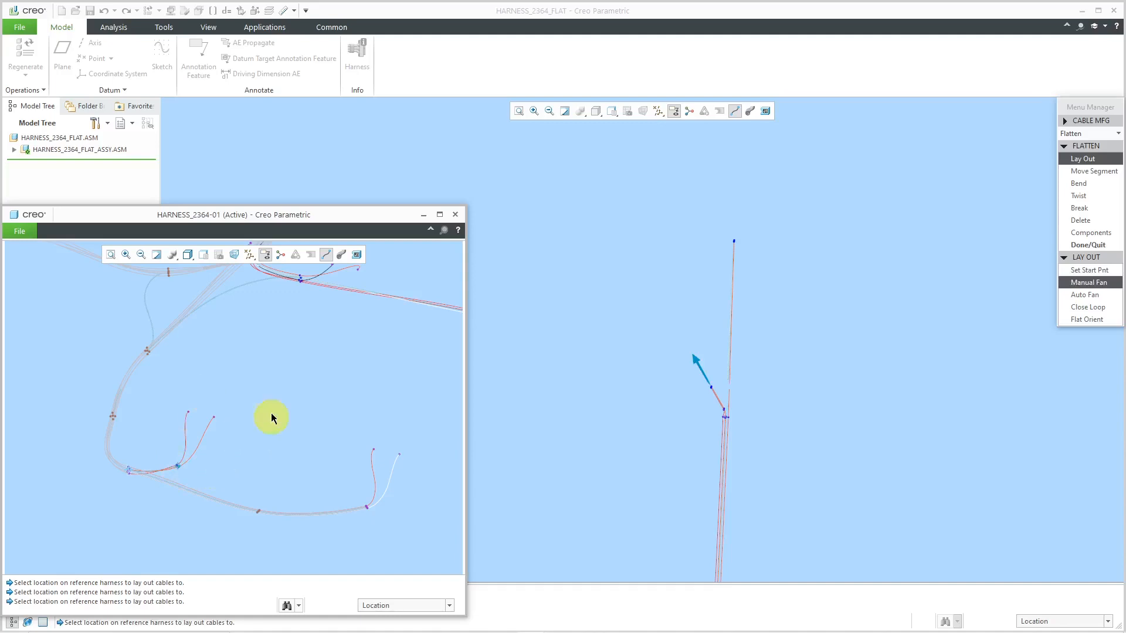
pyautogui.moveTo(271, 380)
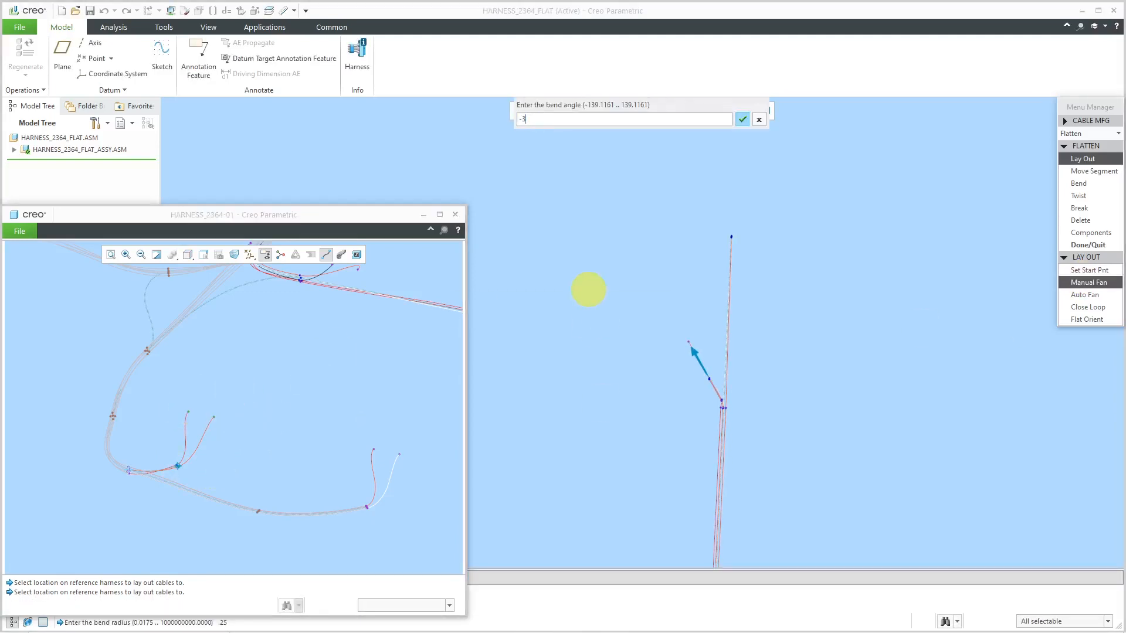
pyautogui.click(741, 119)
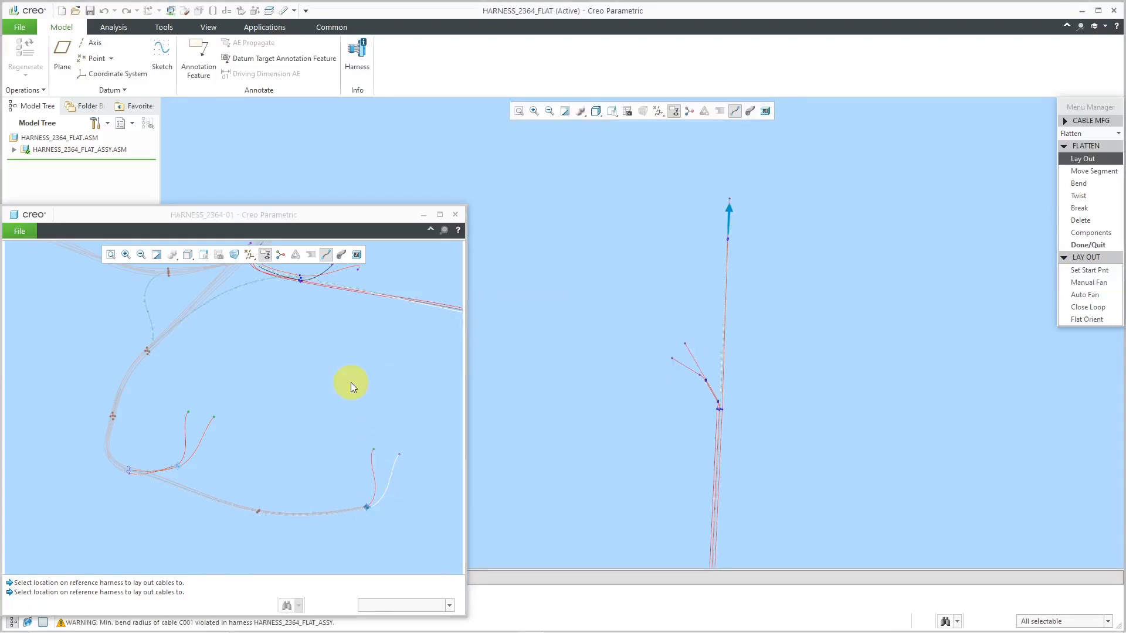
# Set a new start point on the bundle and extend the horizontal run.
pyautogui.click(1088, 282)
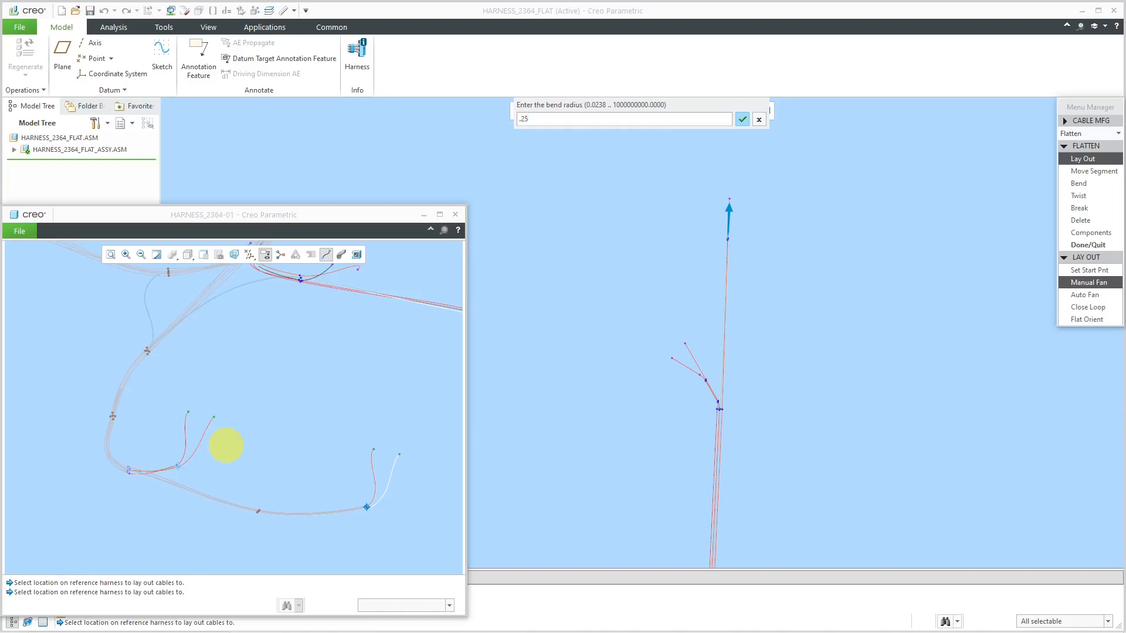
pyautogui.click(741, 119)
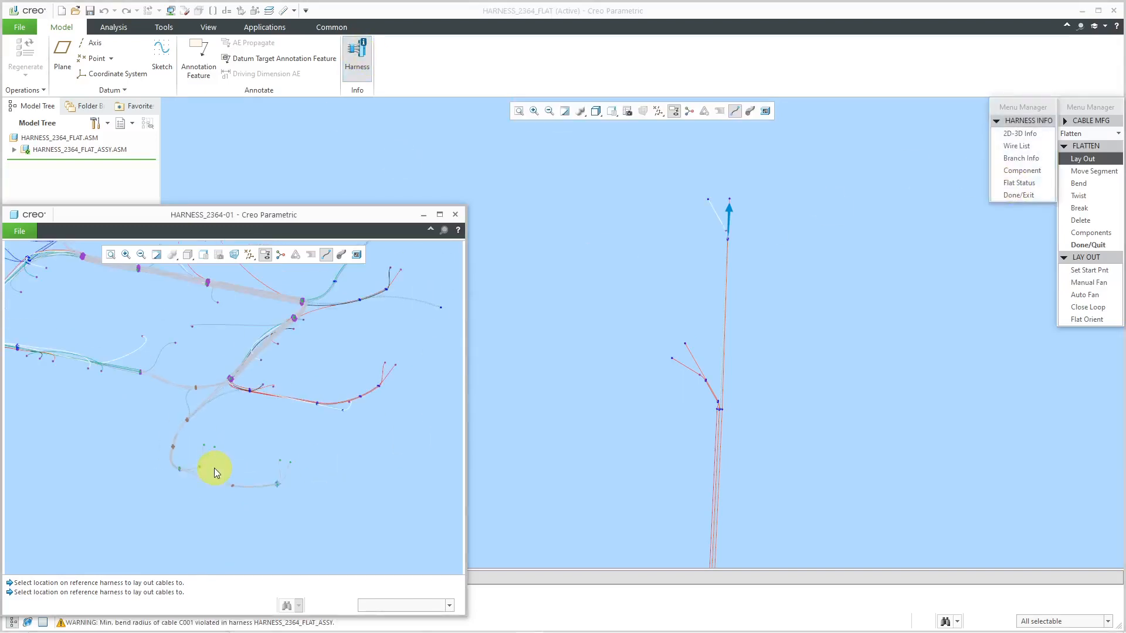
pyautogui.click(1087, 270)
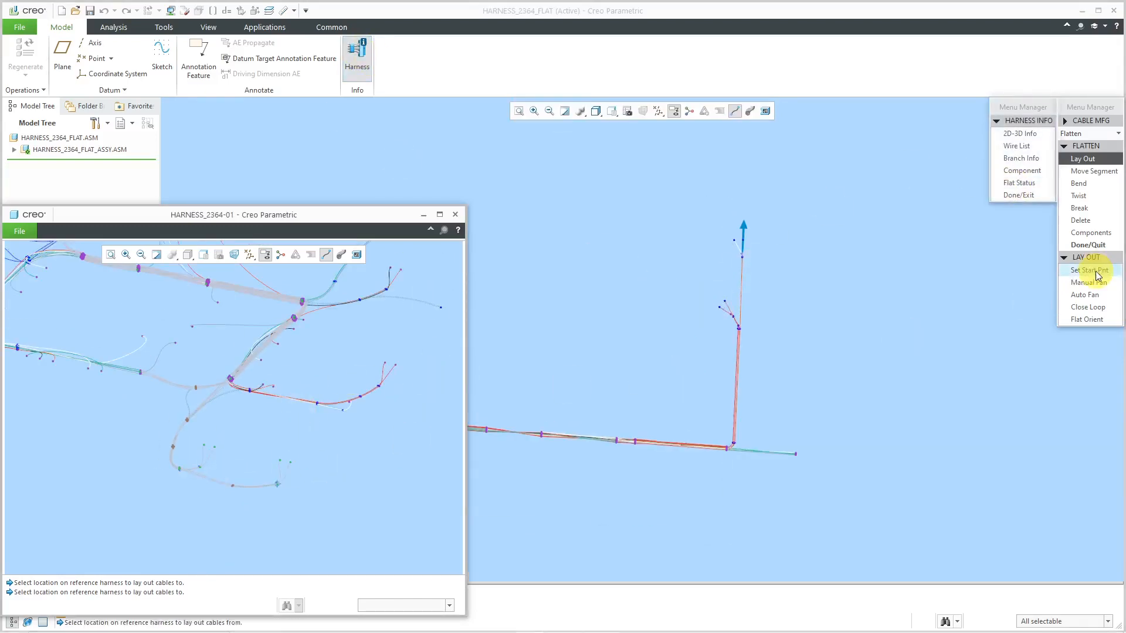
pyautogui.click(1086, 270)
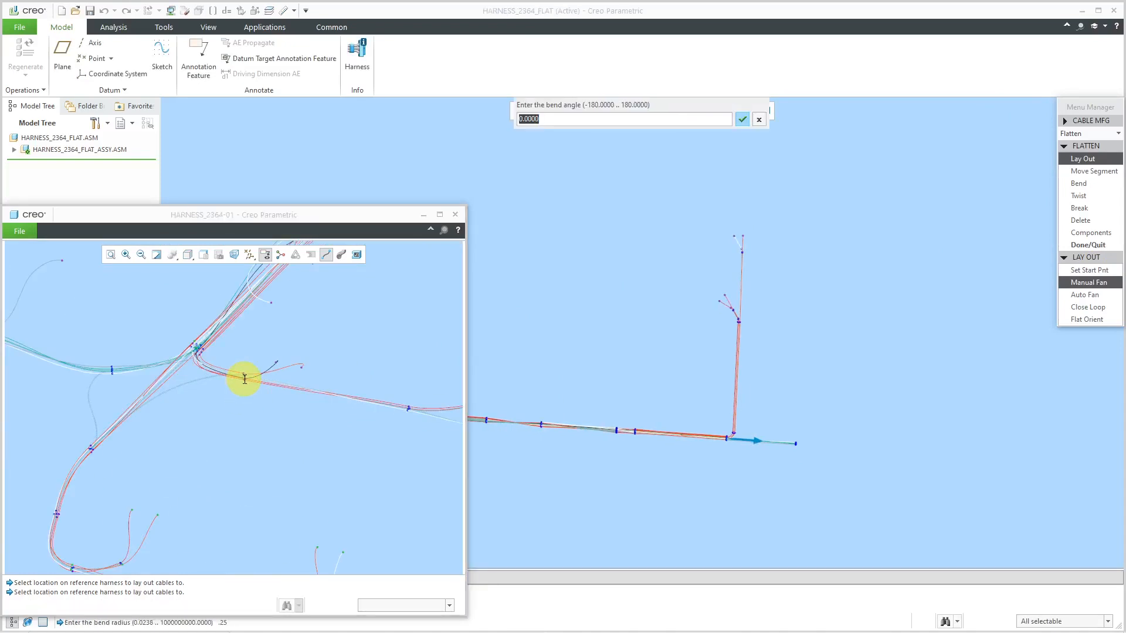
pyautogui.click(741, 119)
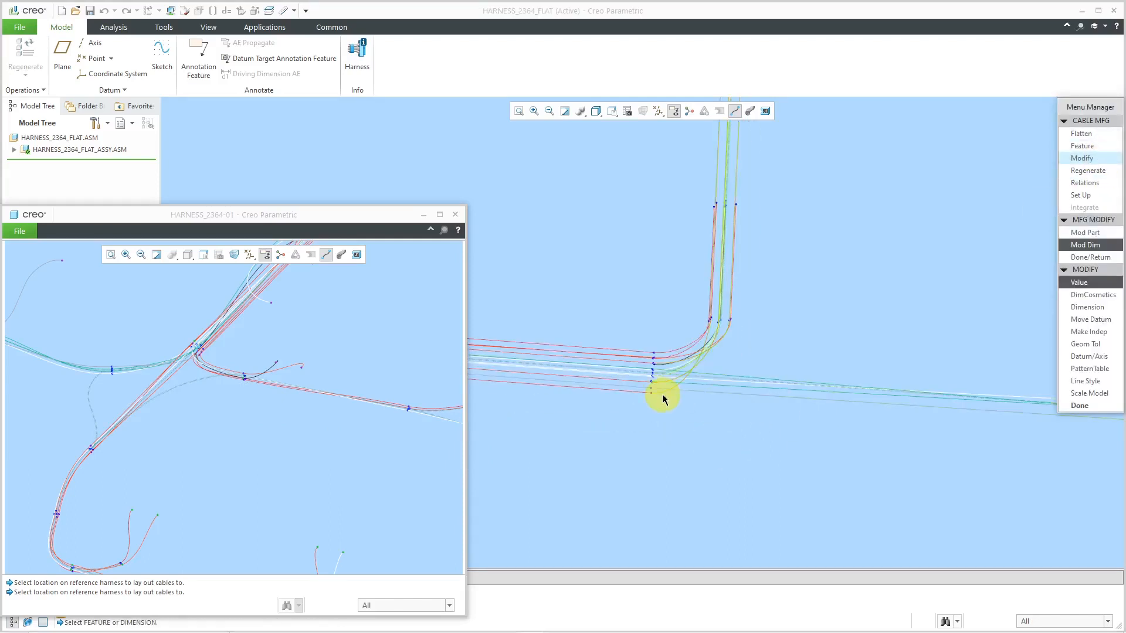
# Select the bend dimension at the branch bend for modification.
pyautogui.click(662, 399)
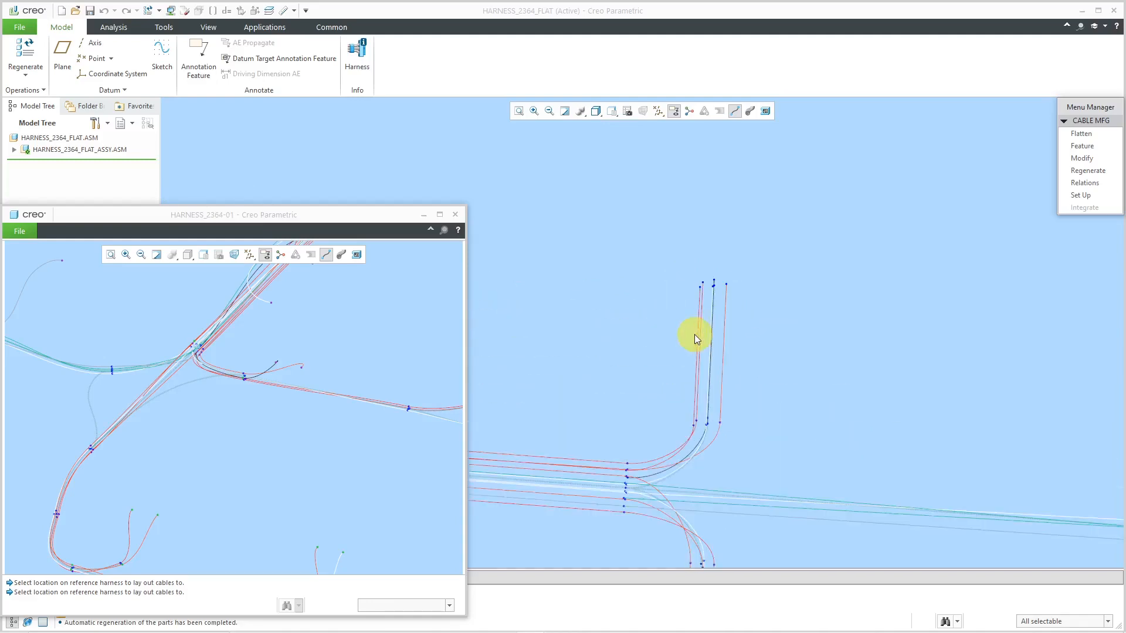
pyautogui.moveTo(968, 157)
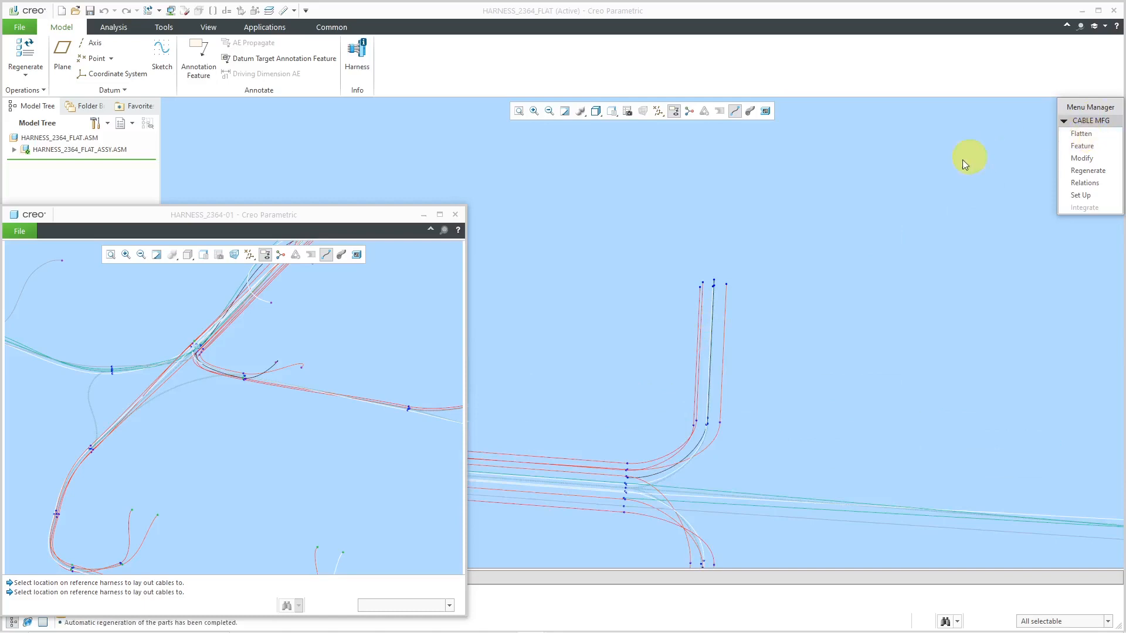
pyautogui.moveTo(959, 167)
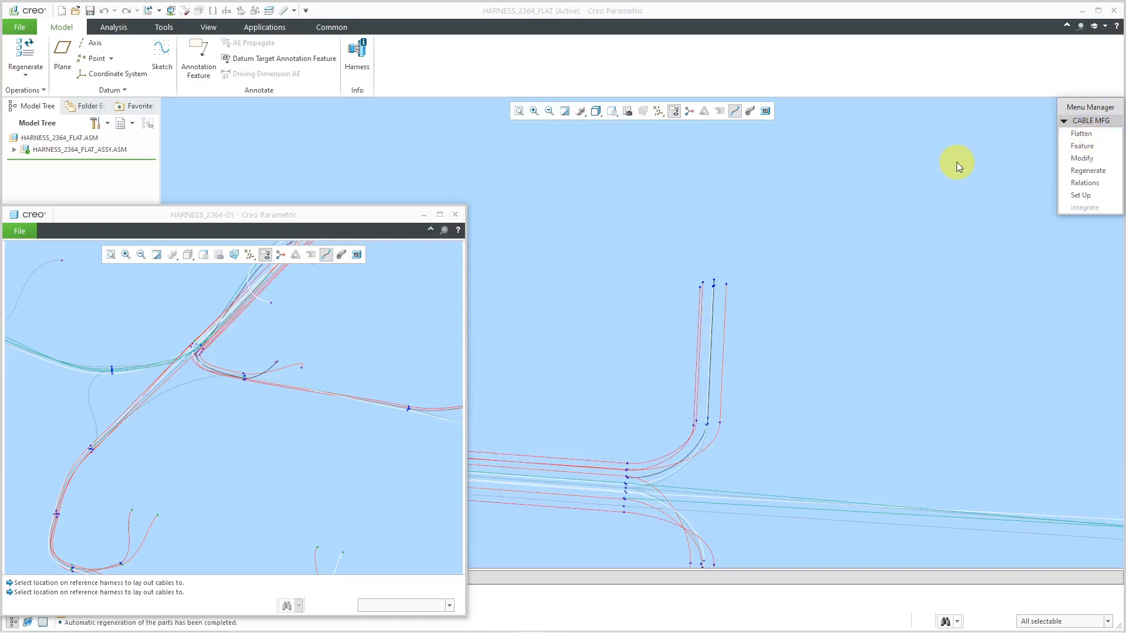
pyautogui.moveTo(1081, 133)
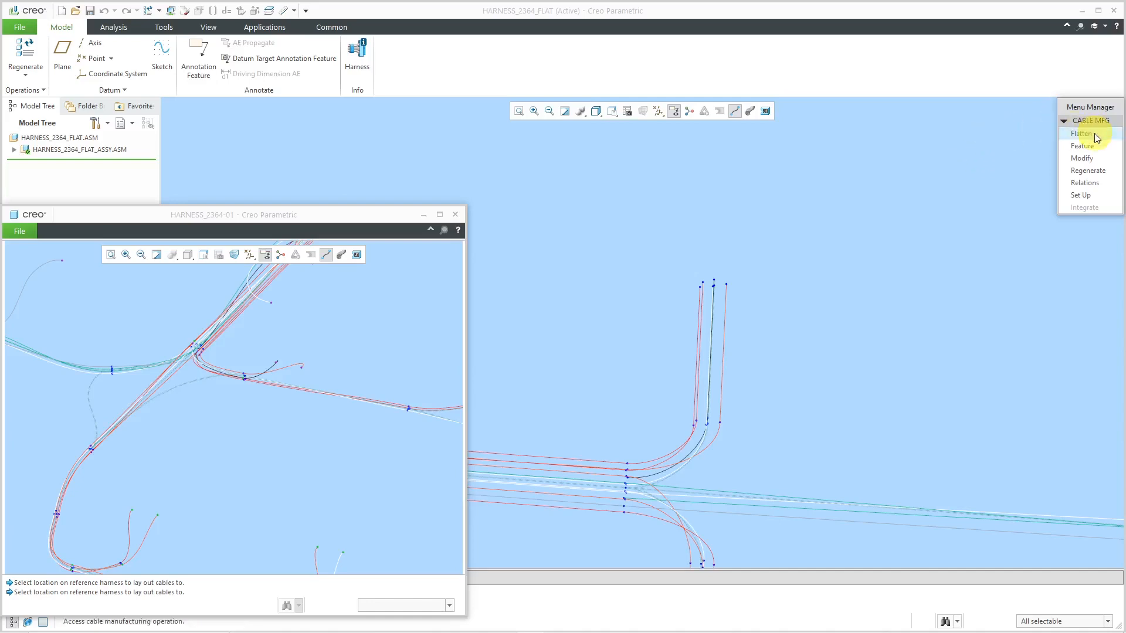
# Restart the cable layout from the wire W022 end using Manual Fan.
pyautogui.click(1081, 134)
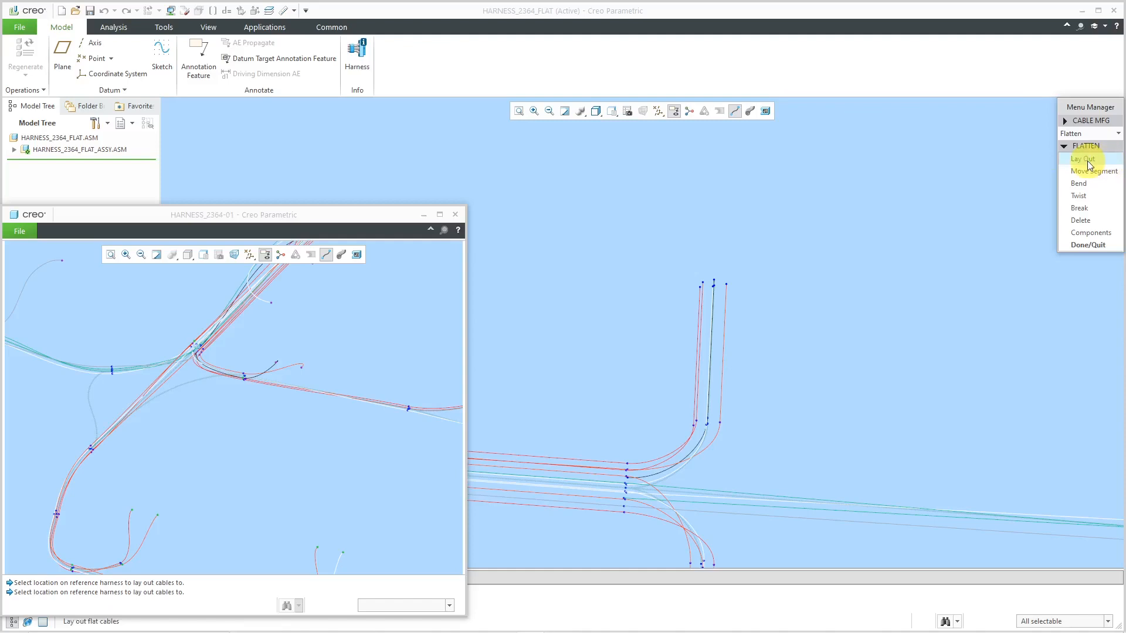
pyautogui.click(1083, 159)
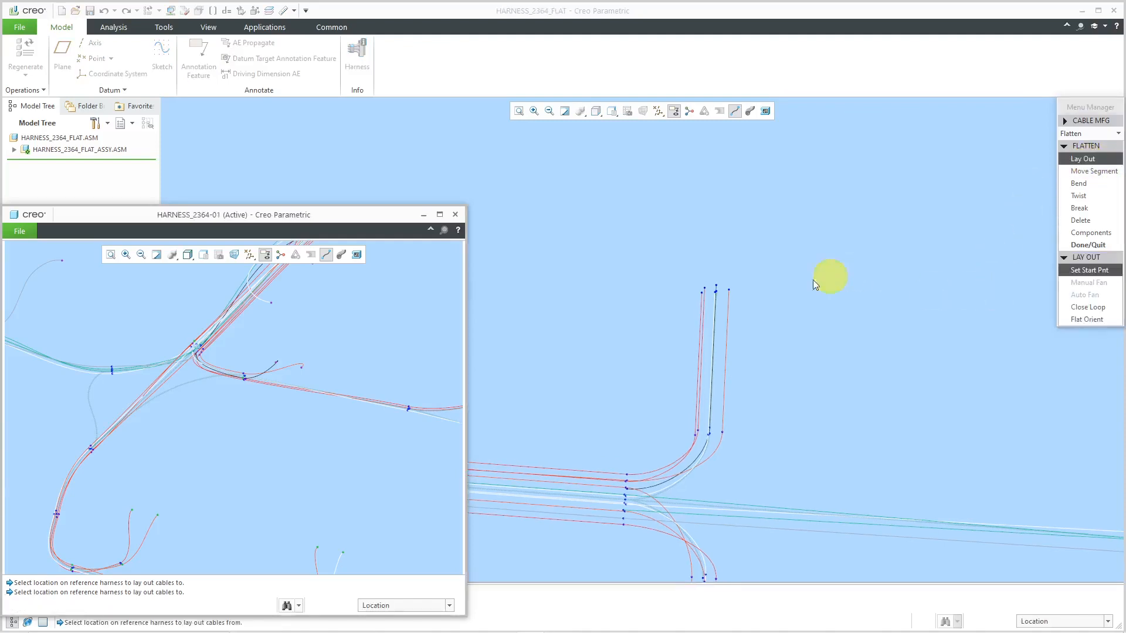
pyautogui.moveTo(715, 297)
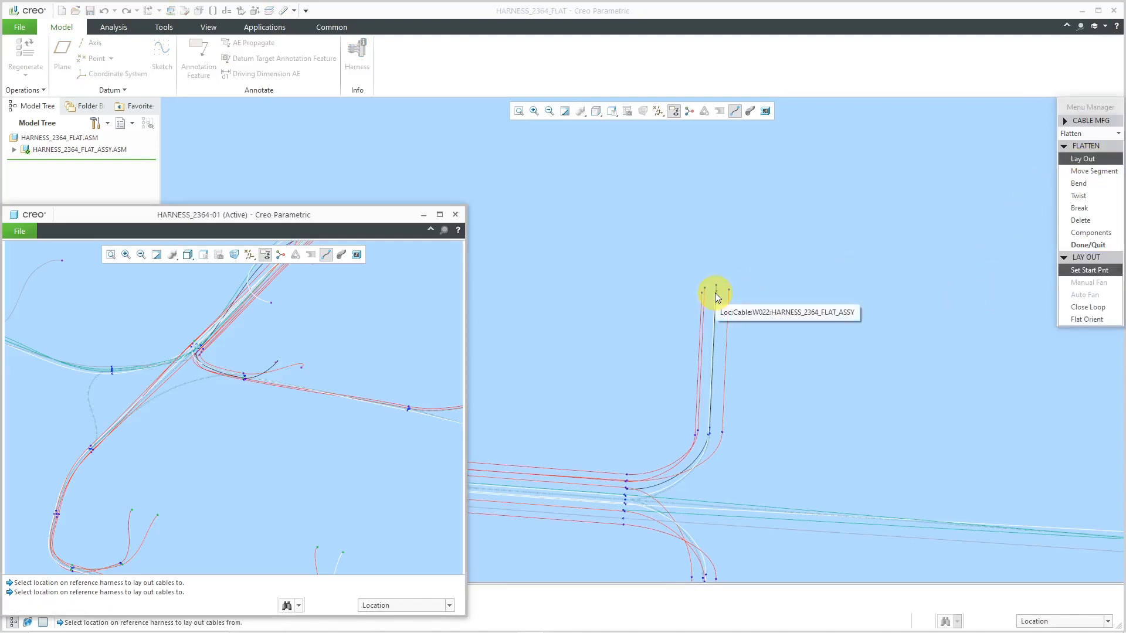
pyautogui.click(716, 294)
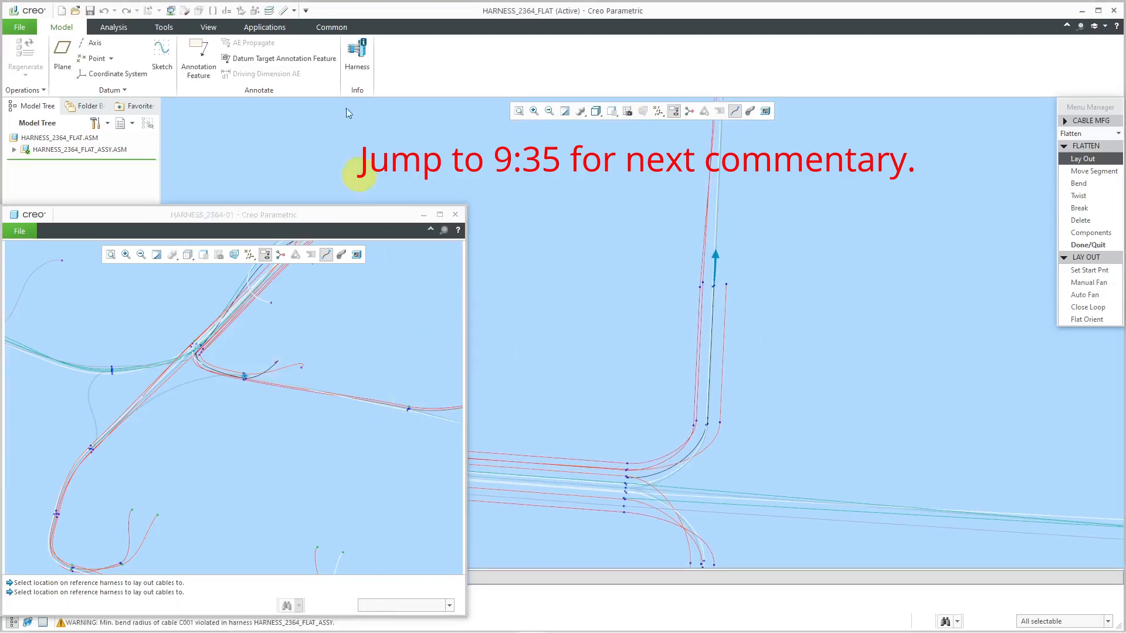
pyautogui.click(1087, 270)
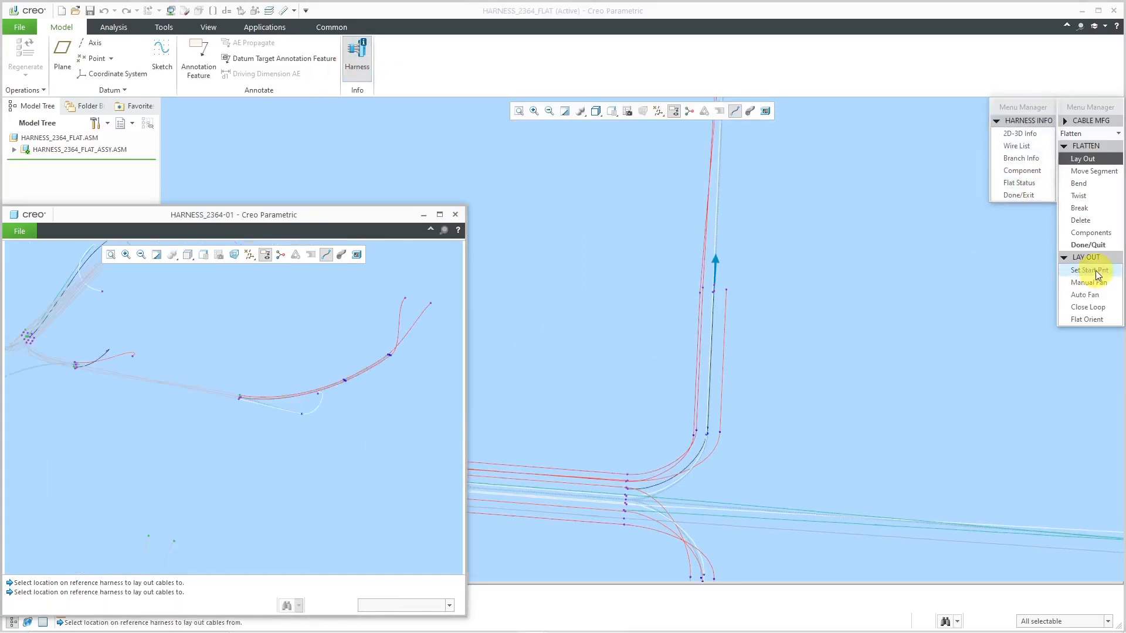
pyautogui.click(1087, 282)
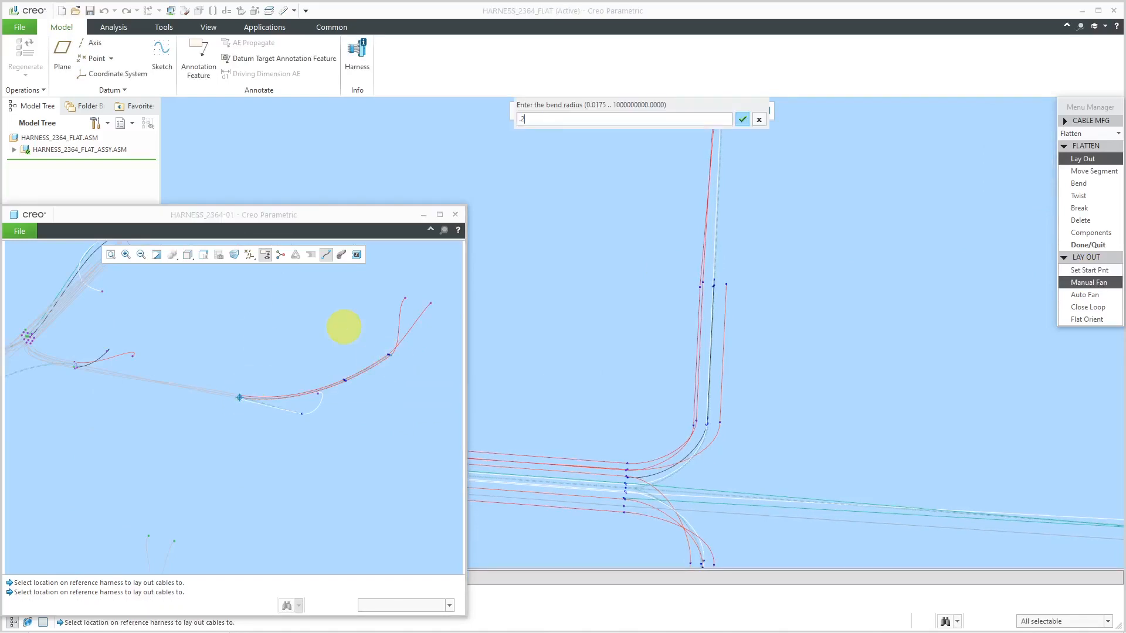
# Fan straggler wires to reference locations, accepting default bend angles and radii.
pyautogui.click(742, 118)
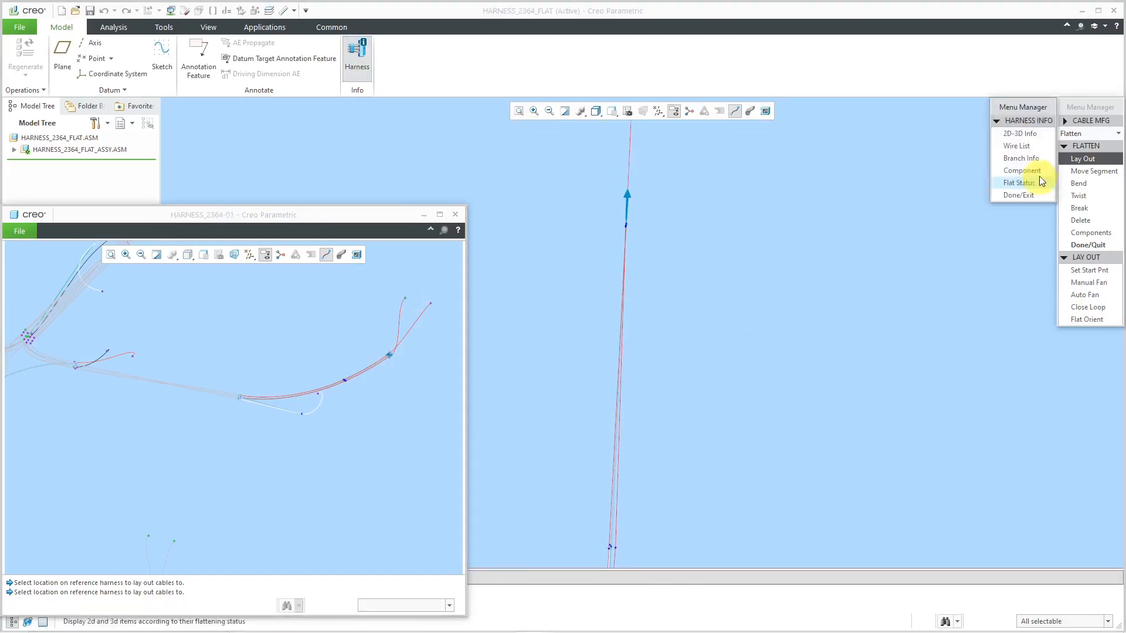
pyautogui.click(1087, 282)
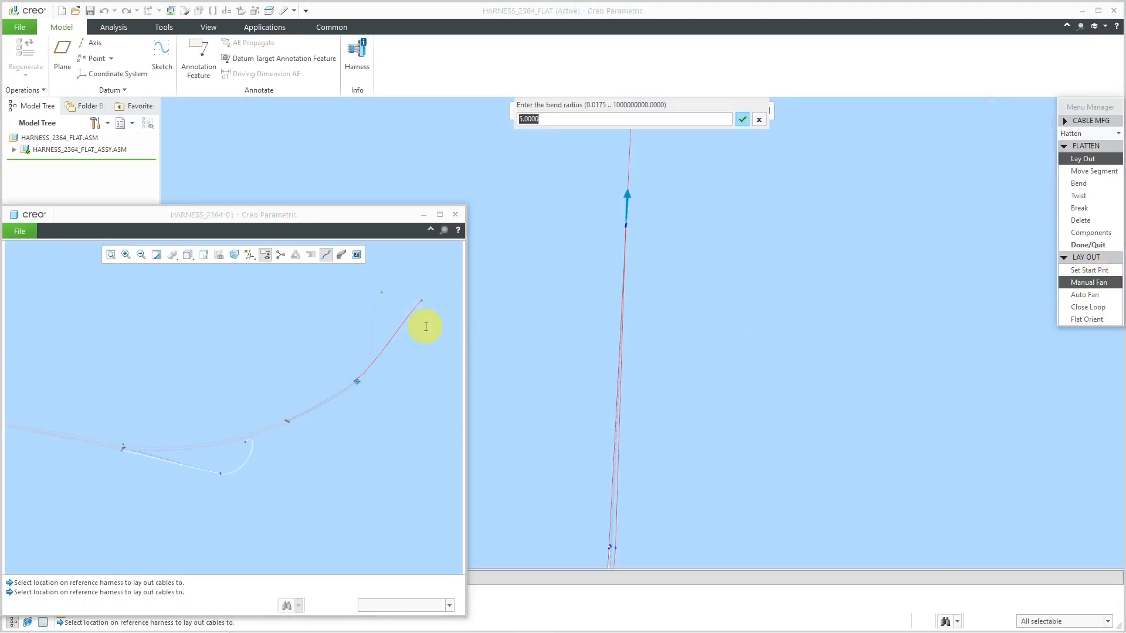
pyautogui.click(742, 119)
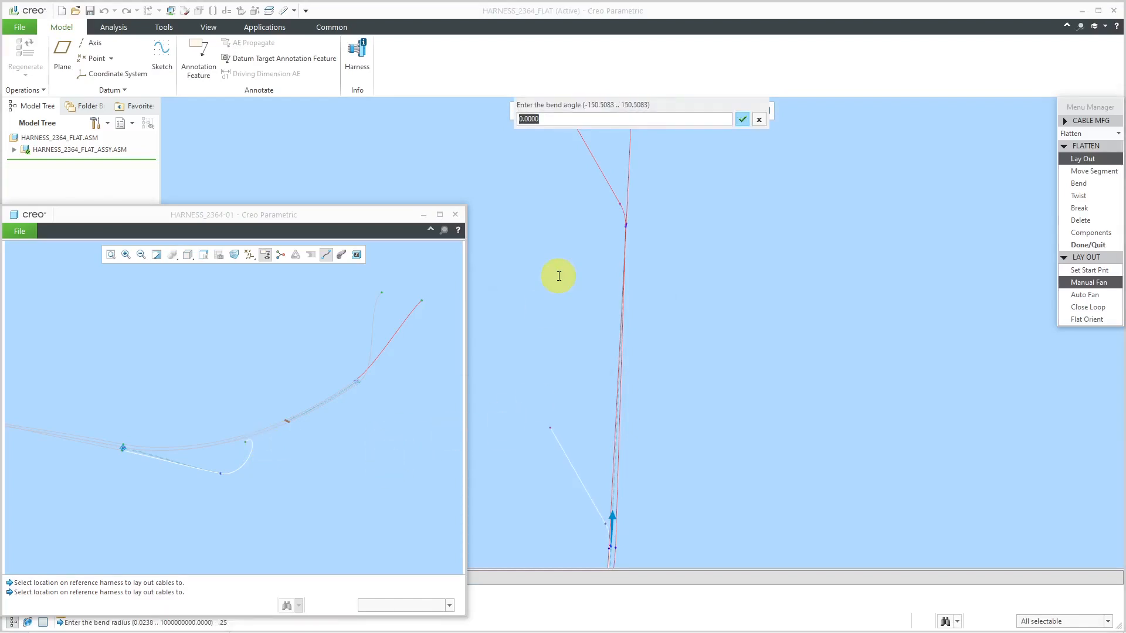
pyautogui.click(741, 119)
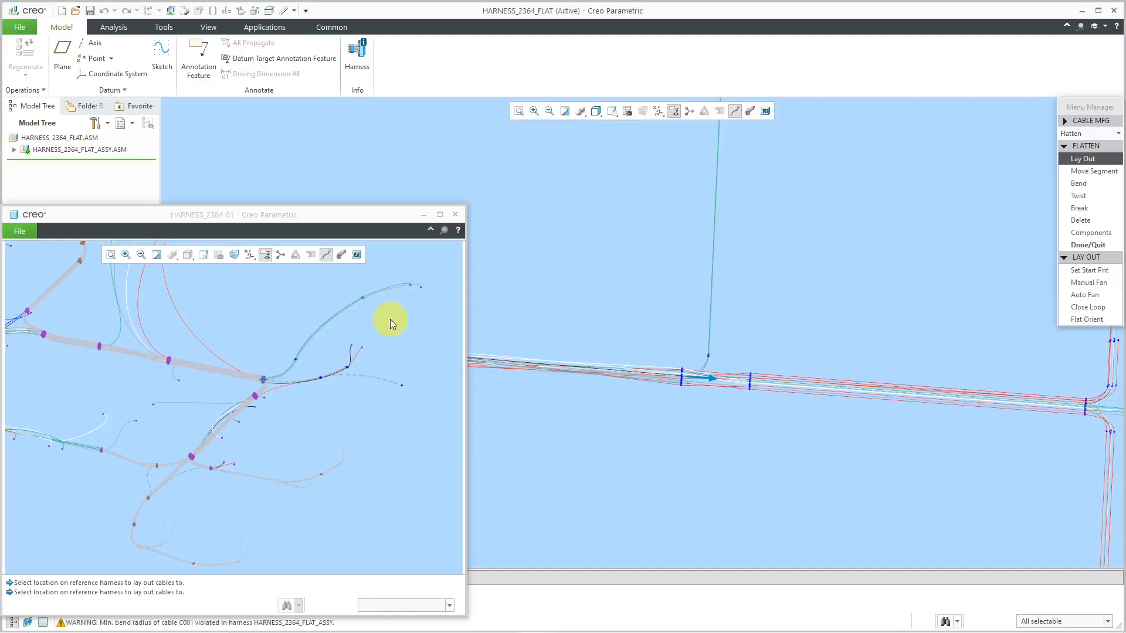
pyautogui.click(1089, 270)
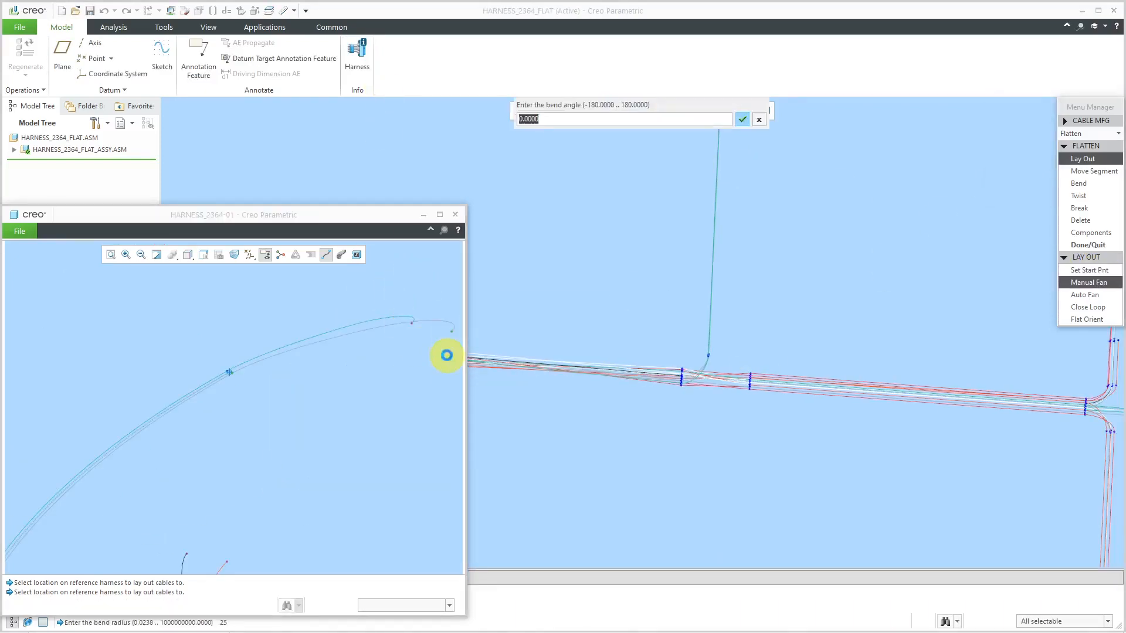
pyautogui.click(742, 119)
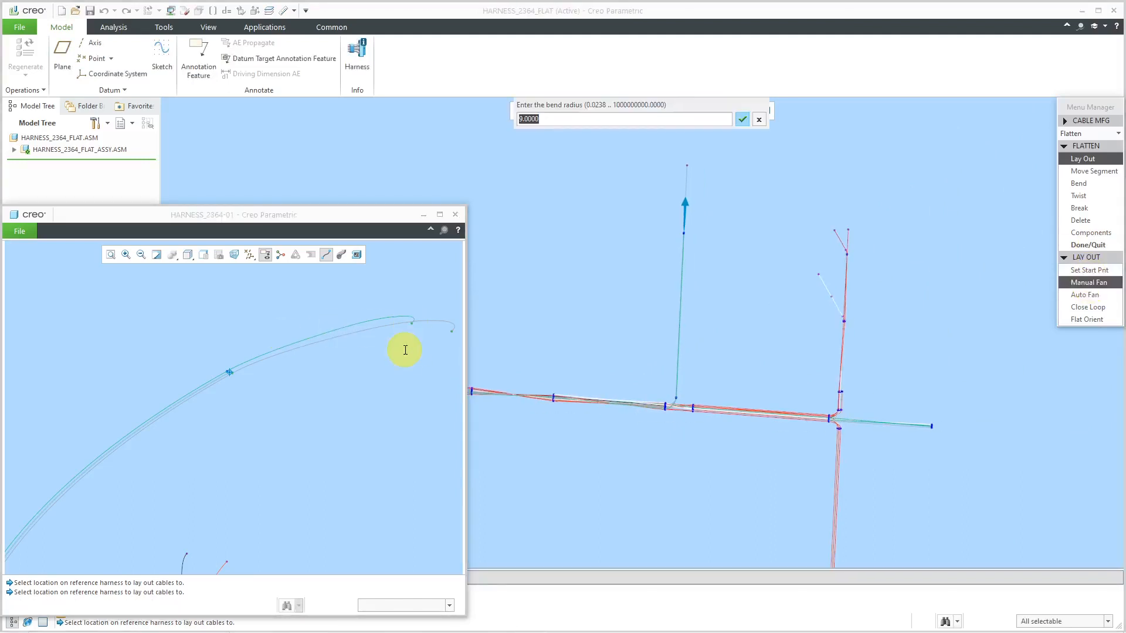
pyautogui.click(742, 119)
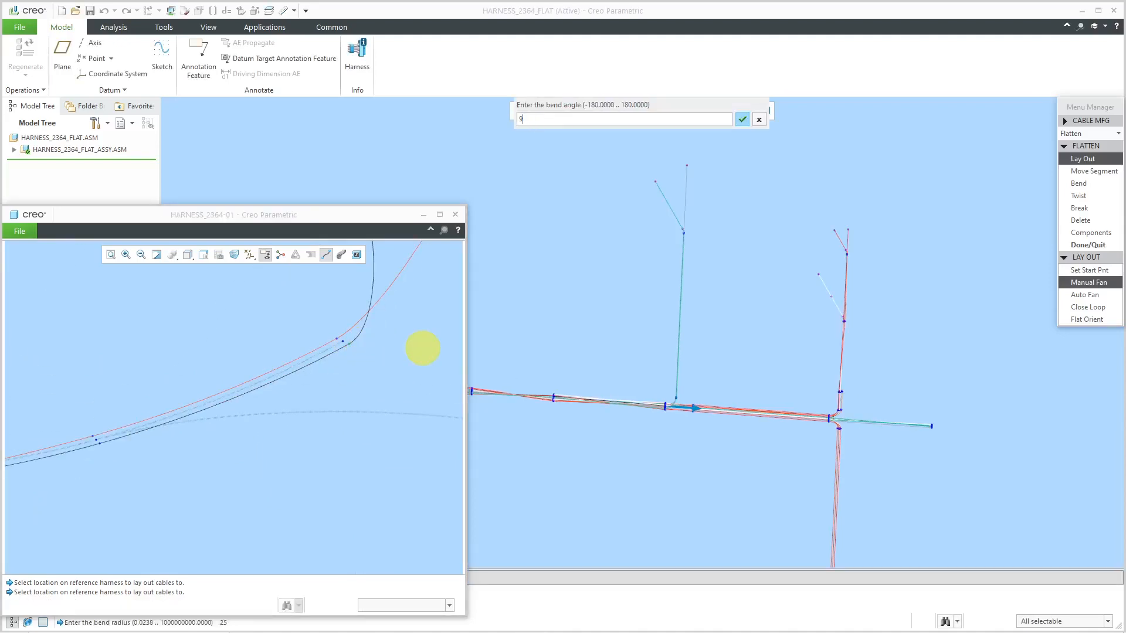
# Drop the dark wire straight down with a 25 bend radius, then finish flattening.
pyautogui.click(742, 119)
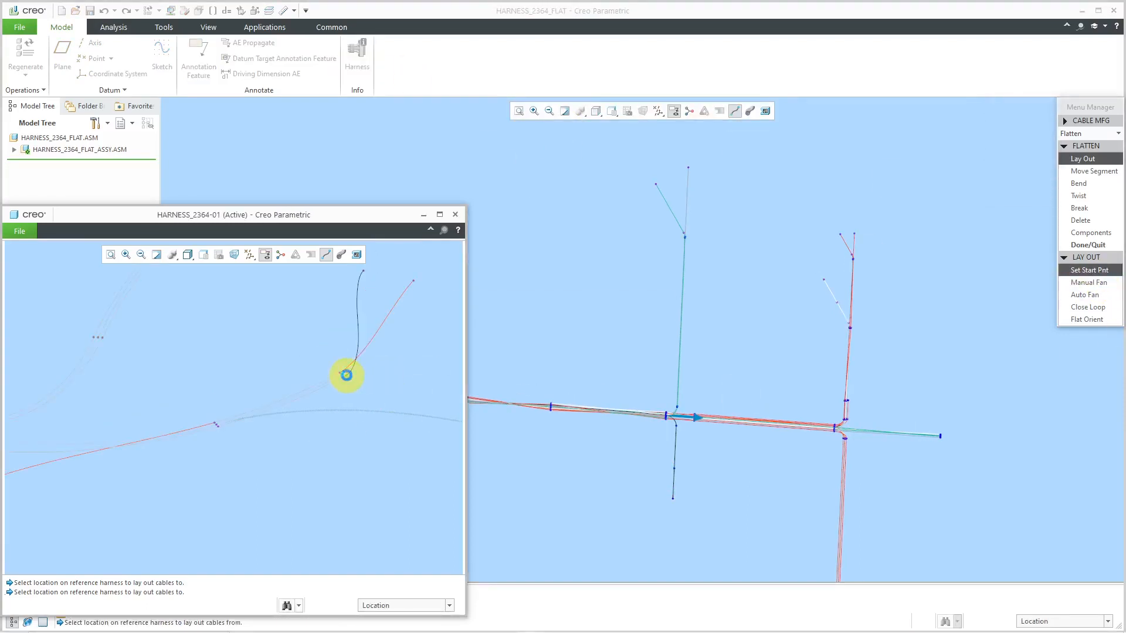
pyautogui.click(1088, 282)
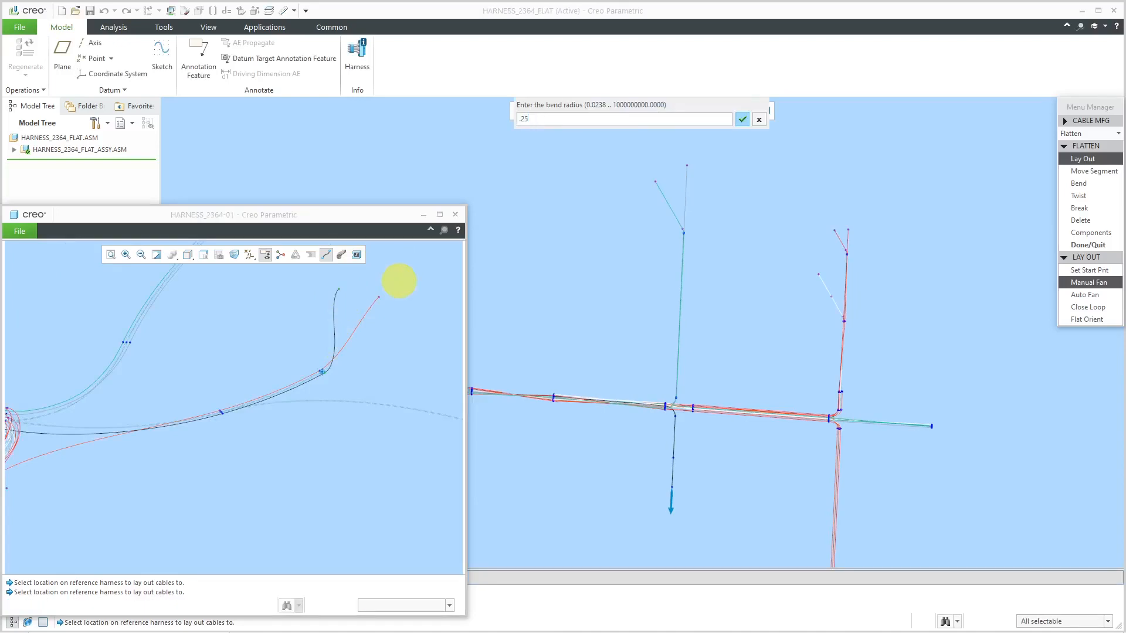
pyautogui.click(742, 119)
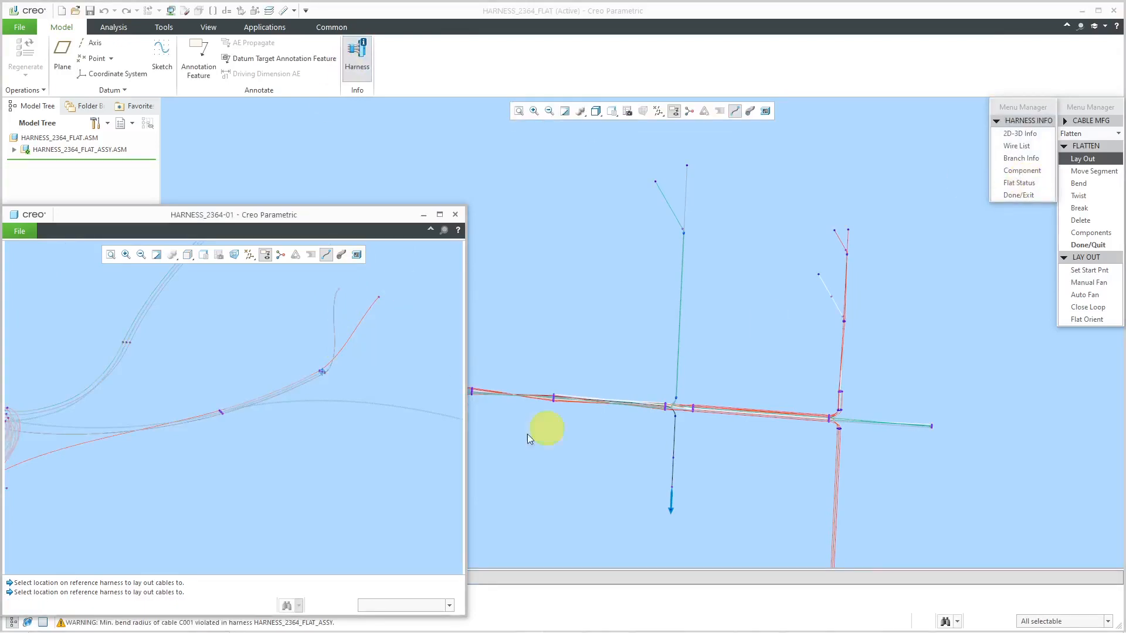
pyautogui.click(1086, 282)
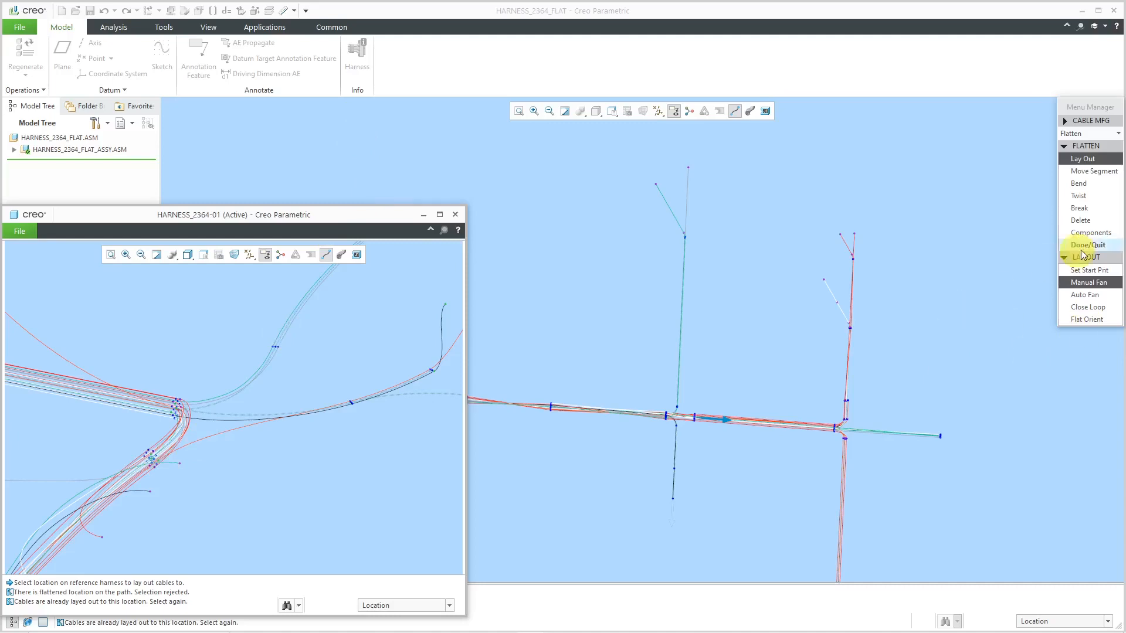
pyautogui.click(1088, 244)
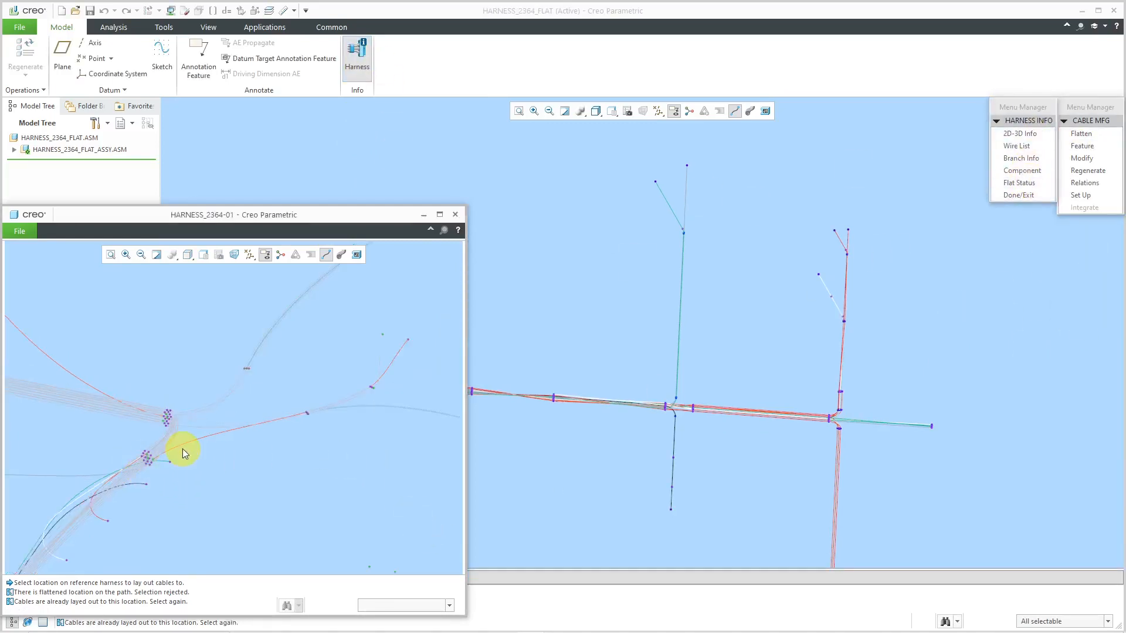
pyautogui.moveTo(338, 413)
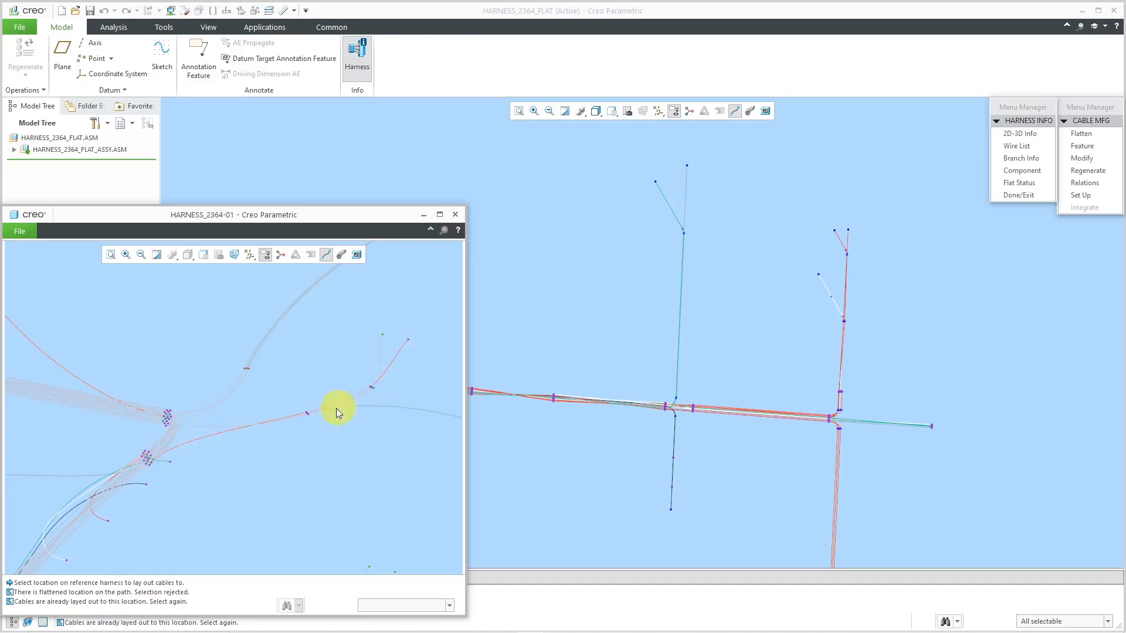
pyautogui.moveTo(186, 470)
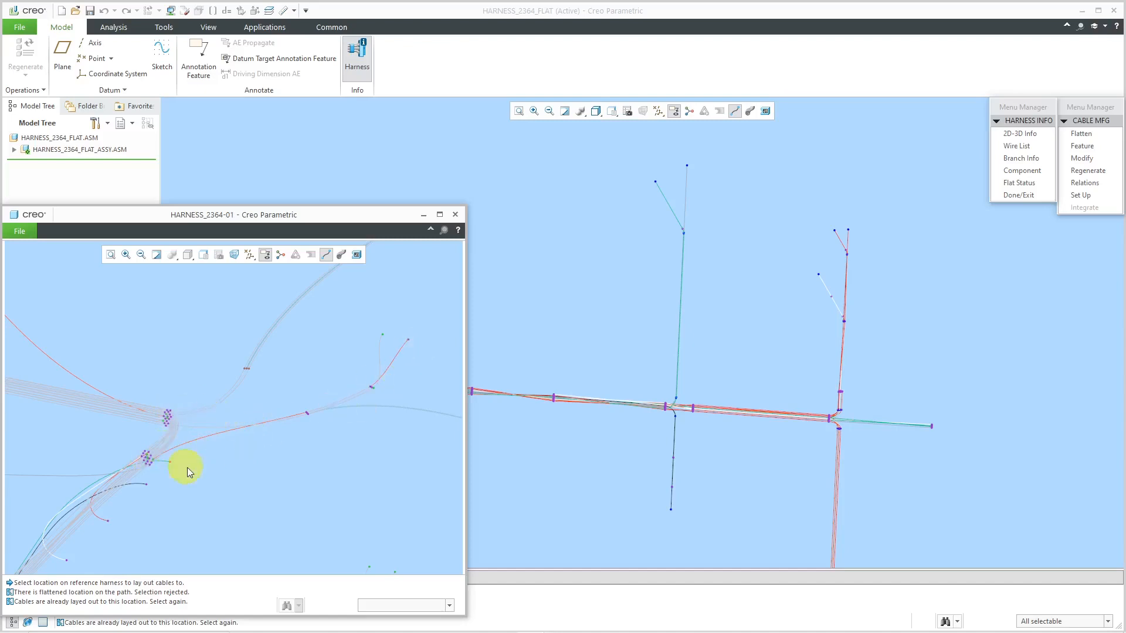
pyautogui.moveTo(196, 480)
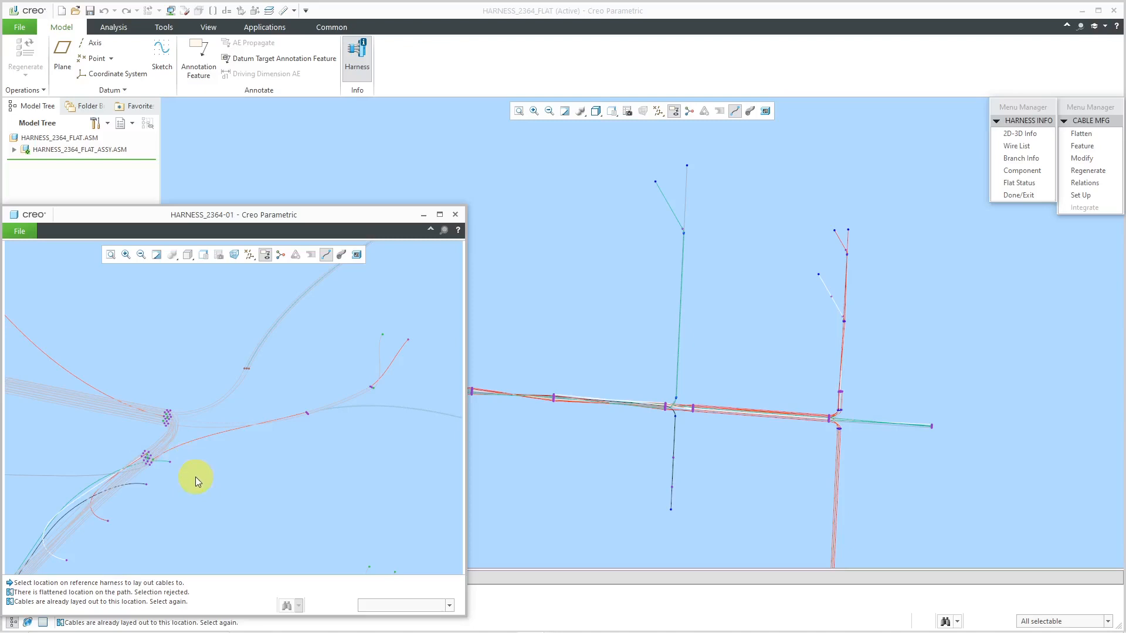
pyautogui.moveTo(190, 445)
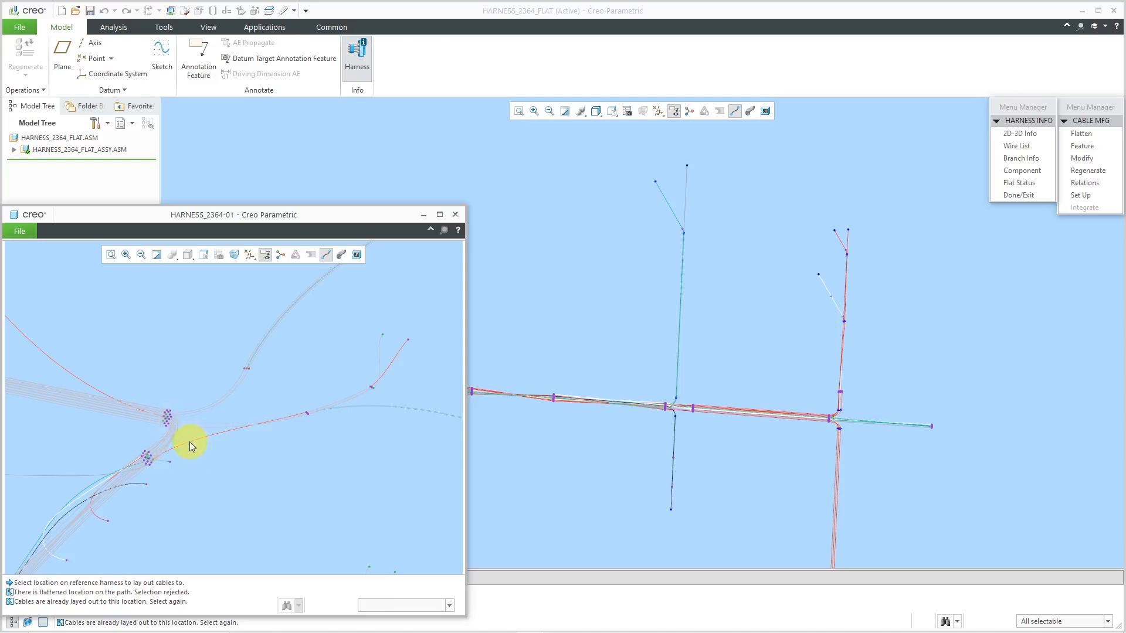
pyautogui.moveTo(153, 398)
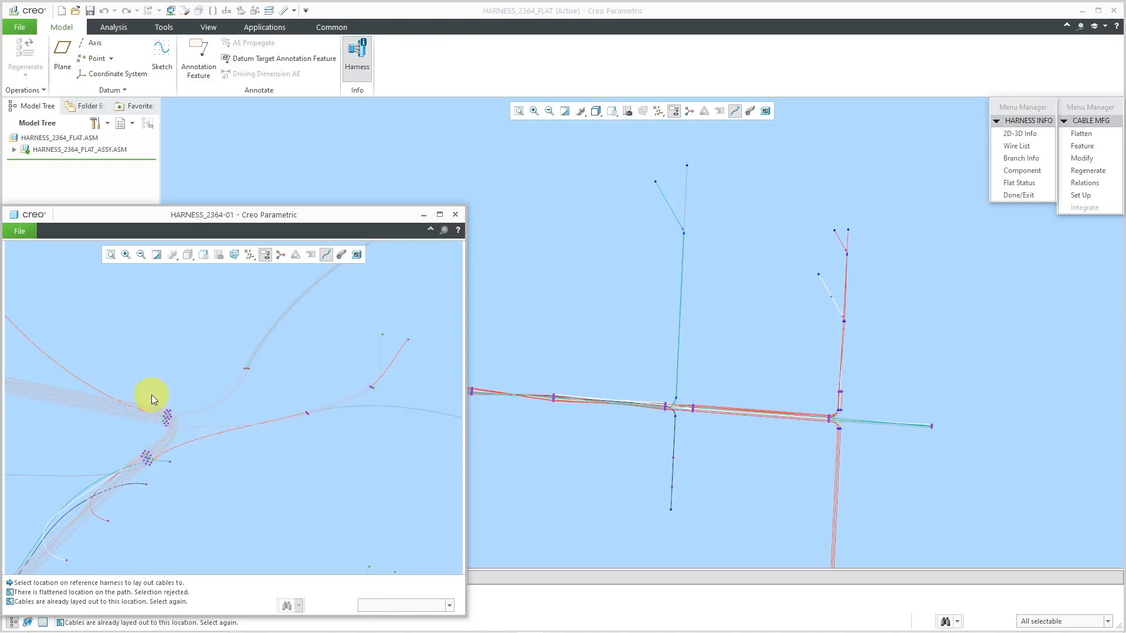
pyautogui.moveTo(840, 223)
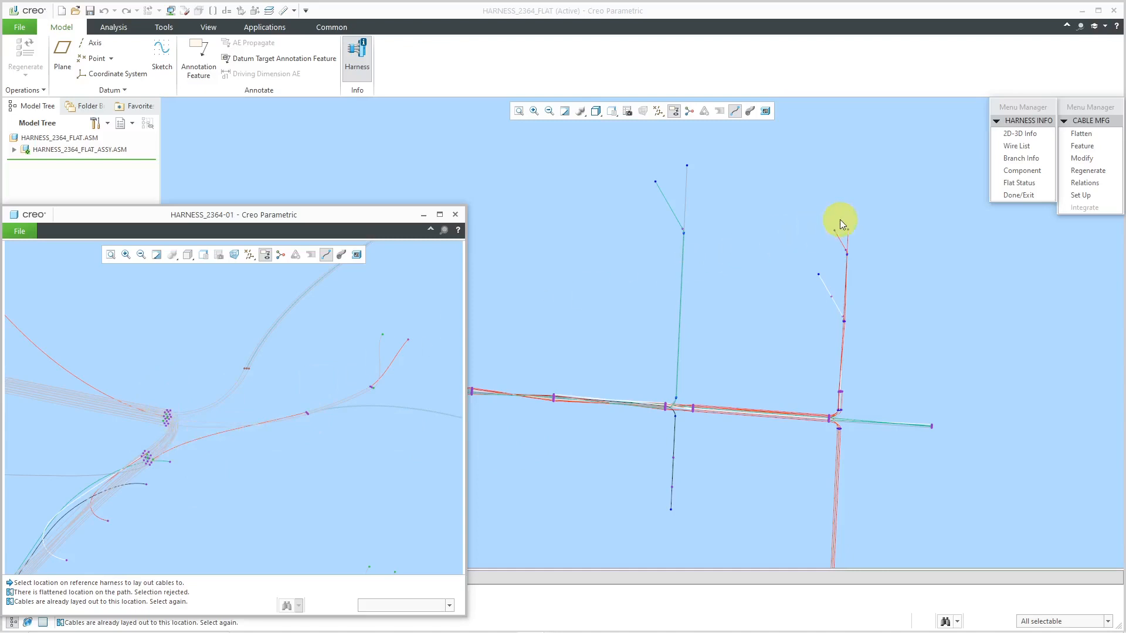
# Close a loop between two reference-harness locations, joining the red wire to the dark one.
pyautogui.click(1081, 133)
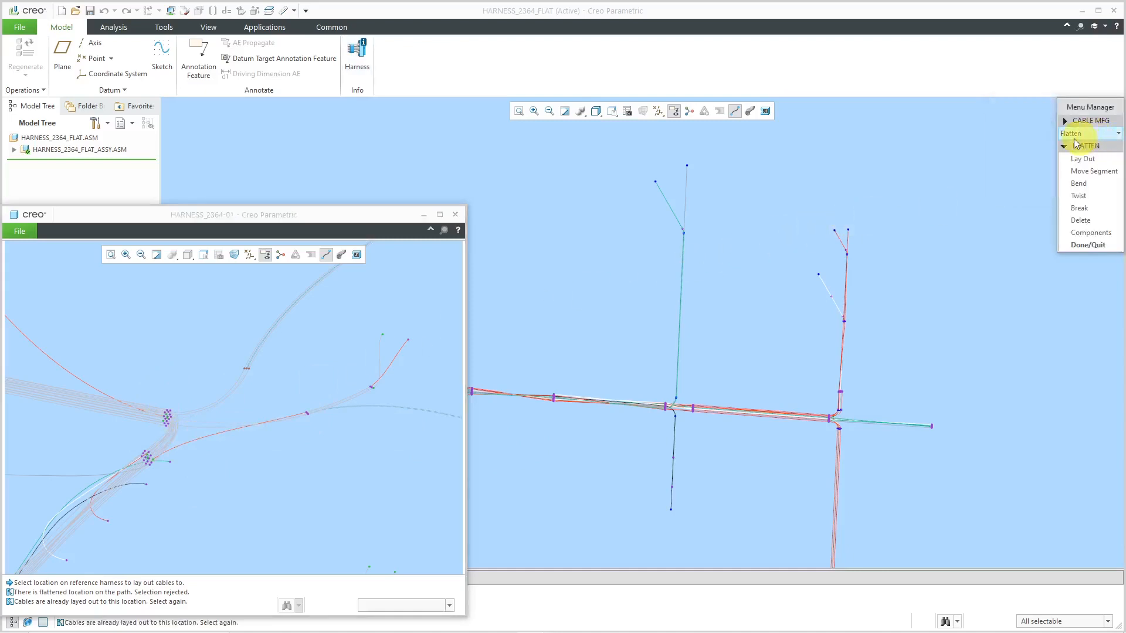
pyautogui.moveTo(1083, 159)
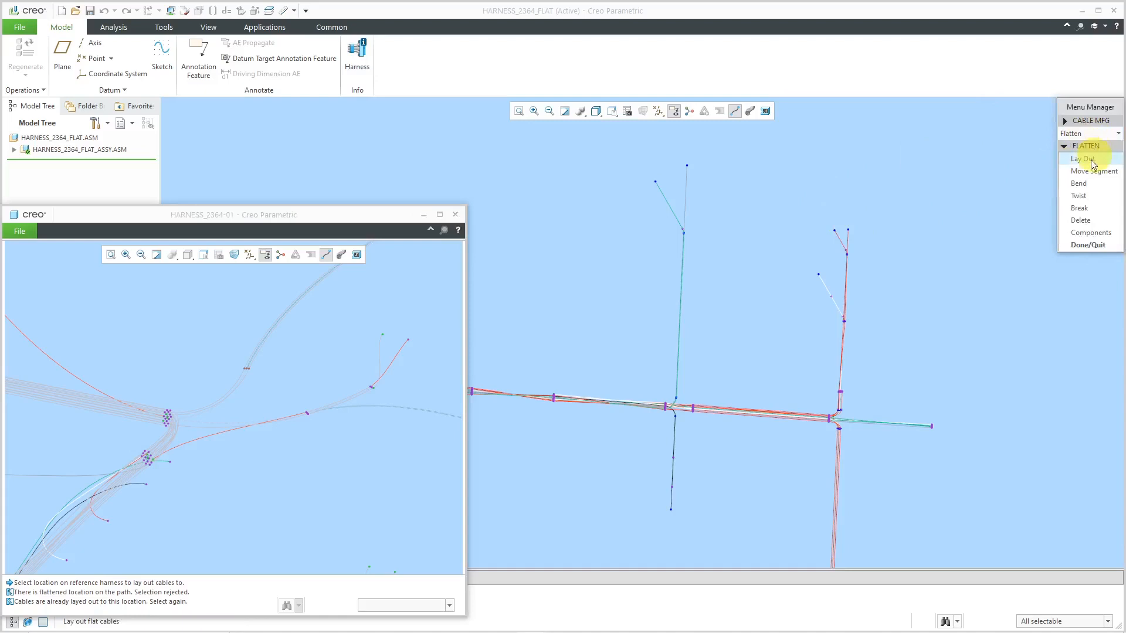
pyautogui.click(1083, 159)
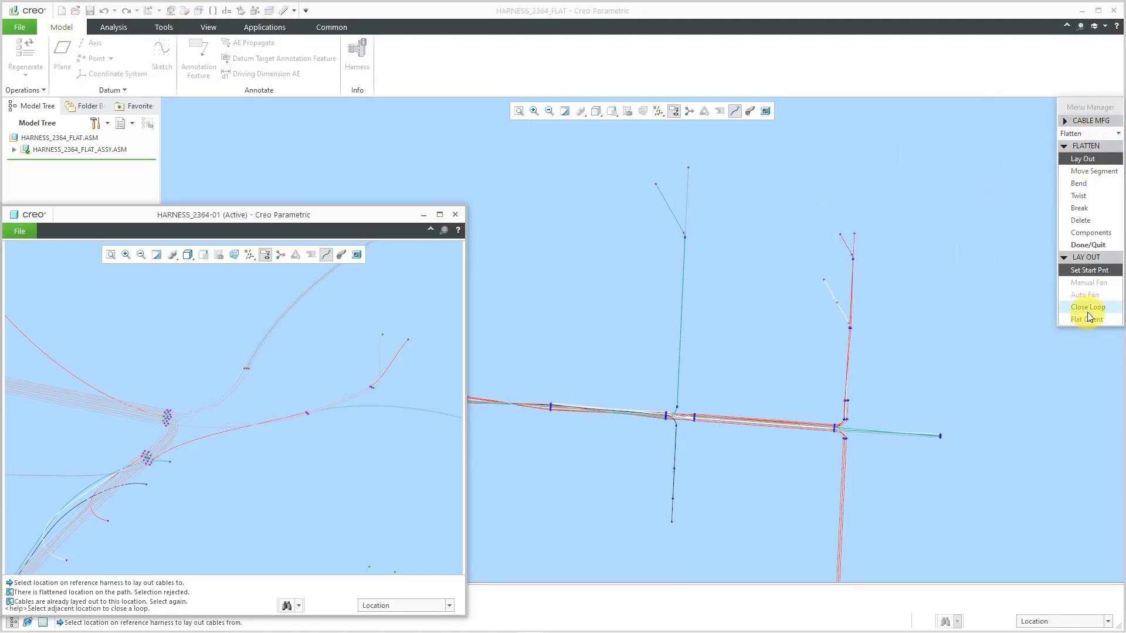
pyautogui.click(1087, 307)
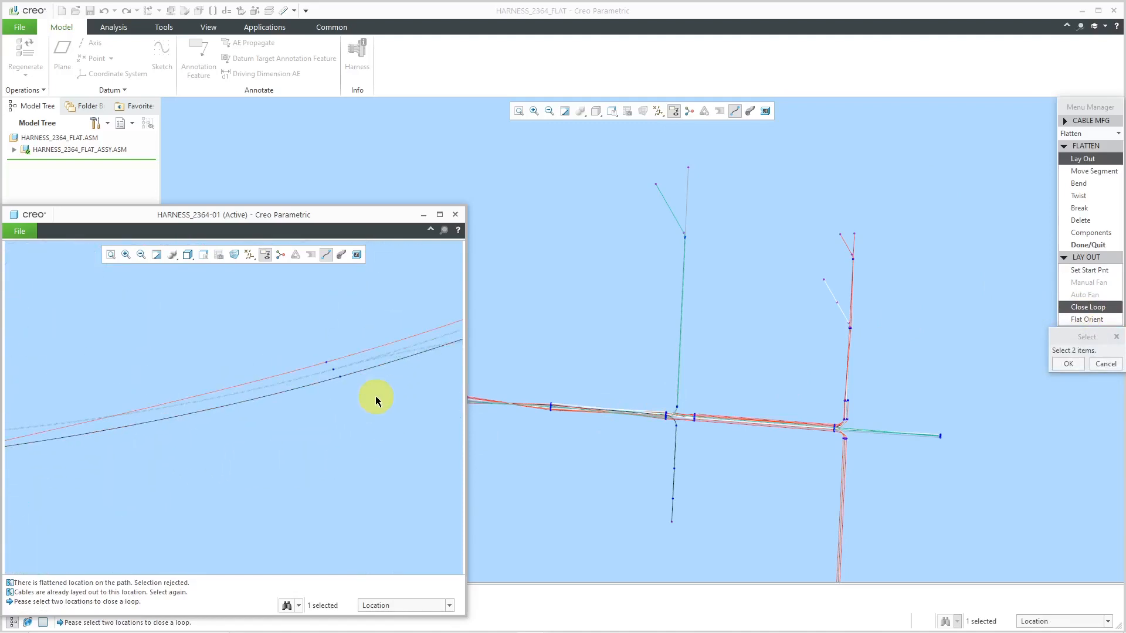
pyautogui.click(330, 359)
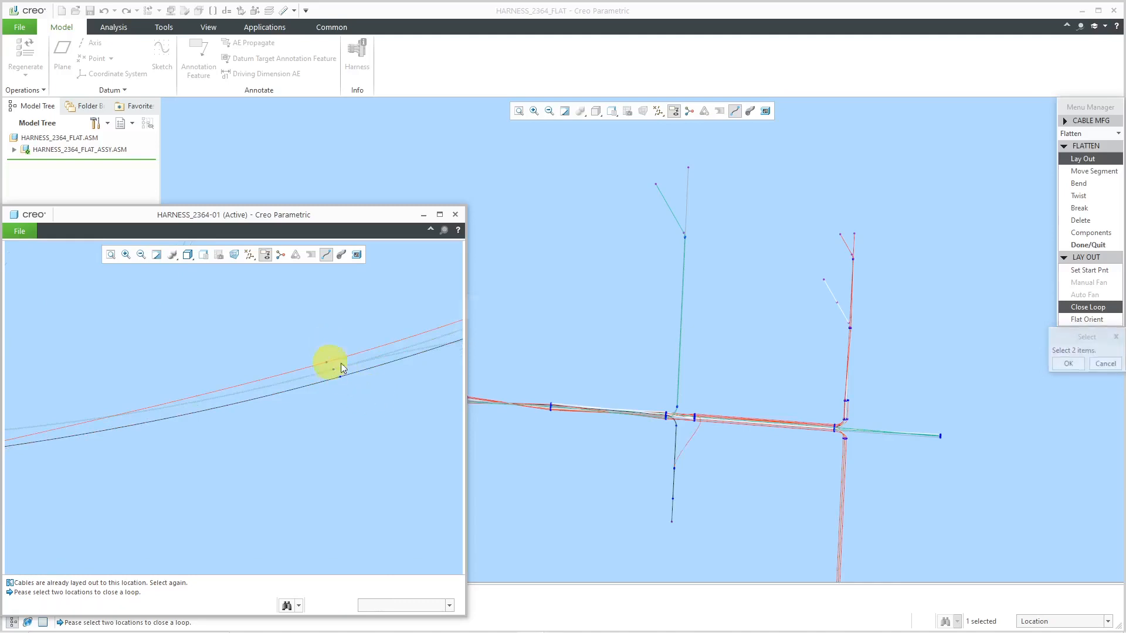
pyautogui.click(684, 454)
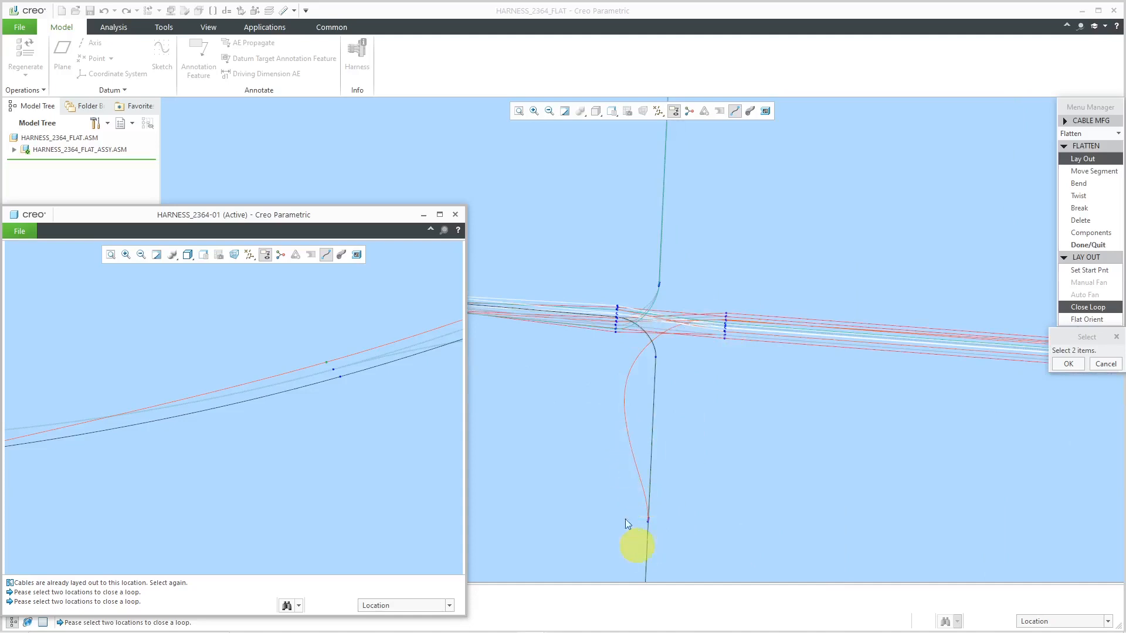
pyautogui.moveTo(929, 329)
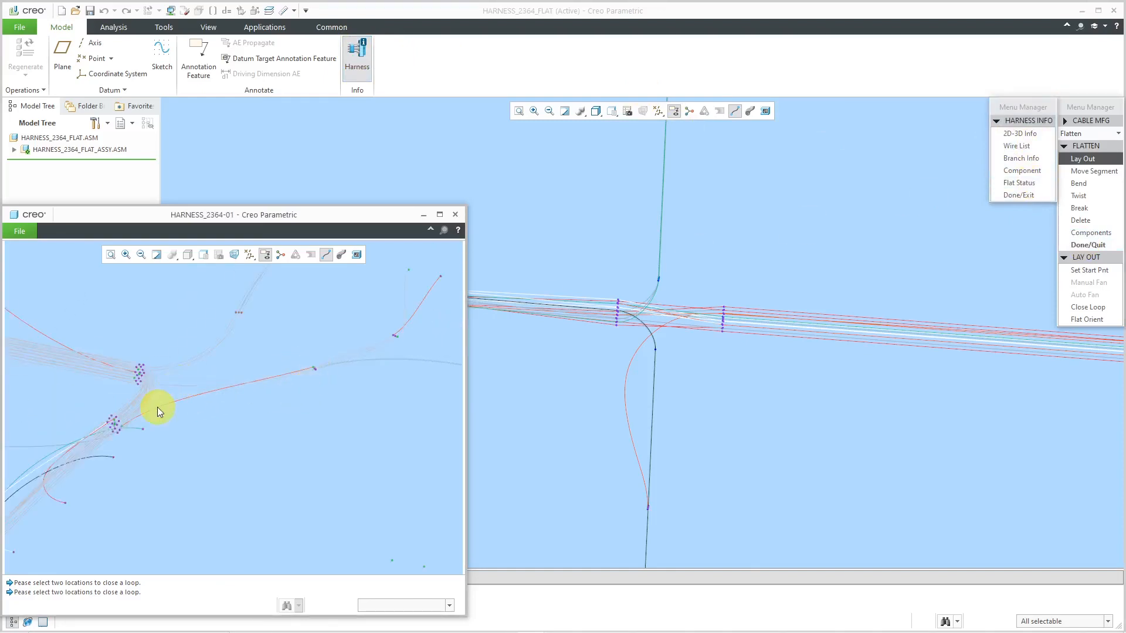
pyautogui.moveTo(671, 501)
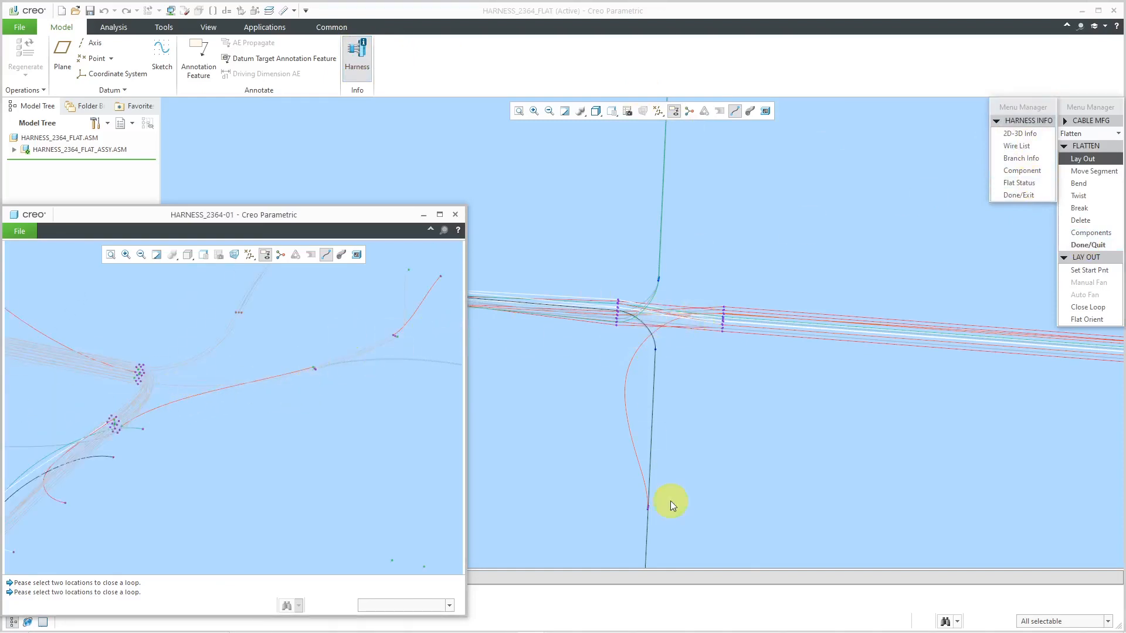
pyautogui.moveTo(319, 380)
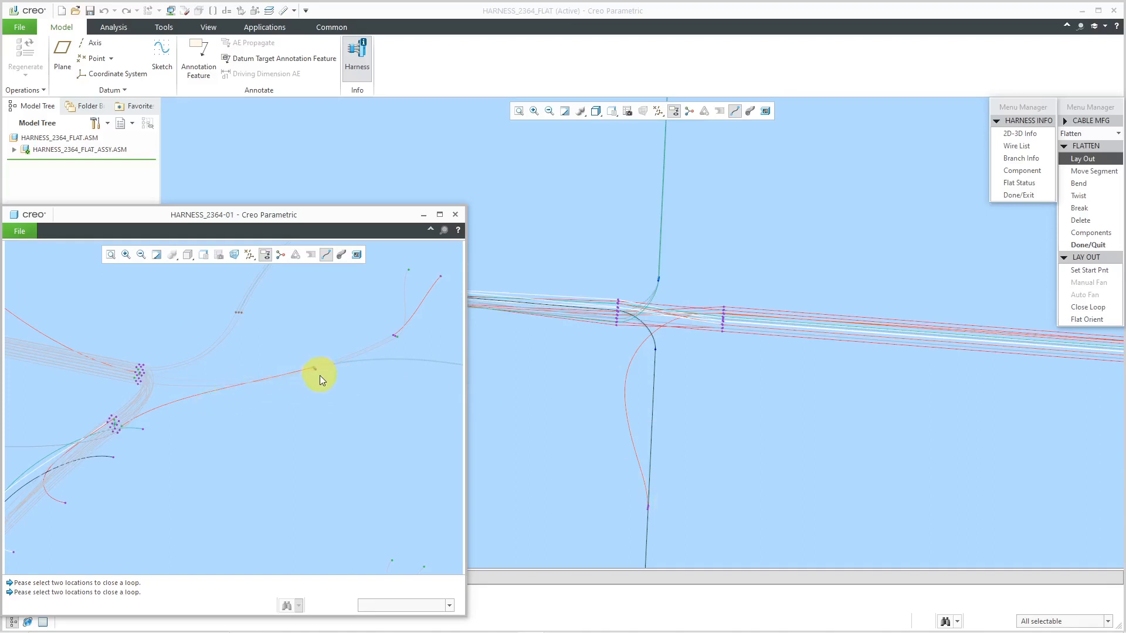
pyautogui.moveTo(369, 373)
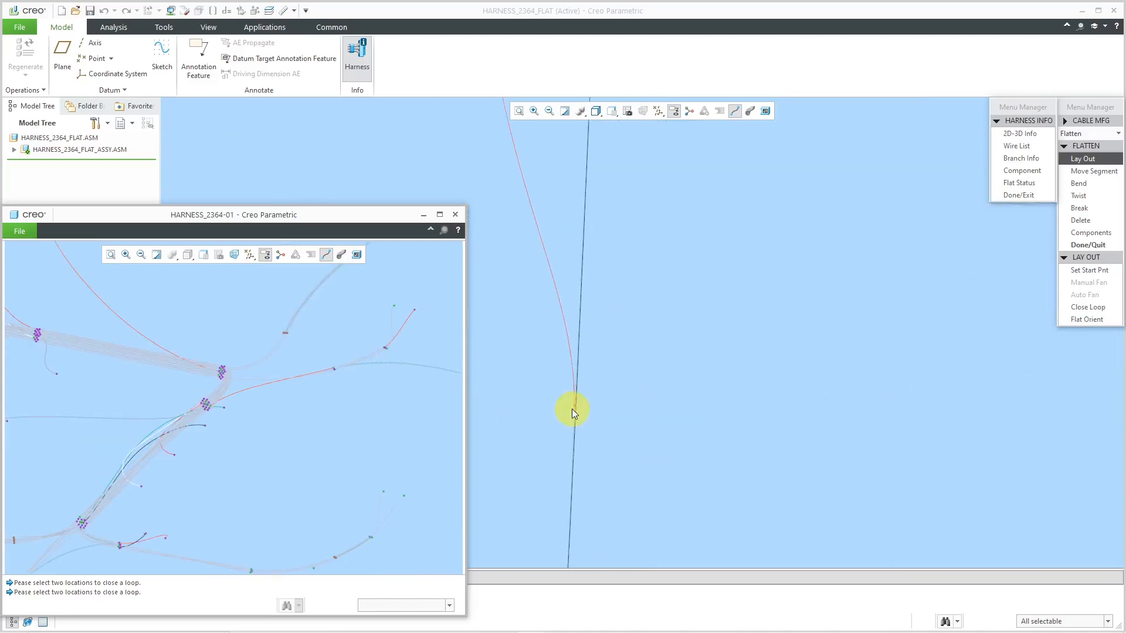
# Fan the red straggler wire from a start point and close its loop onto the dark wire.
pyautogui.click(1087, 270)
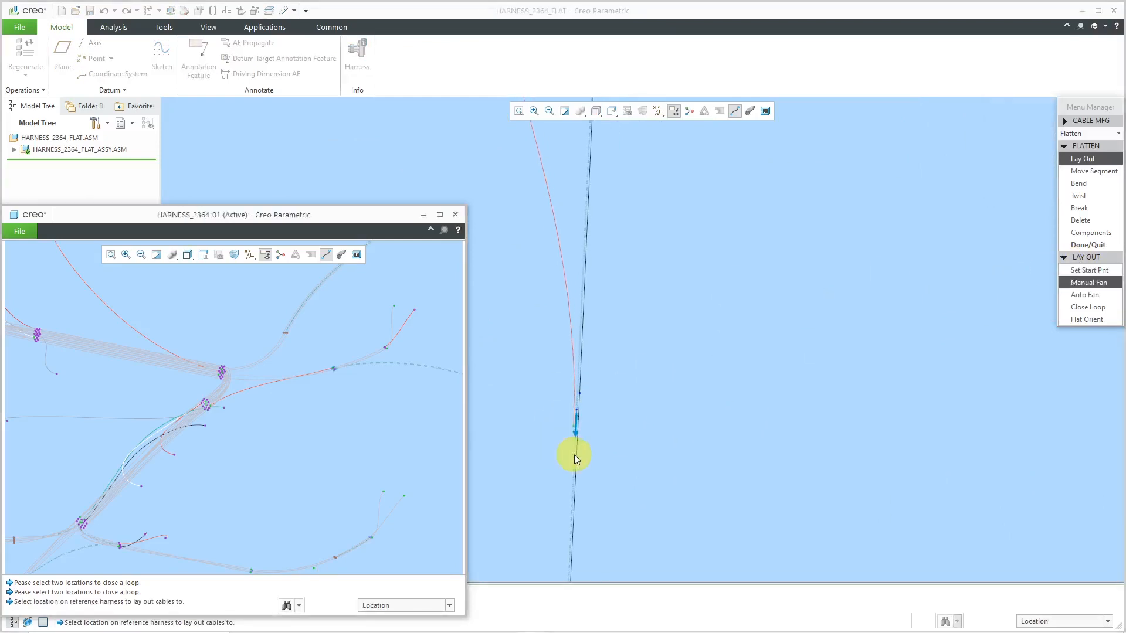
pyautogui.moveTo(409, 351)
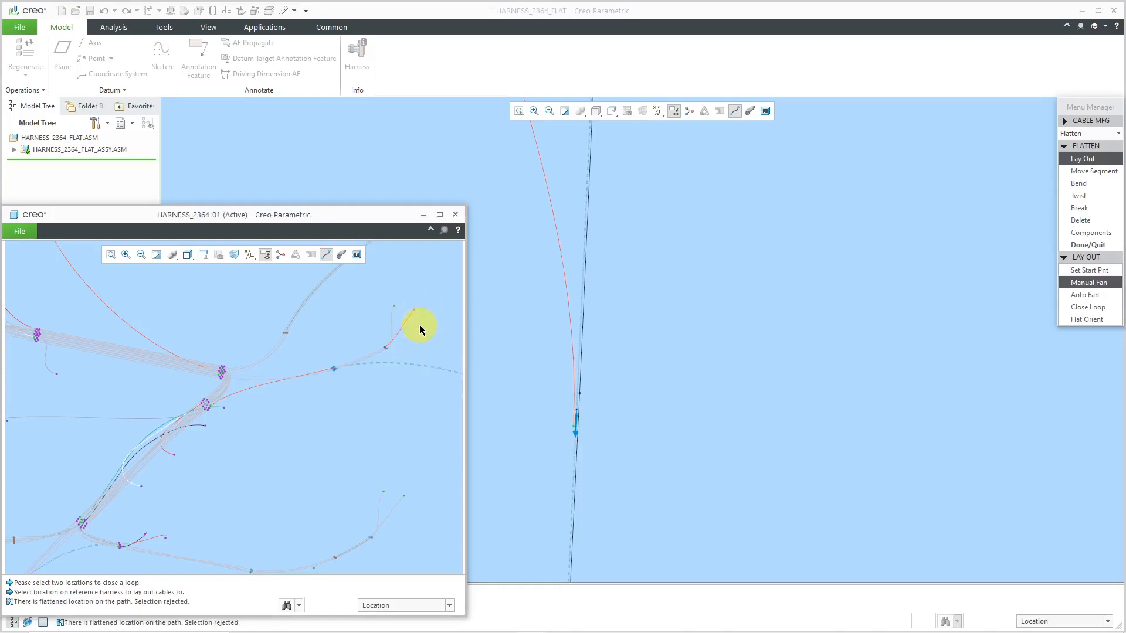
pyautogui.click(388, 361)
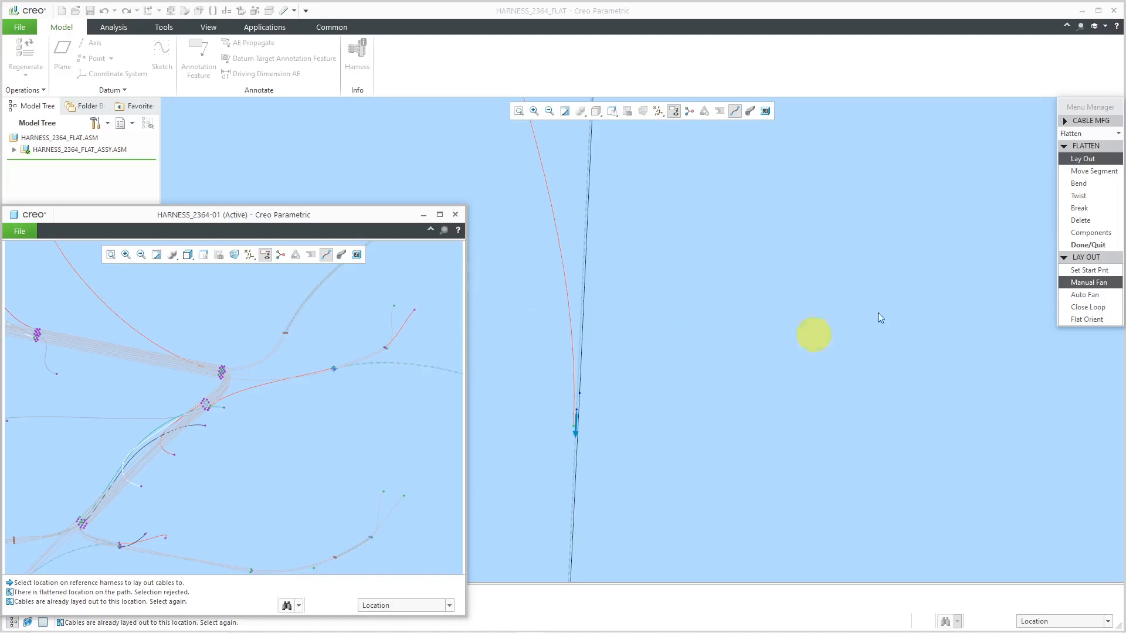
pyautogui.click(1087, 307)
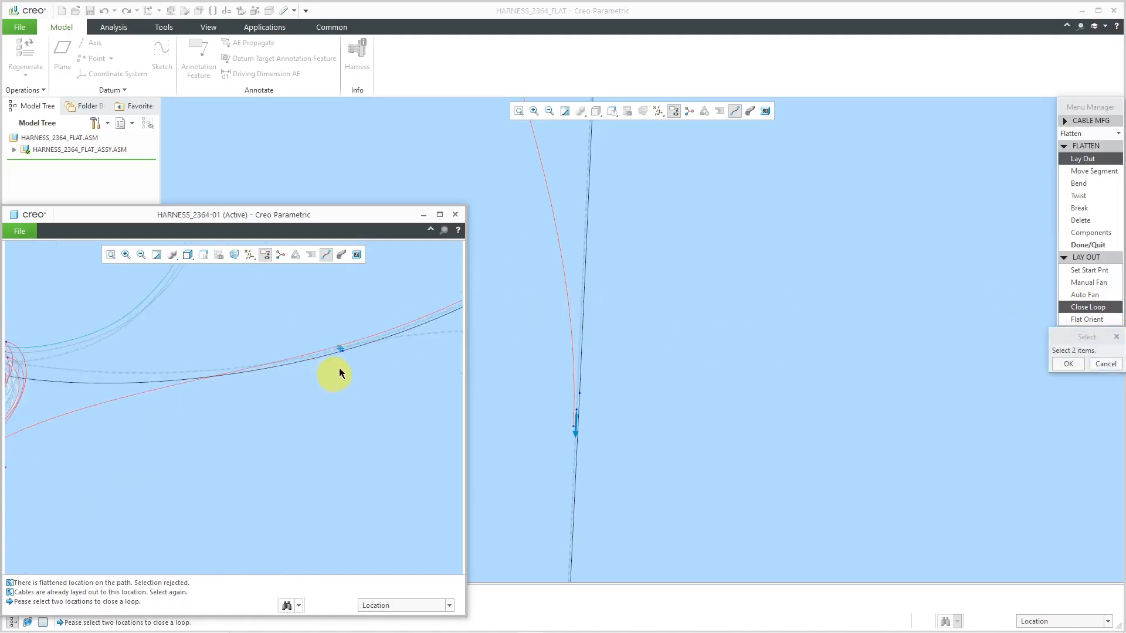
pyautogui.click(341, 349)
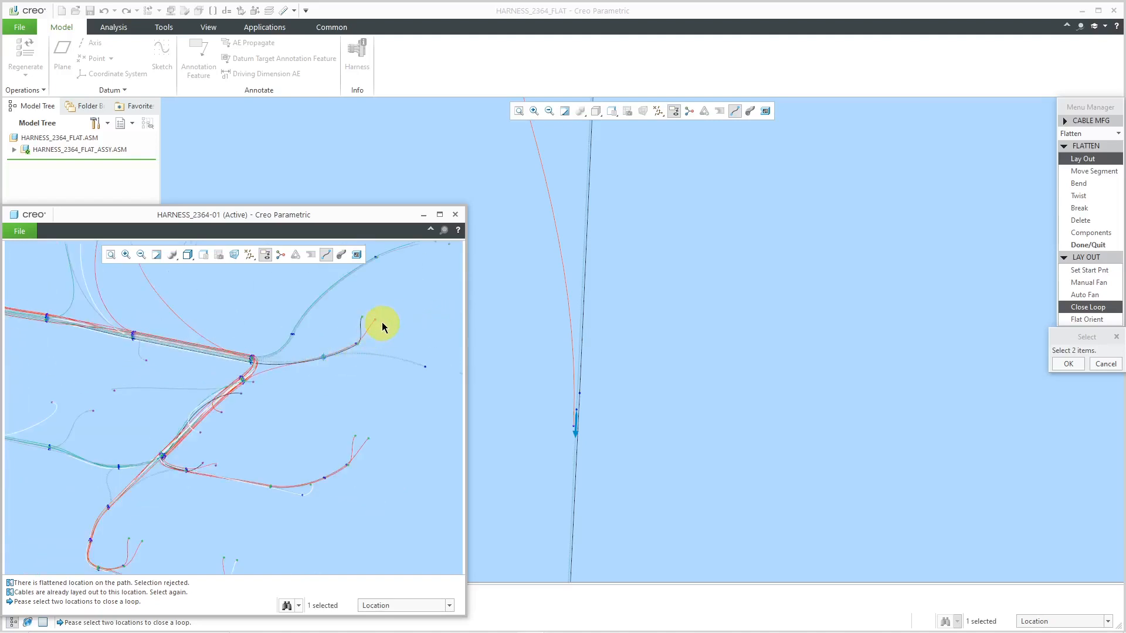
pyautogui.click(382, 321)
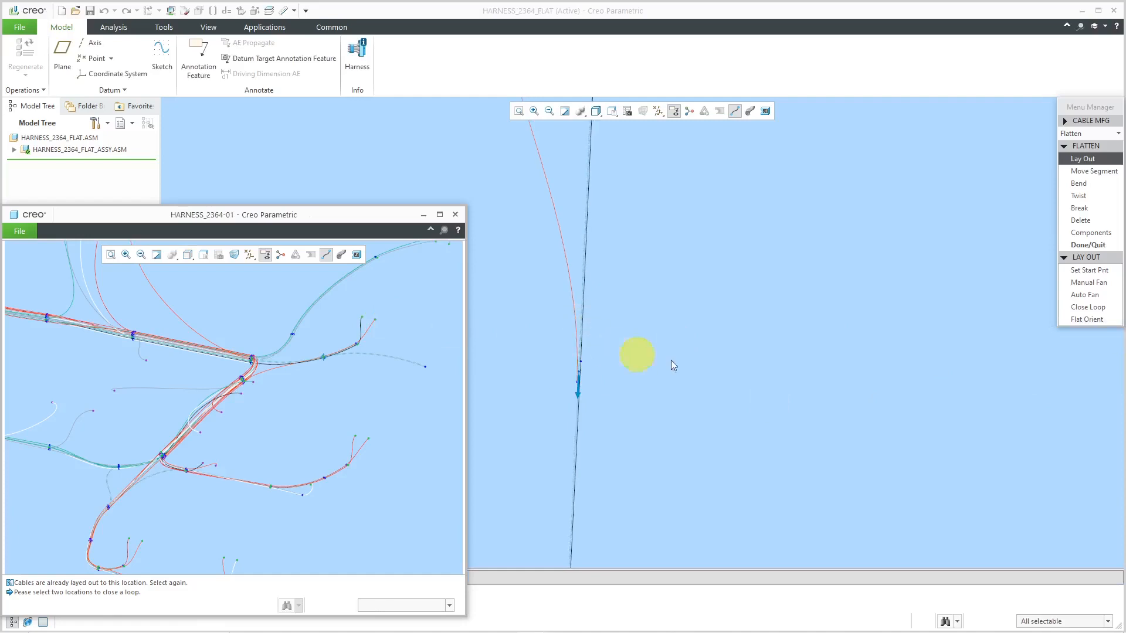
pyautogui.moveTo(693, 368)
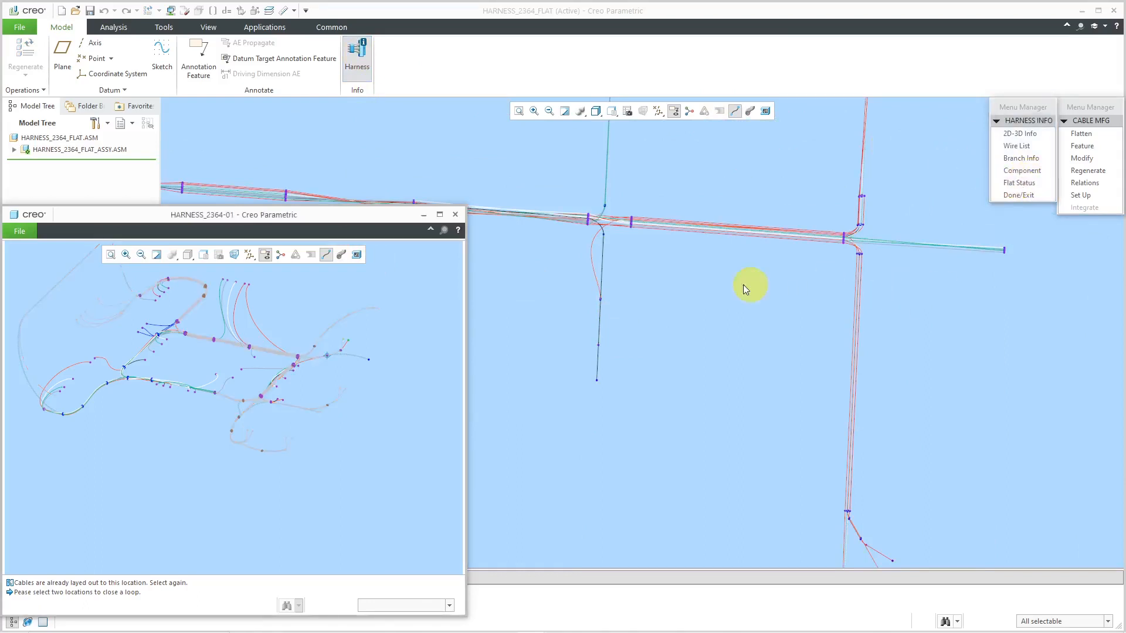
pyautogui.moveTo(129, 444)
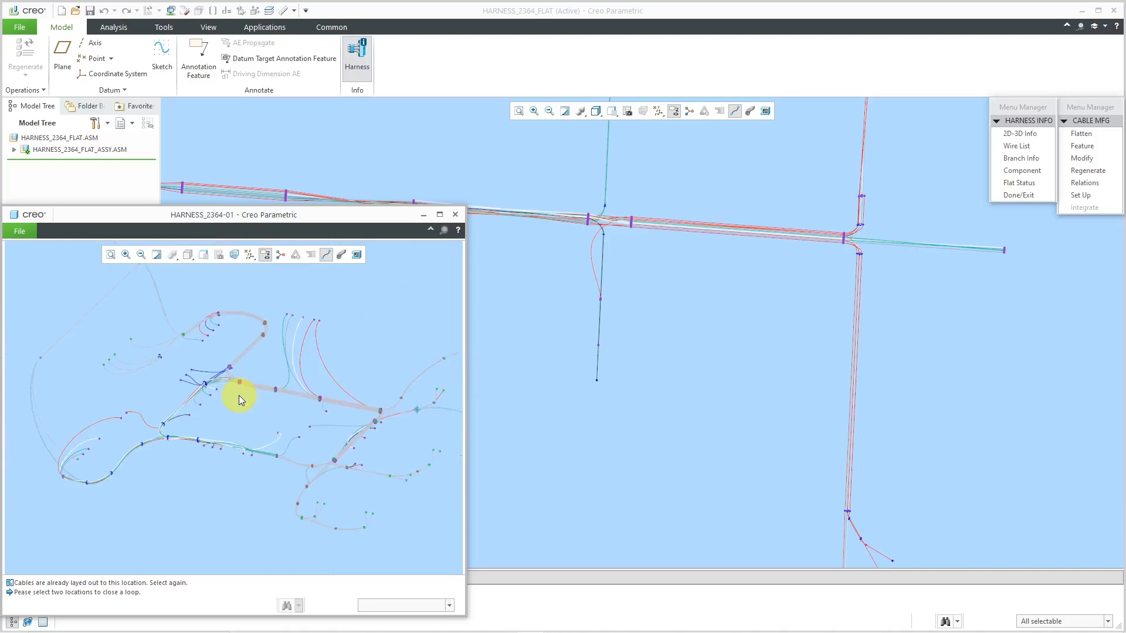
pyautogui.moveTo(326, 329)
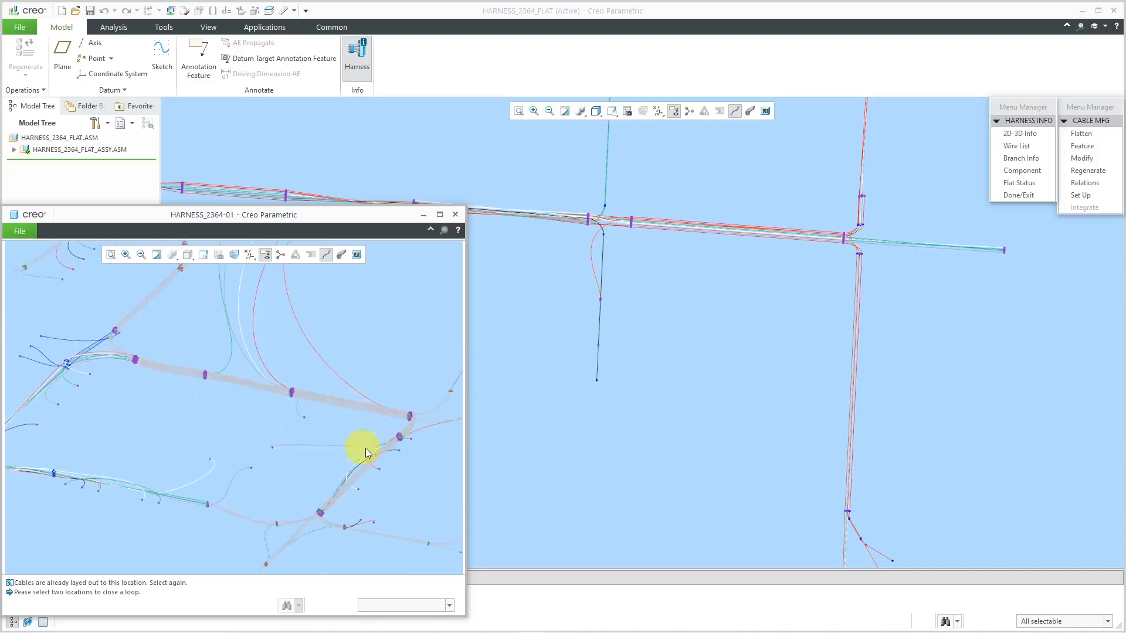
pyautogui.moveTo(1015, 146)
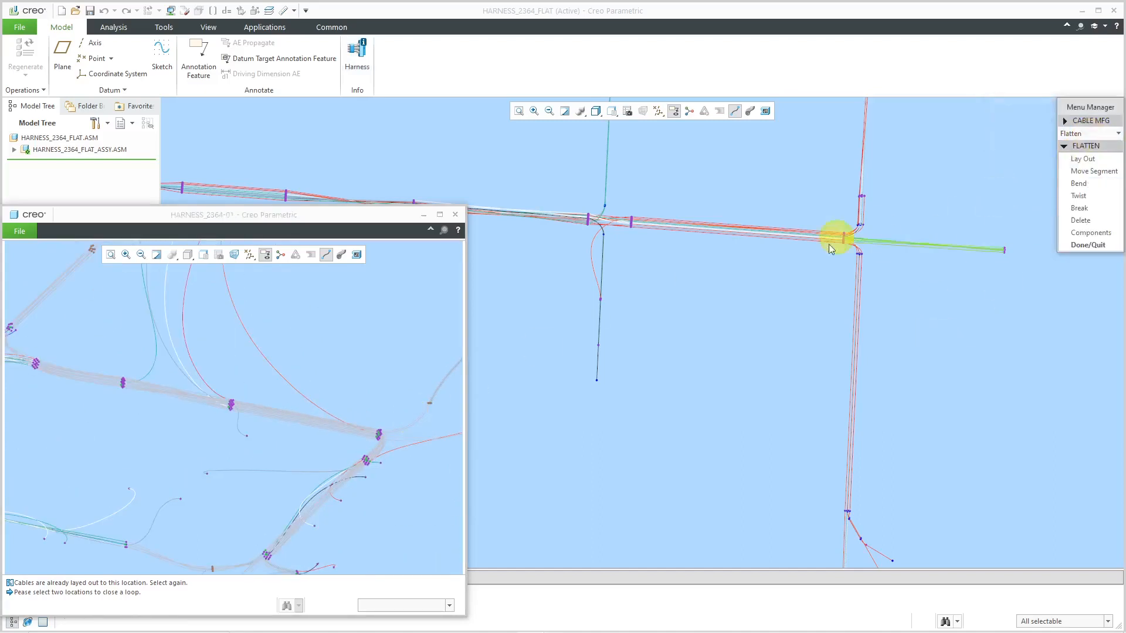
pyautogui.moveTo(1086, 159)
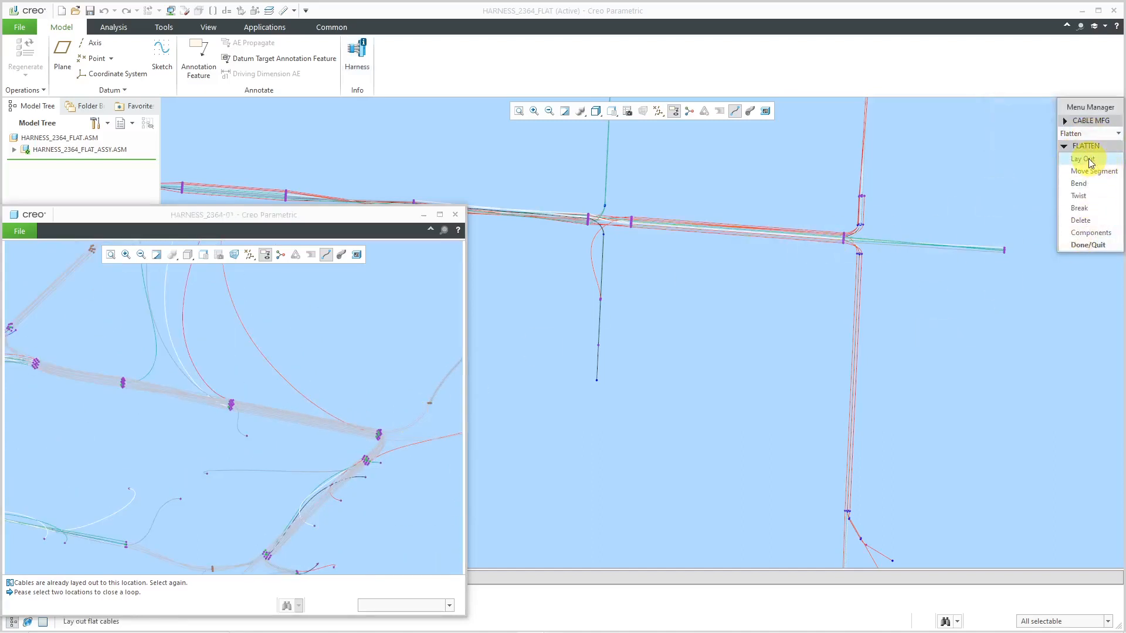
# Set a start point and fan the first stray wire, entering bend values -90 and 9.
pyautogui.click(1084, 159)
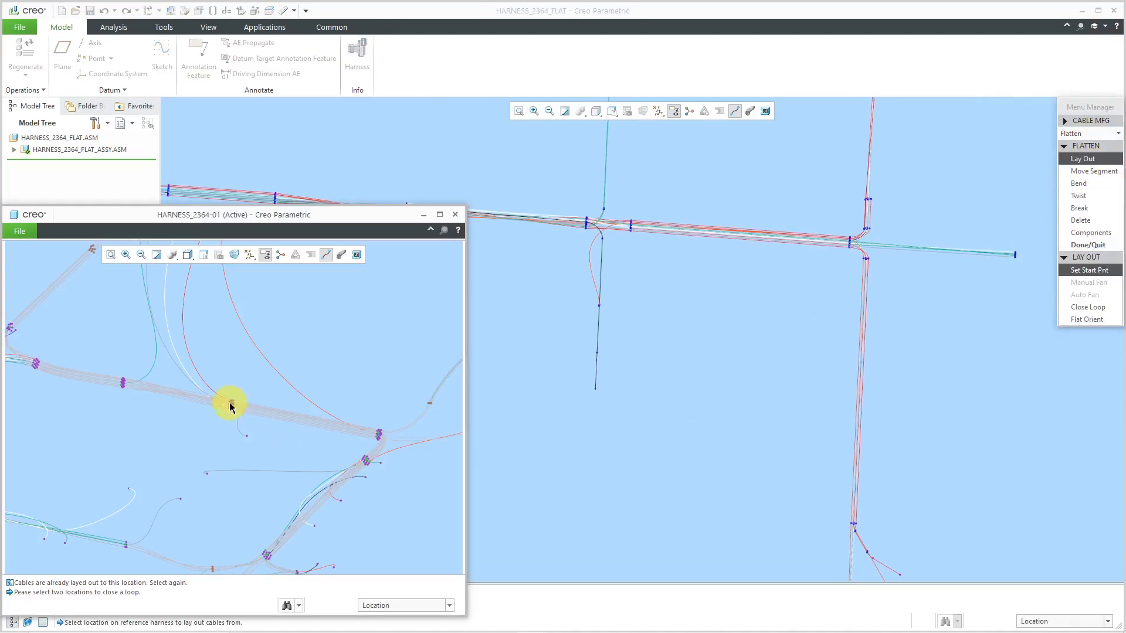
pyautogui.click(722, 320)
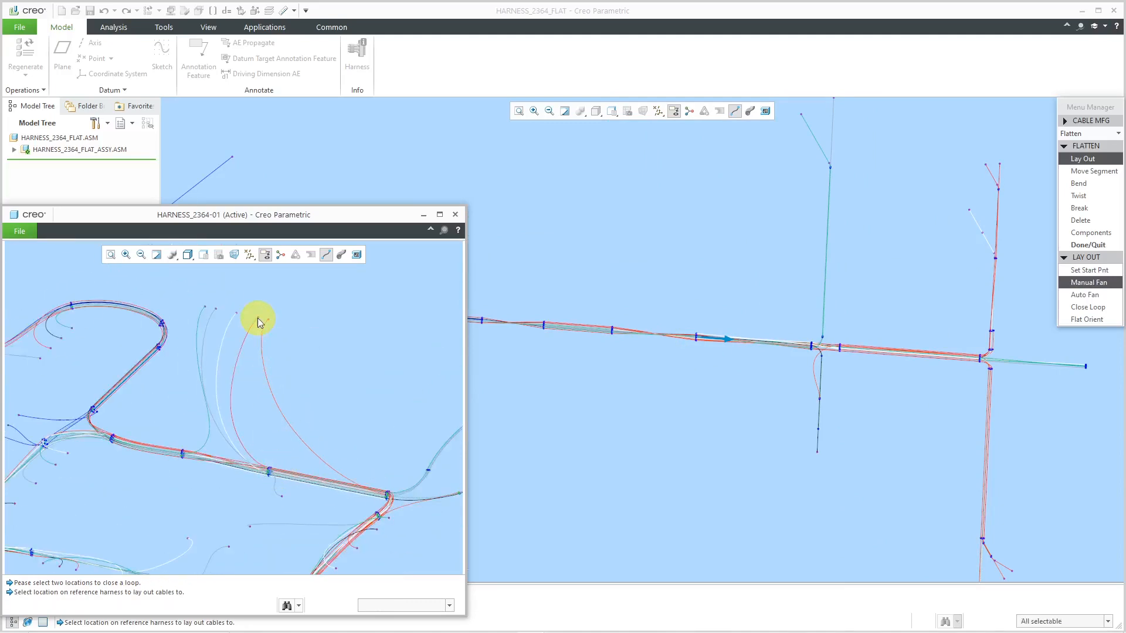
pyautogui.click(1078, 183)
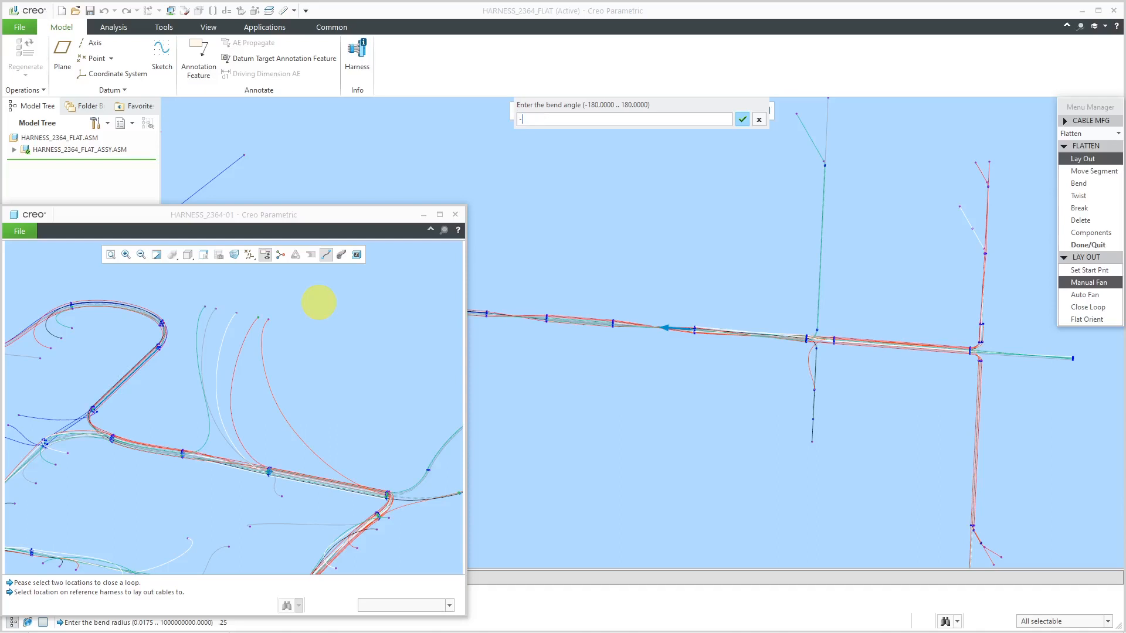
pyautogui.write('-90')
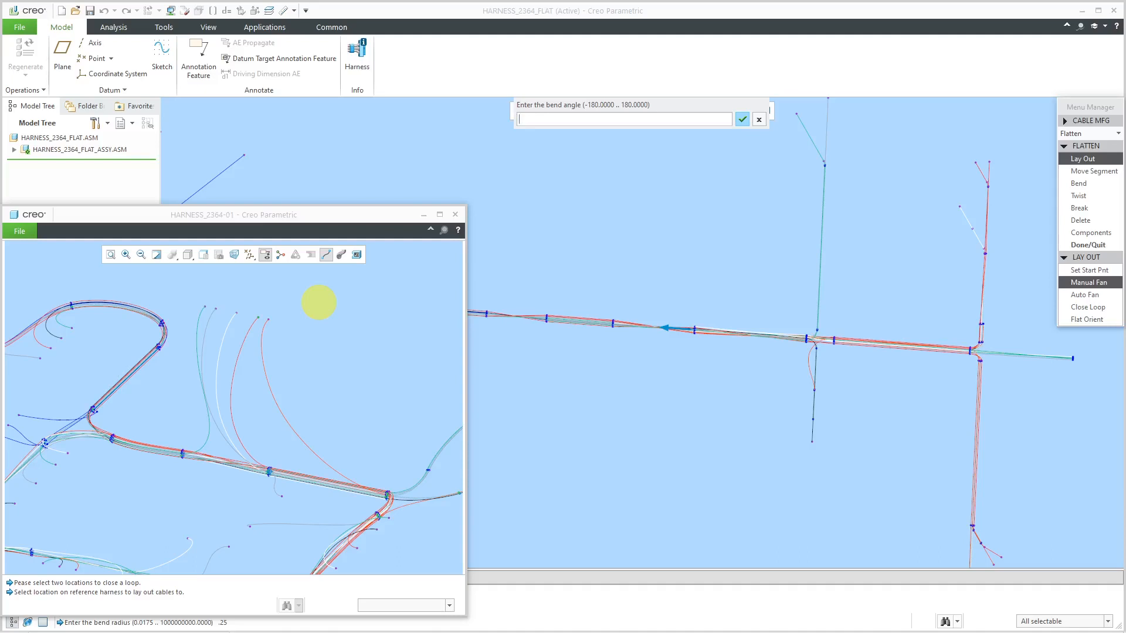
pyautogui.write('9')
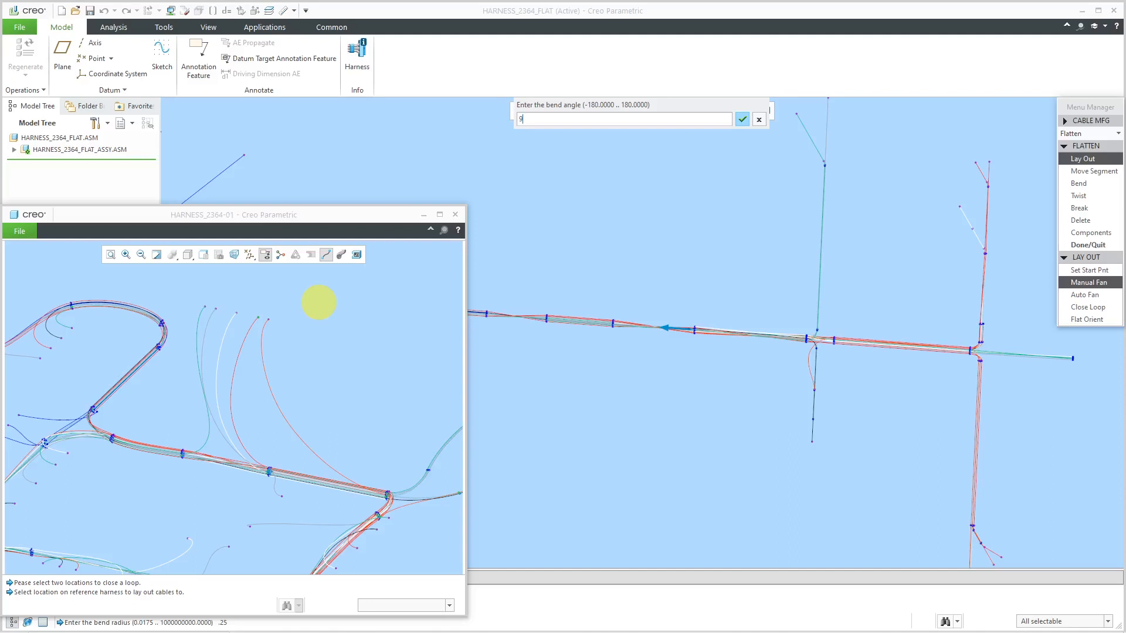
pyautogui.click(741, 119)
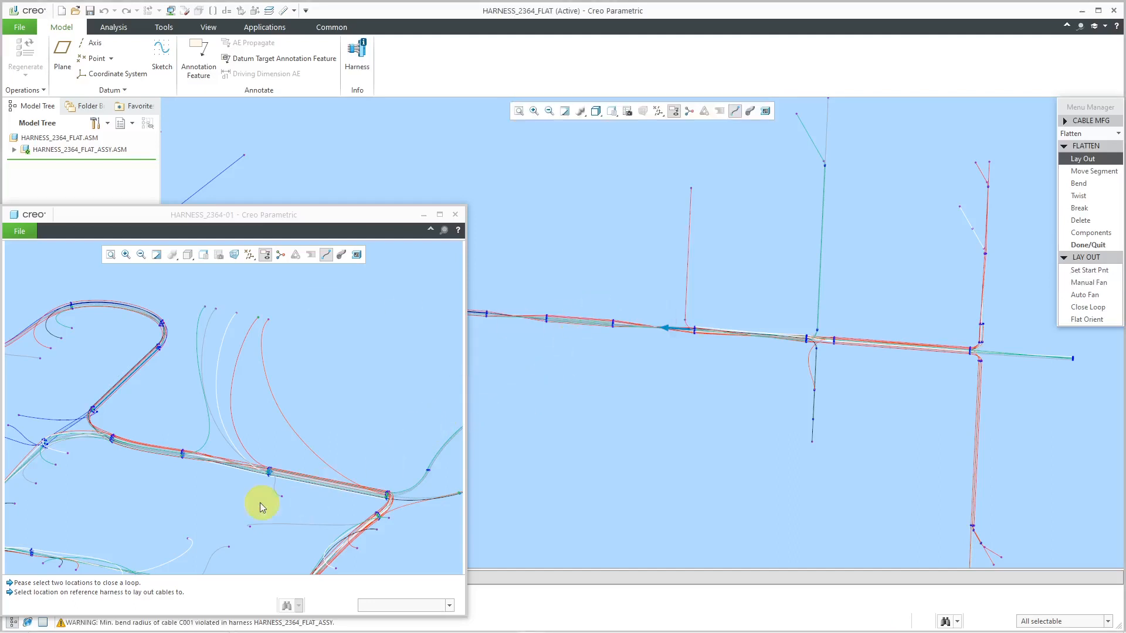
# Fan two more stray wires as branches, accepting the suggested bend radii.
pyautogui.click(1088, 282)
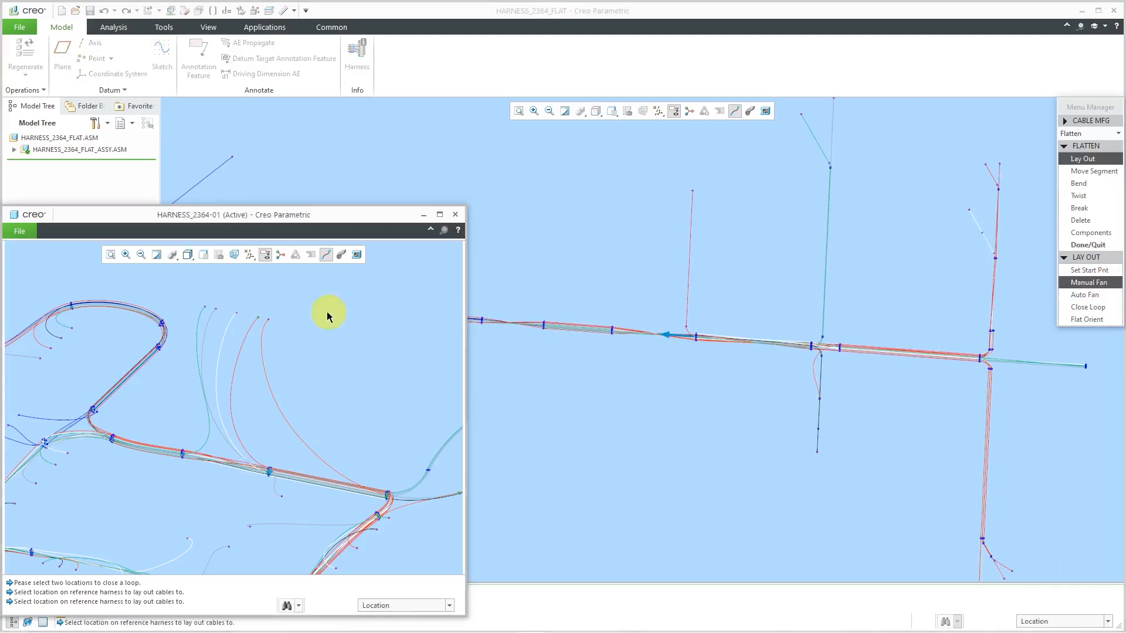
pyautogui.moveTo(236, 317)
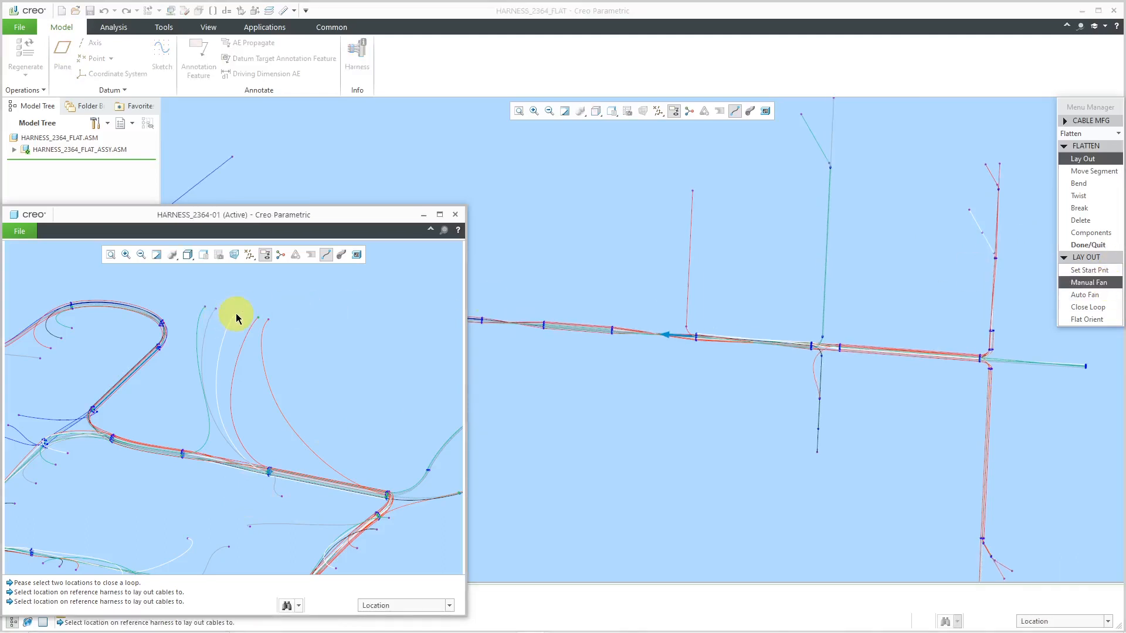
pyautogui.click(1079, 183)
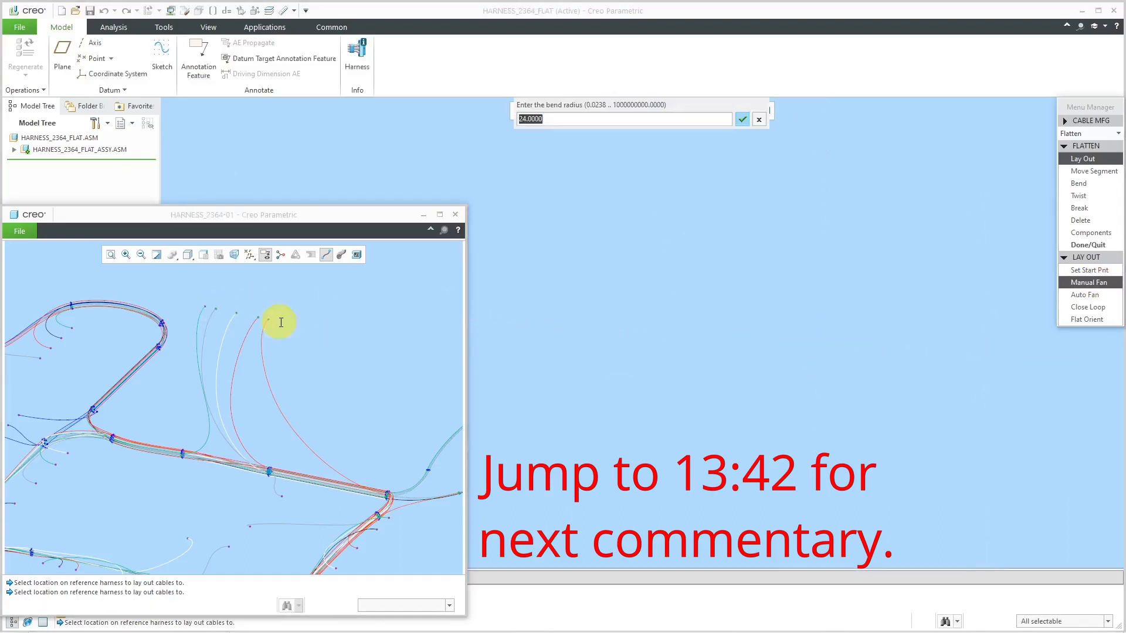
pyautogui.click(741, 119)
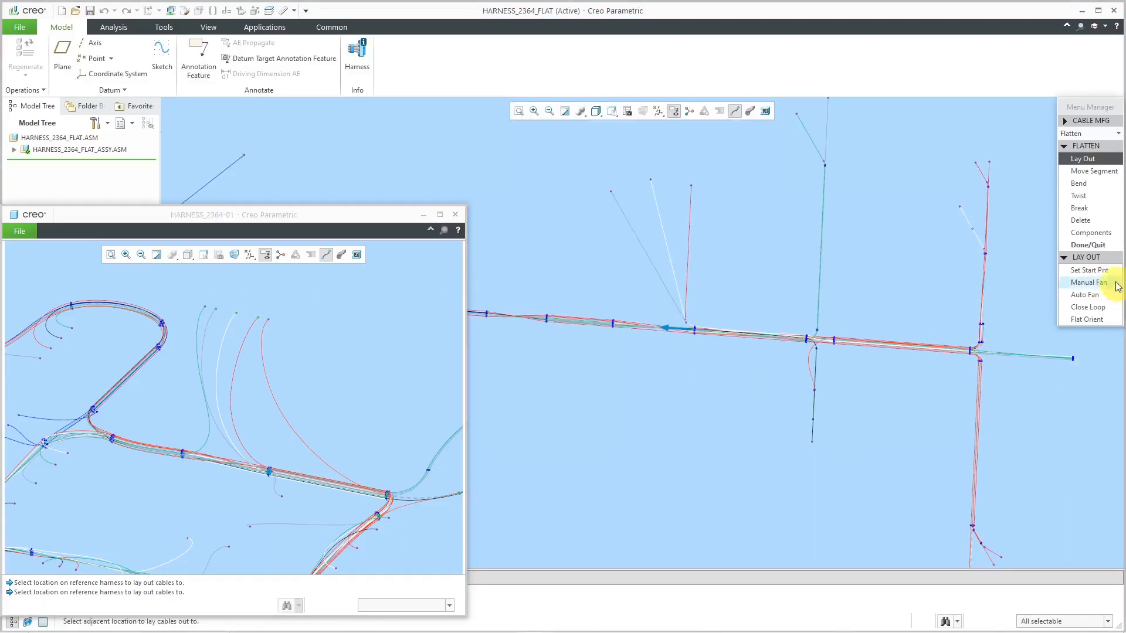
pyautogui.click(1084, 282)
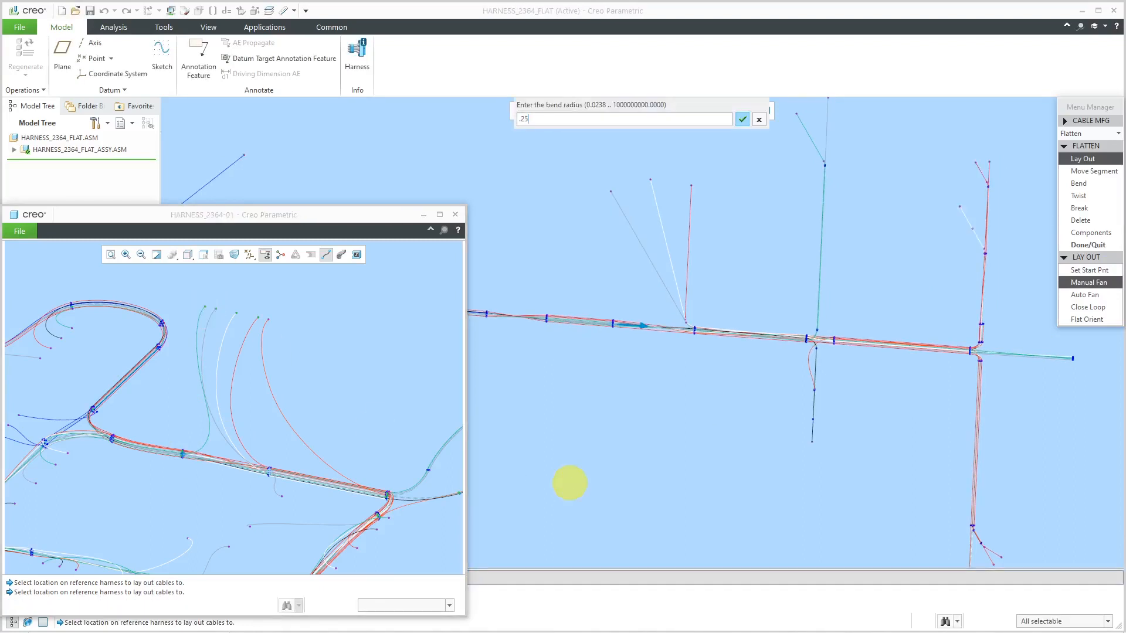
pyautogui.click(741, 119)
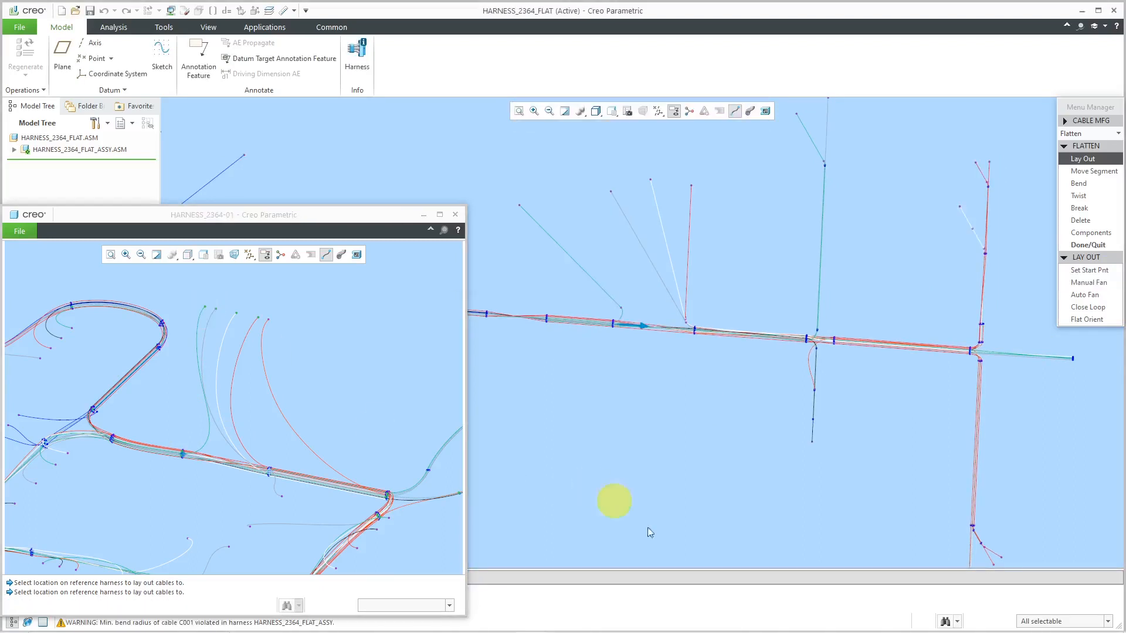
# Fan a wire from a new start near the junction, then apply the angle and regenerate.
pyautogui.click(388, 495)
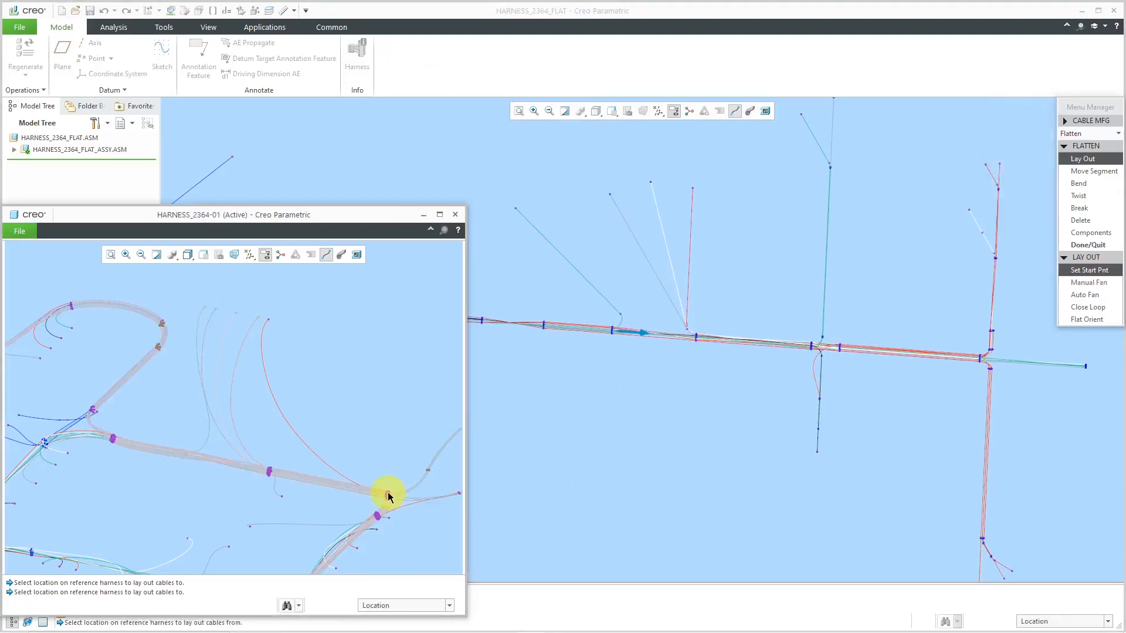
pyautogui.click(1089, 282)
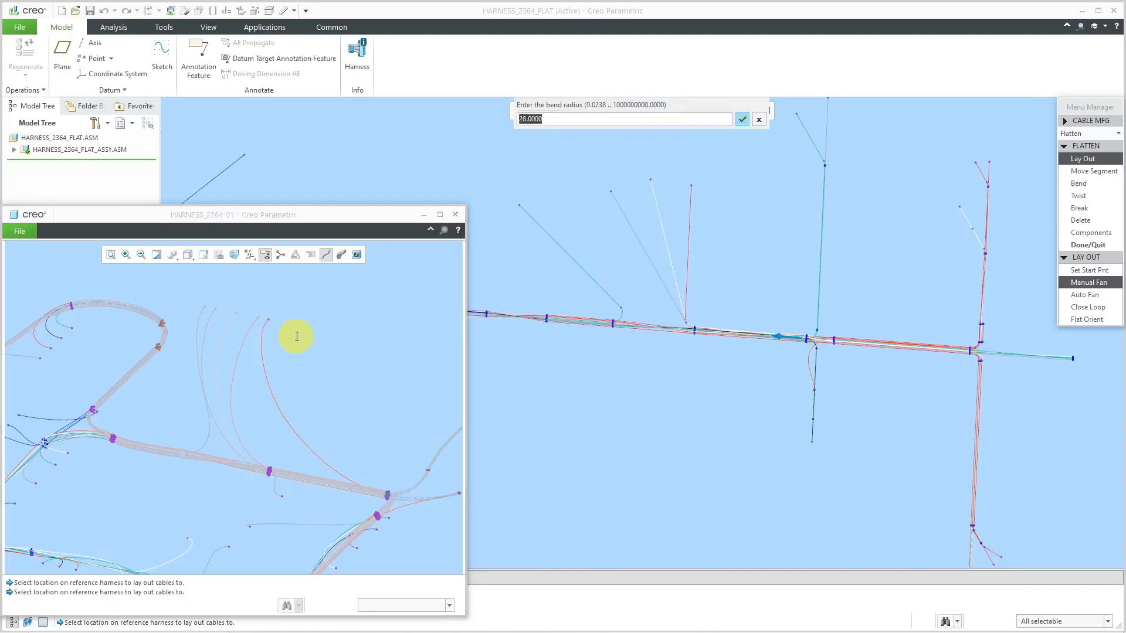
pyautogui.click(742, 119)
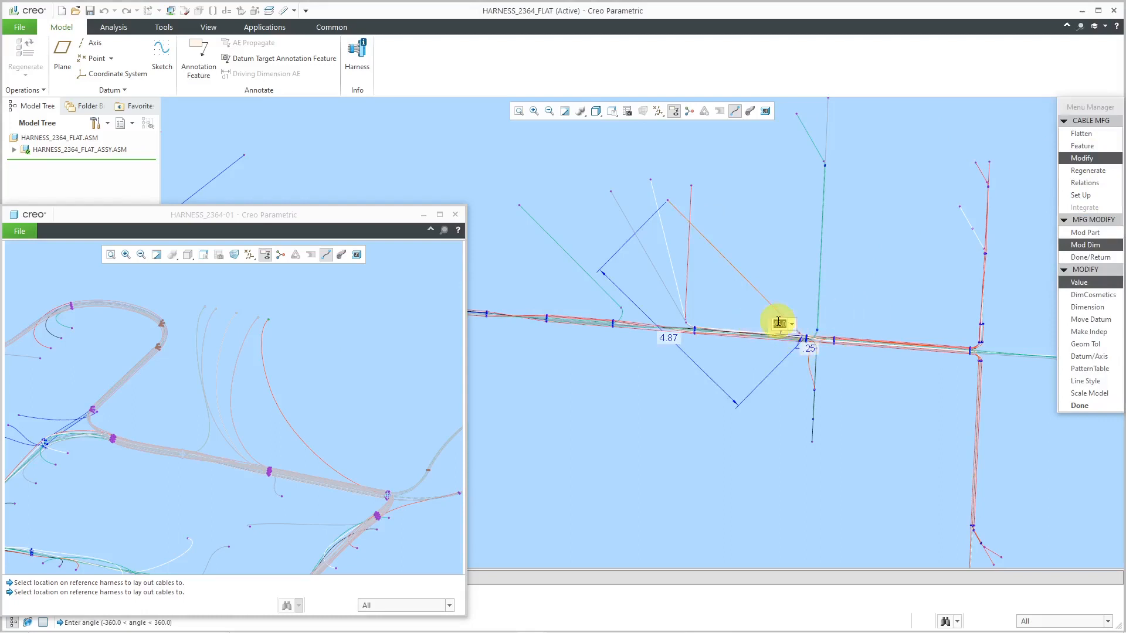
pyautogui.click(1078, 406)
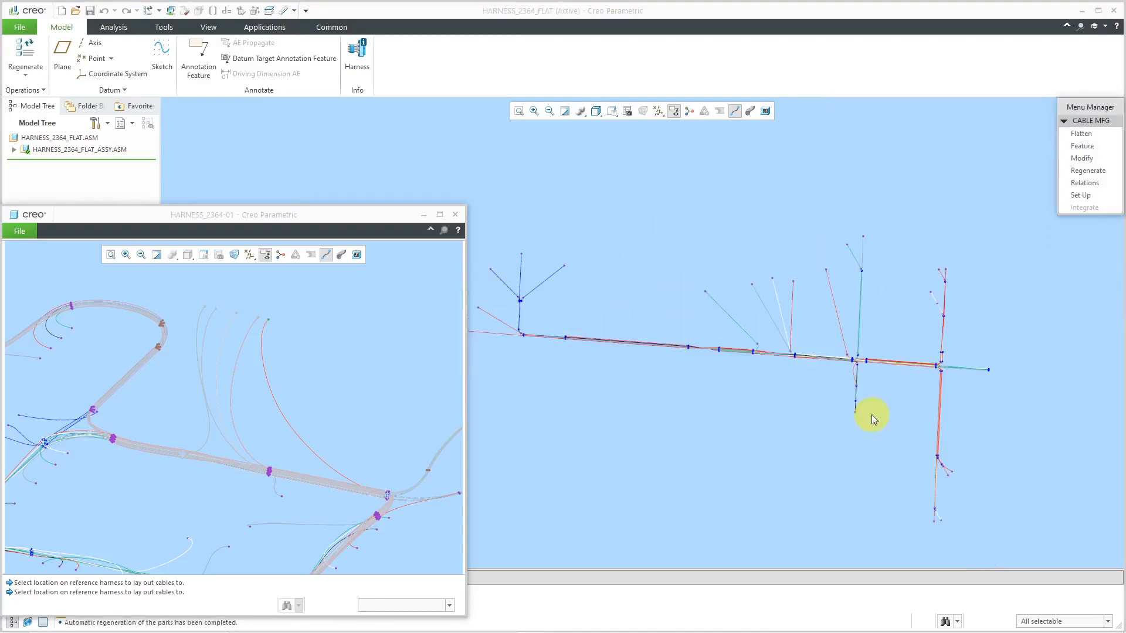
pyautogui.click(357, 54)
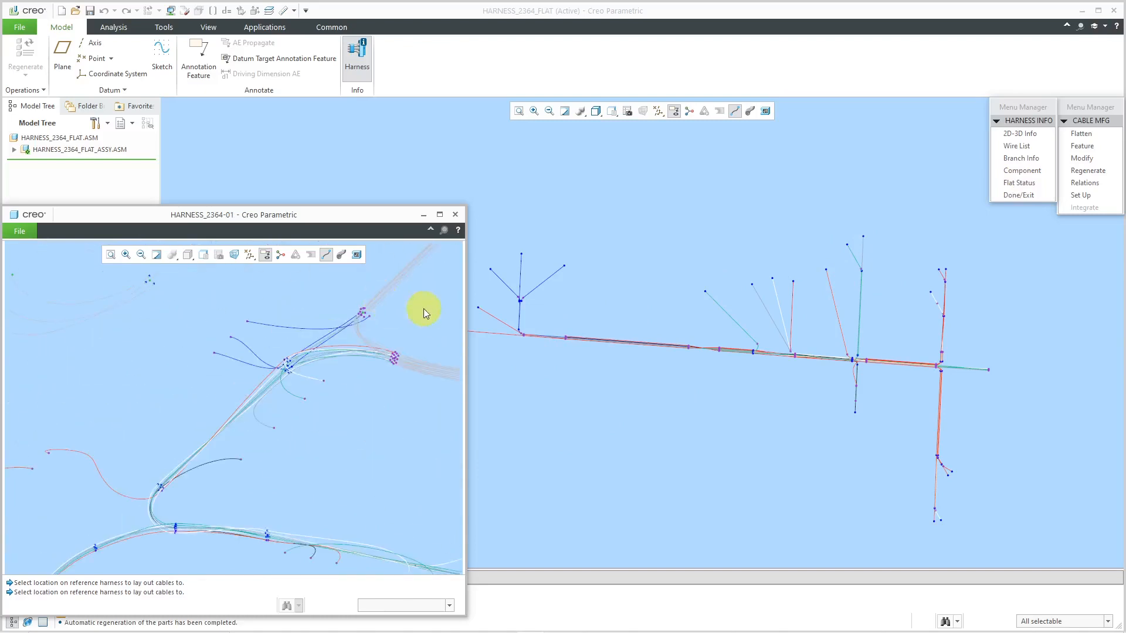
# Resume Manual Fan and lay two wires off the hanging branch, confirming bend radii.
pyautogui.click(1080, 133)
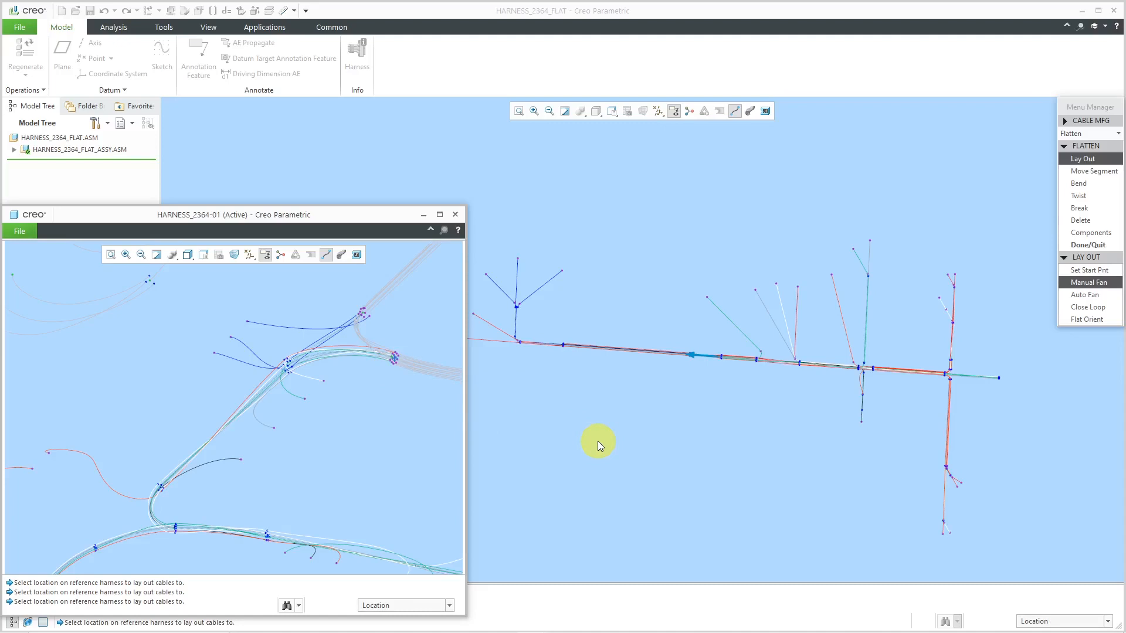
pyautogui.click(1077, 183)
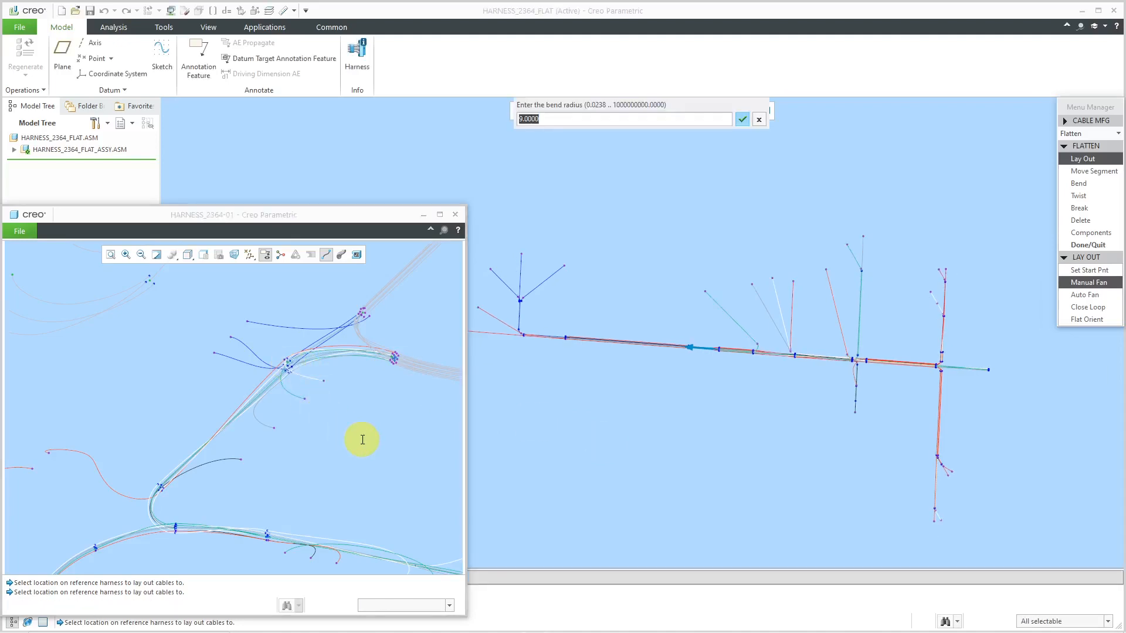
pyautogui.click(742, 119)
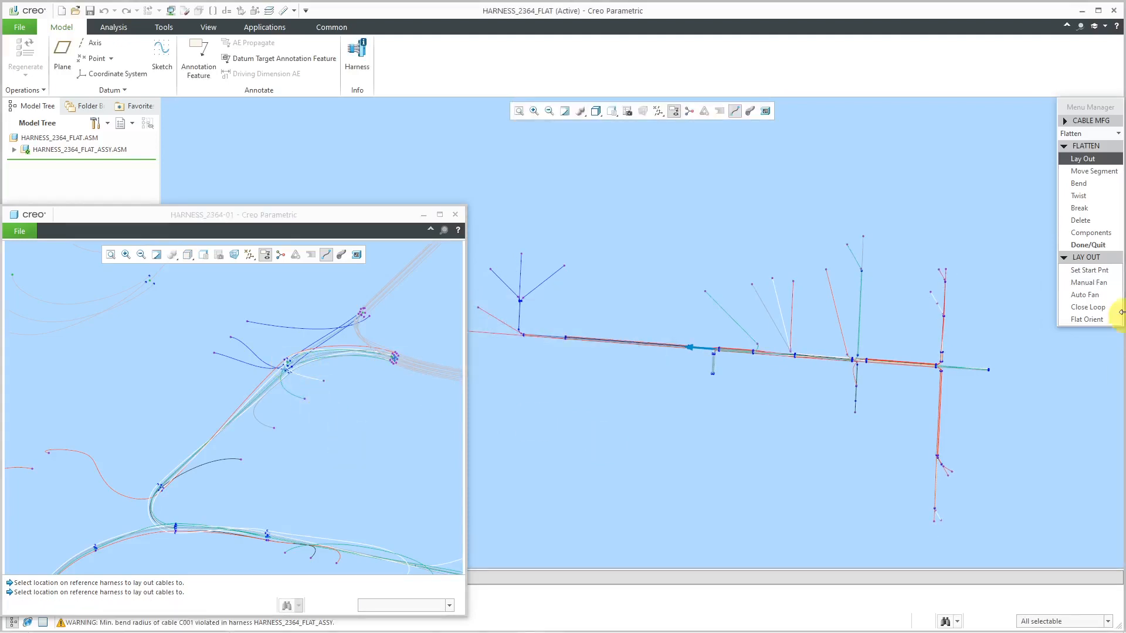
pyautogui.click(1089, 282)
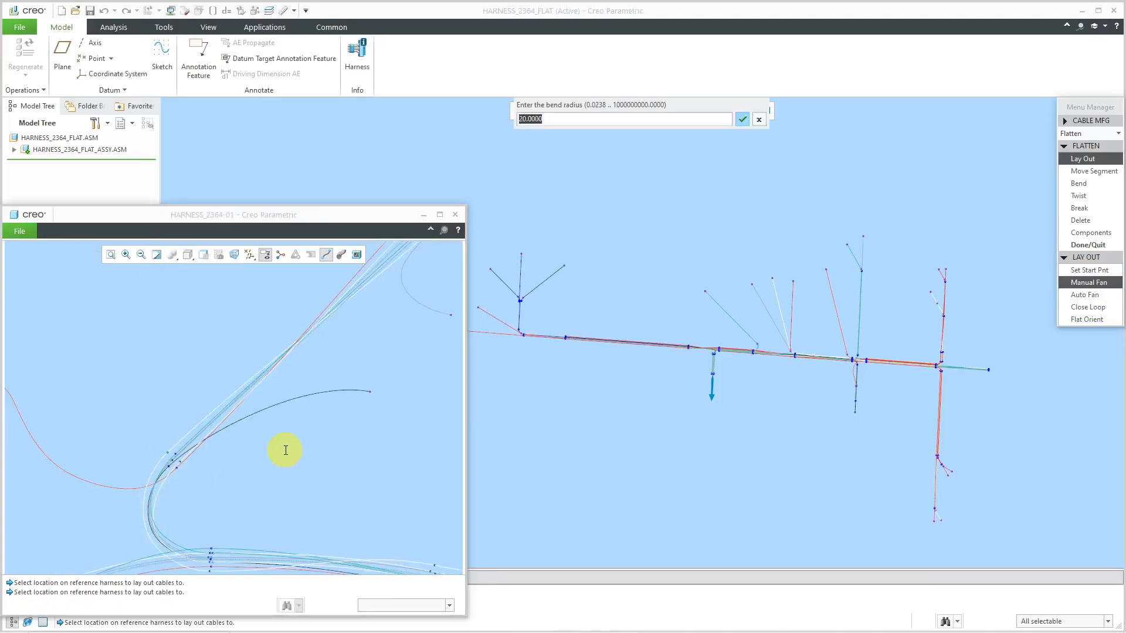
pyautogui.click(741, 119)
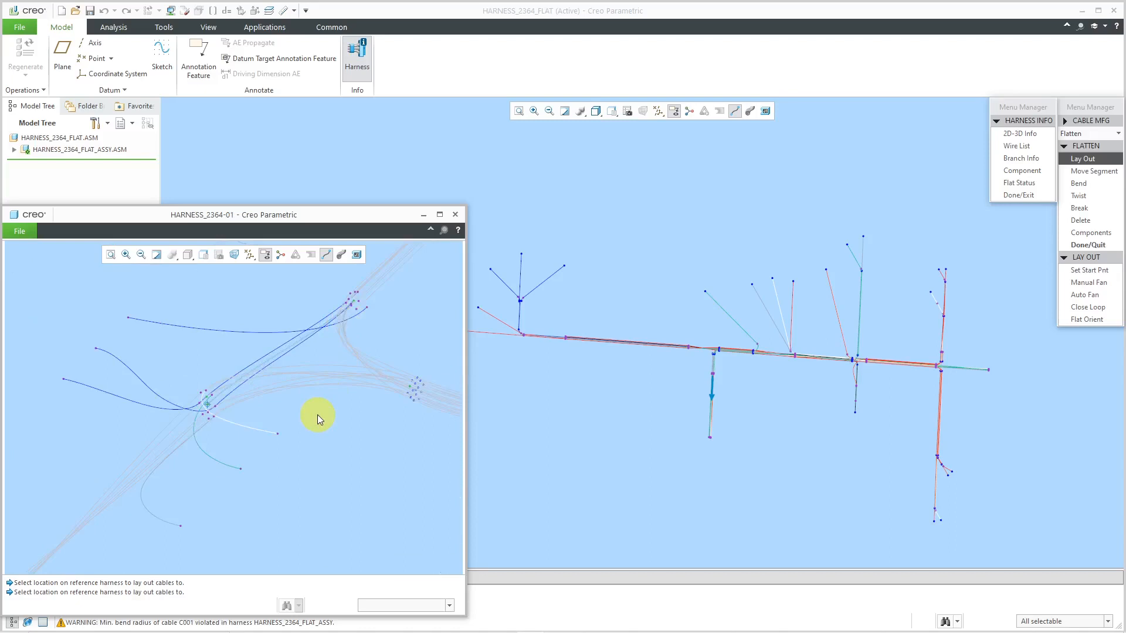
# Set a new start point and fan further wires, confirming each bend radius.
pyautogui.click(1088, 270)
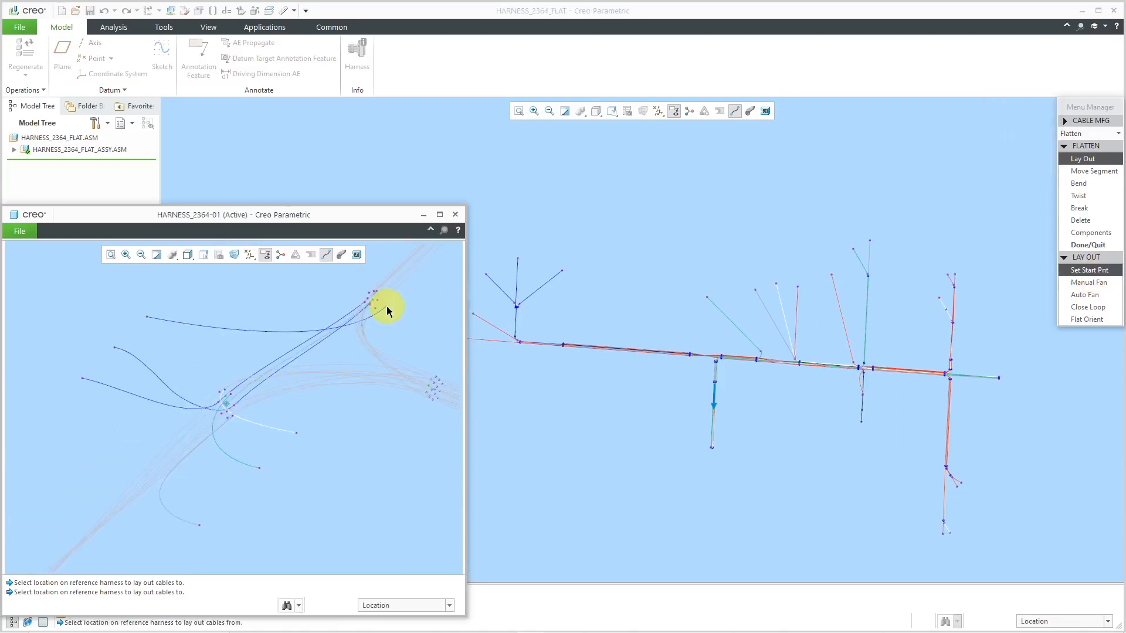
pyautogui.click(1088, 282)
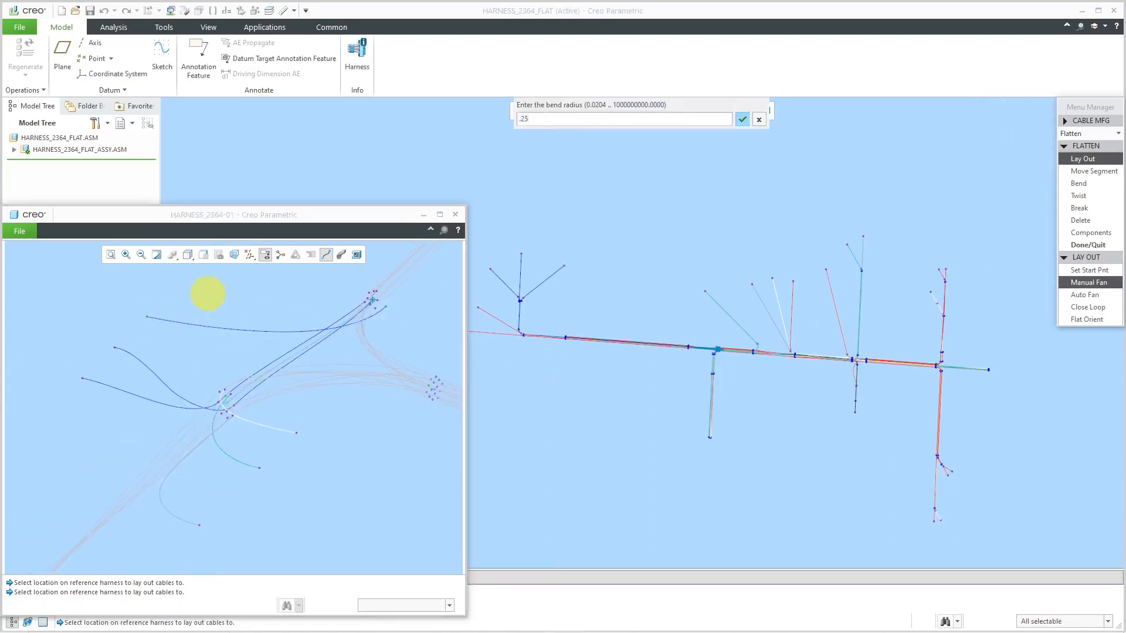
pyautogui.click(741, 119)
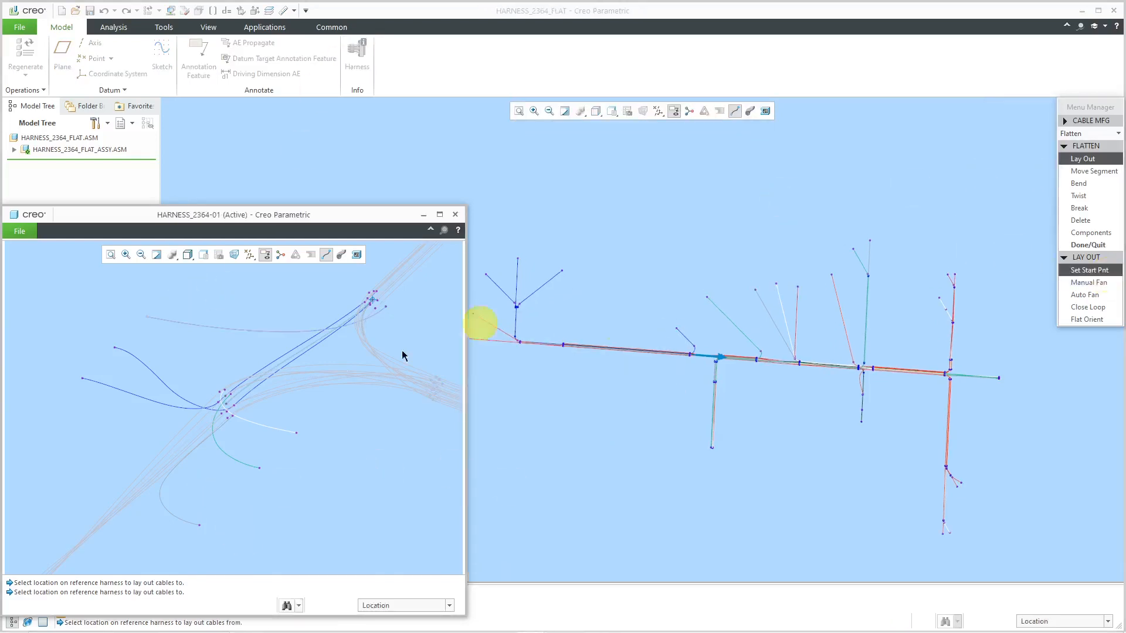
pyautogui.click(1088, 282)
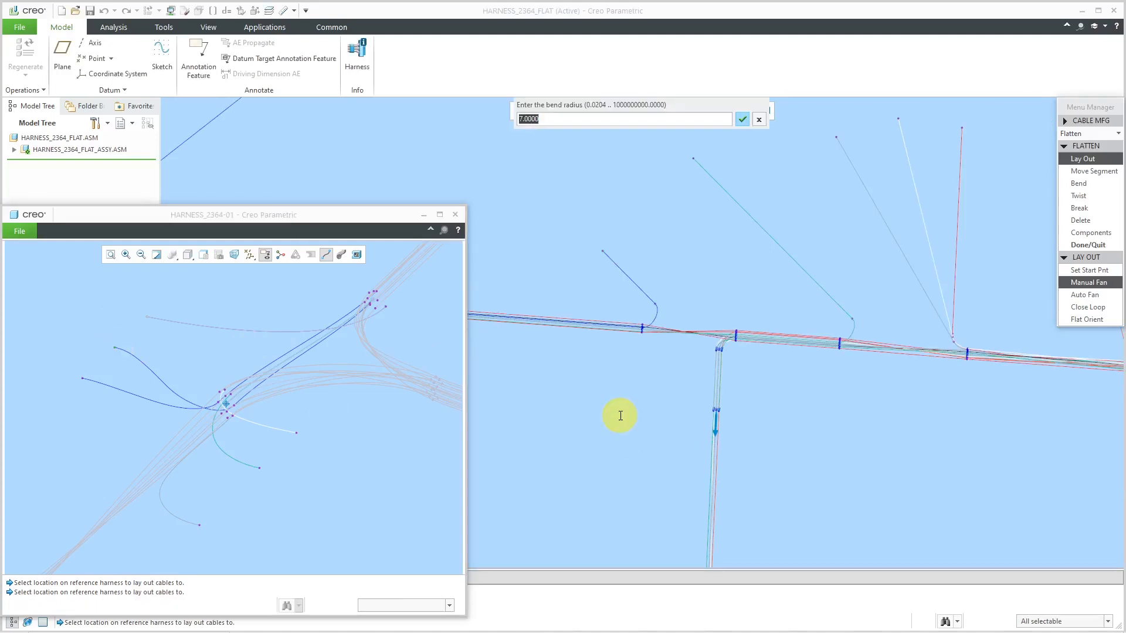
pyautogui.click(742, 119)
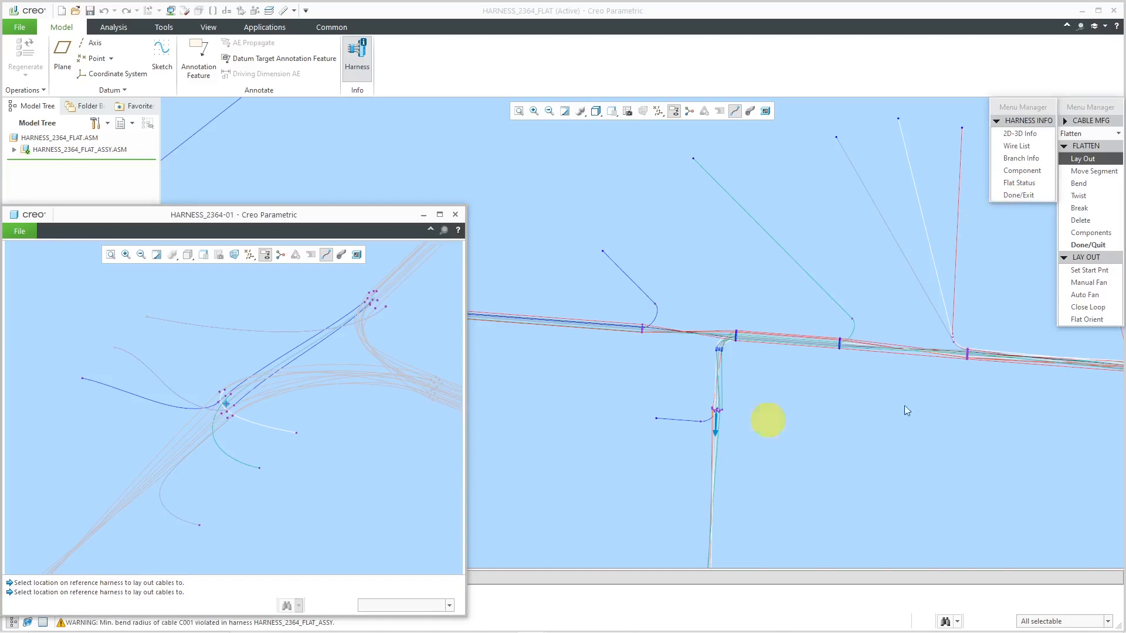
# Fan two more loose wires sideways, accepting their bend radii.
pyautogui.click(1086, 282)
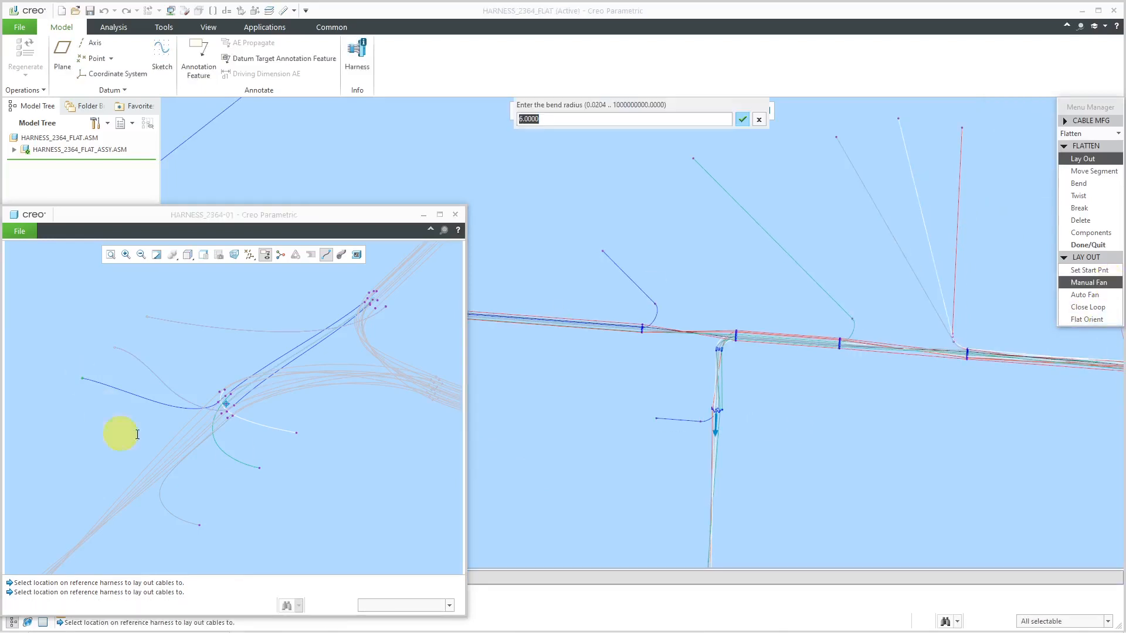
pyautogui.click(741, 119)
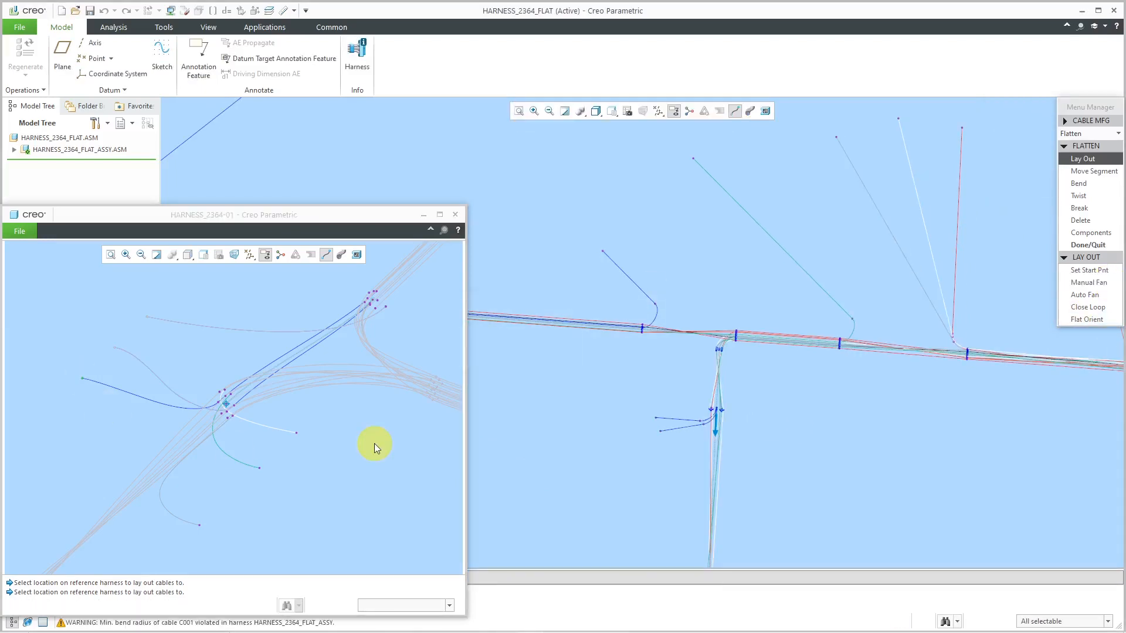
pyautogui.click(1088, 282)
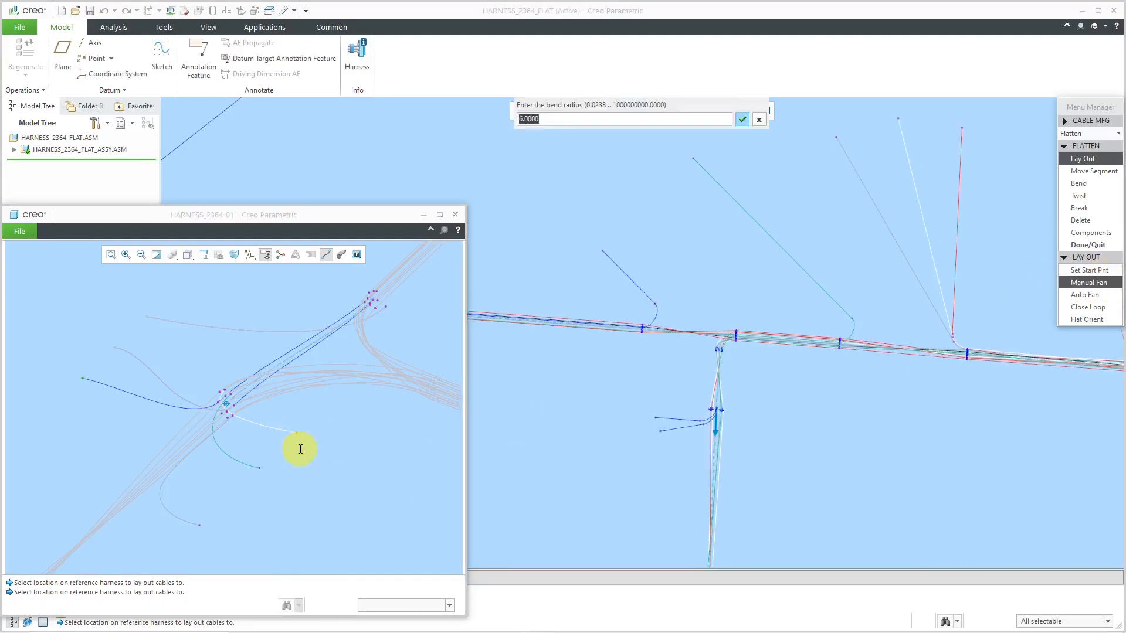
pyautogui.click(742, 119)
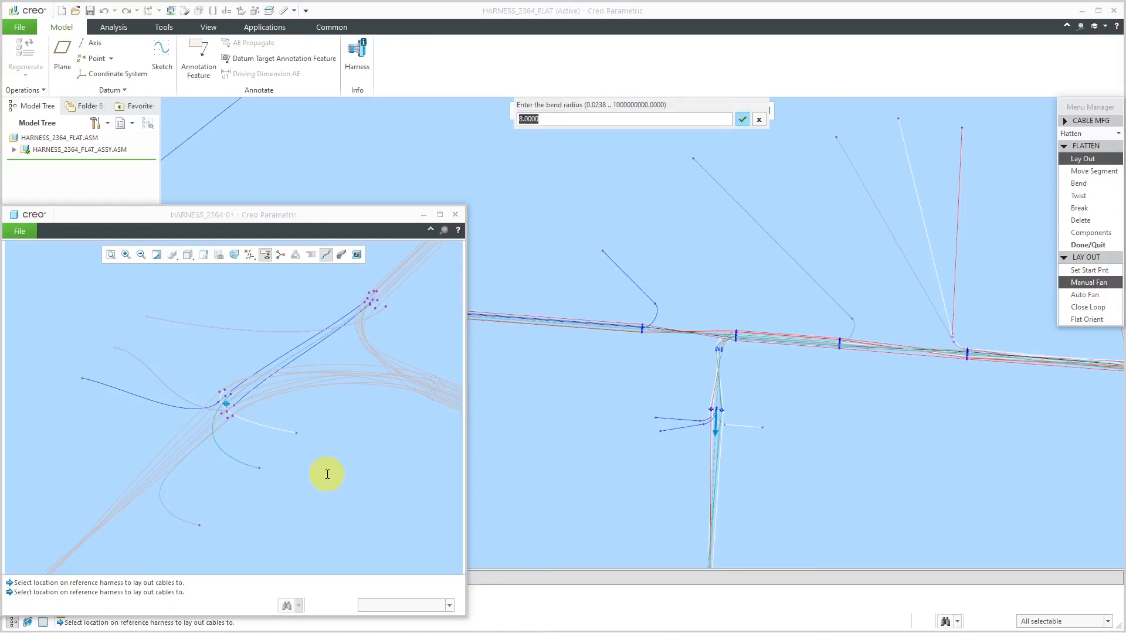
pyautogui.click(742, 119)
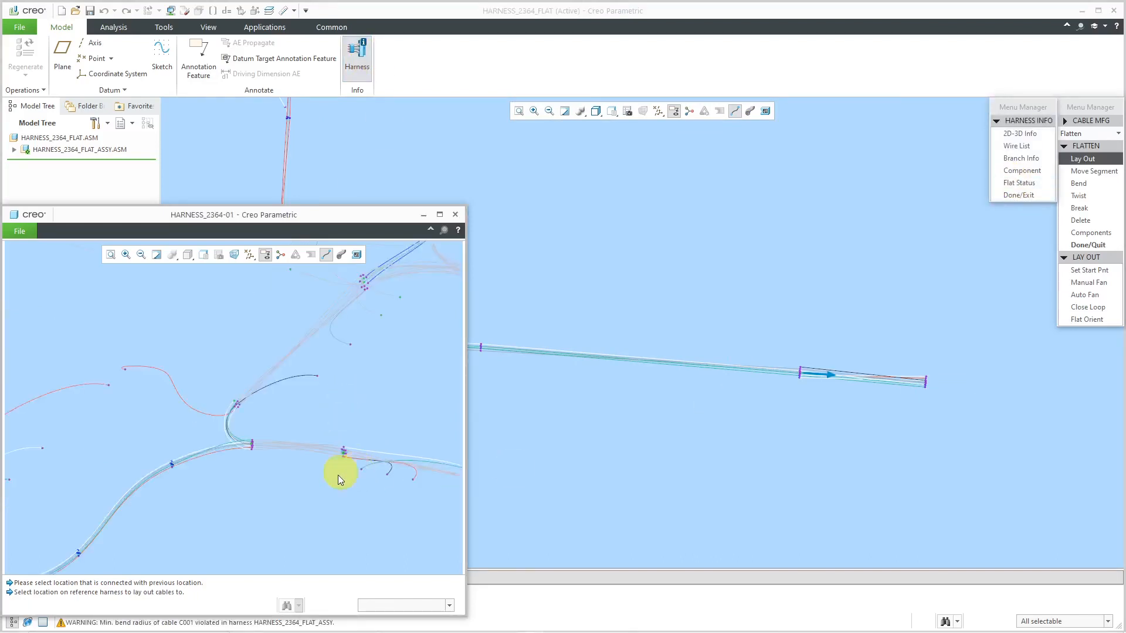
# Dismiss harness info, set a new start point, and extend the trunk with bend radius 2.
pyautogui.click(1088, 282)
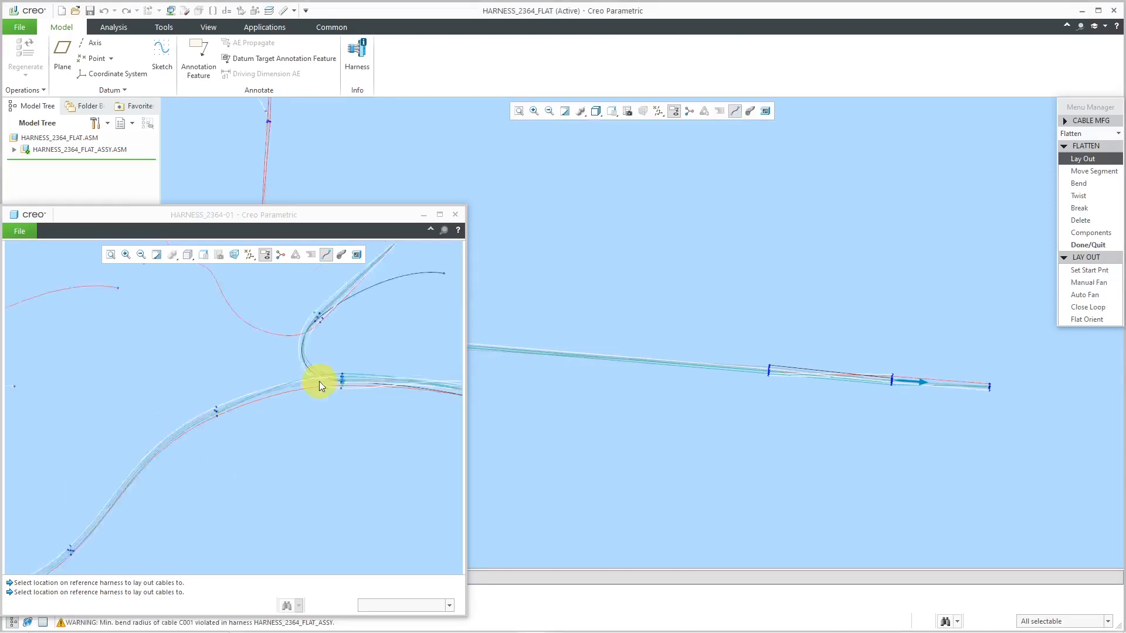
pyautogui.click(1088, 270)
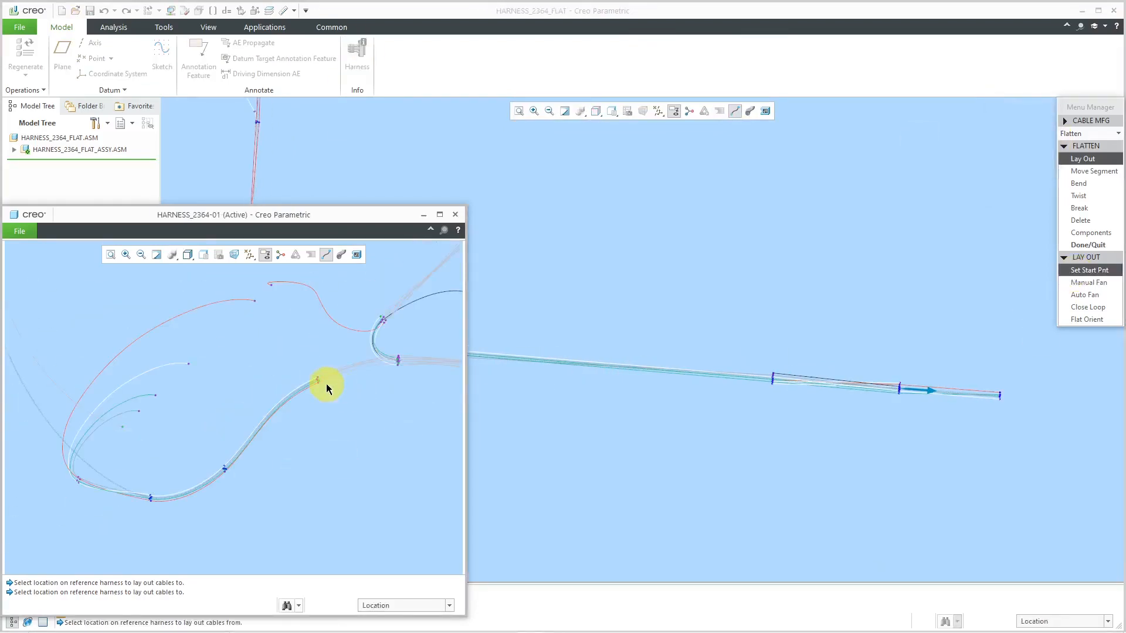
pyautogui.click(1087, 282)
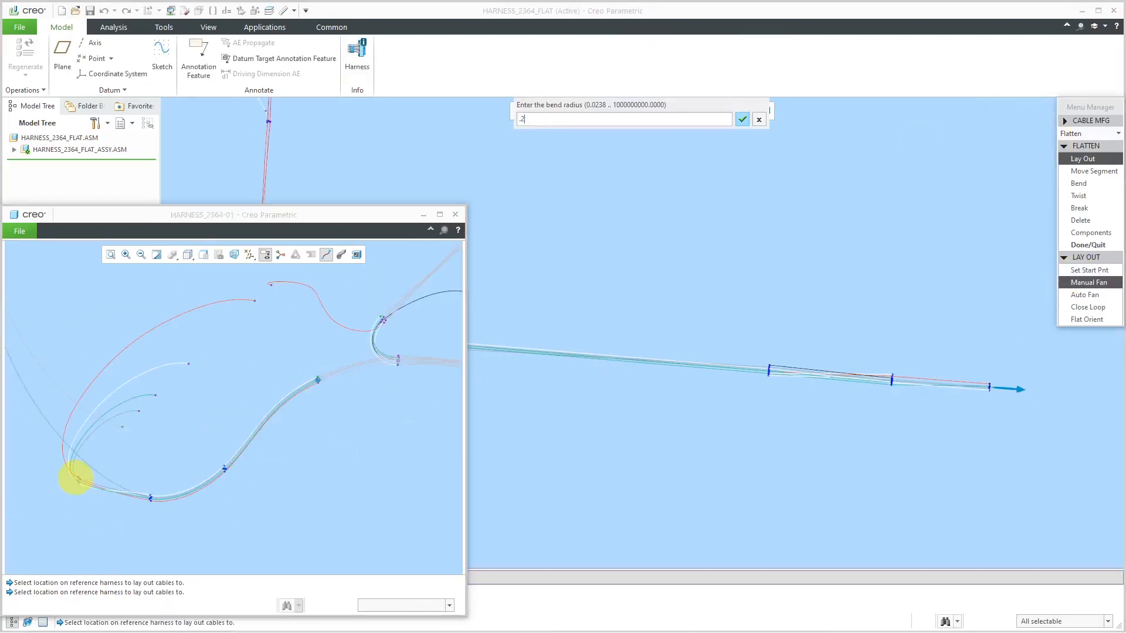
pyautogui.click(741, 119)
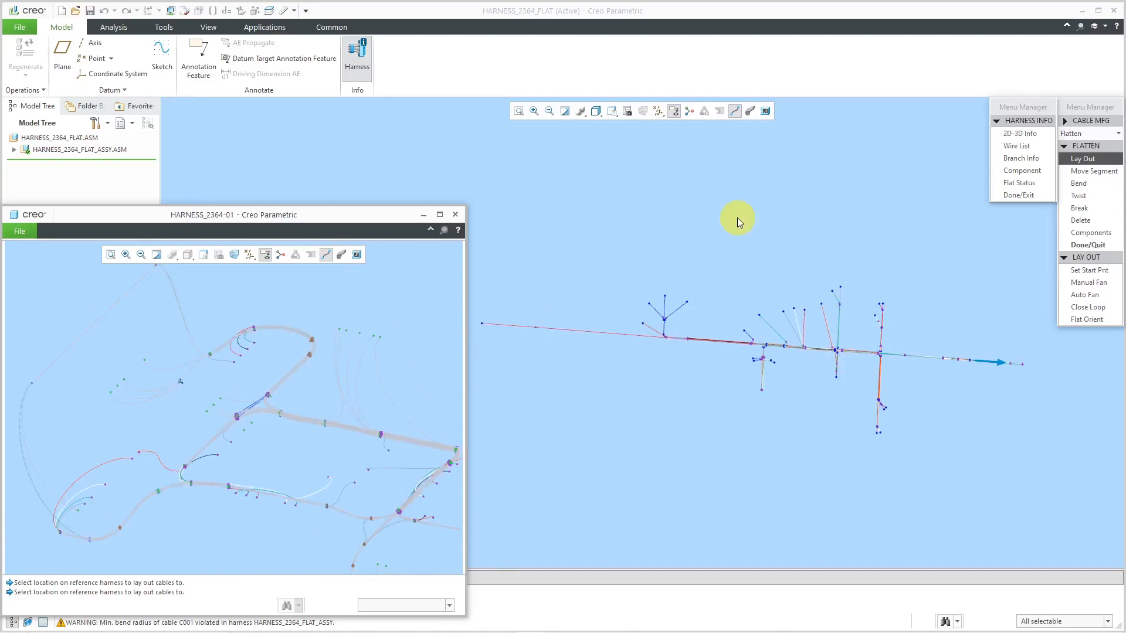
pyautogui.moveTo(234, 408)
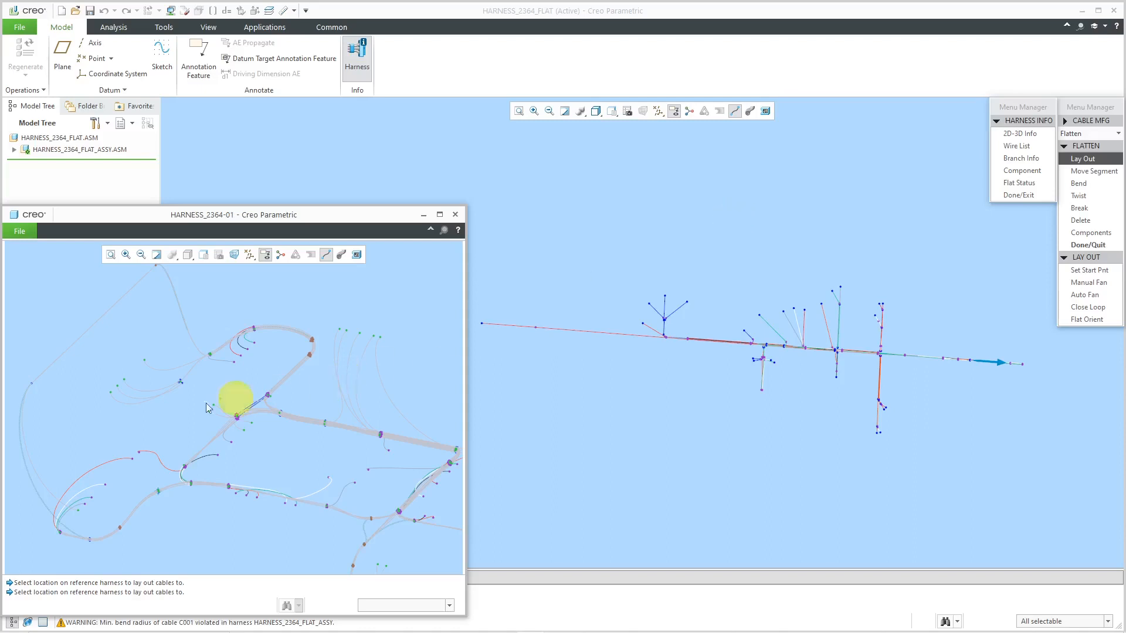
pyautogui.moveTo(226, 409)
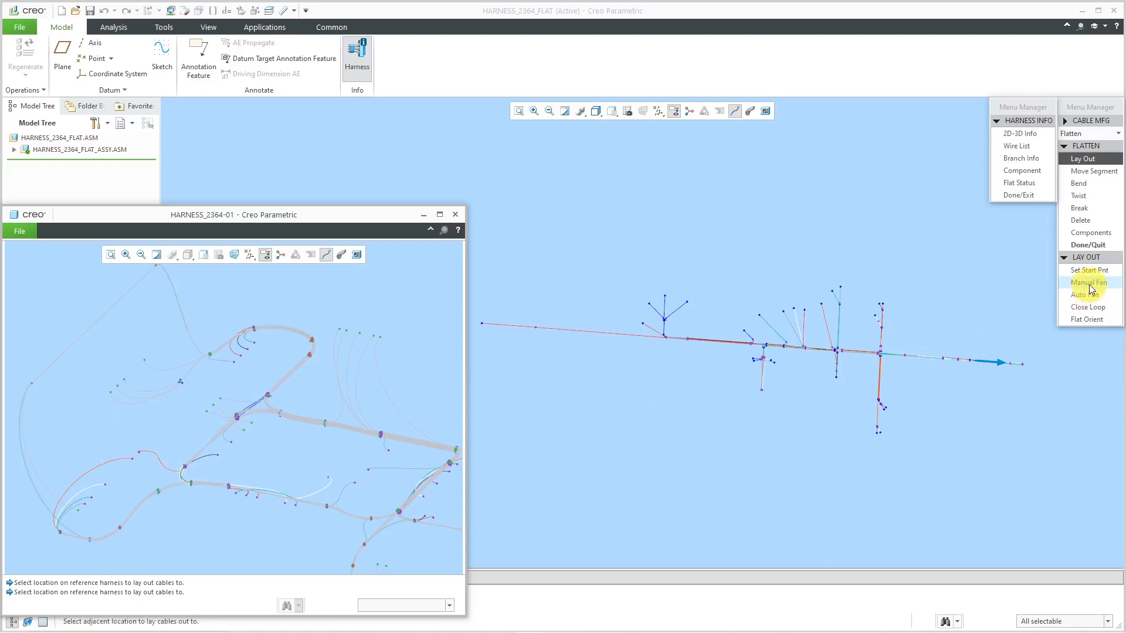
# Auto-fan the wires at the picked reference-harness junction with bend radius 25.
pyautogui.click(880, 352)
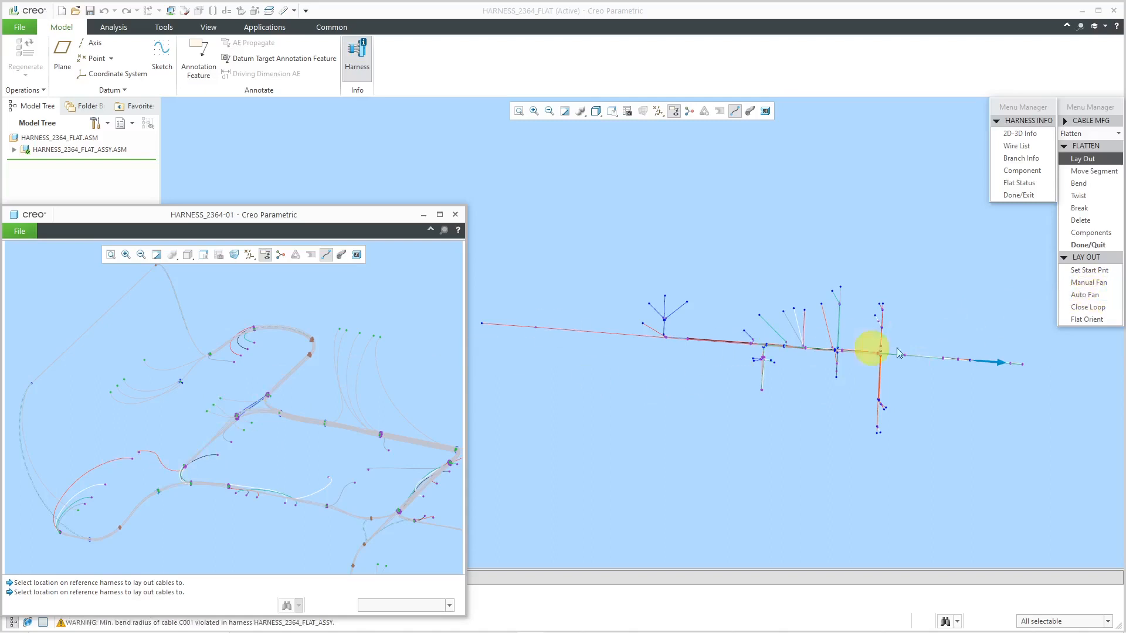
pyautogui.click(1087, 282)
pyautogui.write('.25')
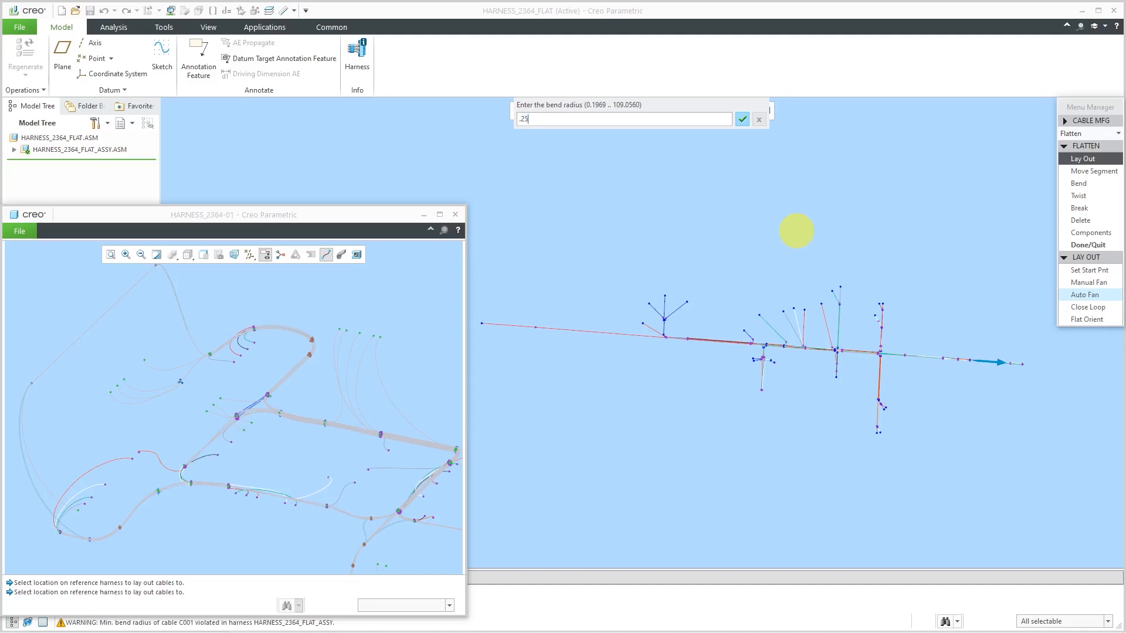
pyautogui.click(742, 119)
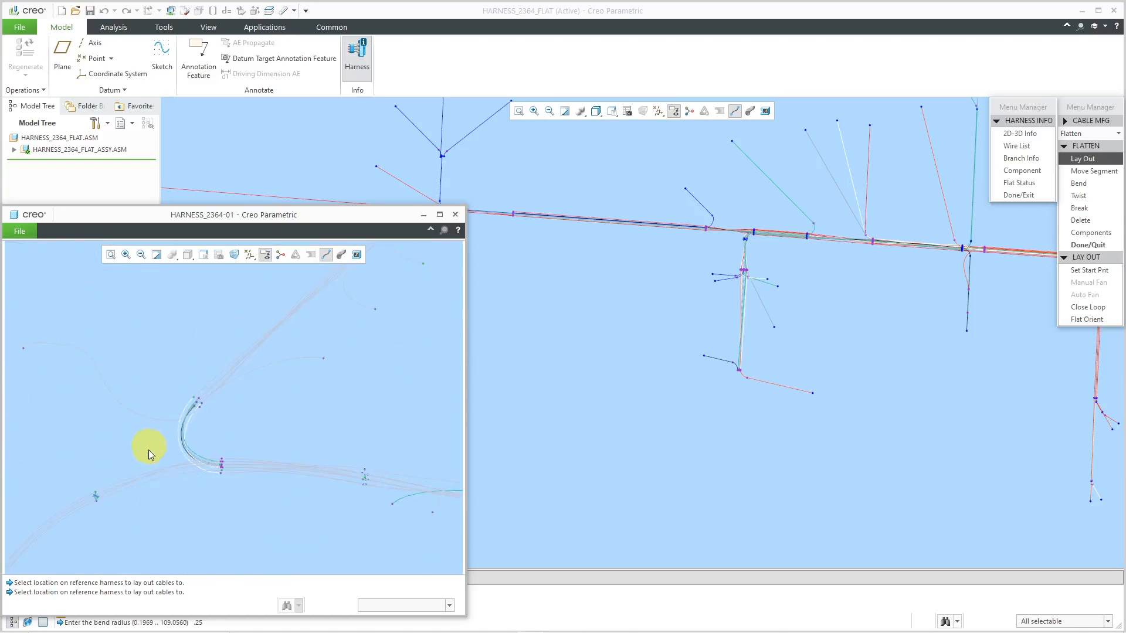
pyautogui.moveTo(1088, 269)
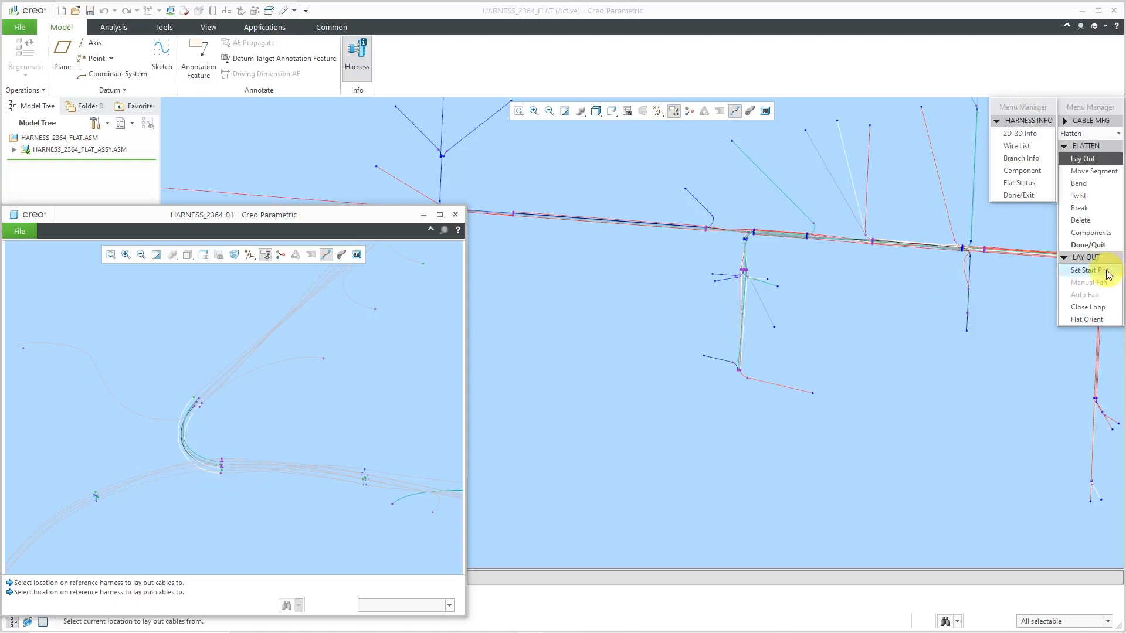
# Set a new start point and manually fan the white wire, accepting its bend radius.
pyautogui.click(1088, 269)
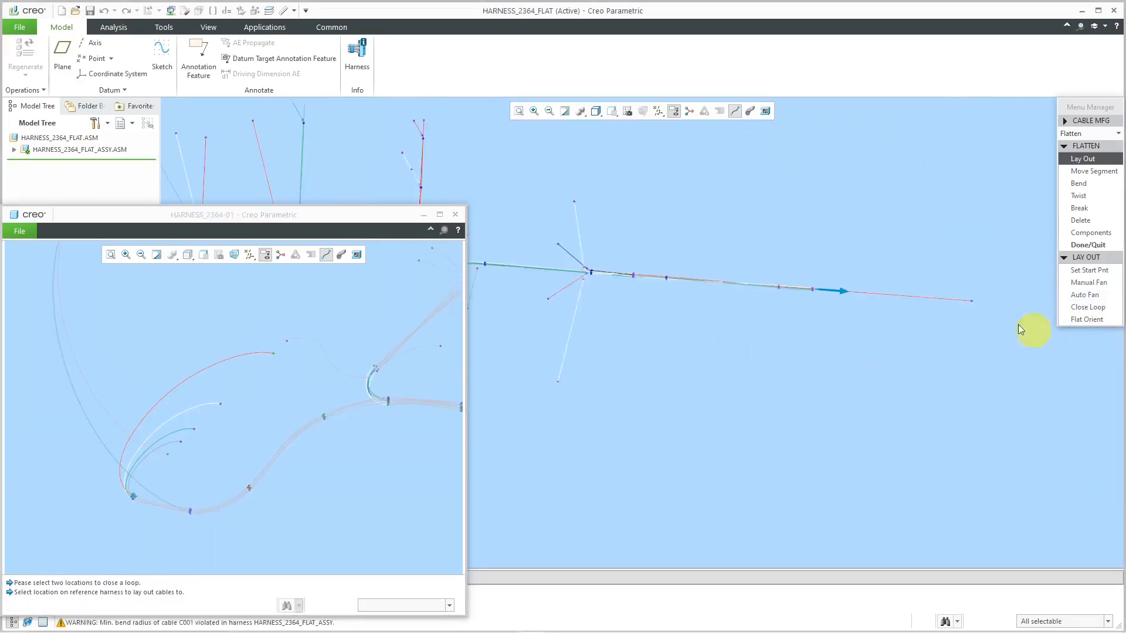
pyautogui.click(1087, 282)
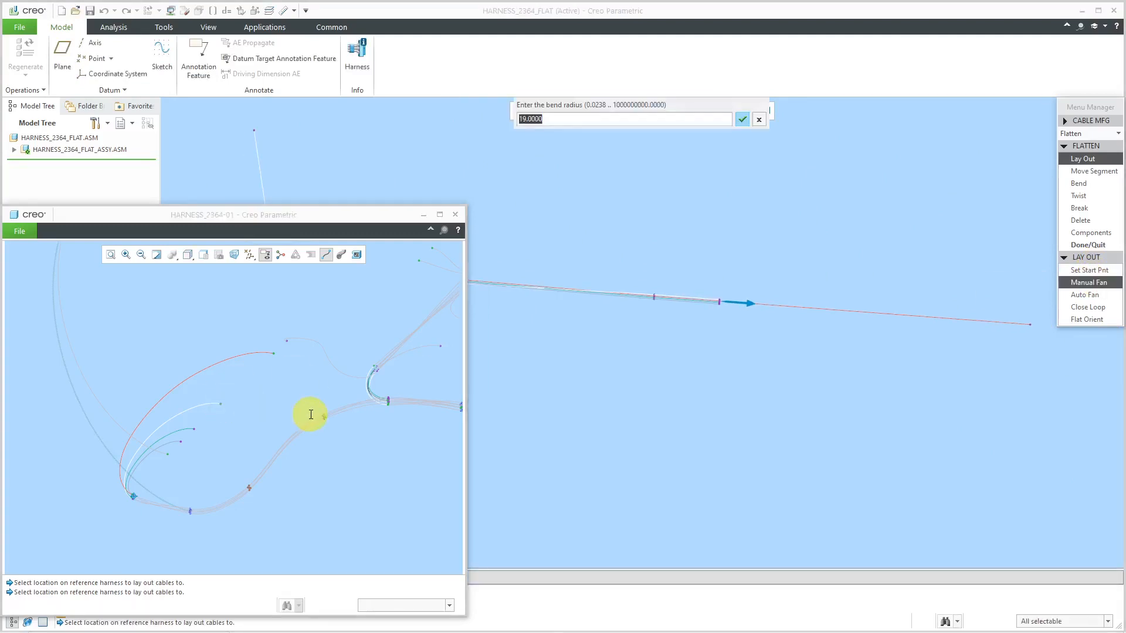
pyautogui.click(742, 119)
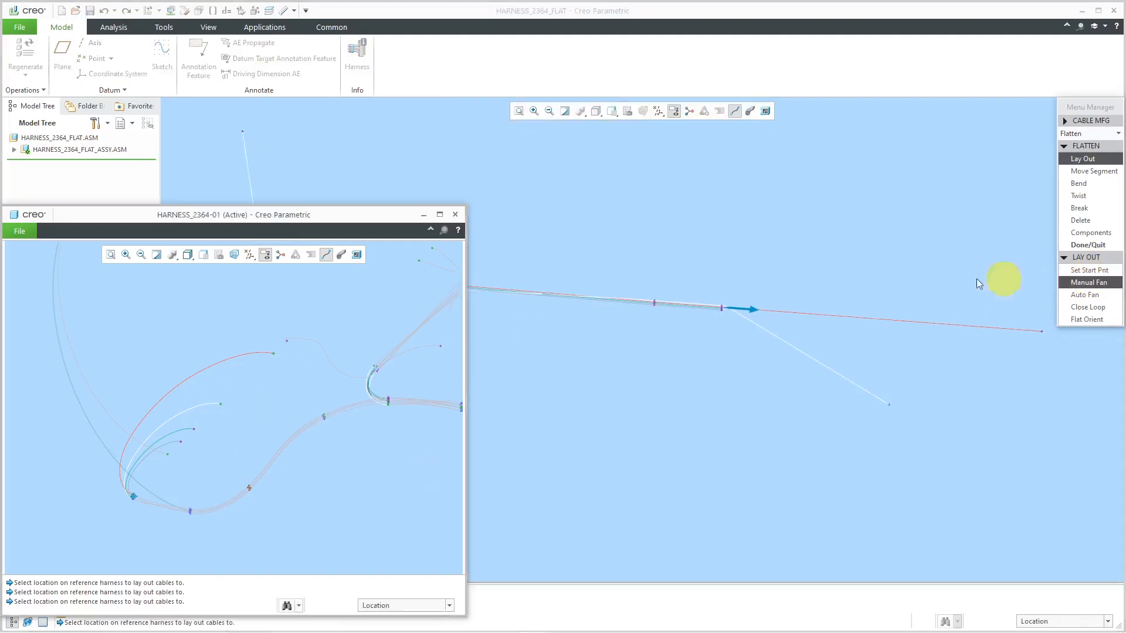
# Manually fan a second wire, accepting bend radius 19 and the bend angle.
pyautogui.click(170, 451)
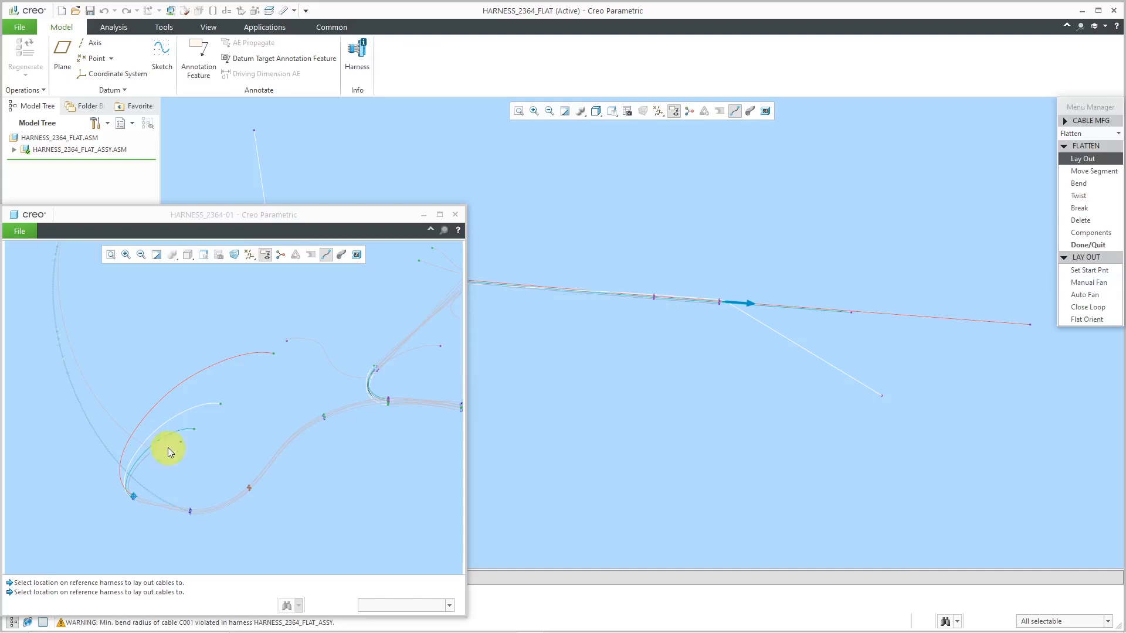
pyautogui.click(1087, 282)
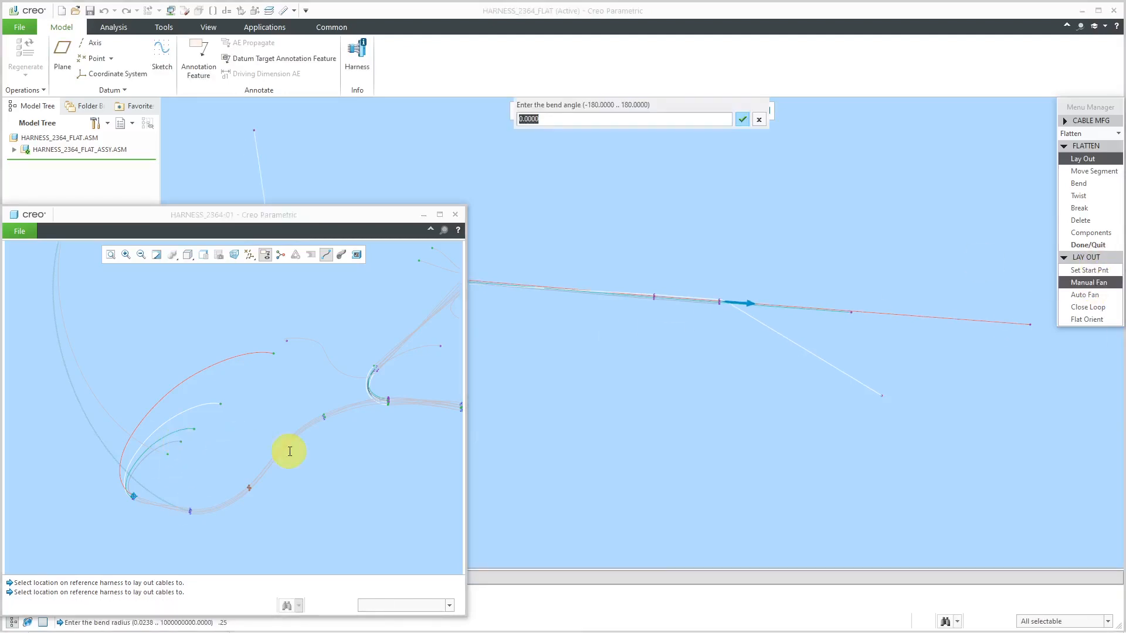
pyautogui.click(1088, 120)
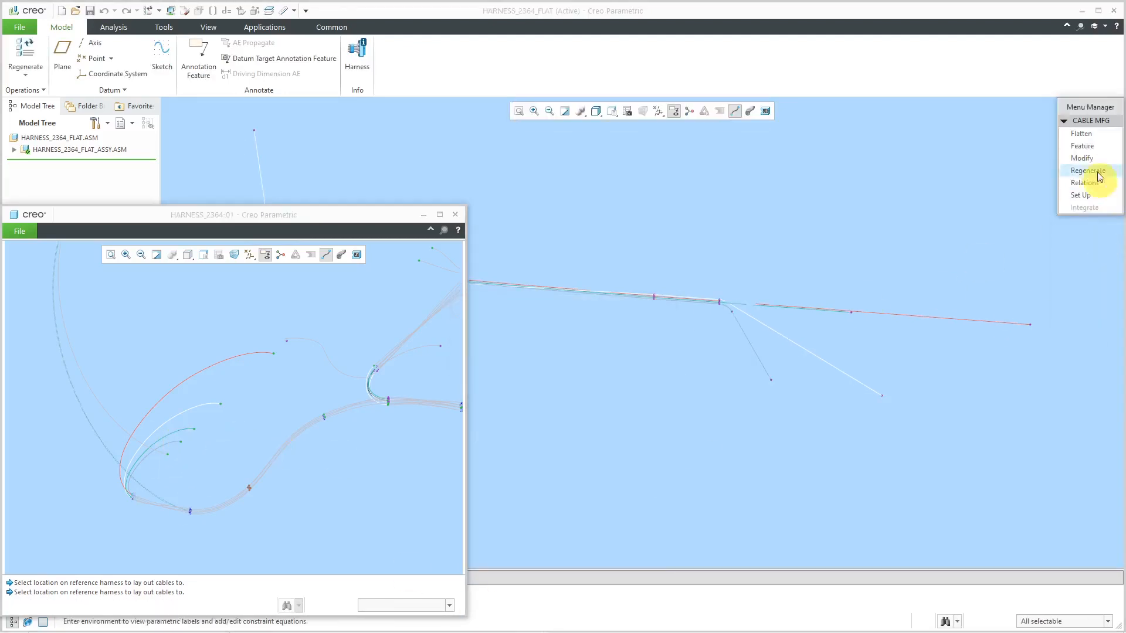
# Manually fan two wires off the vertical branch, accepting the bend radius and a 45-degree angle.
pyautogui.click(1081, 157)
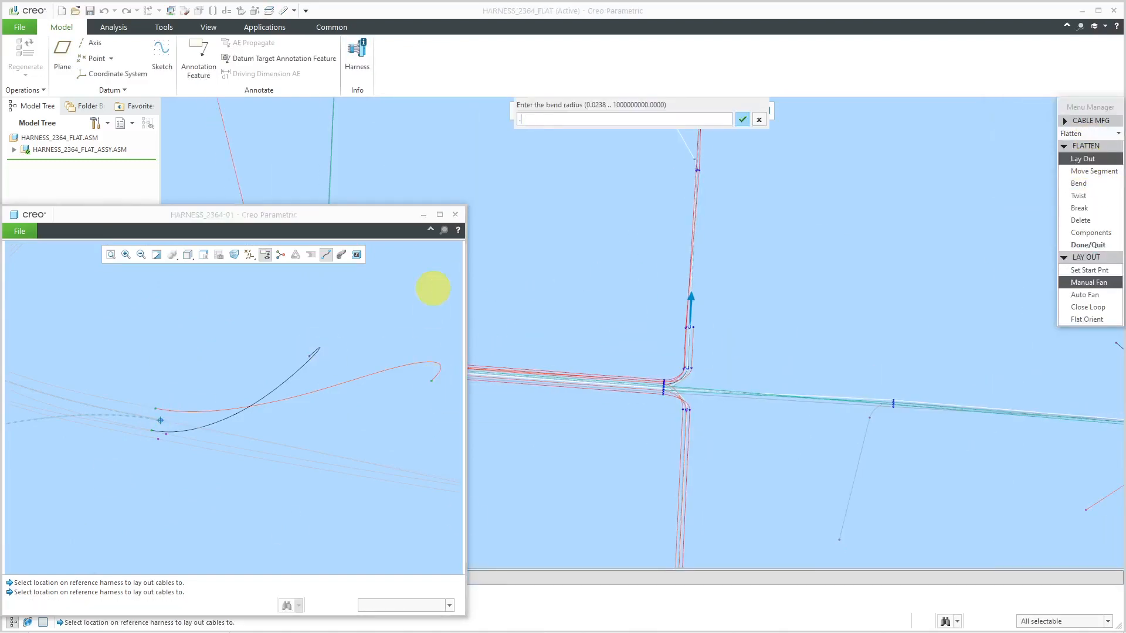
pyautogui.click(740, 119)
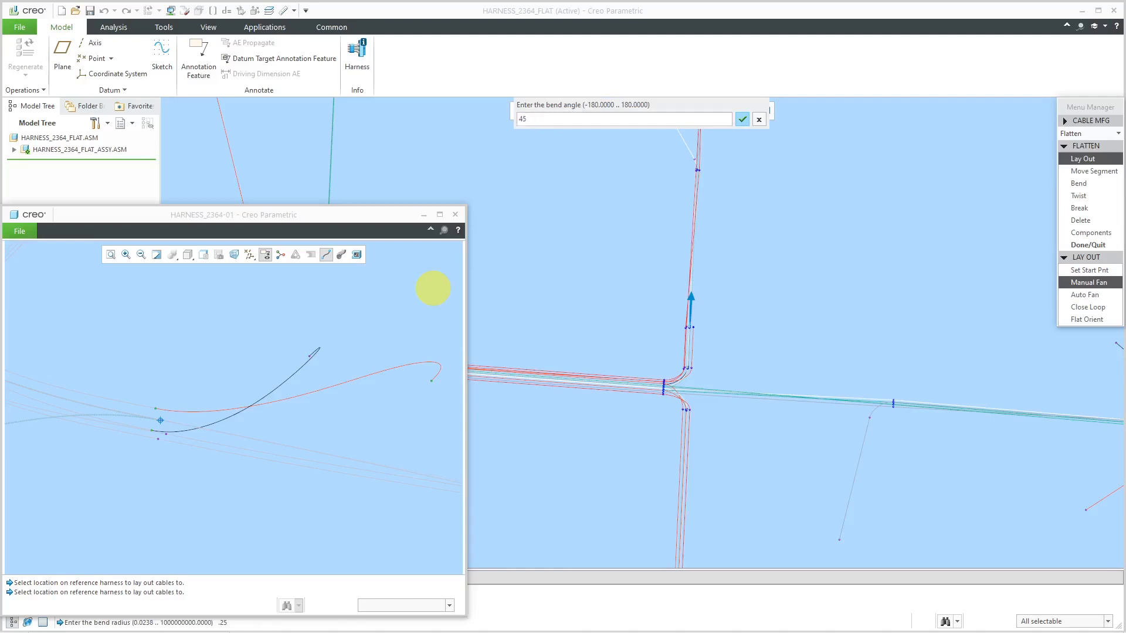
pyautogui.click(742, 119)
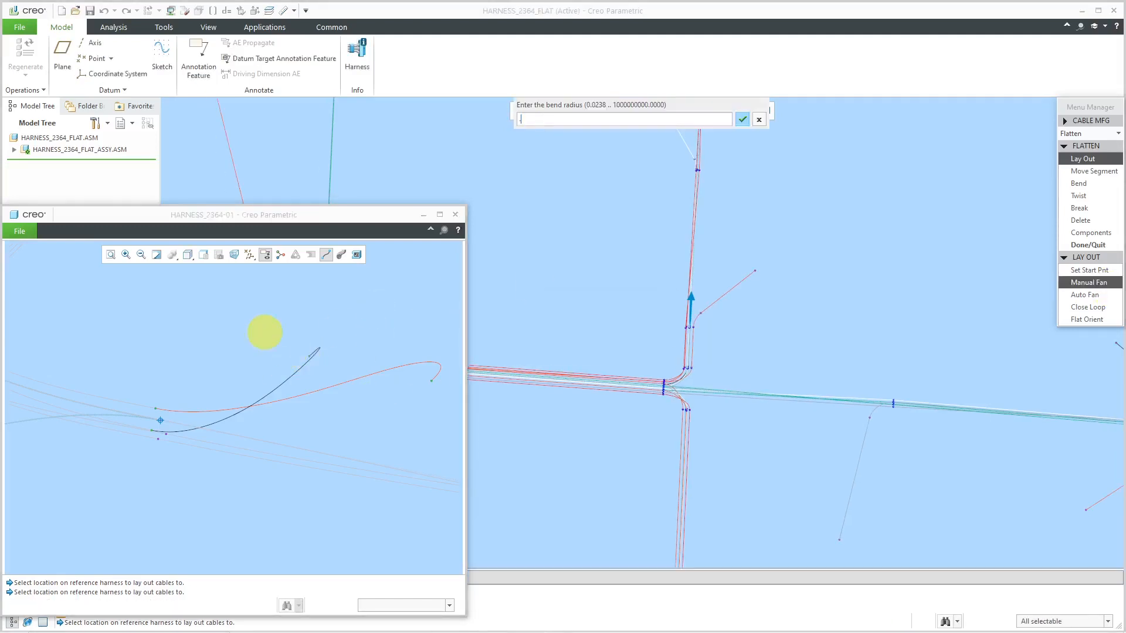
pyautogui.click(742, 118)
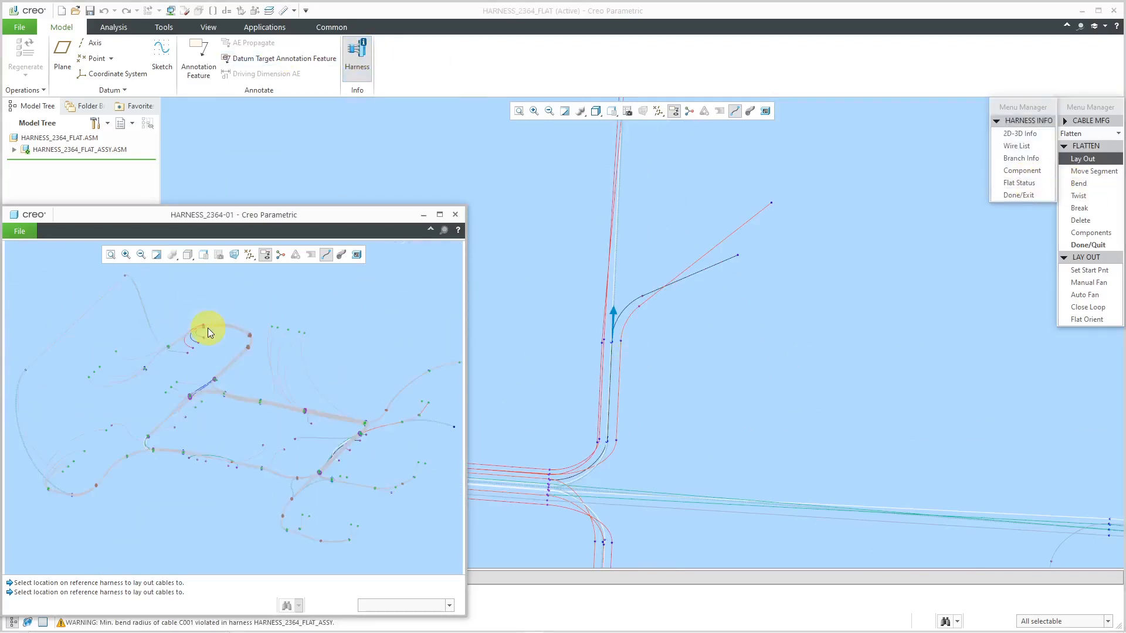
pyautogui.moveTo(272, 307)
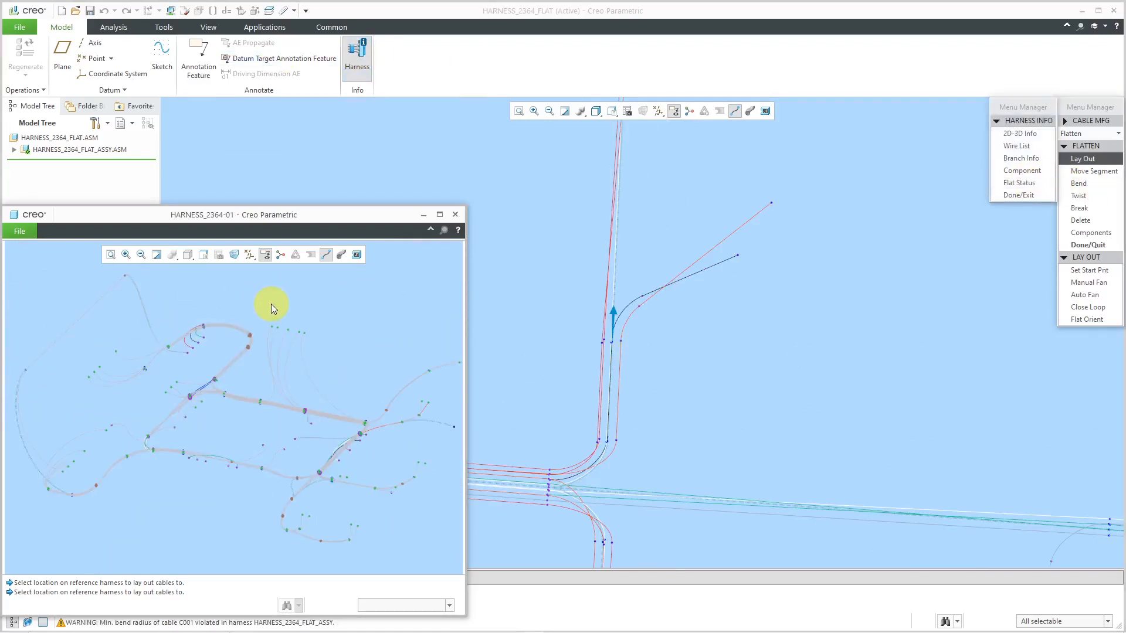